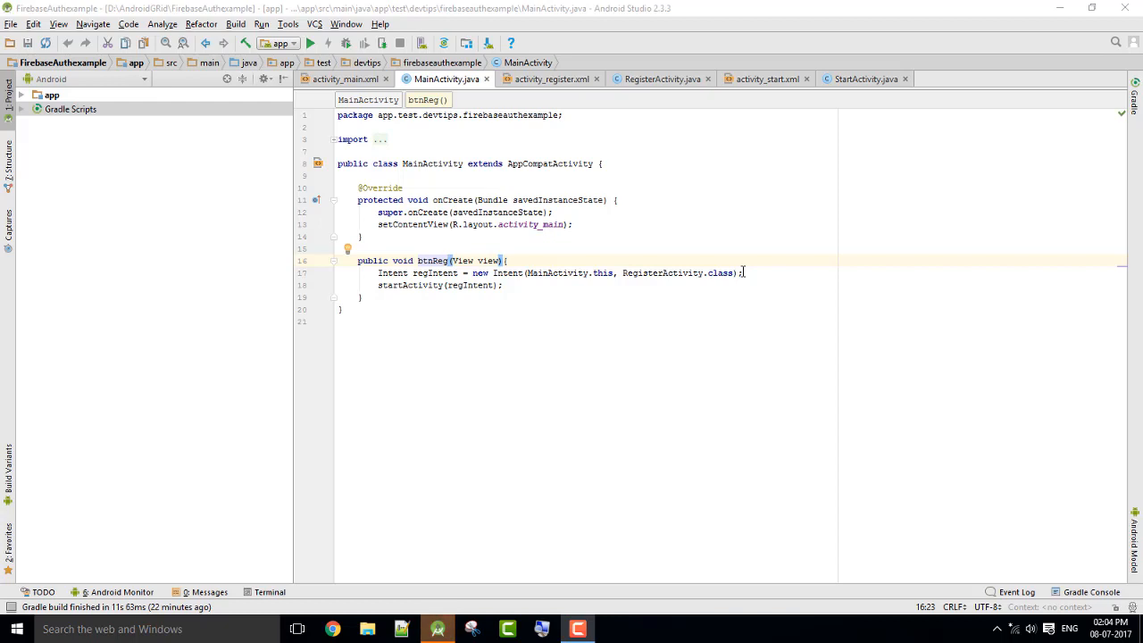
mouse_move(582, 335)
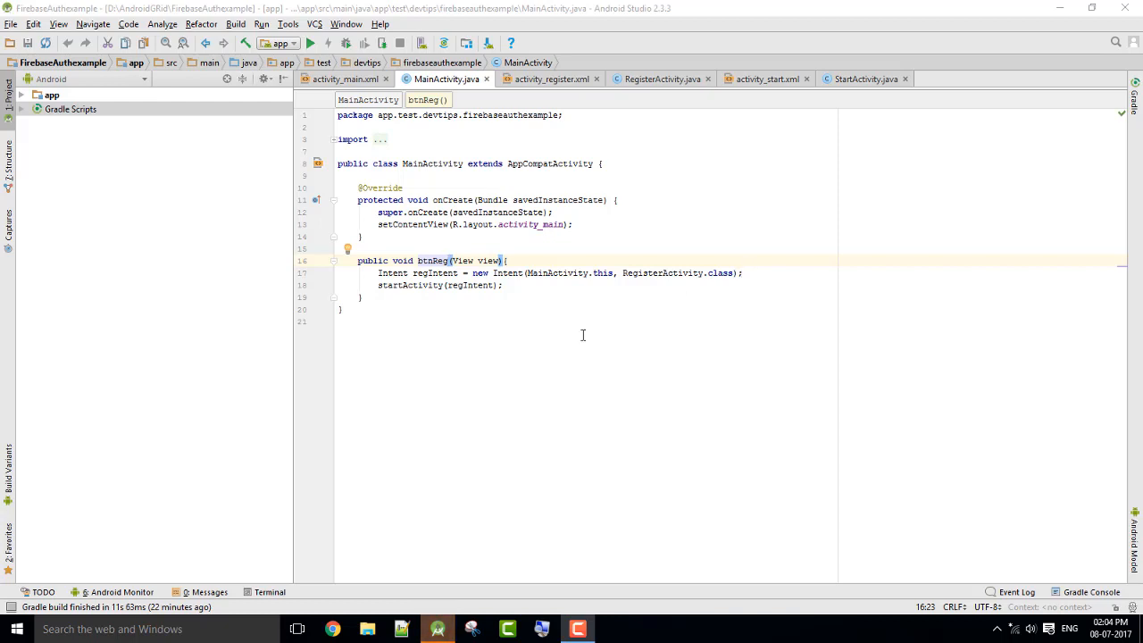
mouse_move(636, 83)
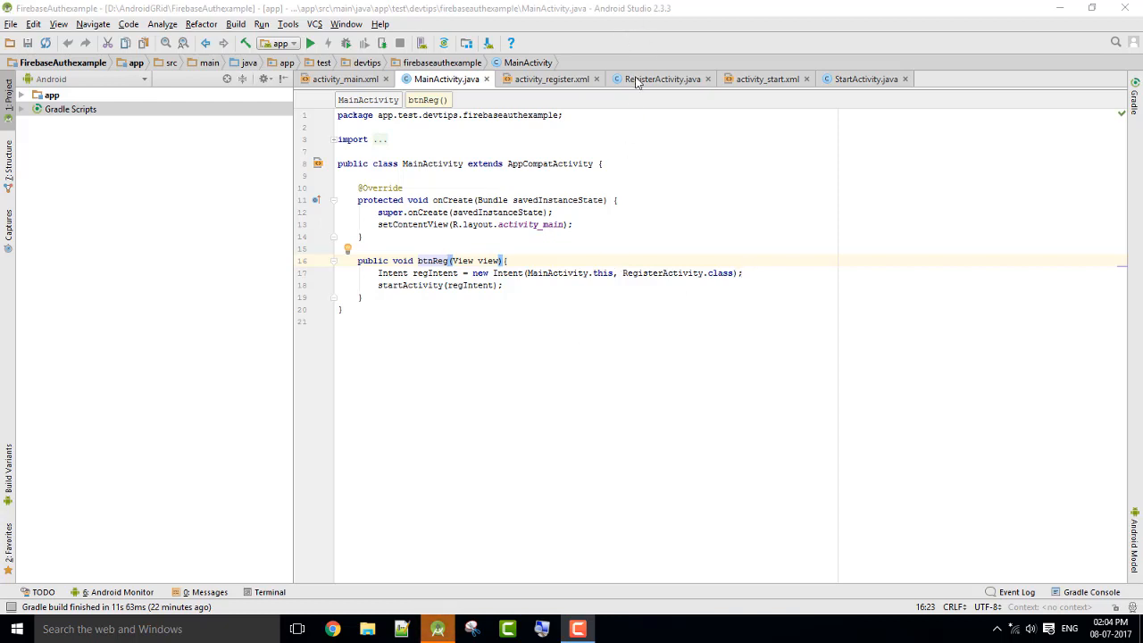
mouse_move(662, 79)
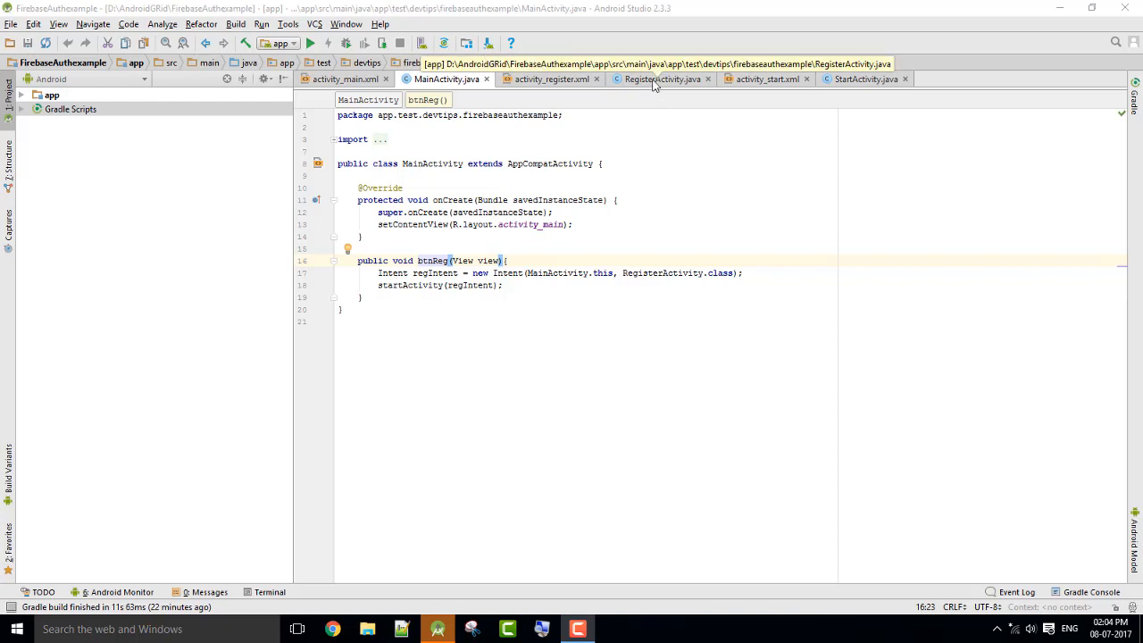
mouse_move(670, 97)
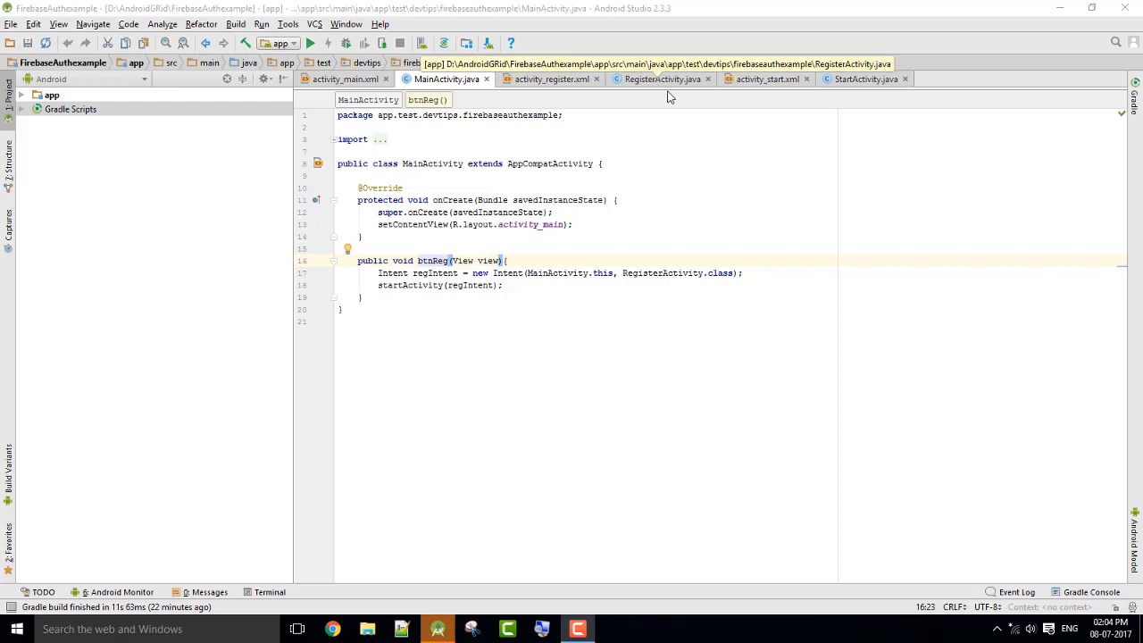
Review the registration layout activity_register.xml in Design view.
click(662, 78)
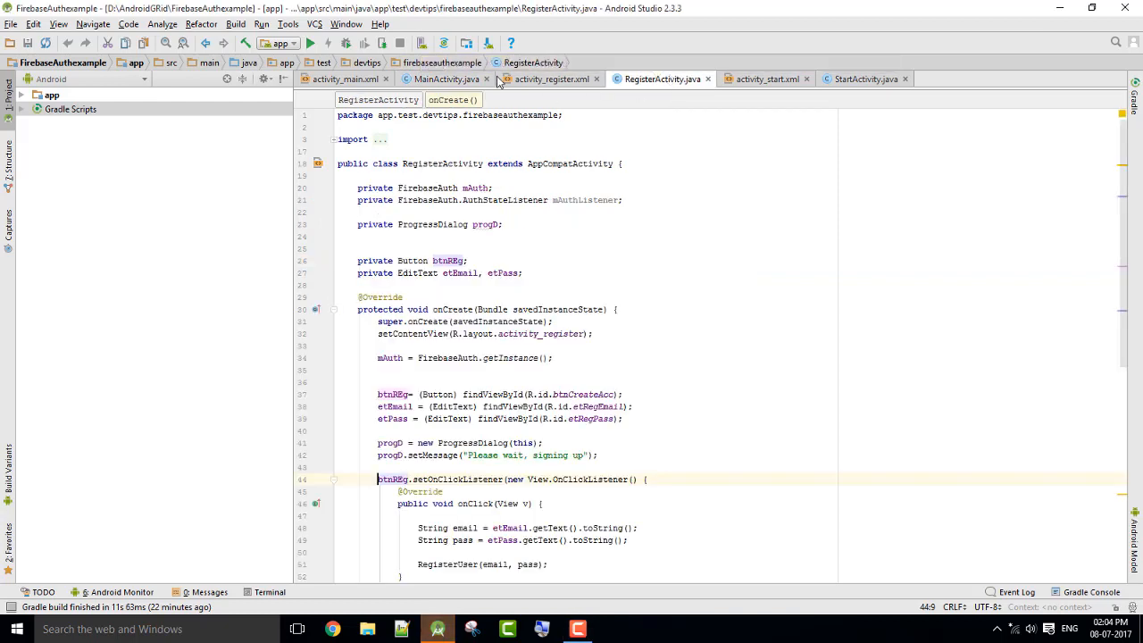
click(549, 79)
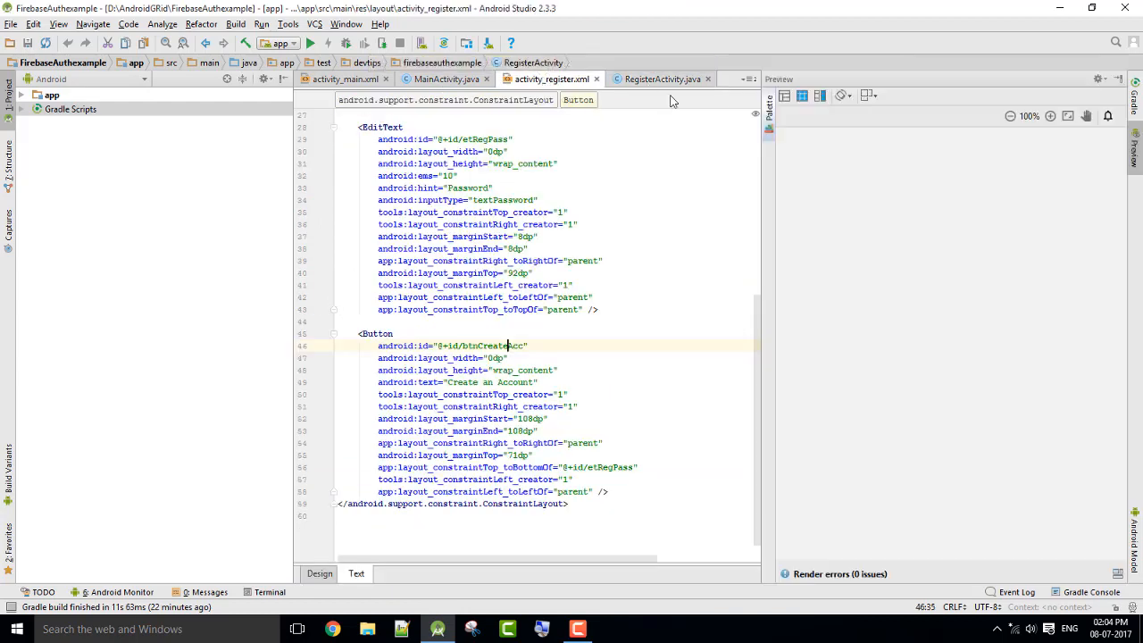
click(319, 573)
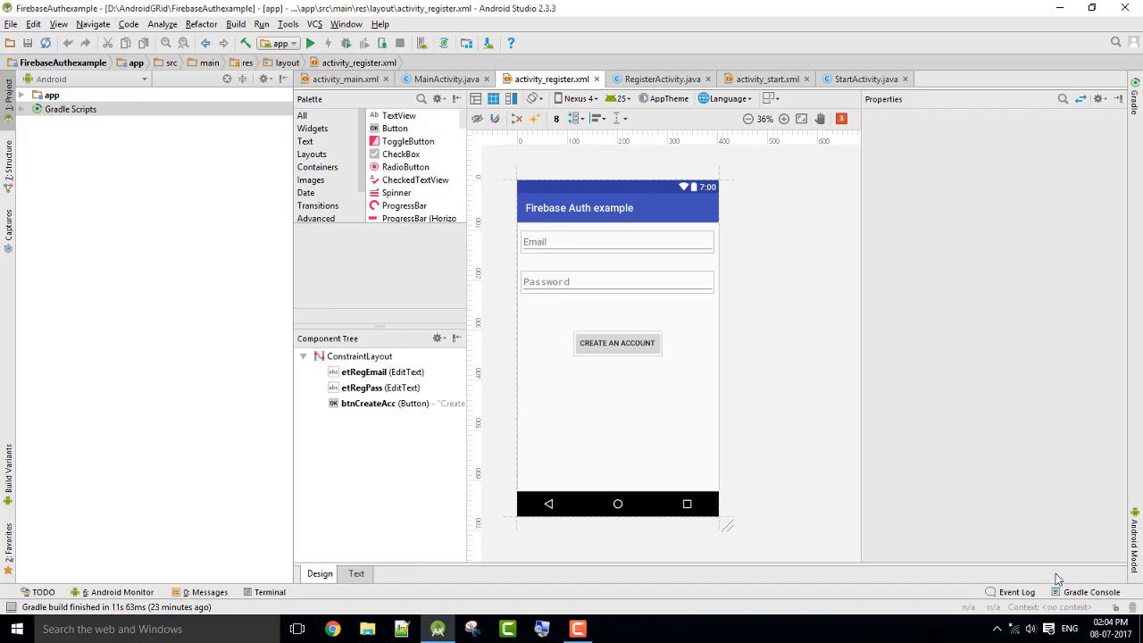
Connect to the phone's wireless hotspot and return to the RegisterActivity code.
click(1016, 628)
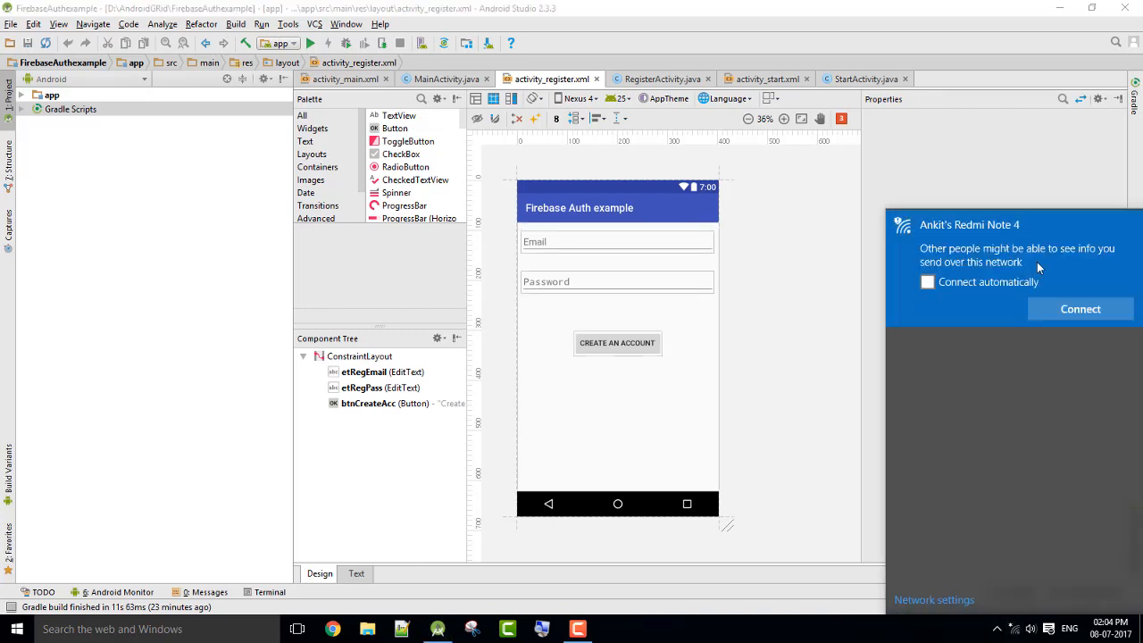
click(1081, 308)
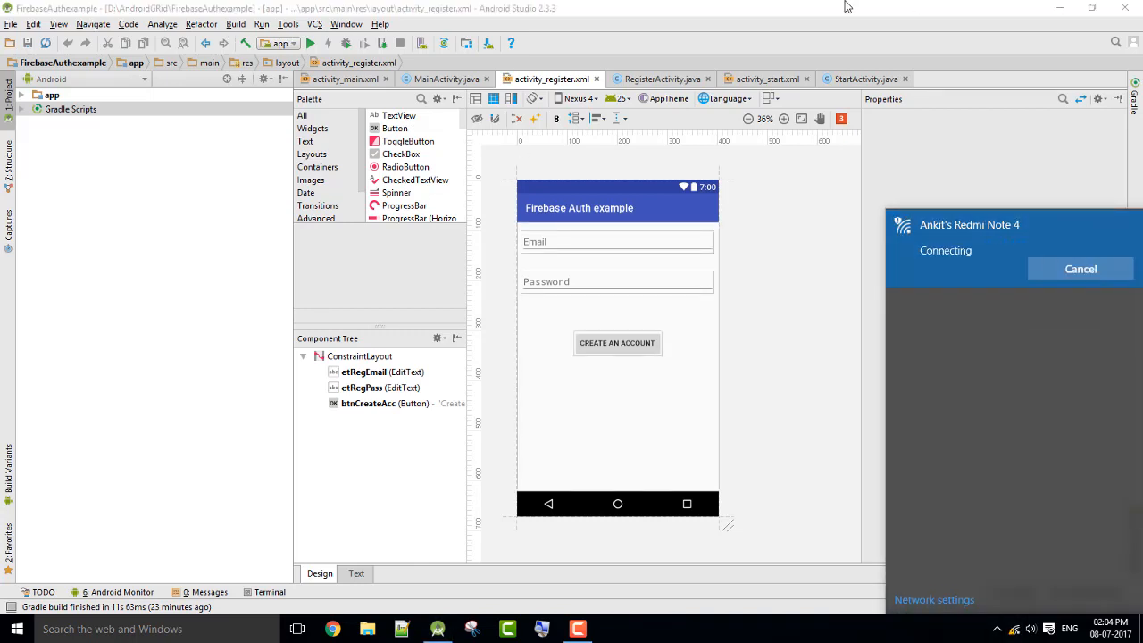
click(1080, 269)
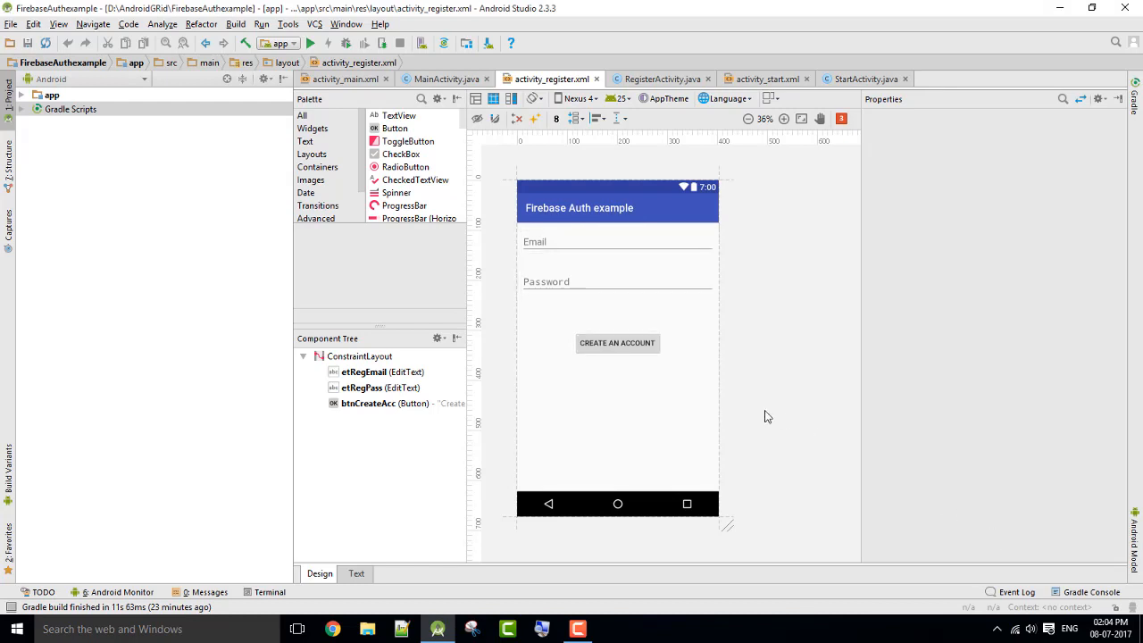
click(662, 78)
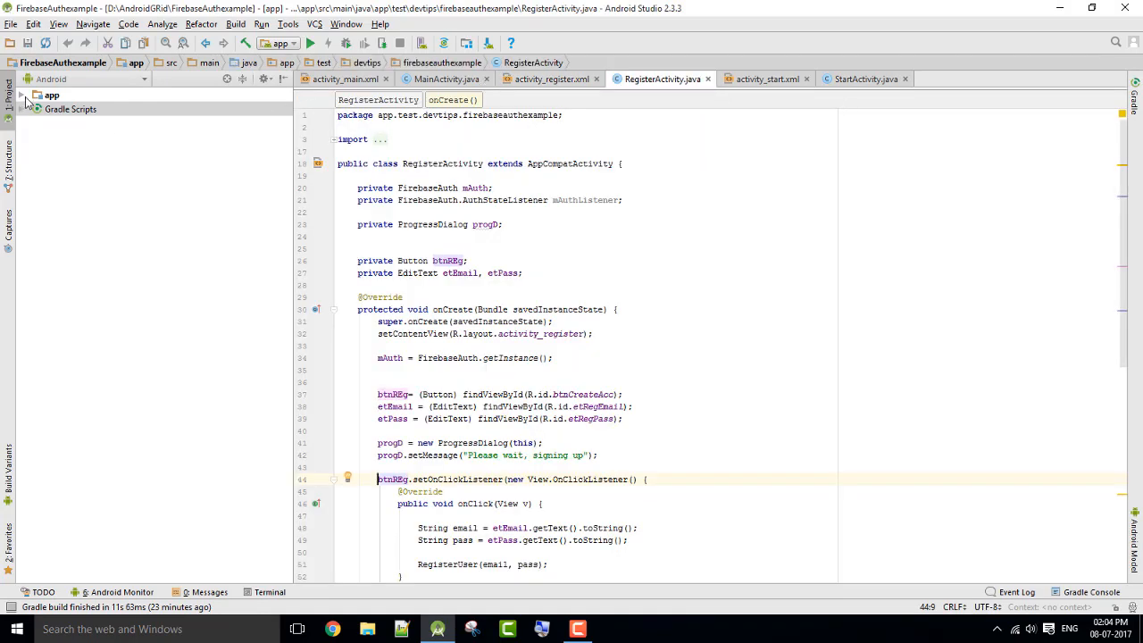
Open the empty activity_signin.xml layout and compare its Text and Design views.
click(22, 95)
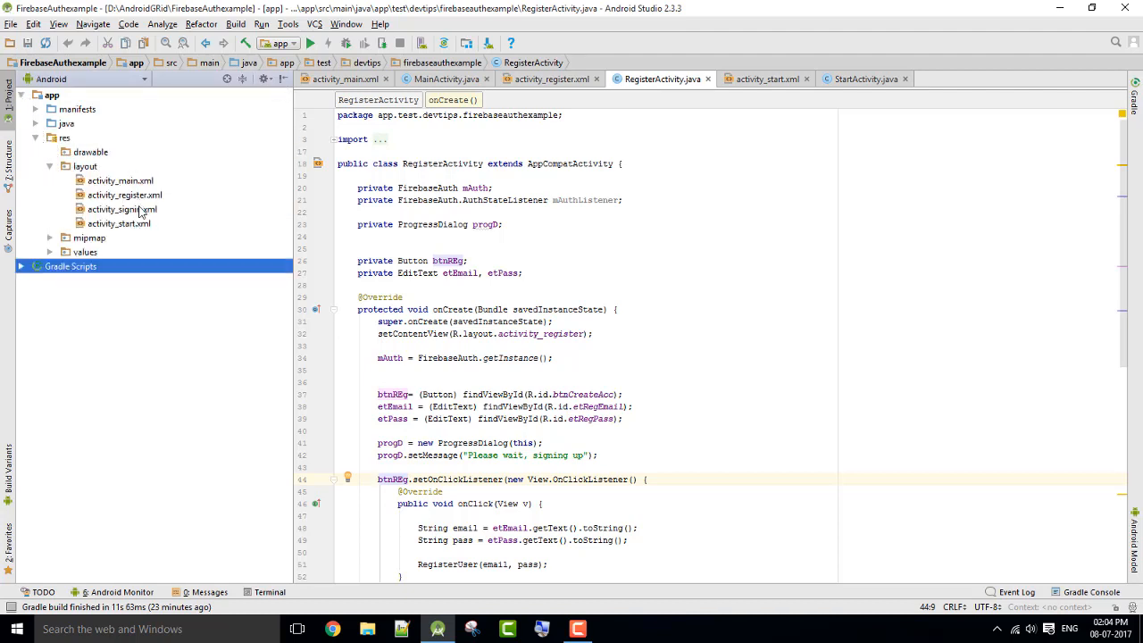
double_click(122, 209)
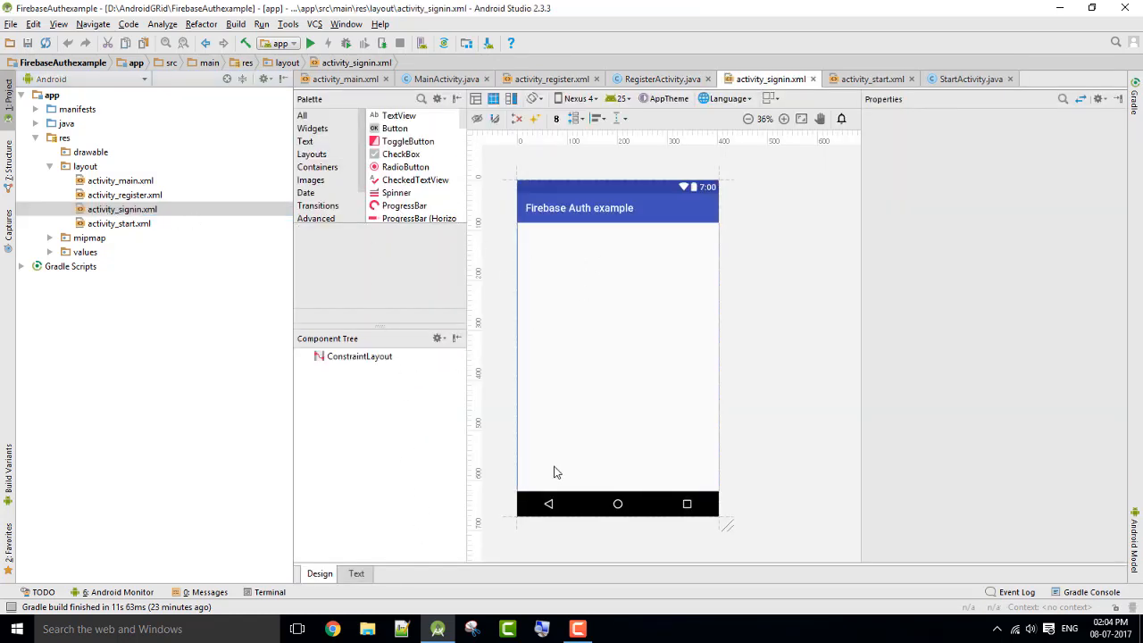
click(355, 574)
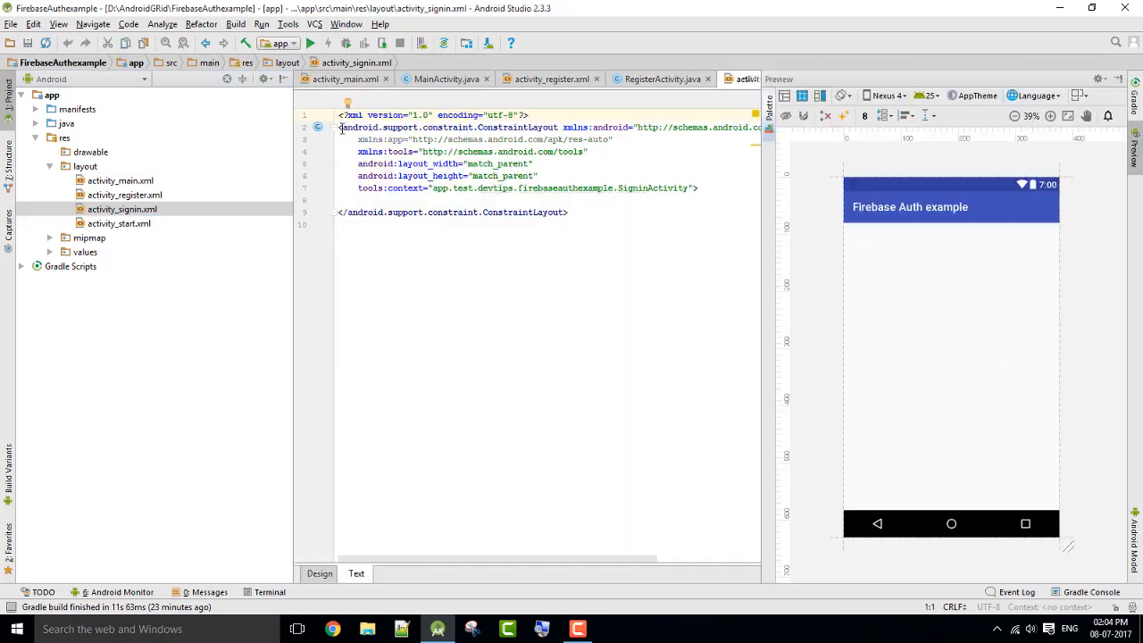
click(320, 573)
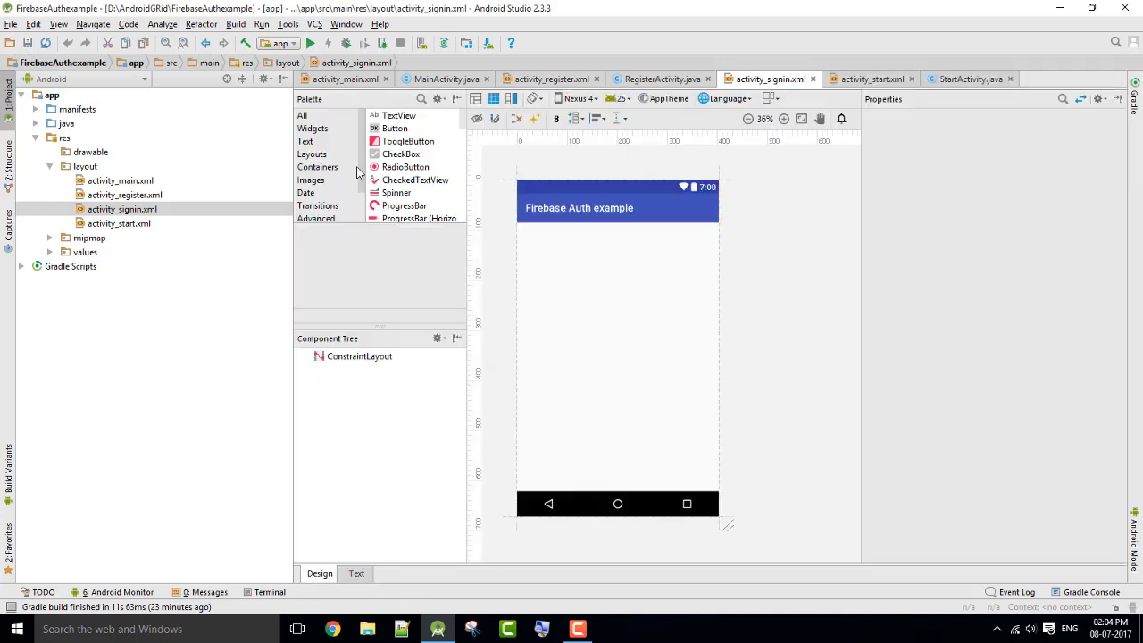
Browse the Text and Design palette widgets, trying TextInputLayout.
click(306, 141)
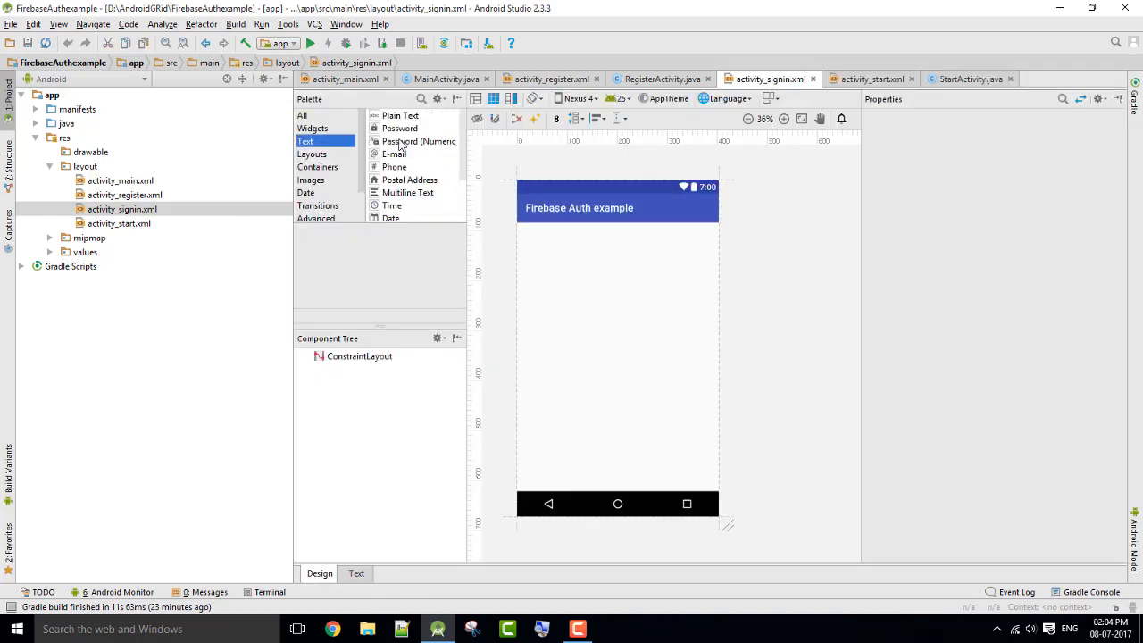
scroll(down, 3)
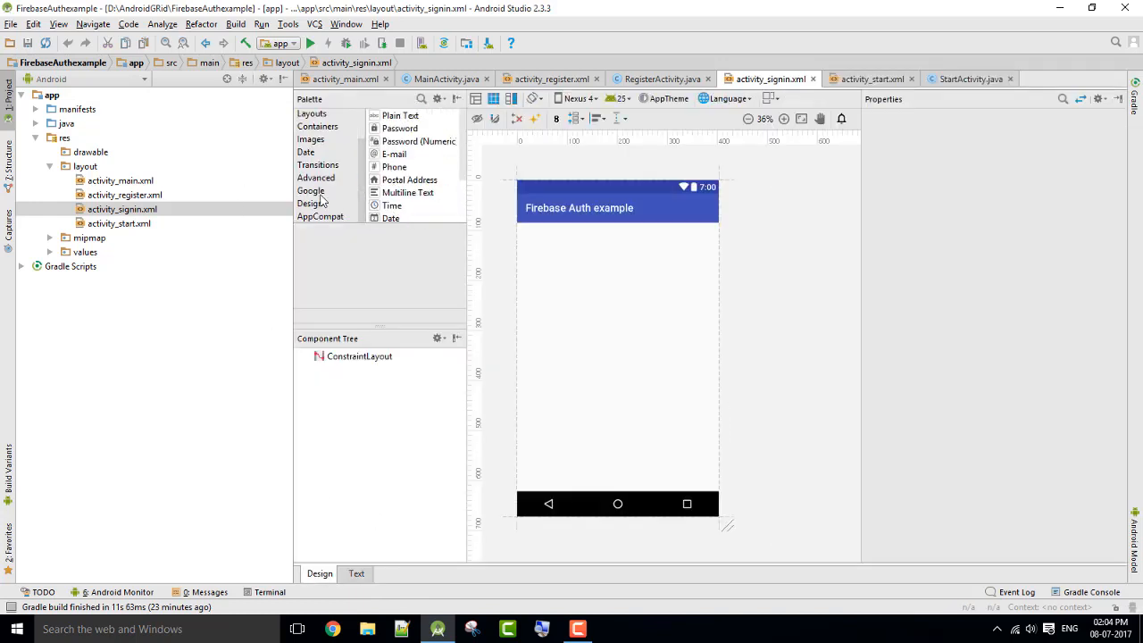
click(310, 202)
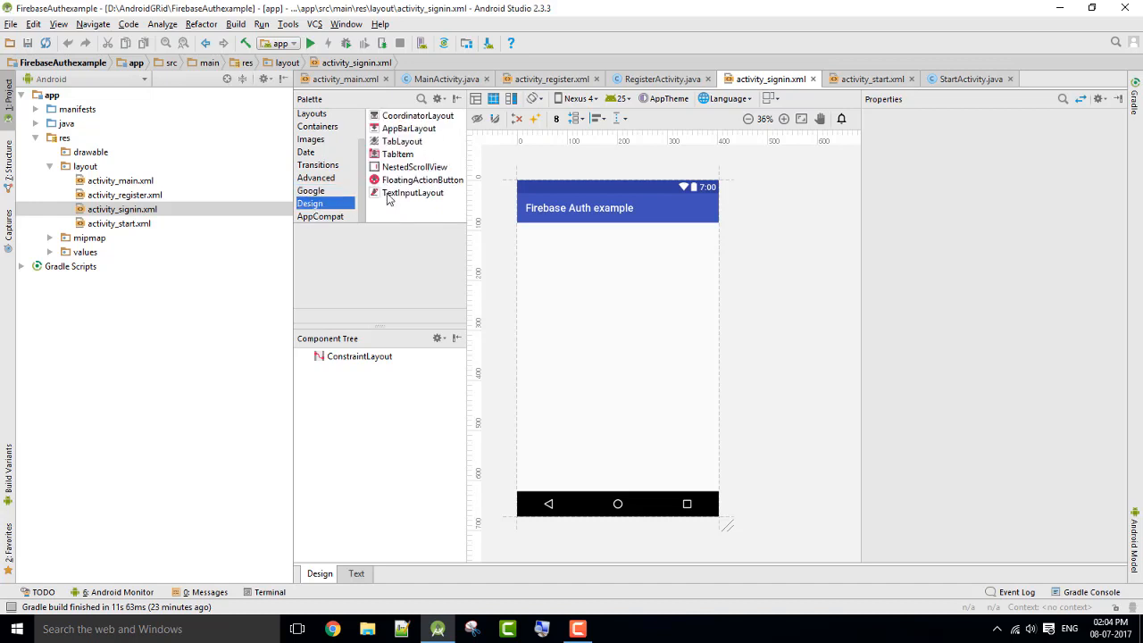
click(414, 192)
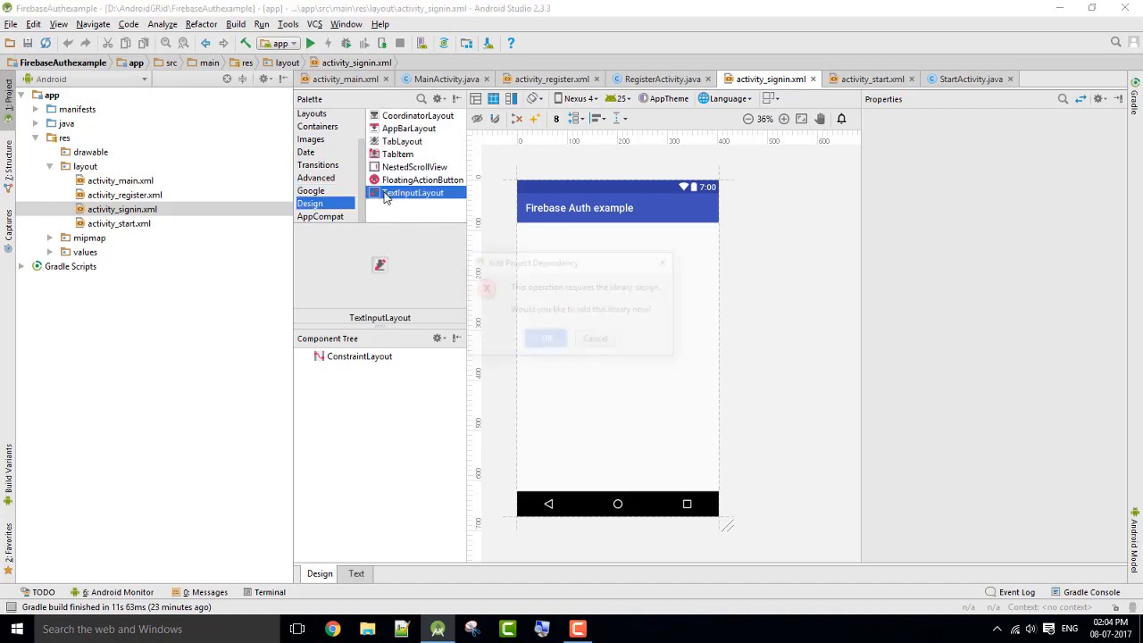
click(306, 141)
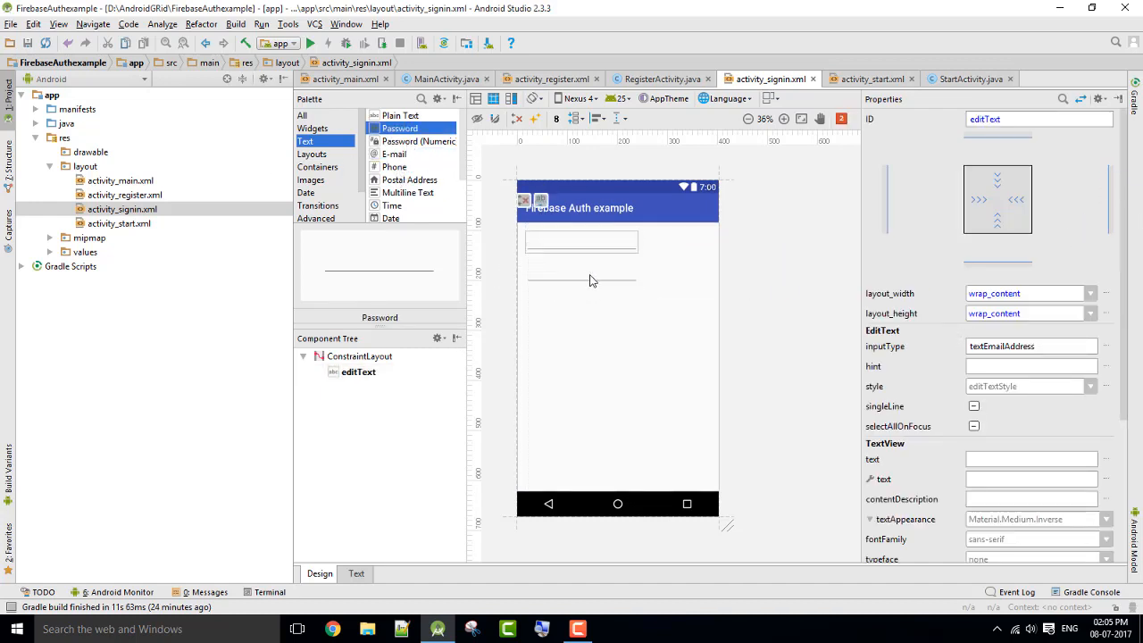
Place a password field below the email field and make the button full width (368dp).
click(1090, 293)
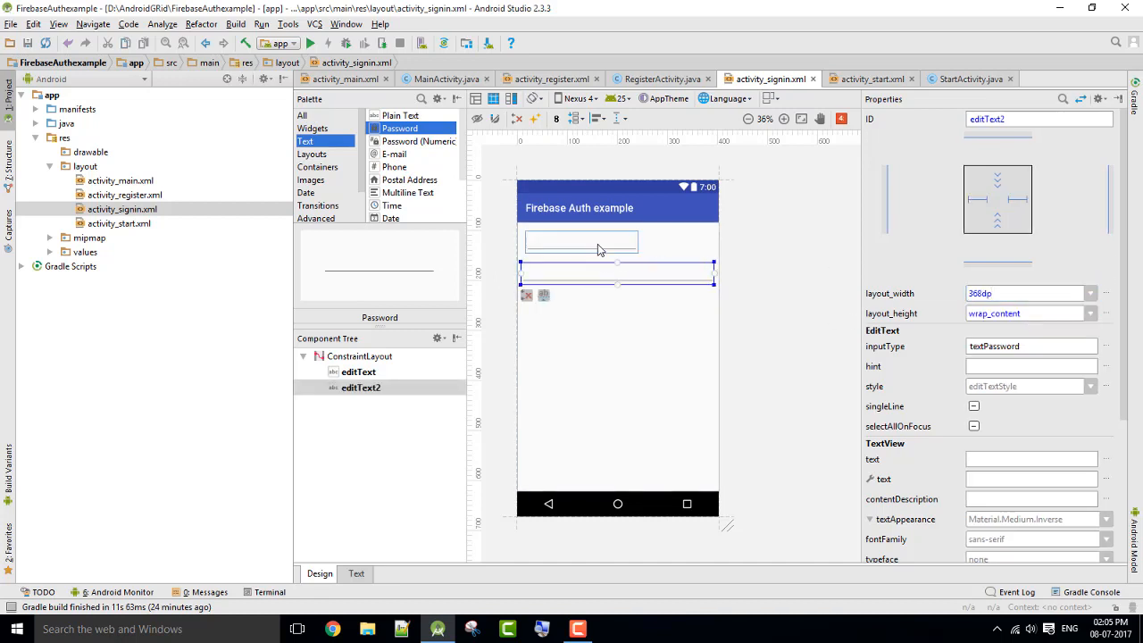
click(358, 371)
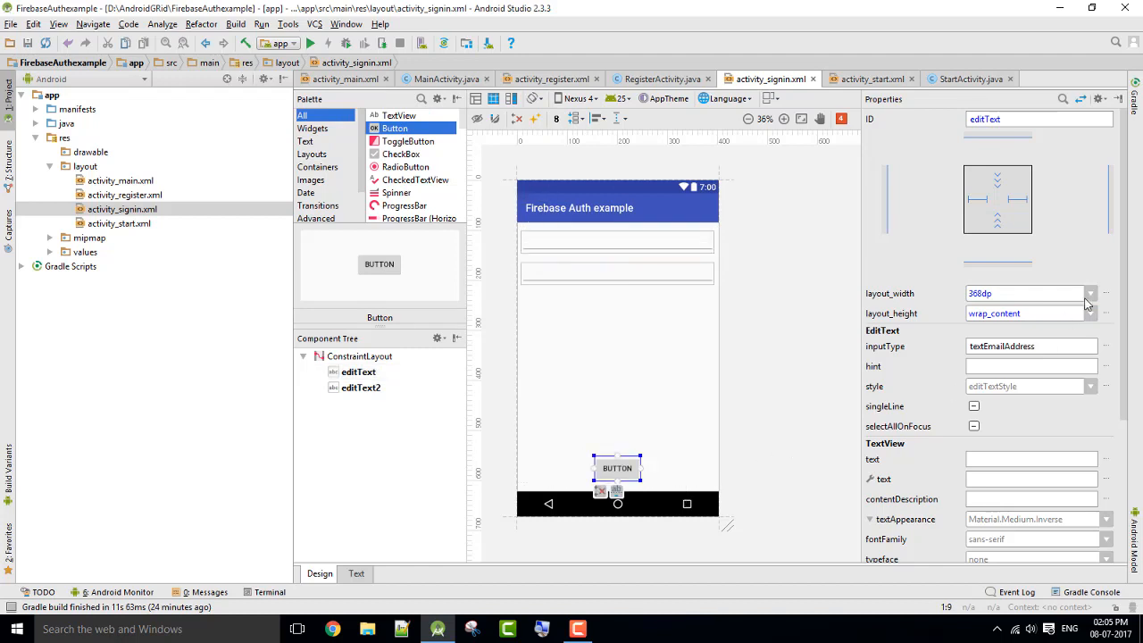
click(617, 467)
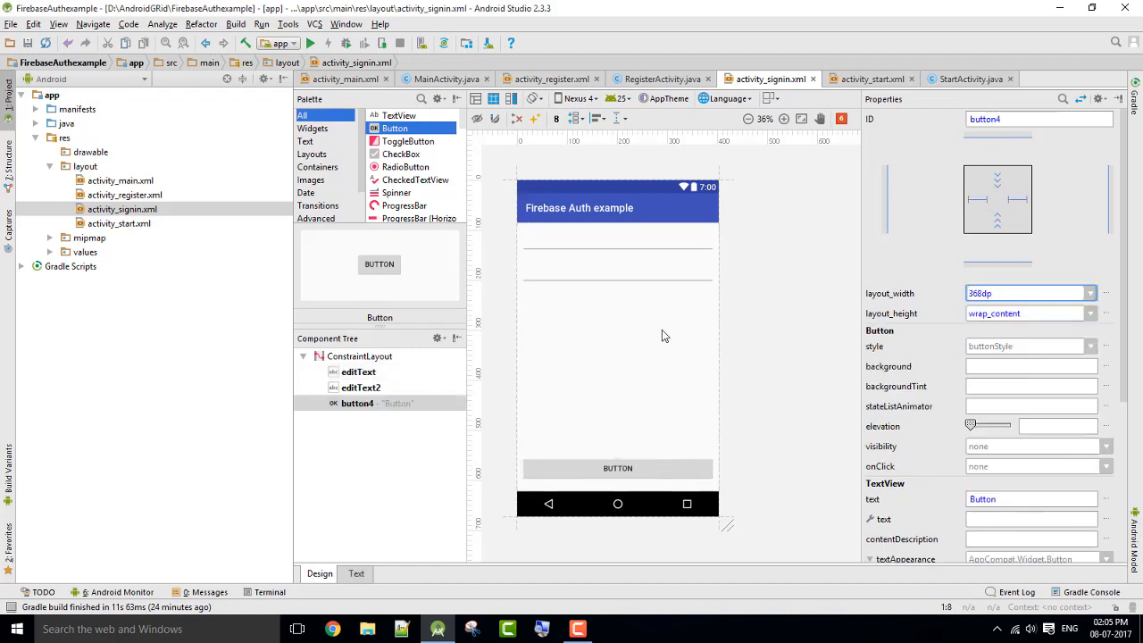
click(618, 468)
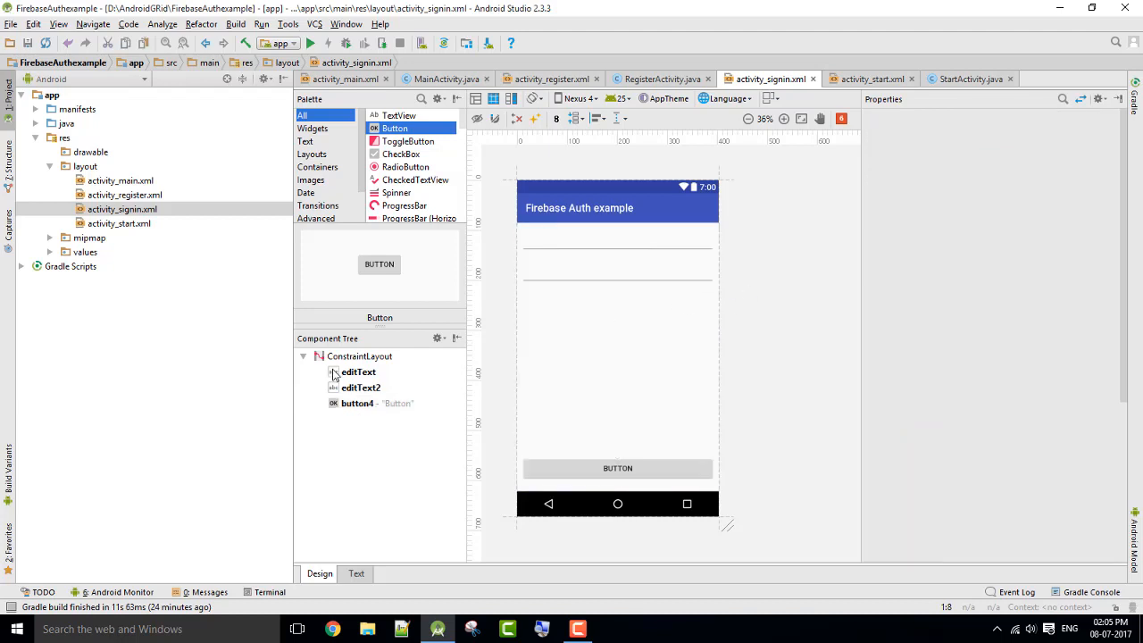
click(358, 372)
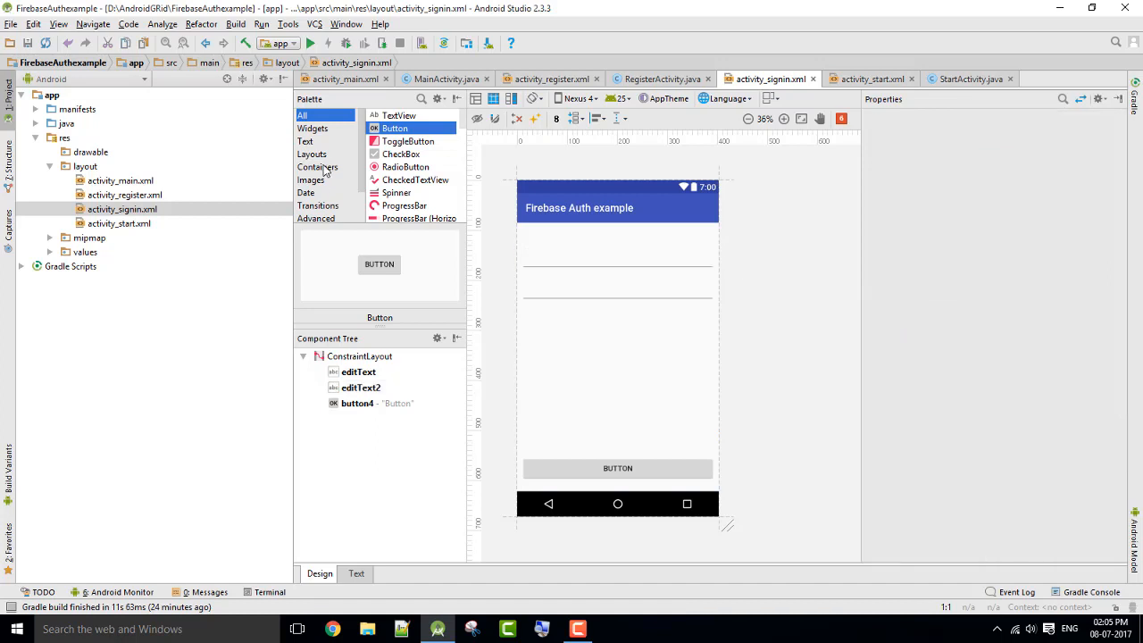
Add a 'Login to your Account' TextView above the email field with Large text appearance.
drag(399, 115, 542, 241)
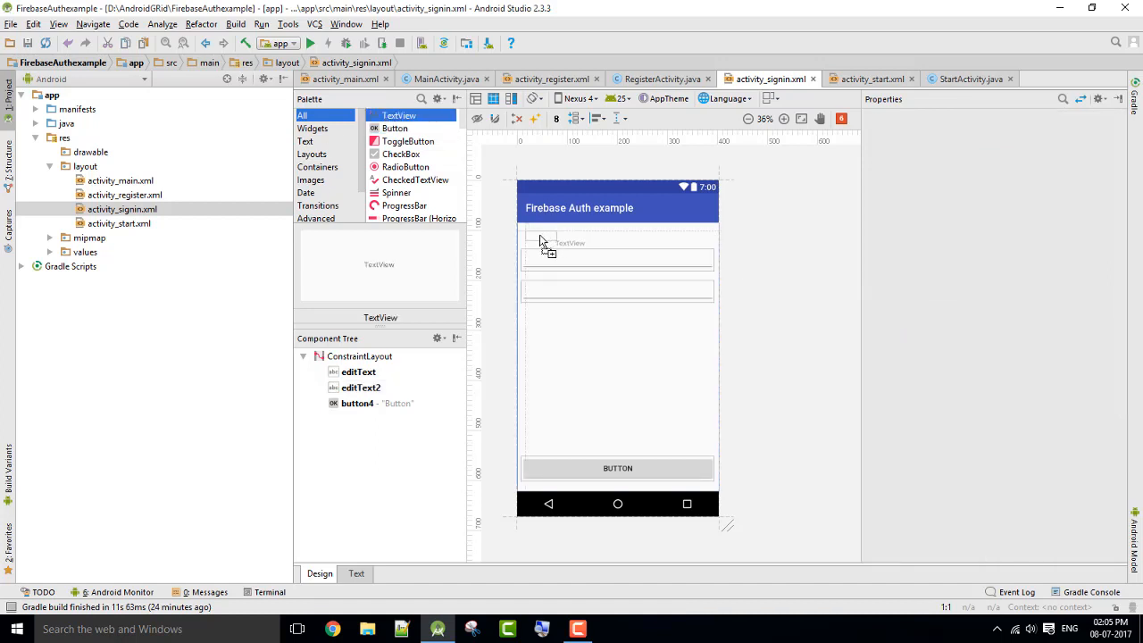
click(540, 241)
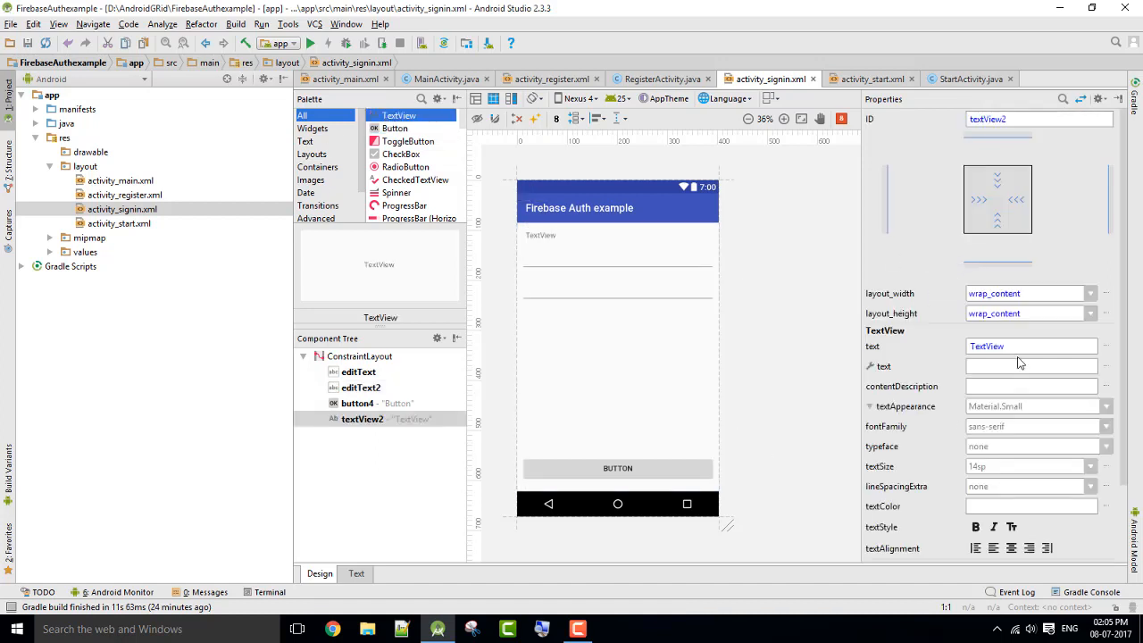
mouse_move(955, 363)
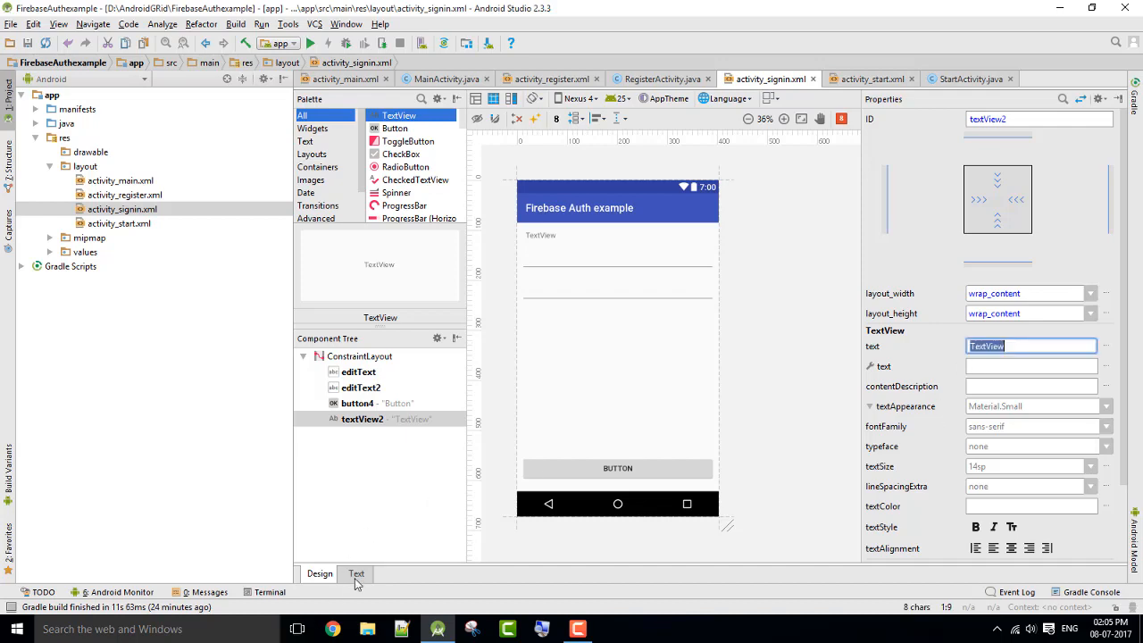
click(357, 573)
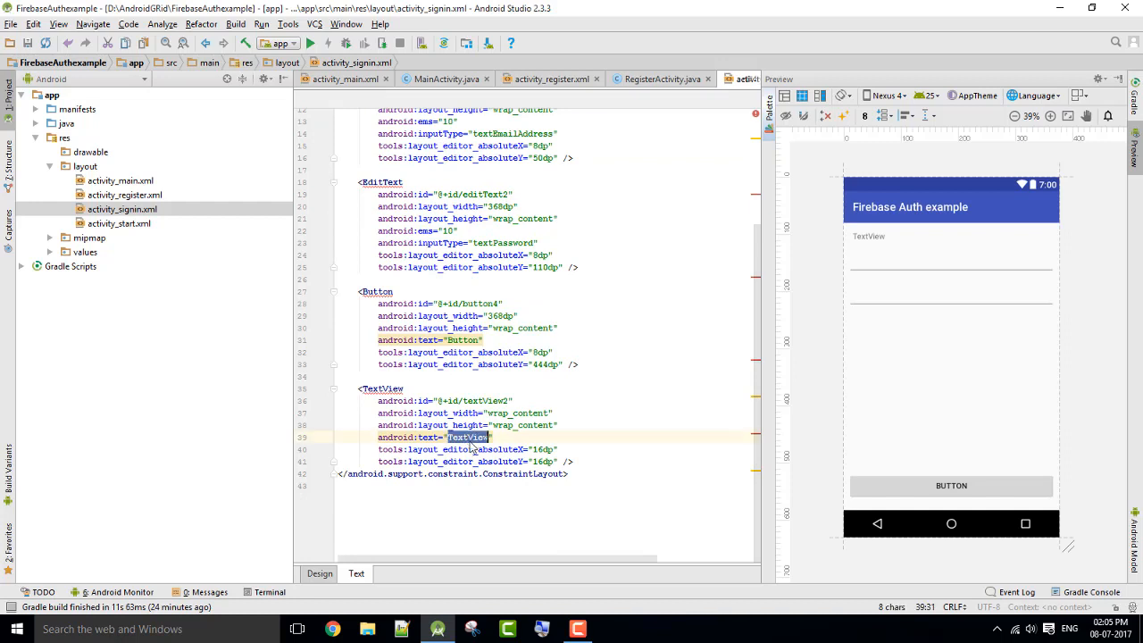
text(Login to your)
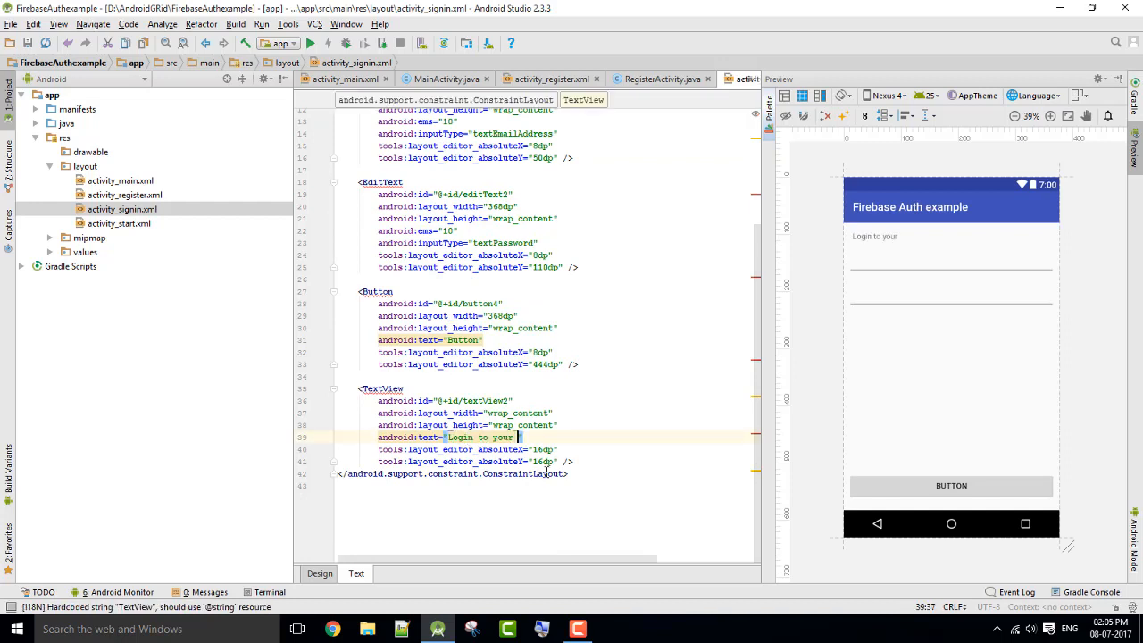
text(Accou)
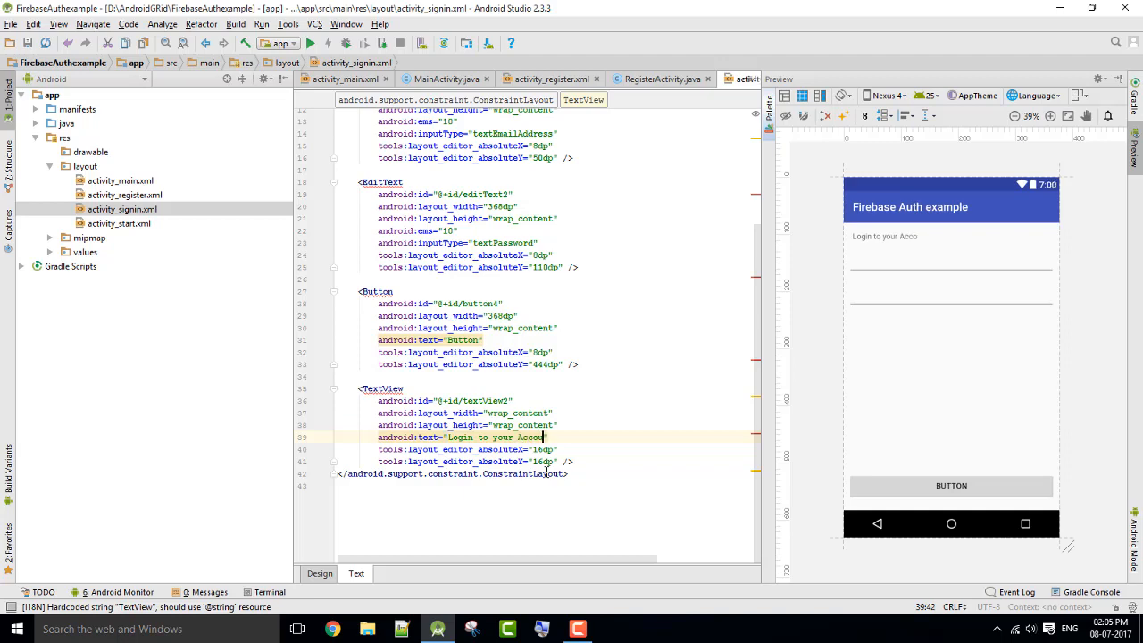
click(319, 573)
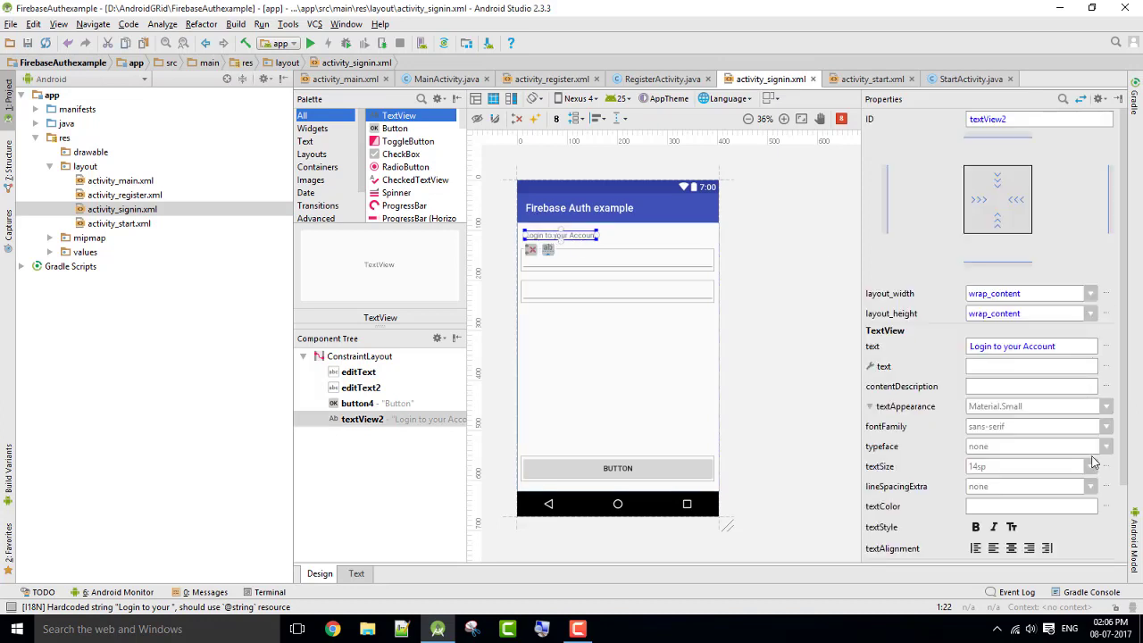
click(1107, 425)
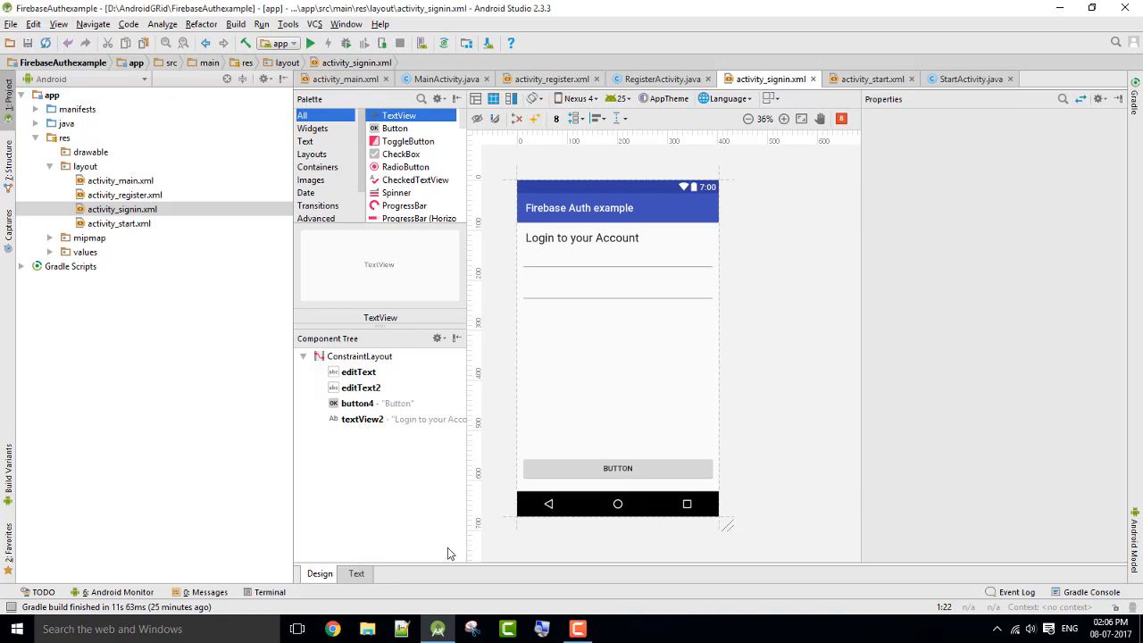
Add Email and Password hints and rename the fields etLogEmail and etLogPass in XML.
click(355, 573)
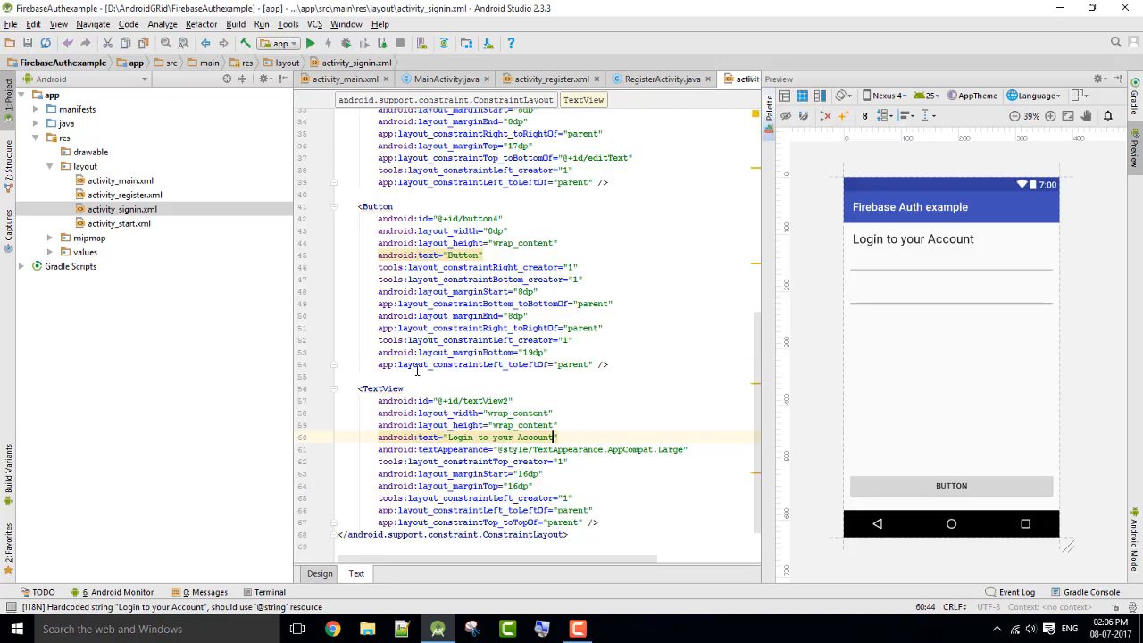
scroll(up, 3)
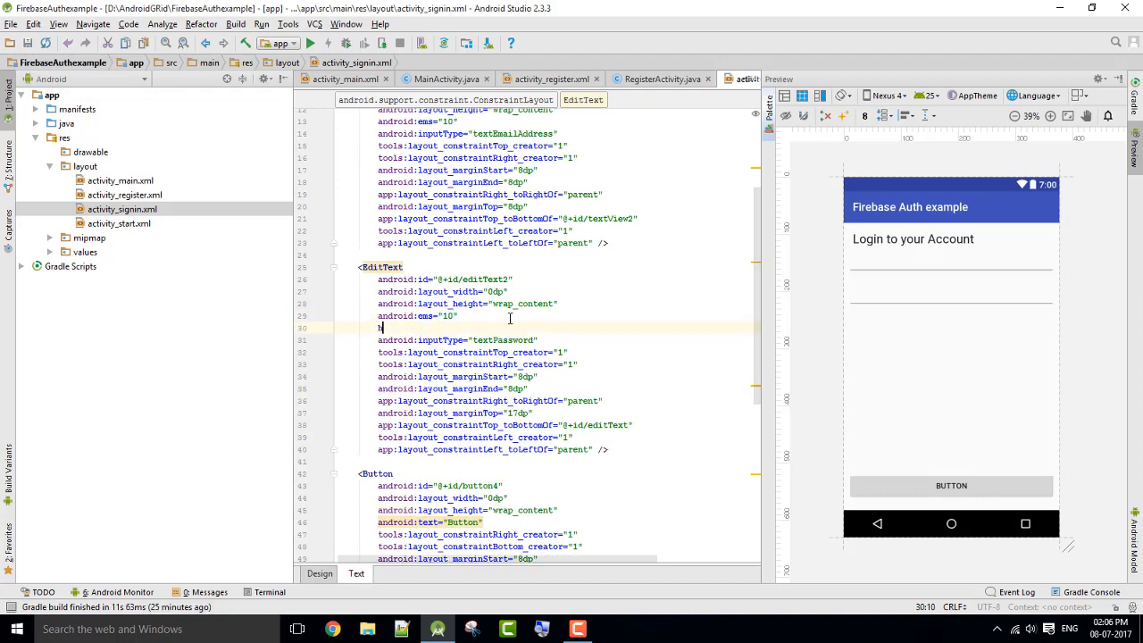
text(android:hint="Password)
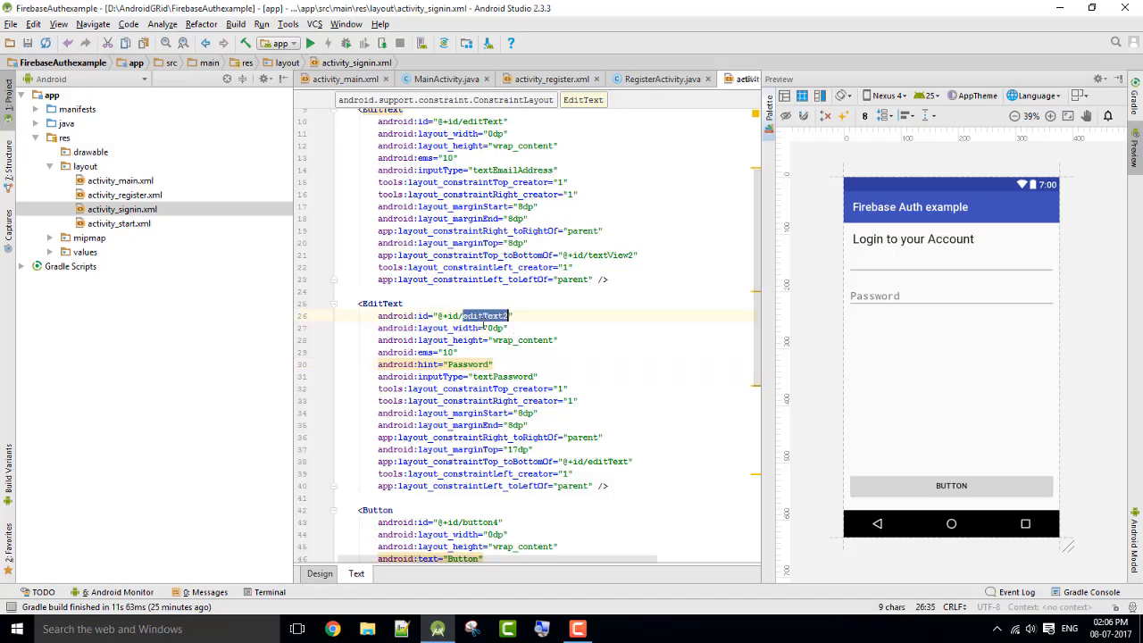
text(etLogPass)
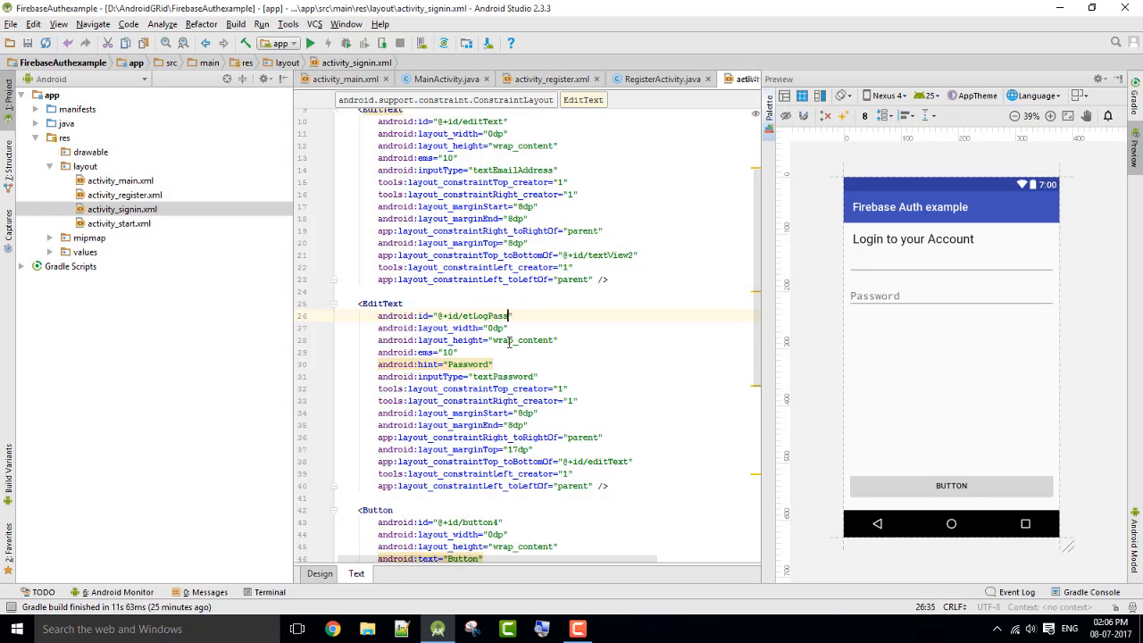
scroll(up, 3)
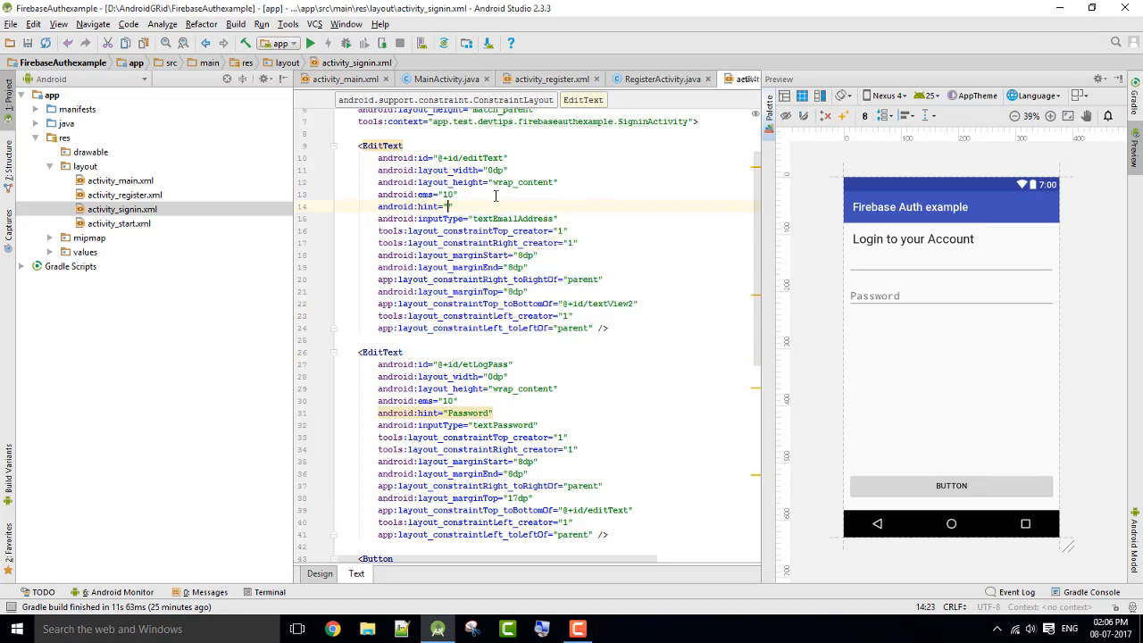
text(Email)
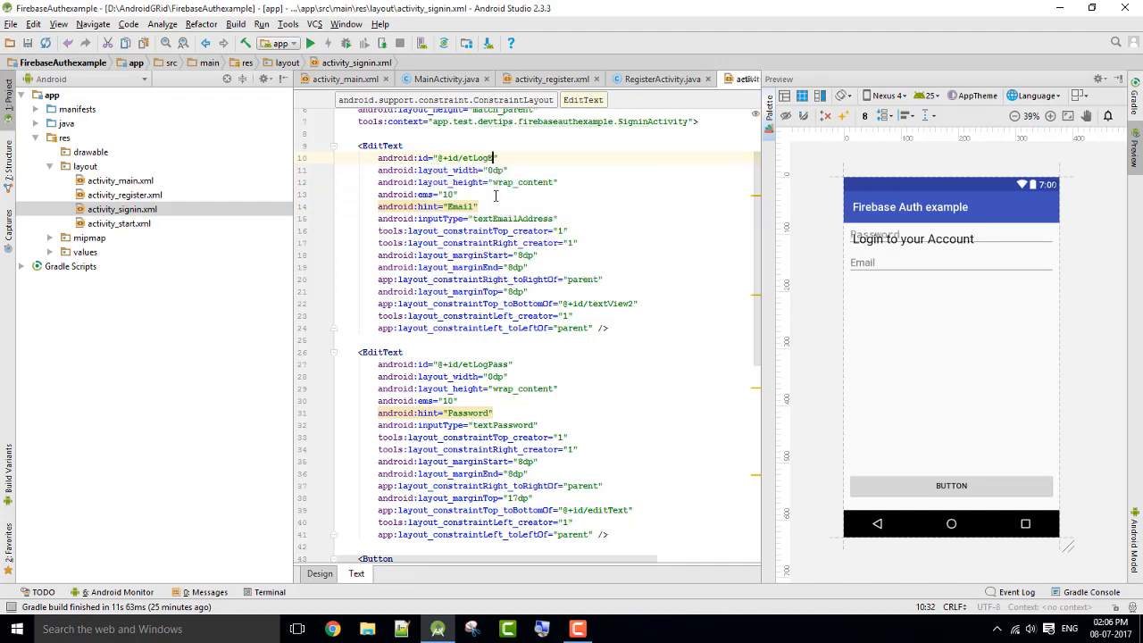
text(Email)
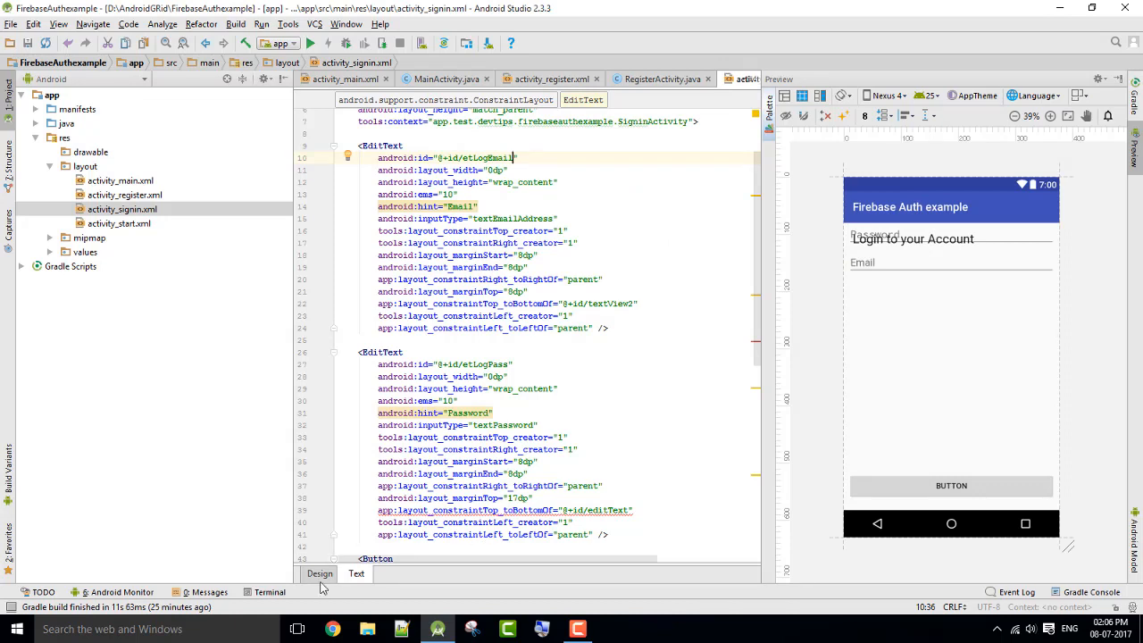
Point the password field's top constraint at @+id/etLogEmail.
click(609, 510)
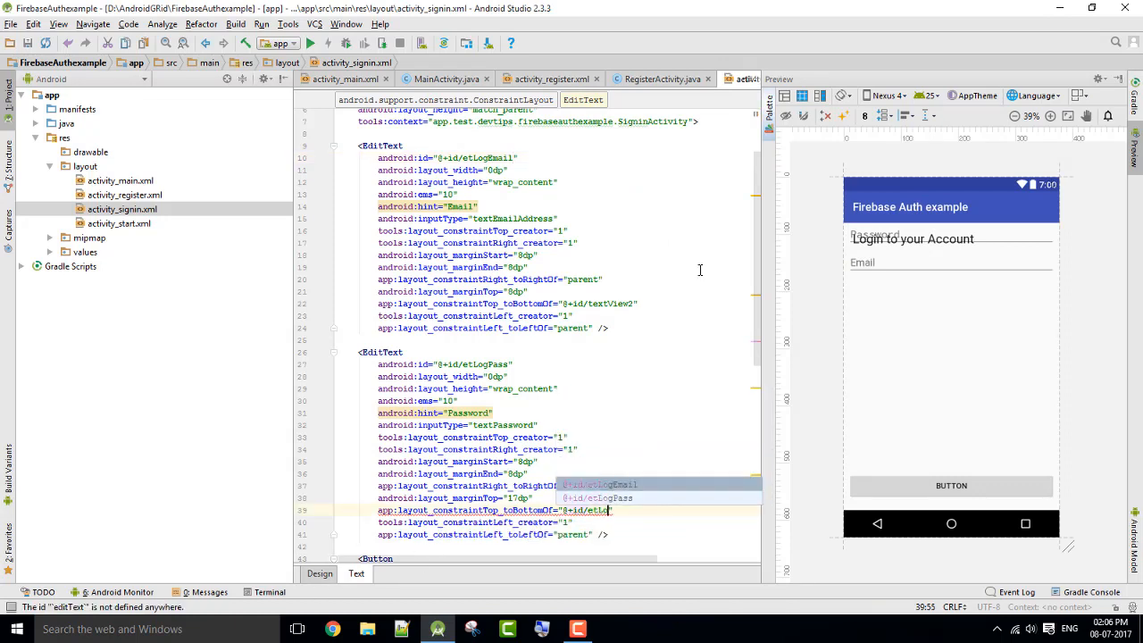
click(598, 497)
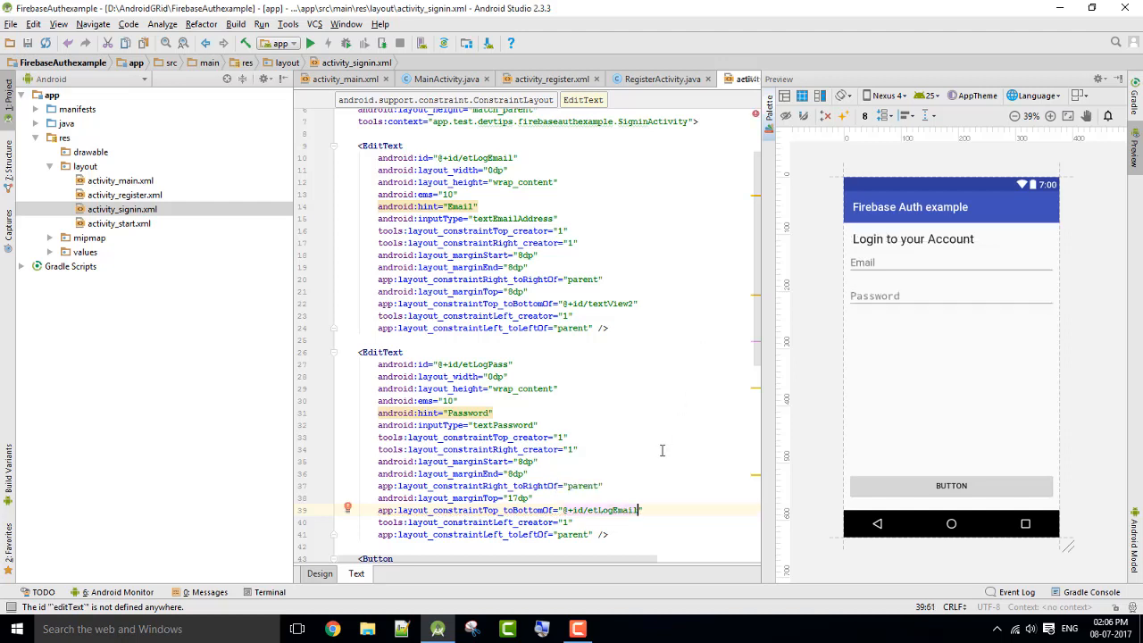
click(319, 573)
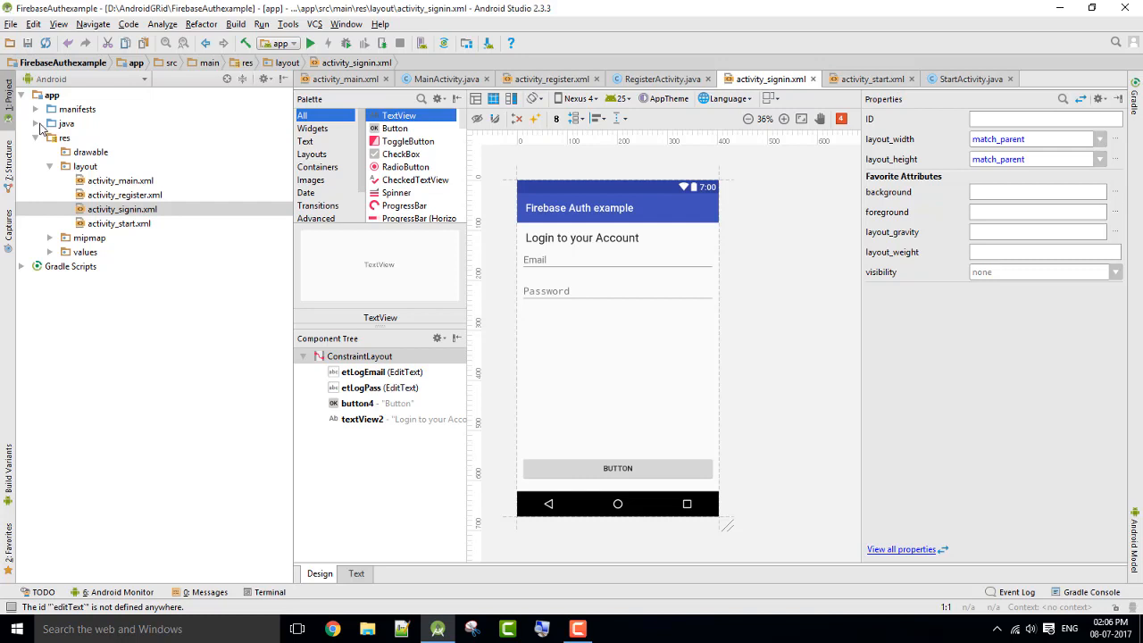
Declare private EditText etEmail, etPass and private Button btnLog in SigninActivity.
click(50, 124)
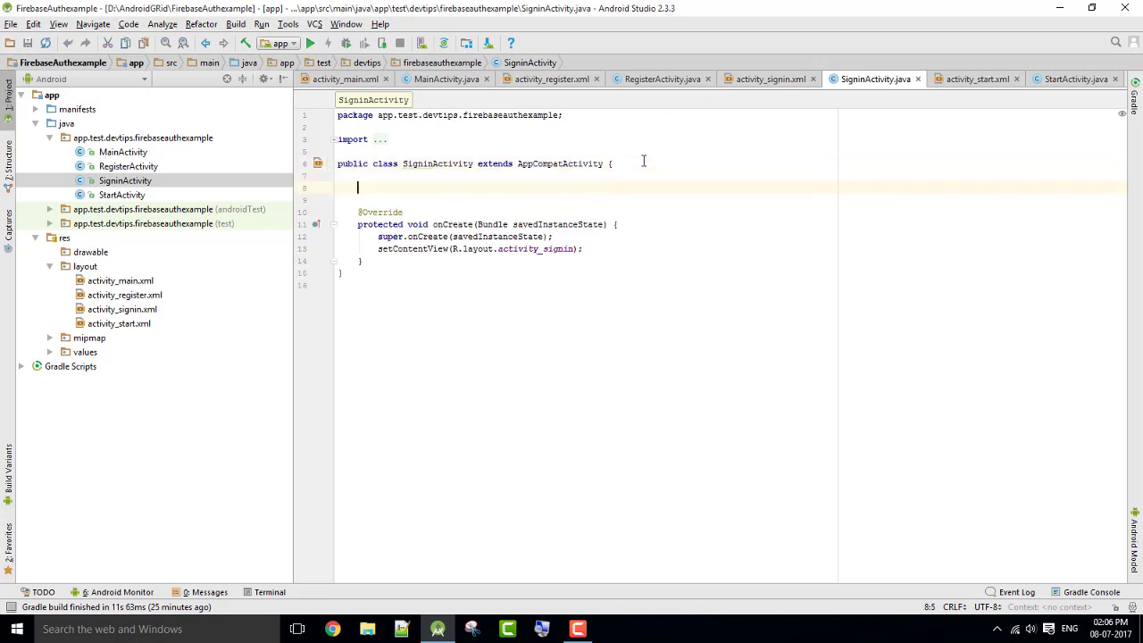
text(pr)
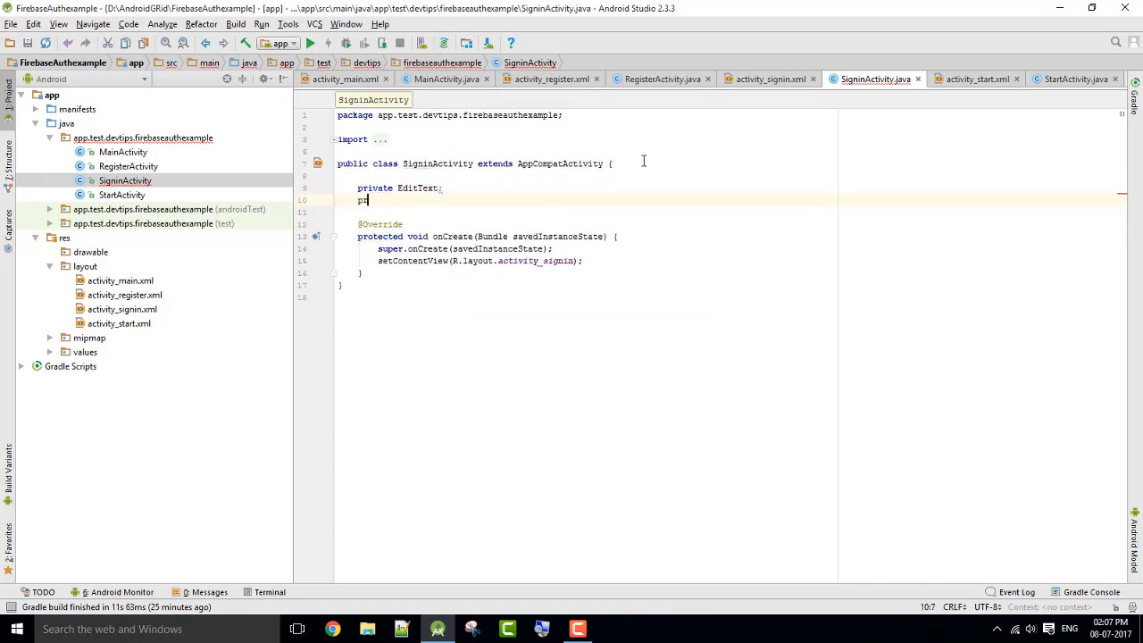
text(private Button btnLog;)
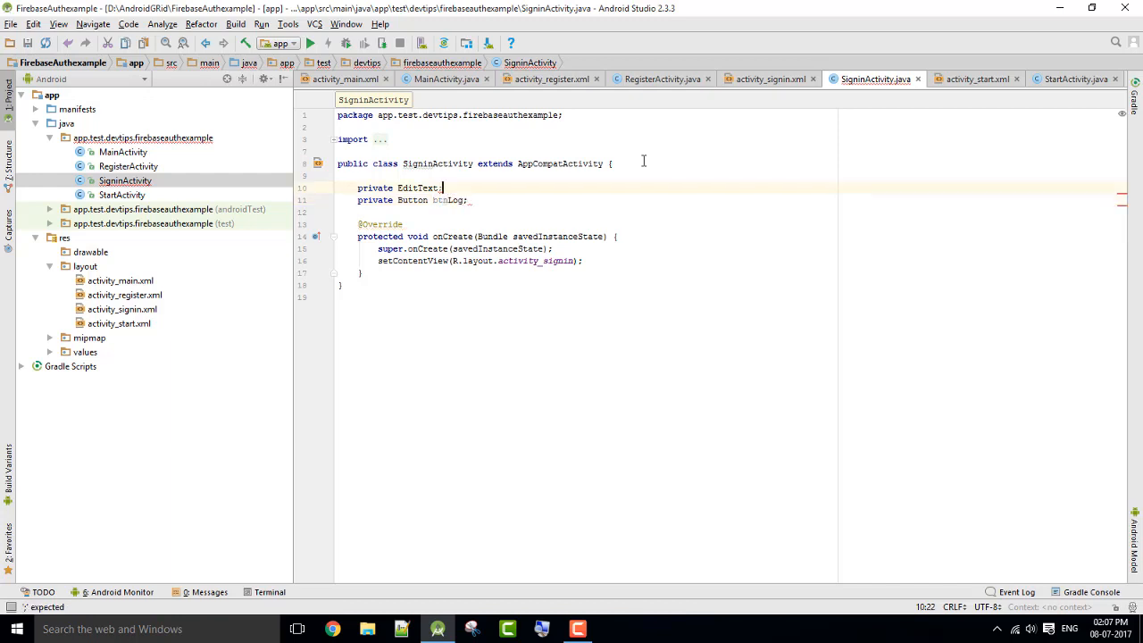
text(btn)
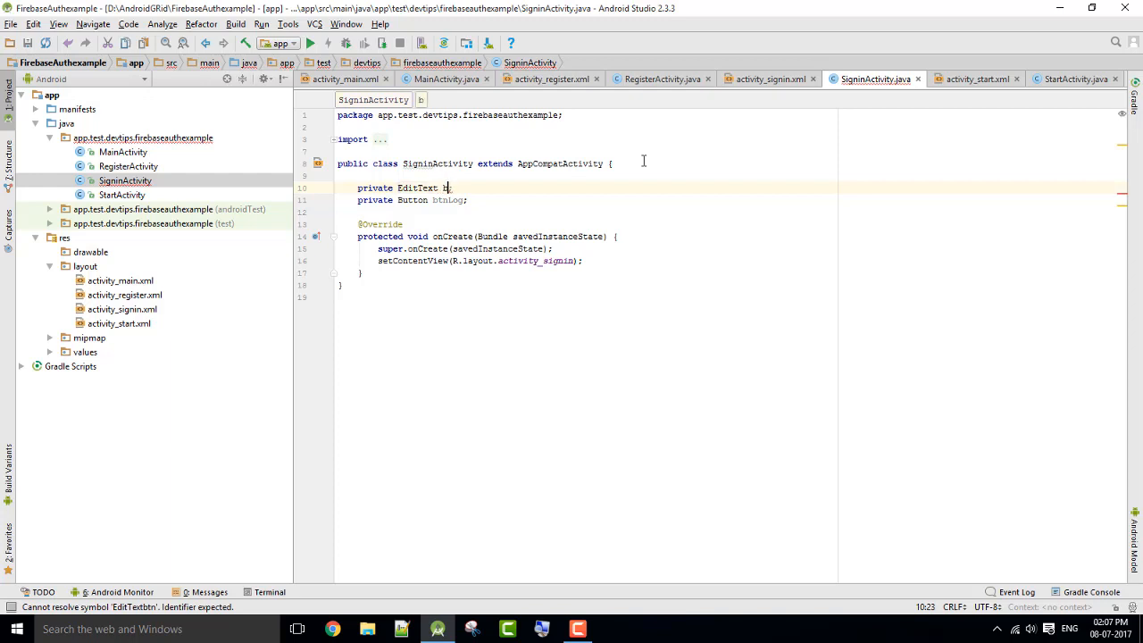
text(etEmail,)
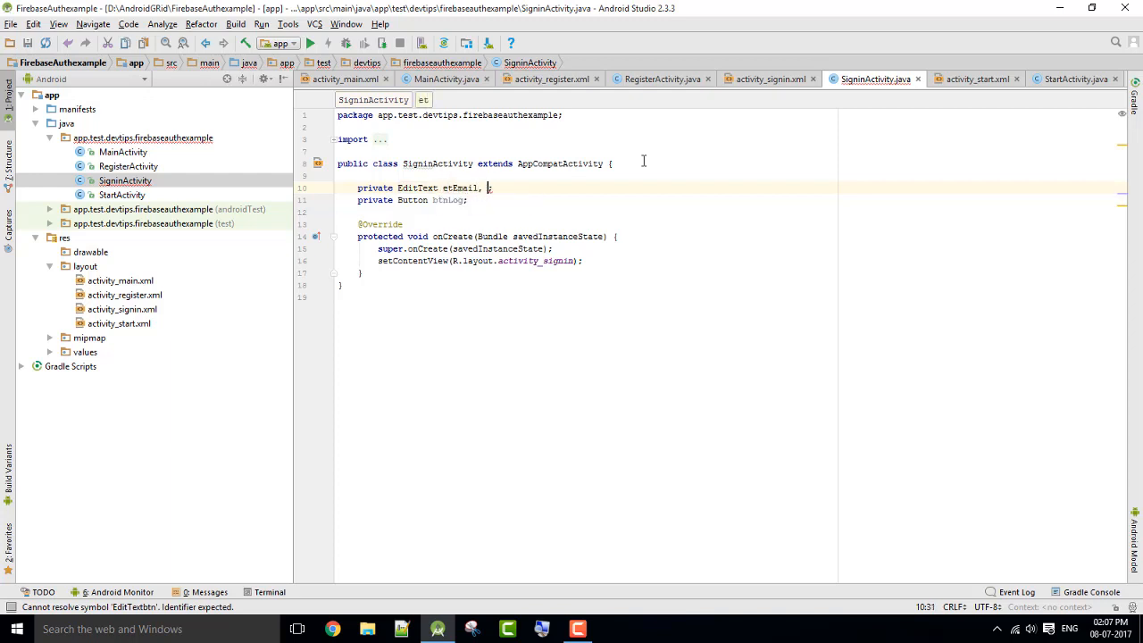
text(etPass)
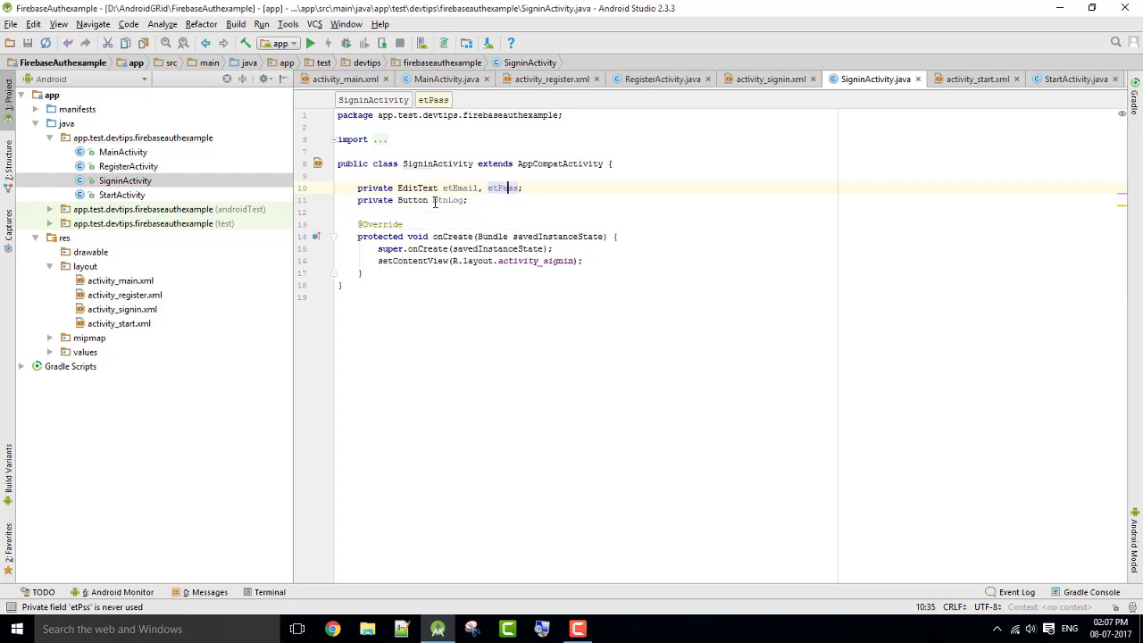
click(580, 259)
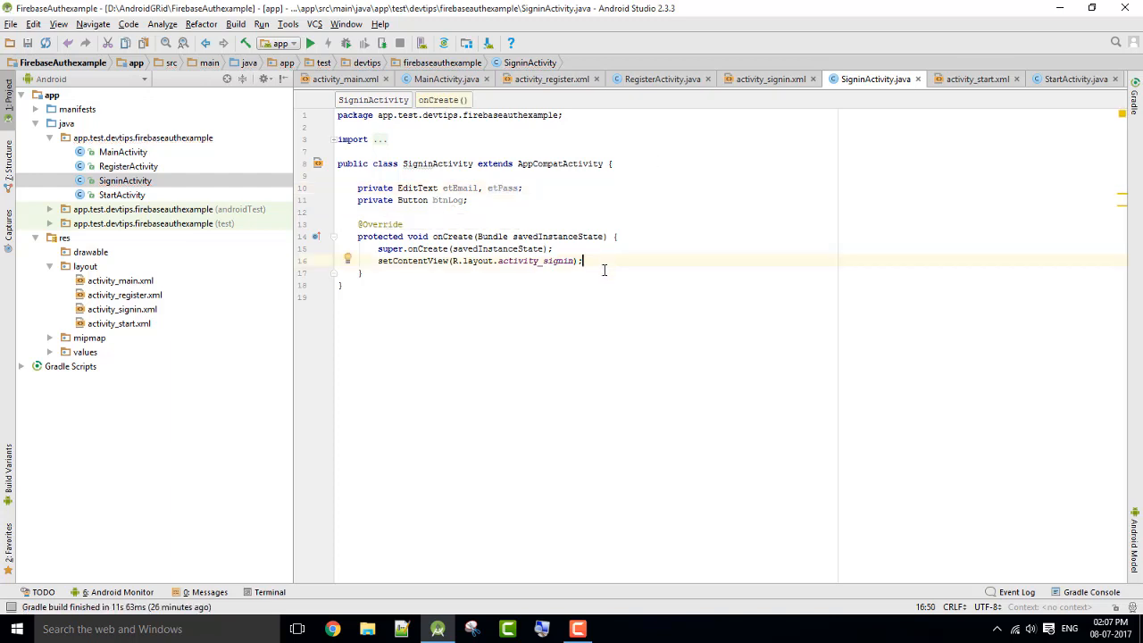
Assign etEmail, etPass and btnLog with findViewById to R.id.etLogEmail, etLogPass and btnLog.
key(enter)
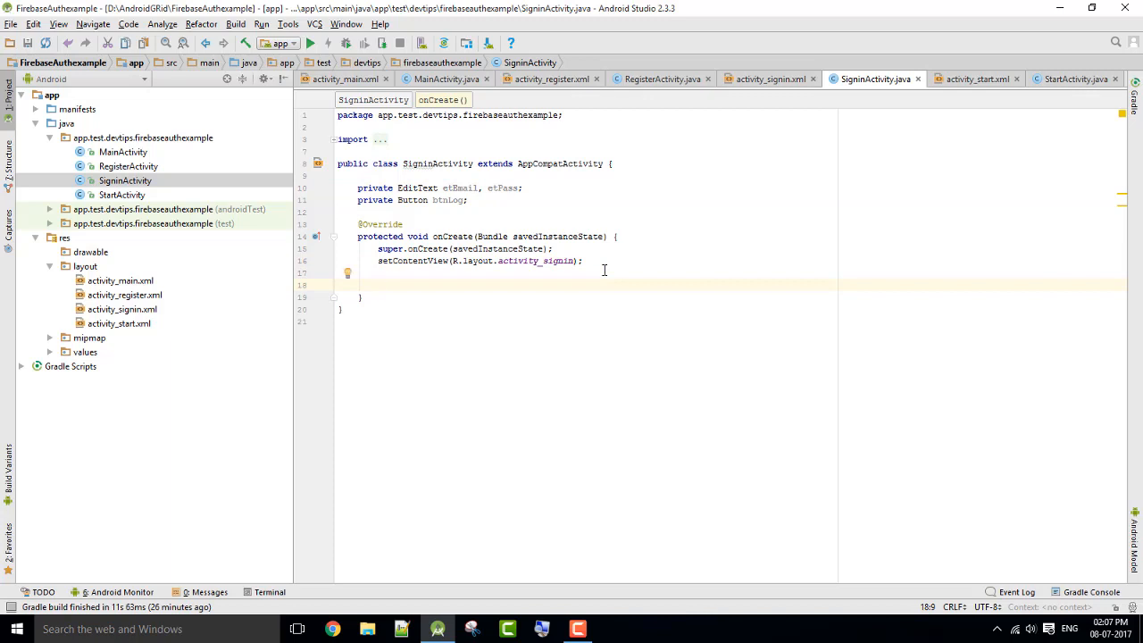
text(et)
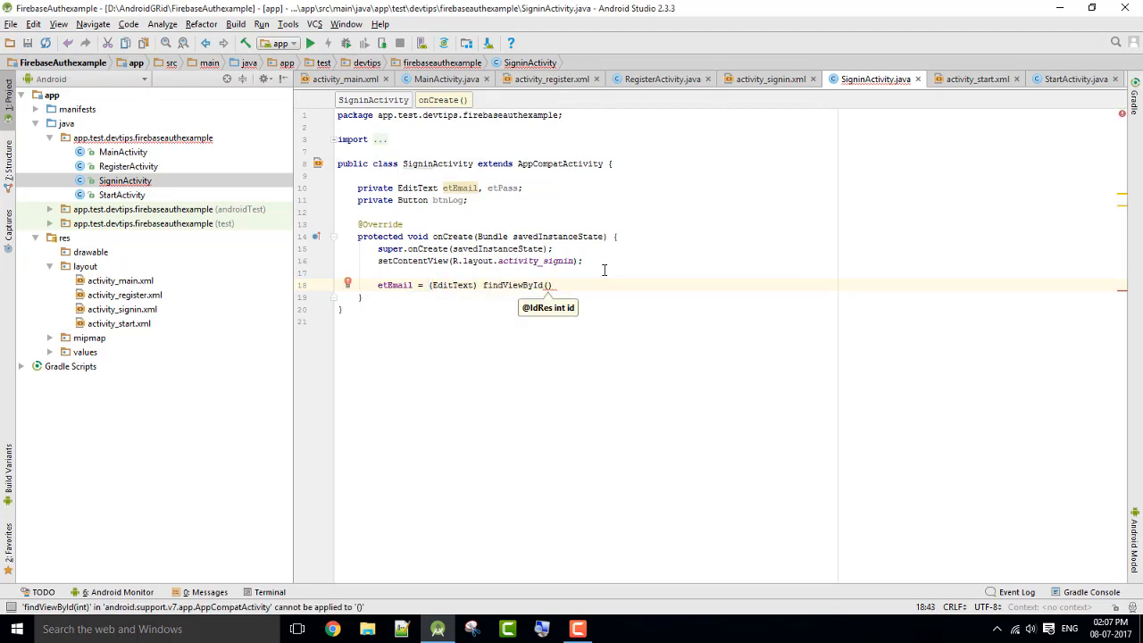
text(R.id)
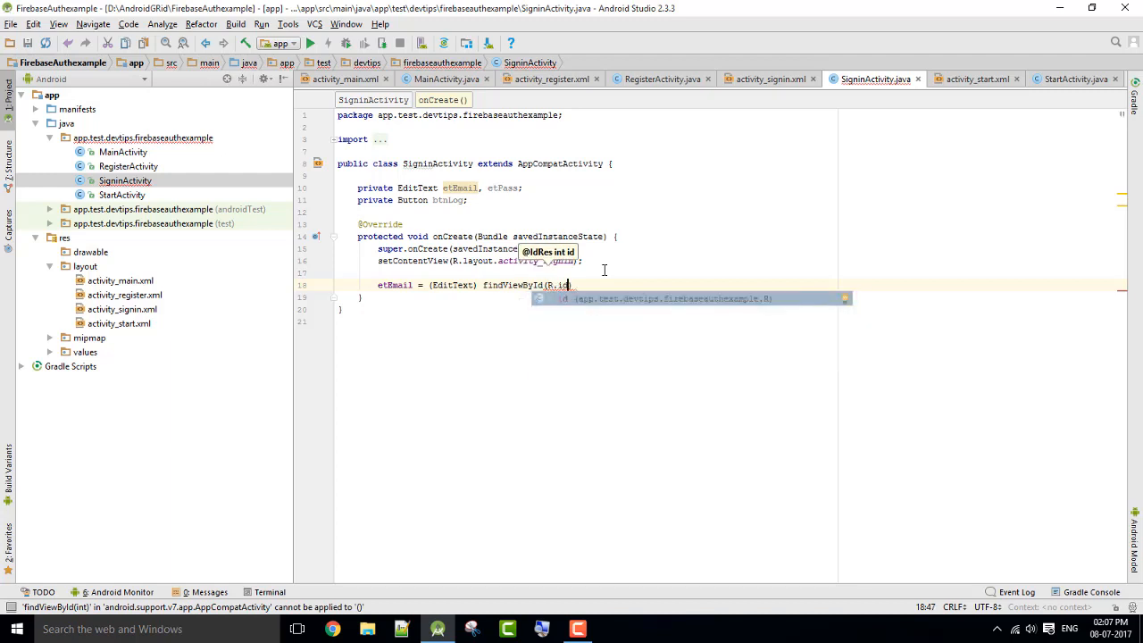
text(etLogEmail);)
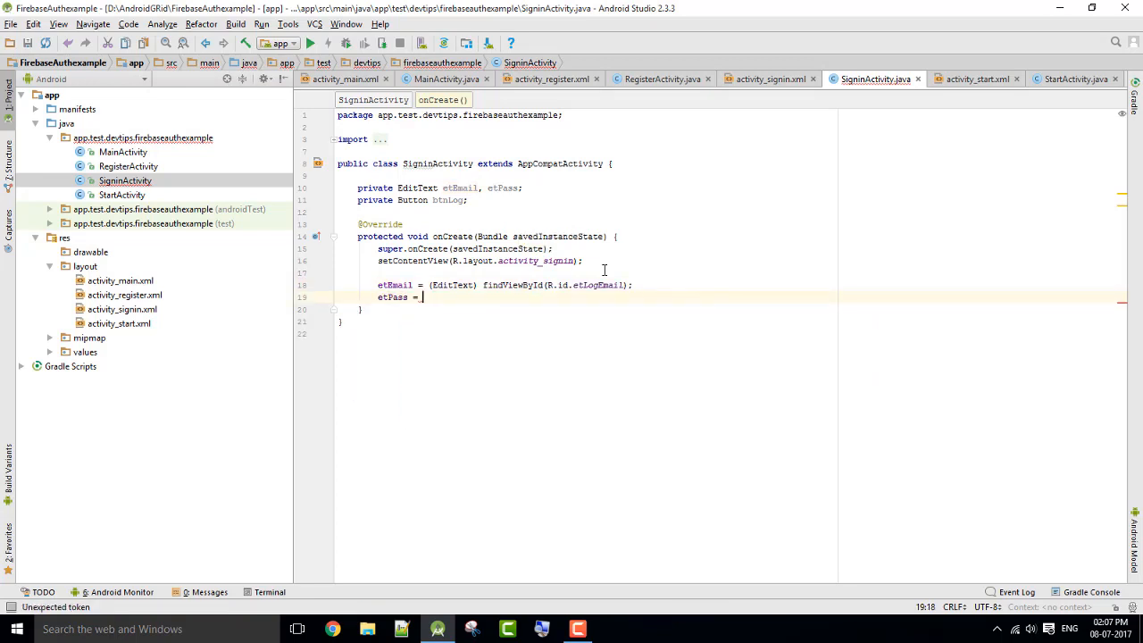
text((E)
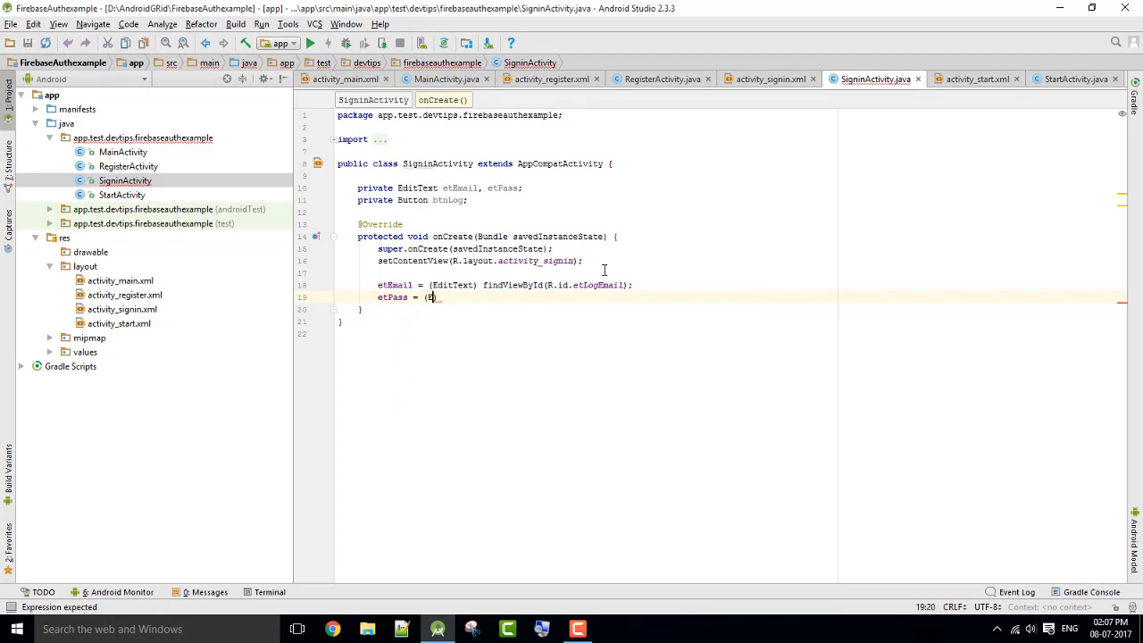
text(EditText) findViewById(R.id.)
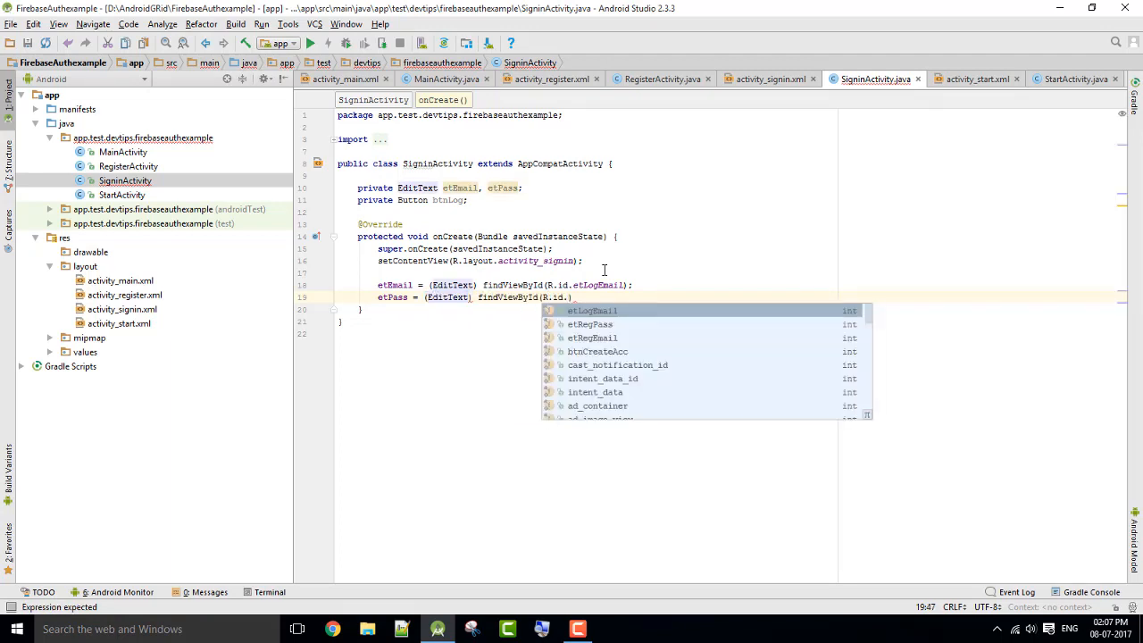
text(etLogPass)
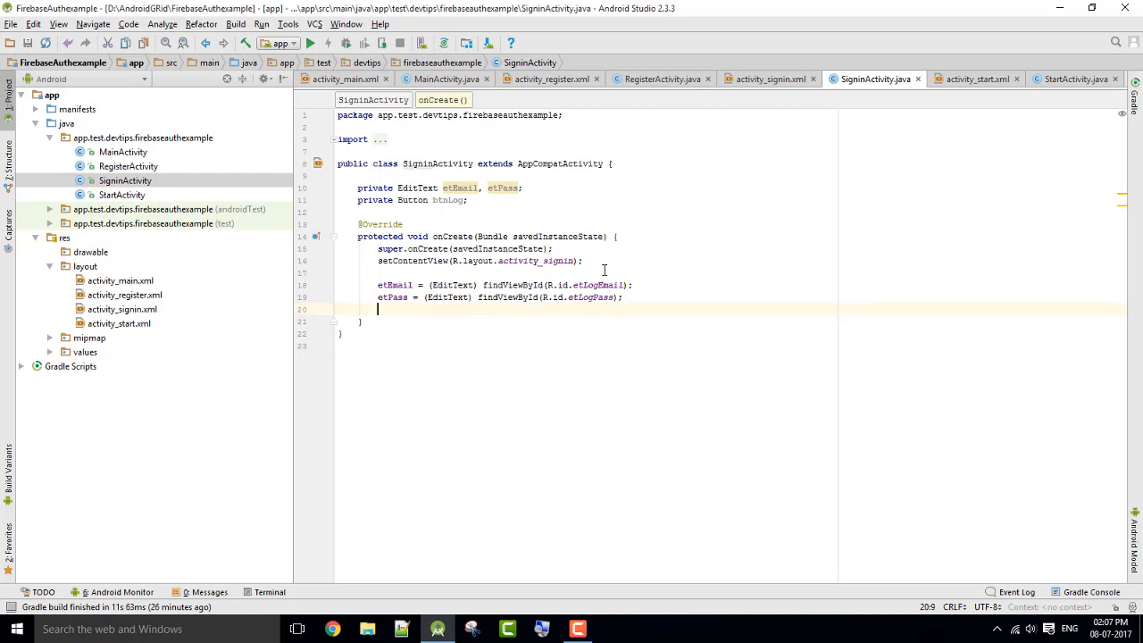
text(btnLog)
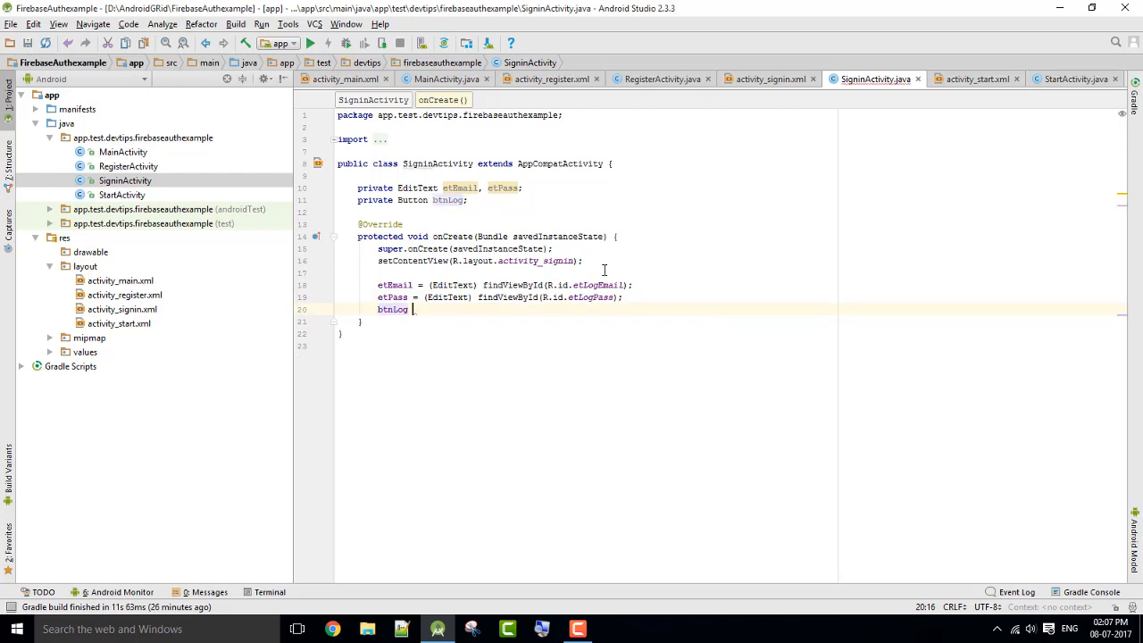
text(= (Button))
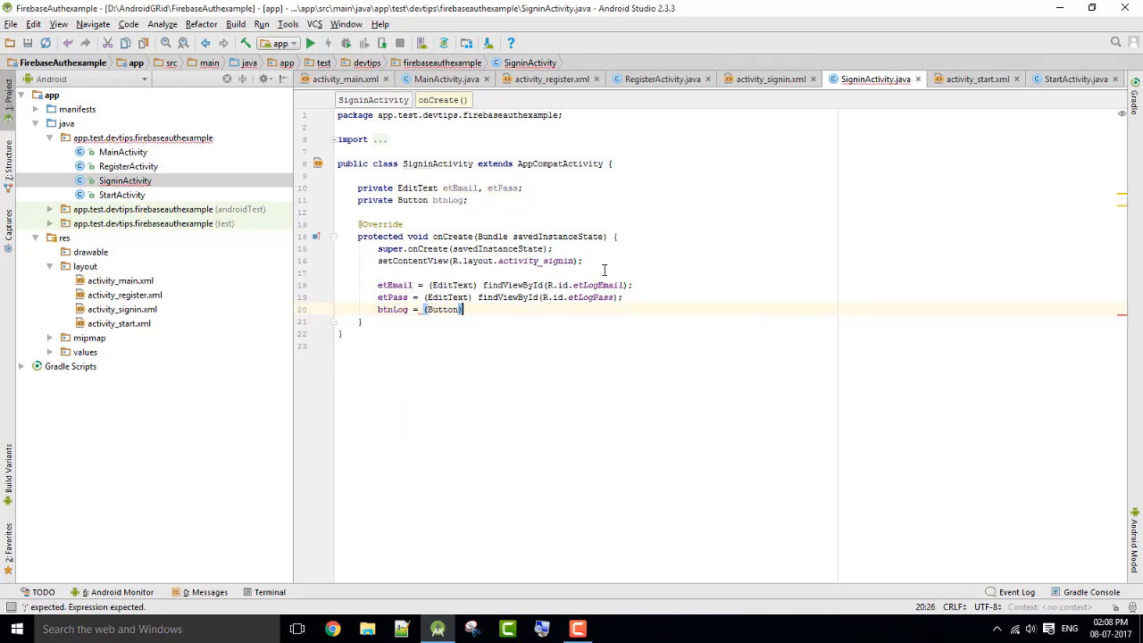
text(findViewById(R.id.btnLog)
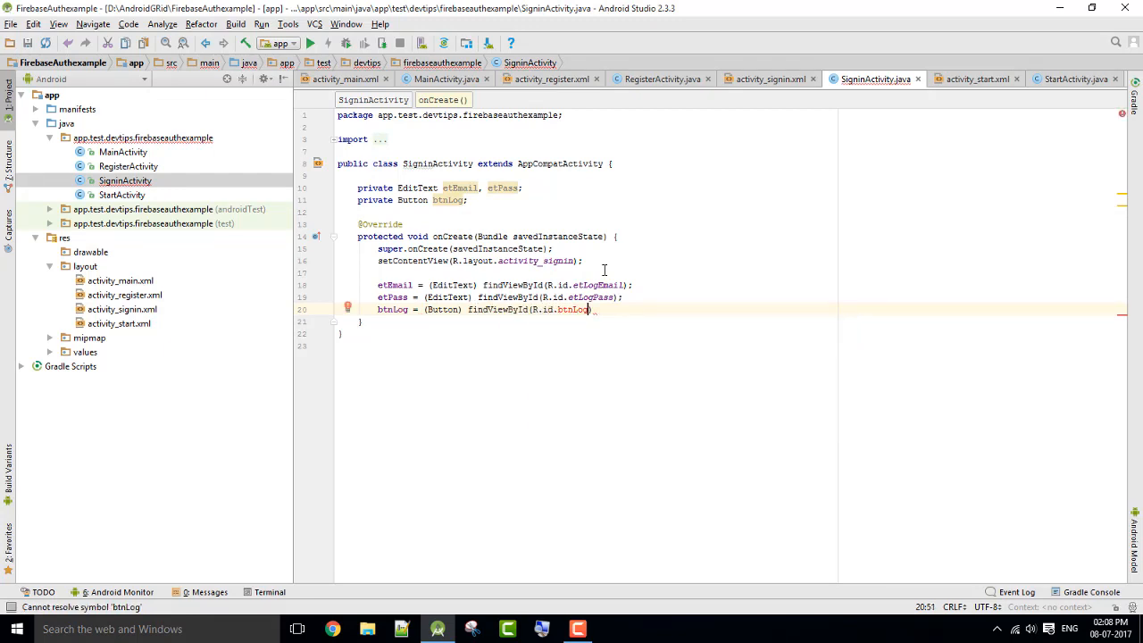
Finish the btnLog lookup line and set the layout button's ID to btnLog.
text(;)
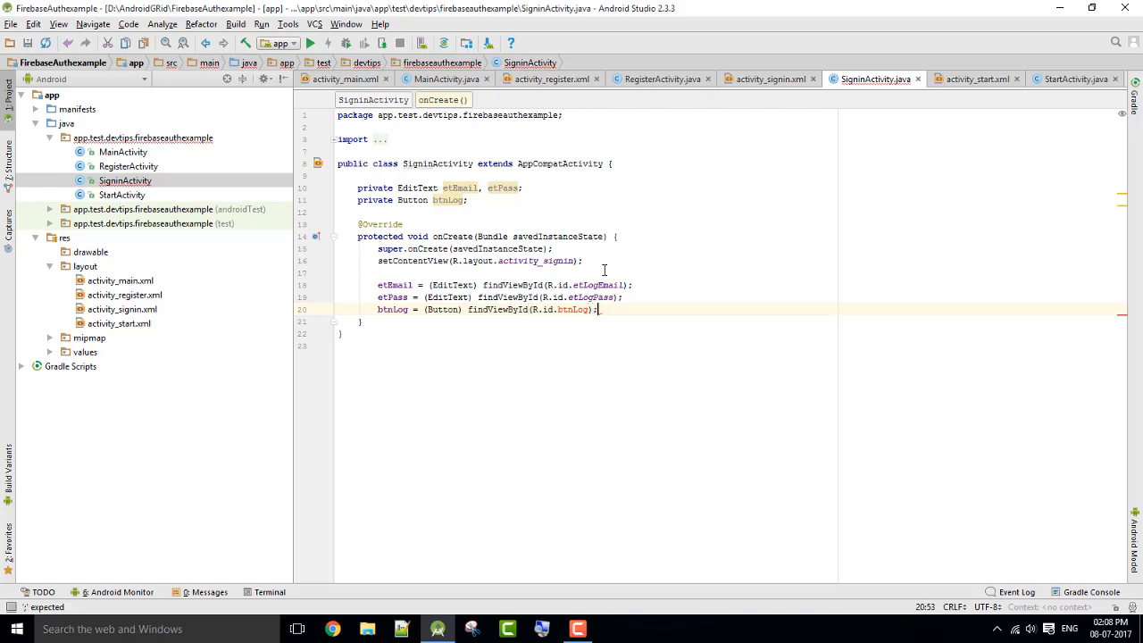
click(764, 78)
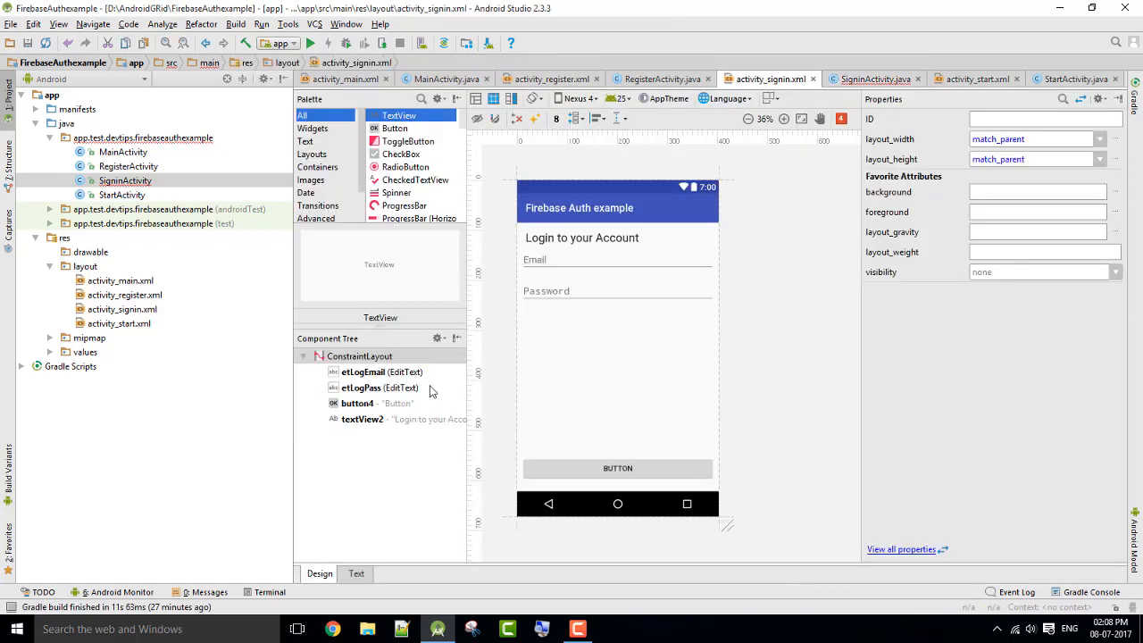
click(357, 403)
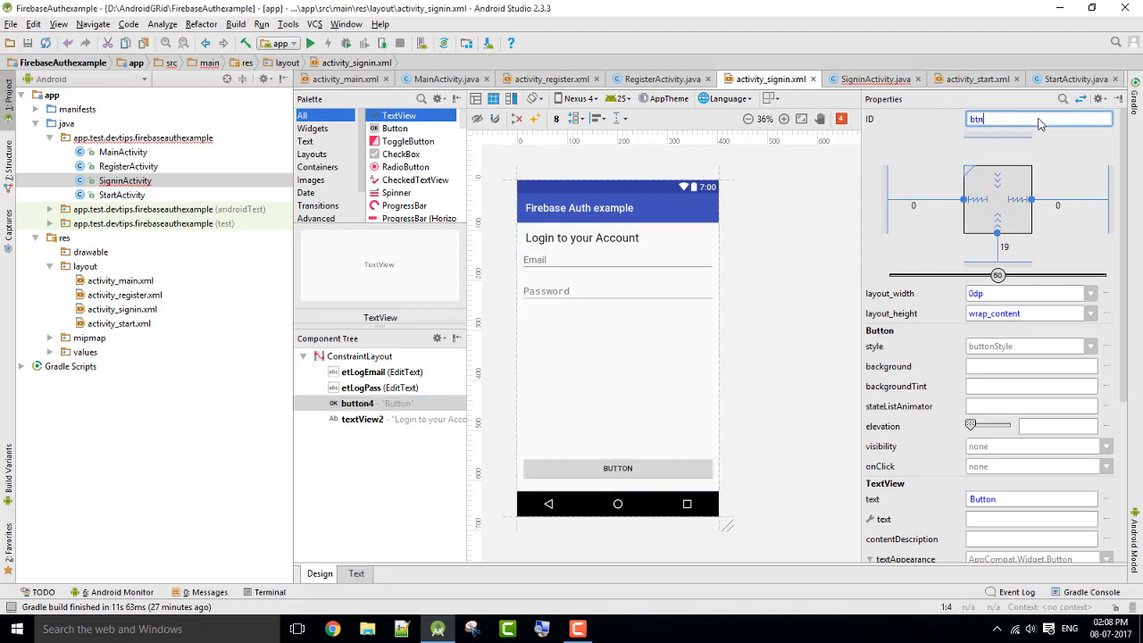
click(875, 78)
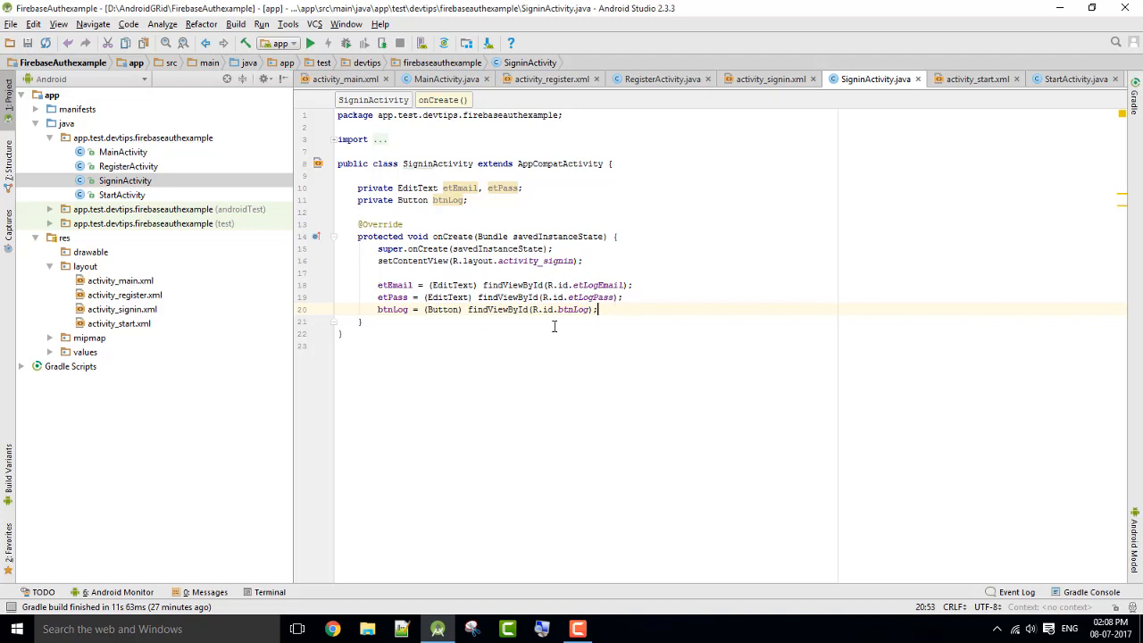
key(enter)
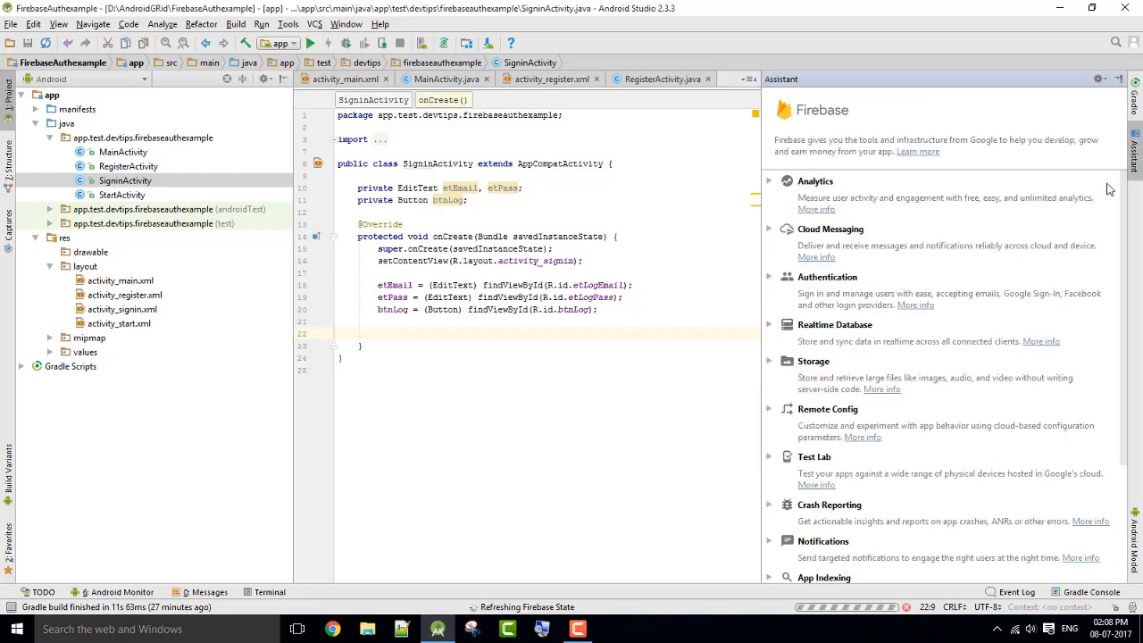
click(768, 277)
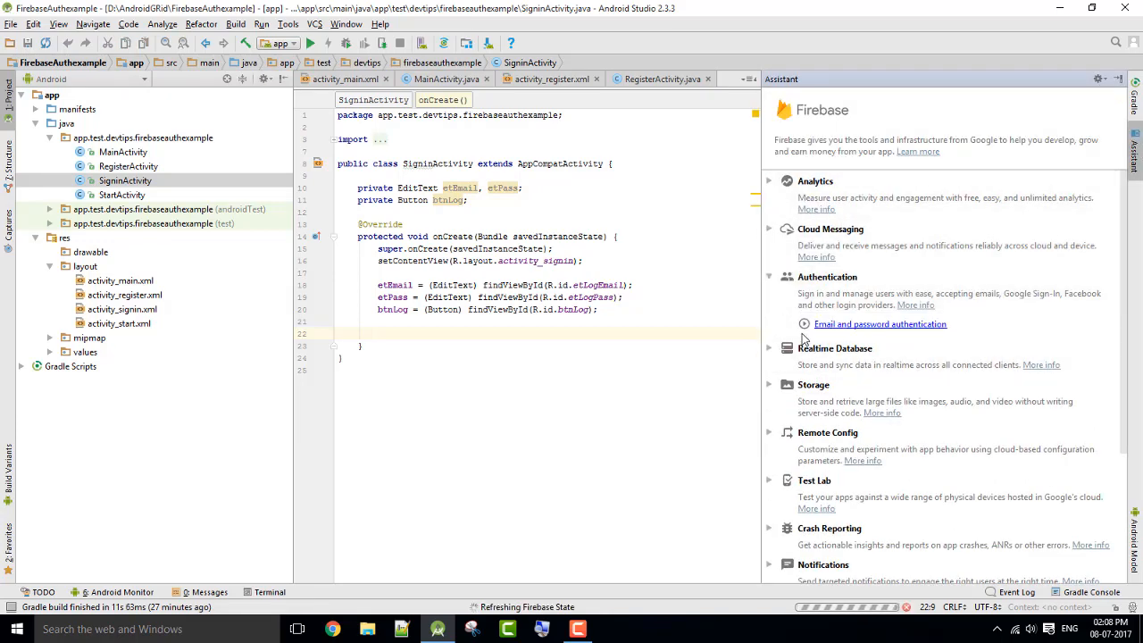
click(880, 324)
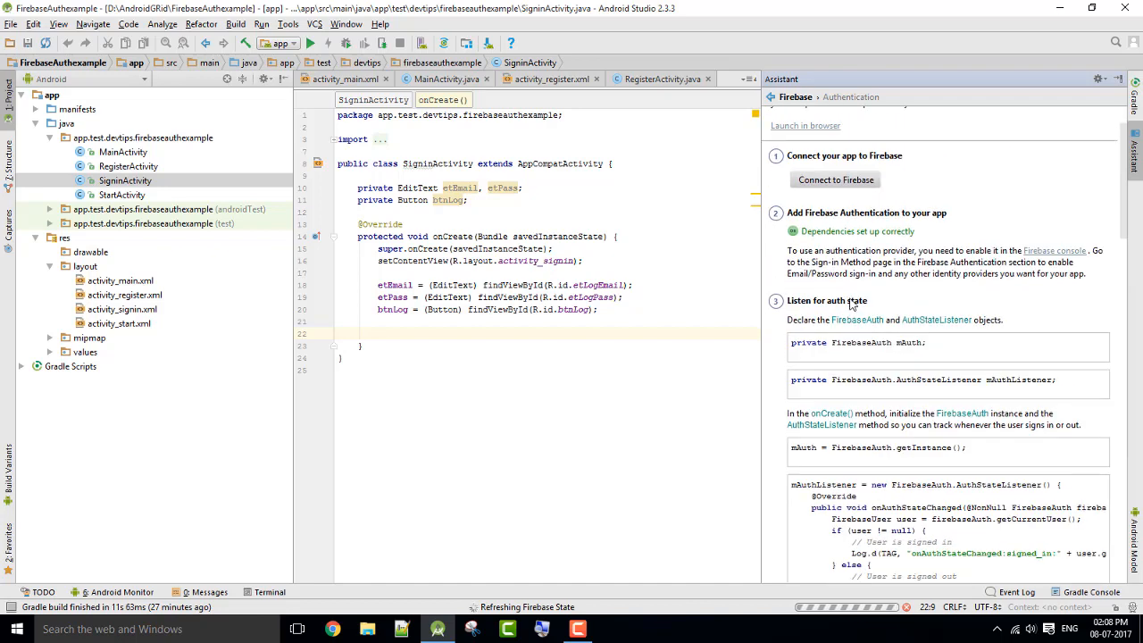
scroll(down, 3)
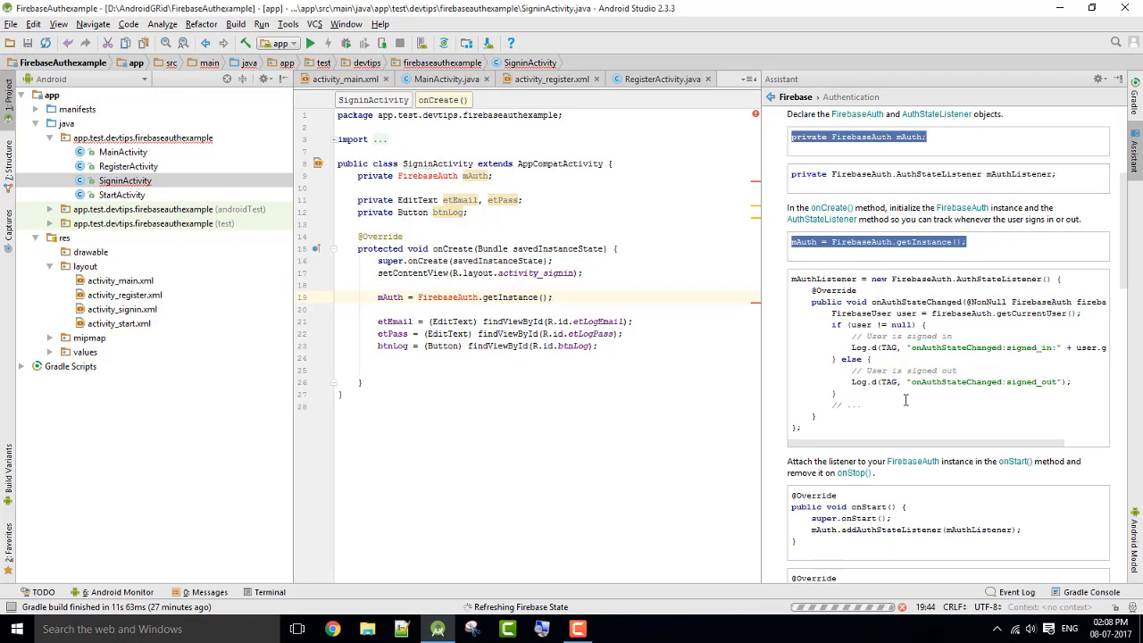
scroll(down, 3)
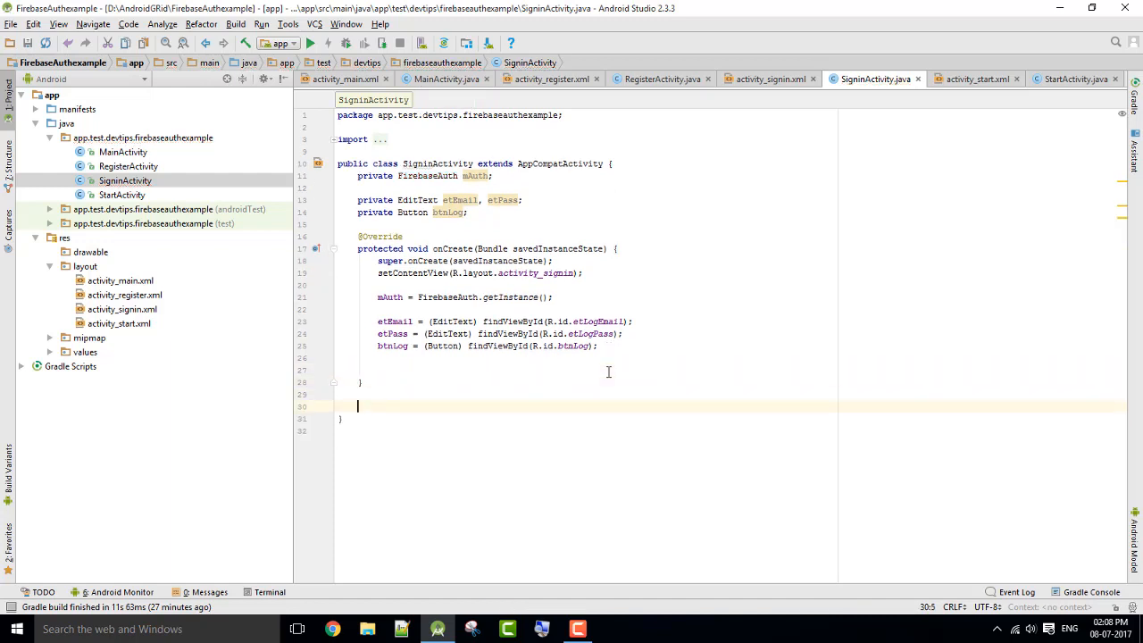
Write private void LogInUser(String email, String pass) with an empty body below onCreate.
text(private void)
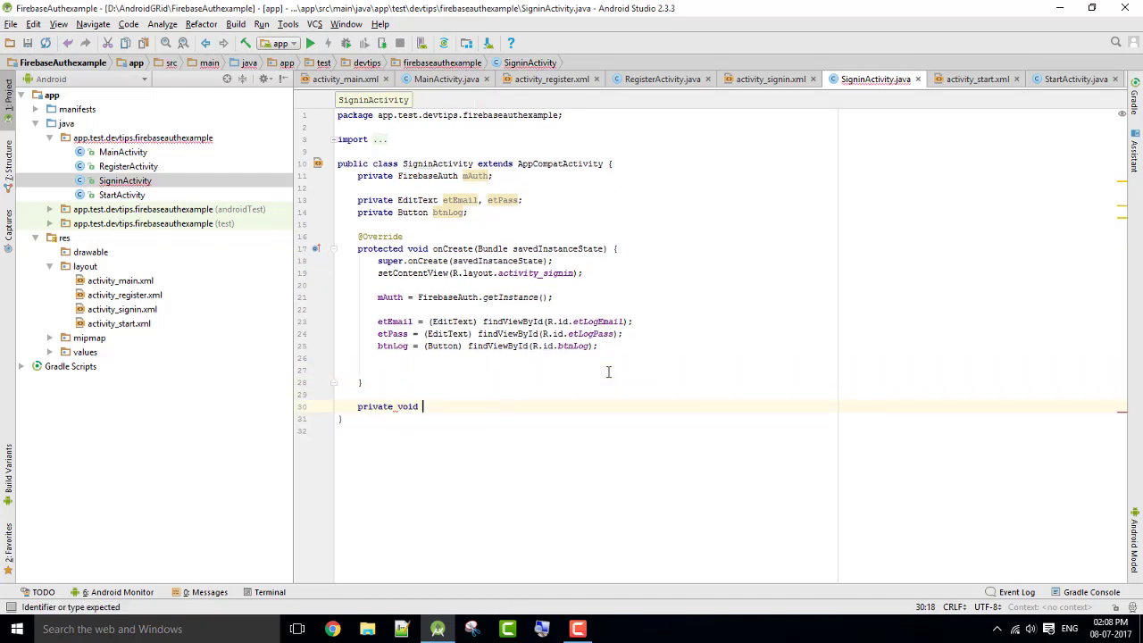
text(LogIn)
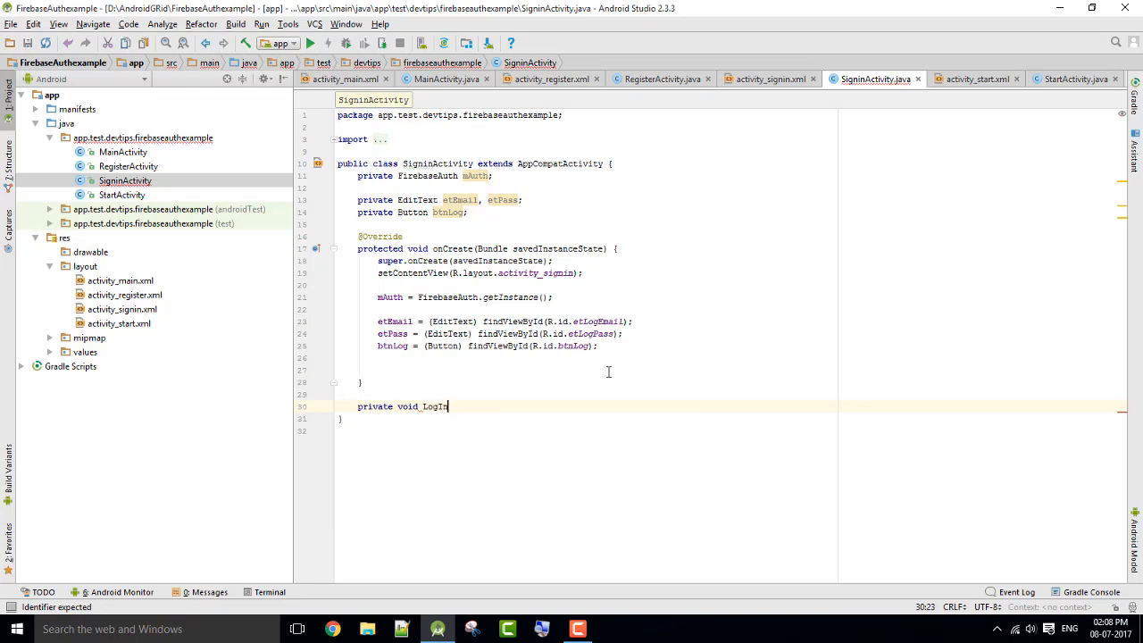
text(User())
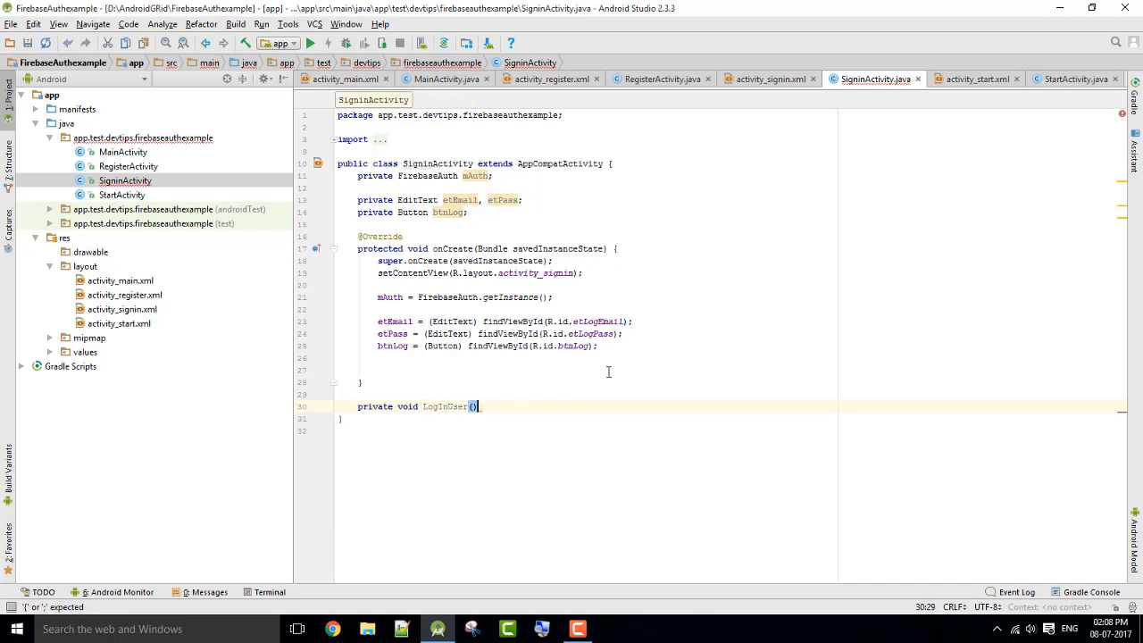
text({)
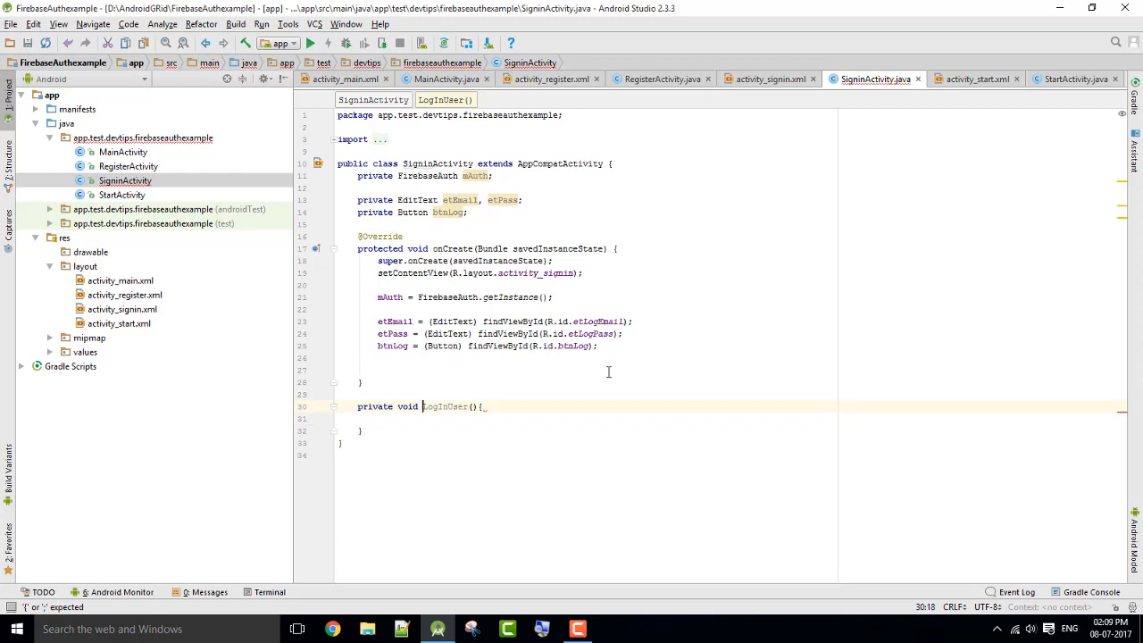
text(S)
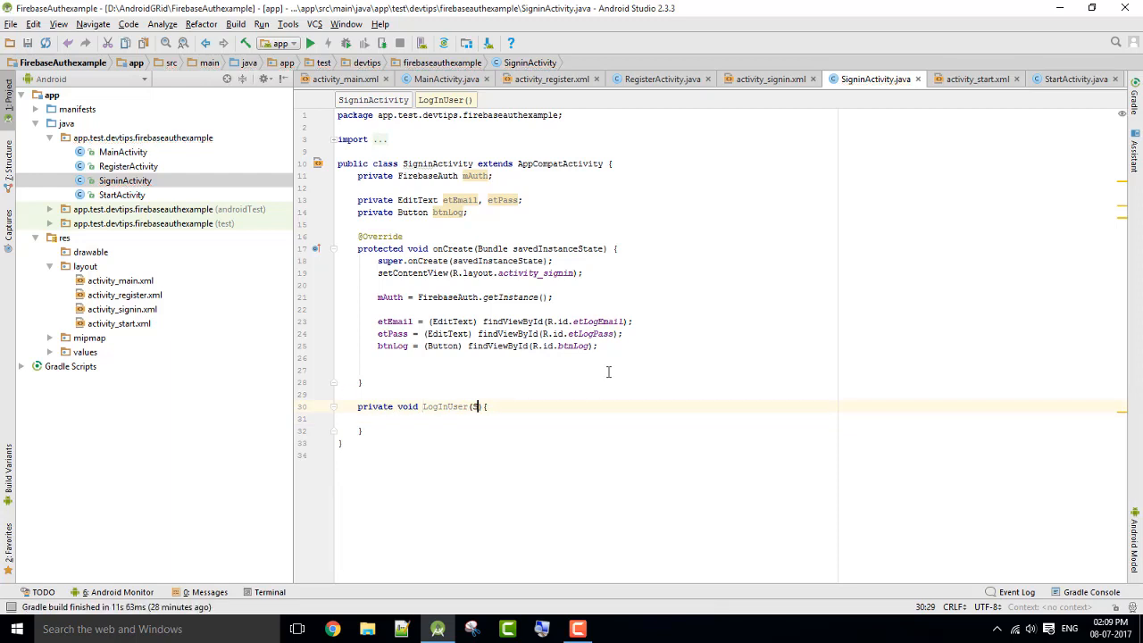
text(String em)
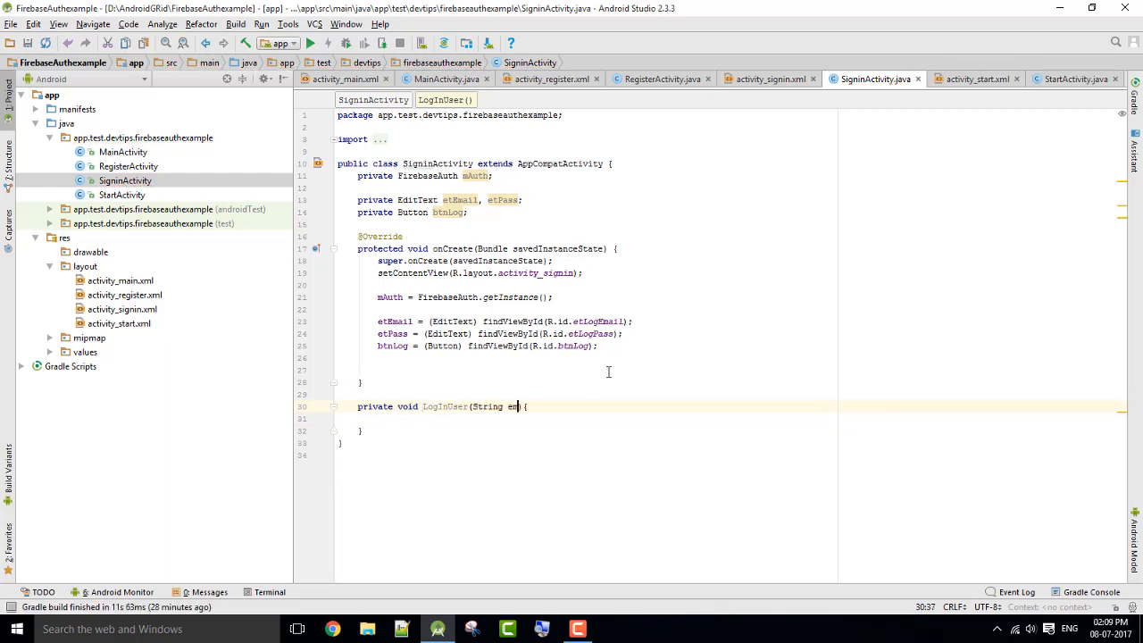
text(, S)
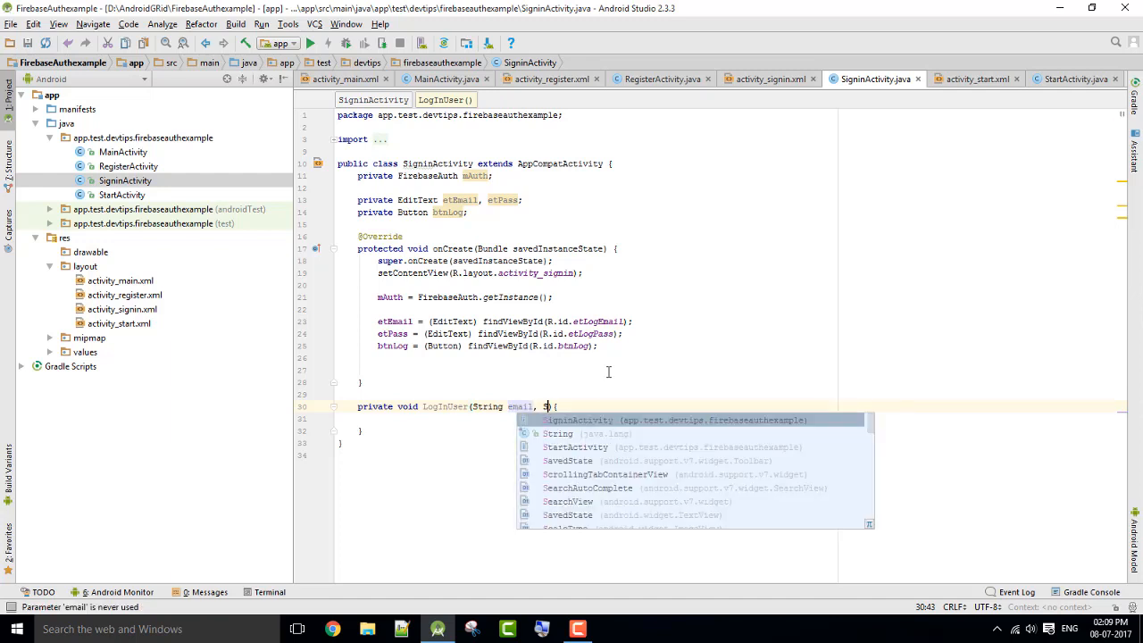
text(String_p)
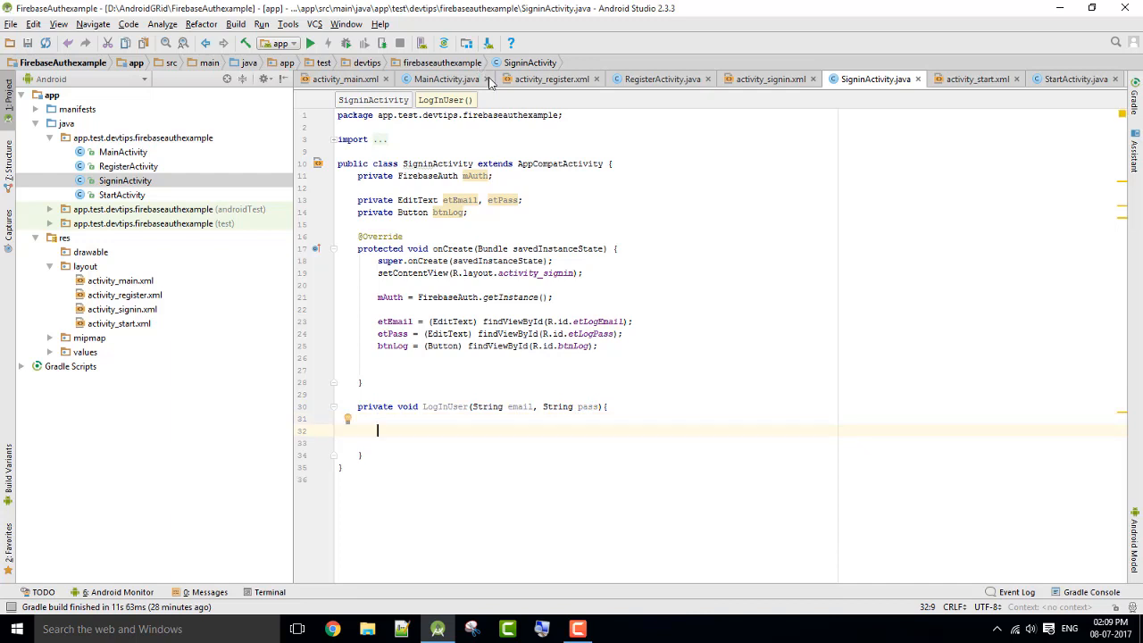
Declare a private ProgressDialog field on a new line below mAuth.
key(Enter)
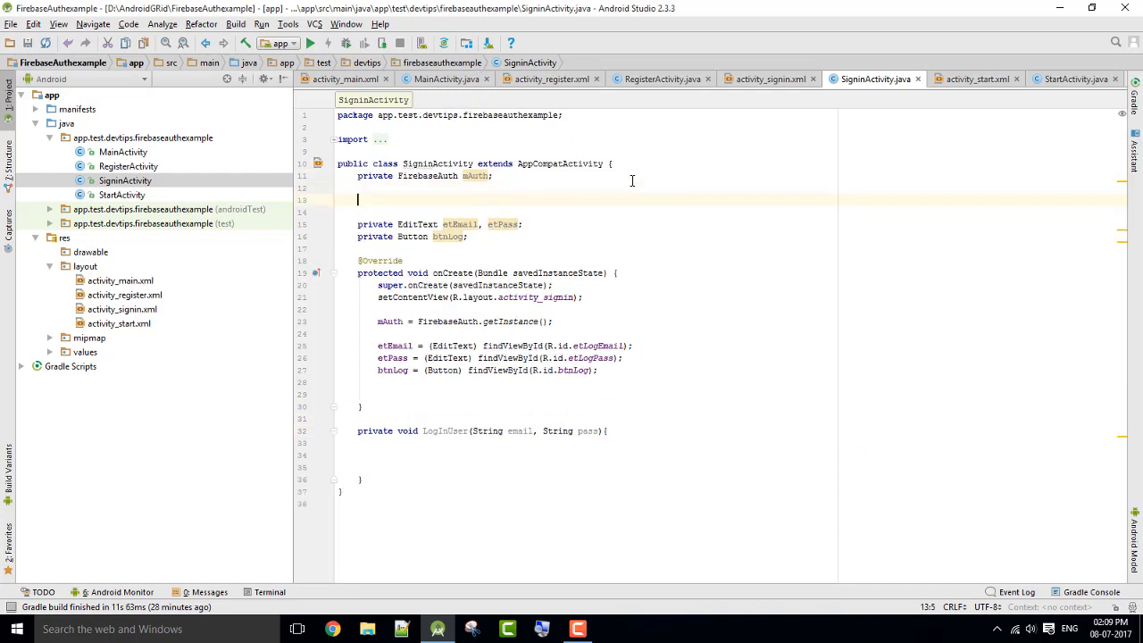
text(private)
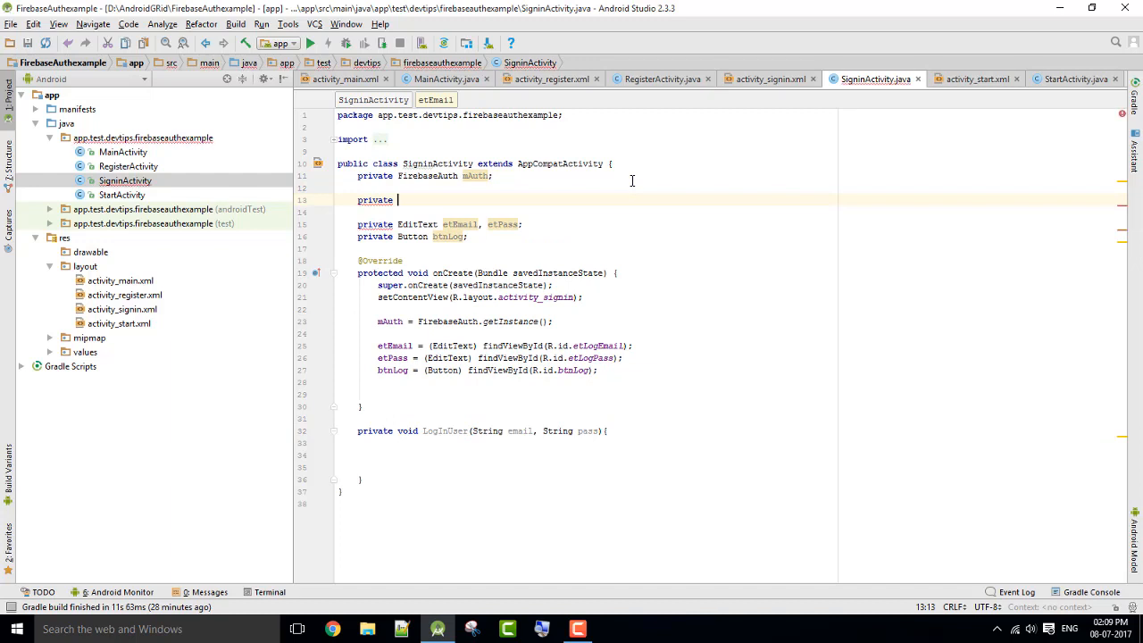
text(ProgressDialog progressDialog;)
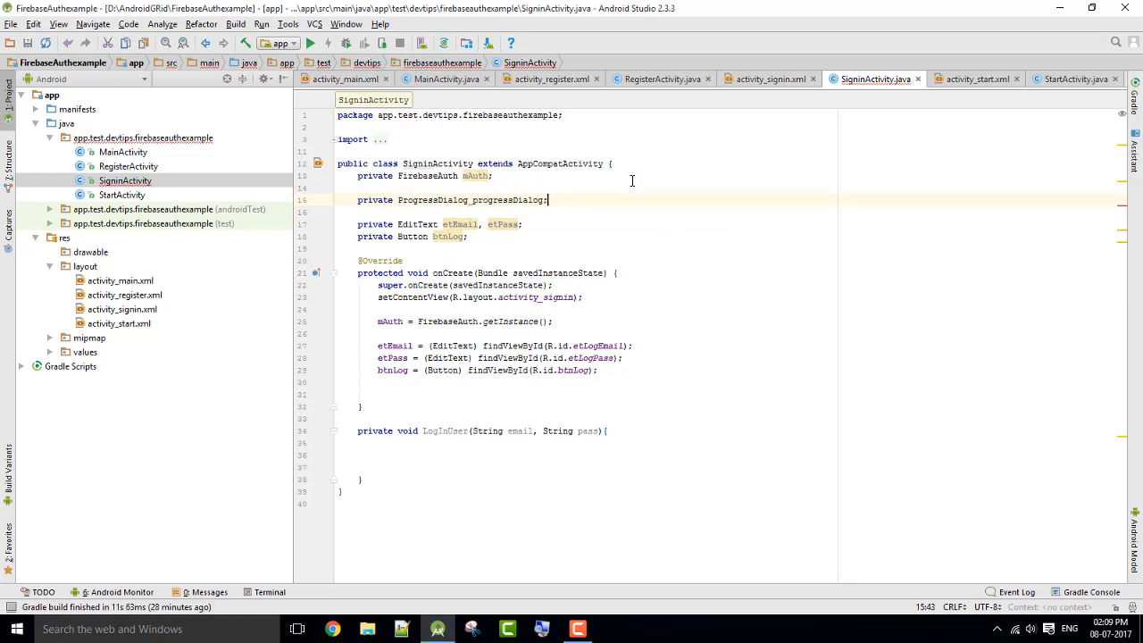
In onCreate, create progressDialog with new ProgressDialog(this) and start its 'Please wait' message.
click(554, 322)
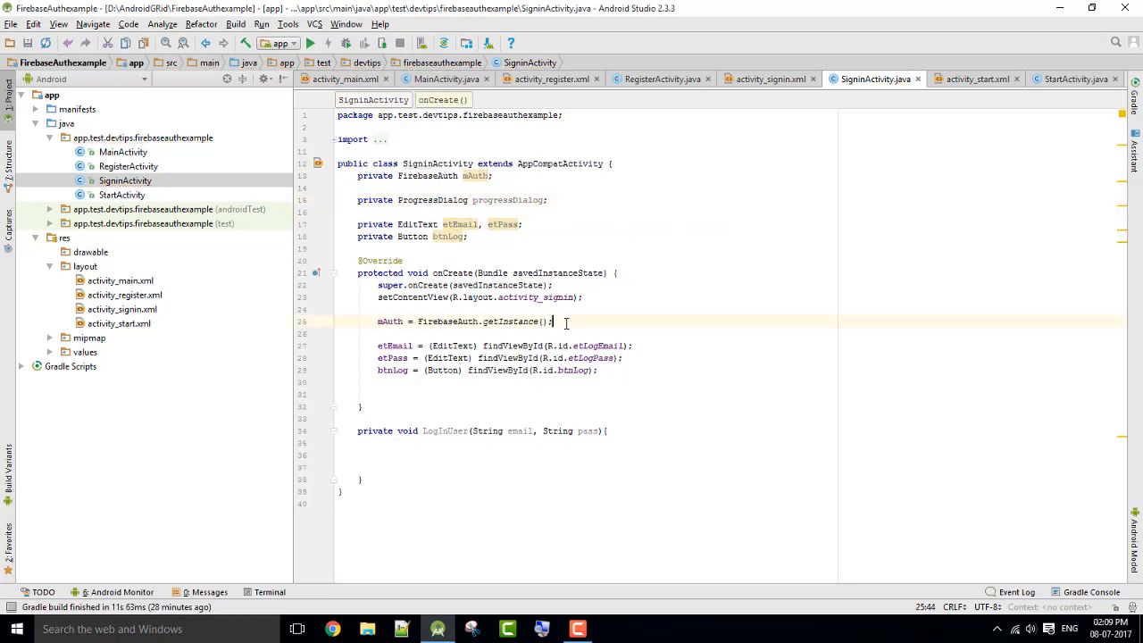
text(progressDialog)
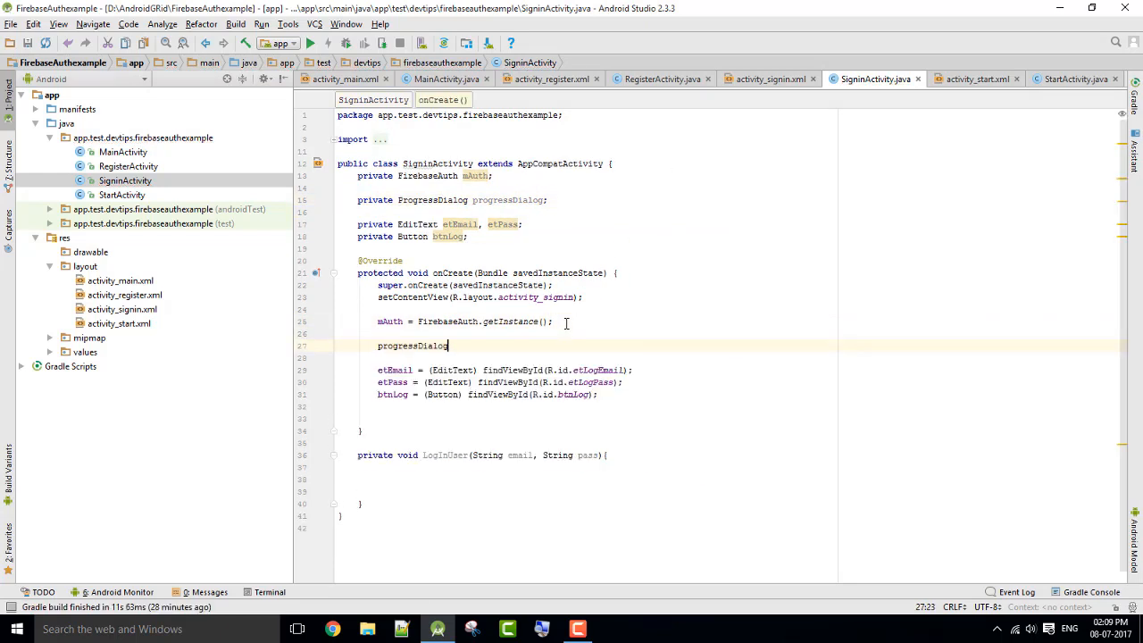
text(=)
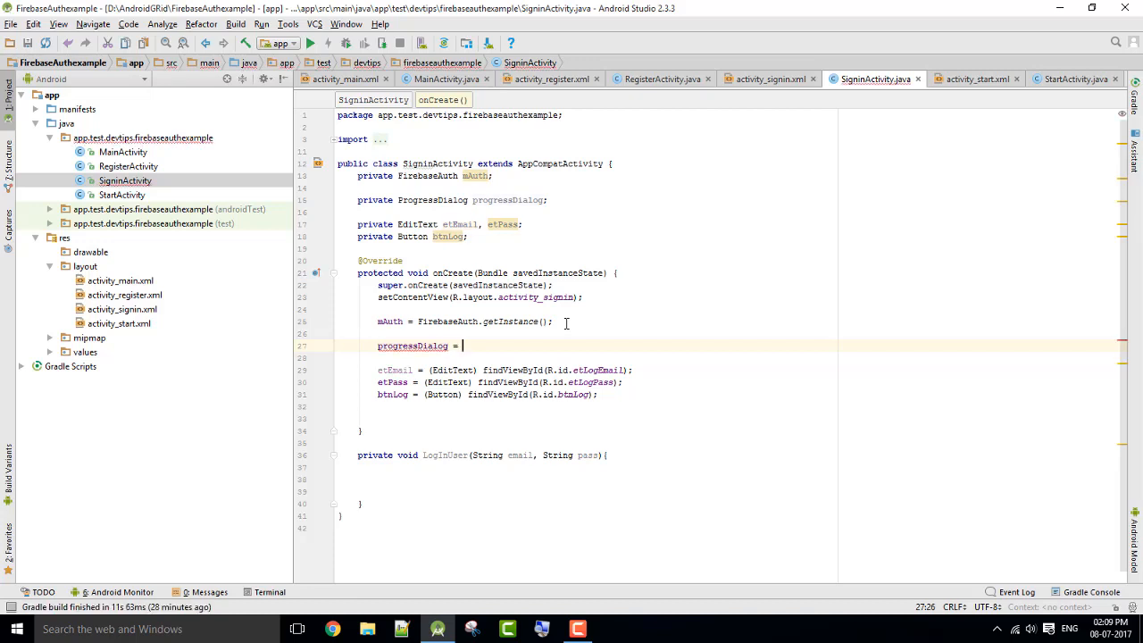
text(new ProgressDialog(this);)
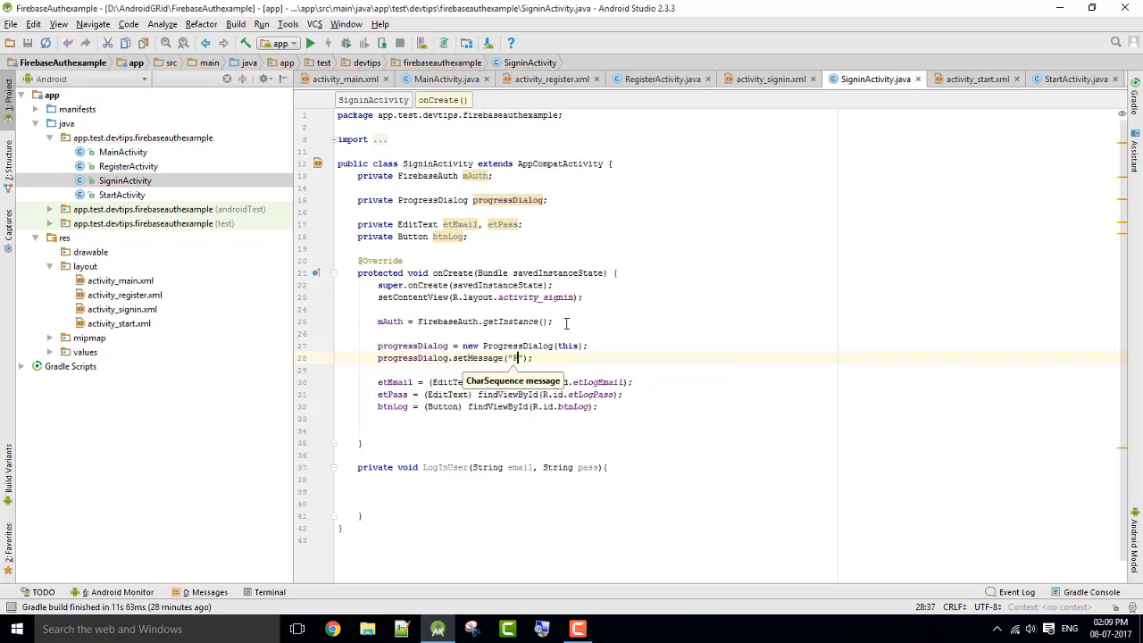
text(Please wait)
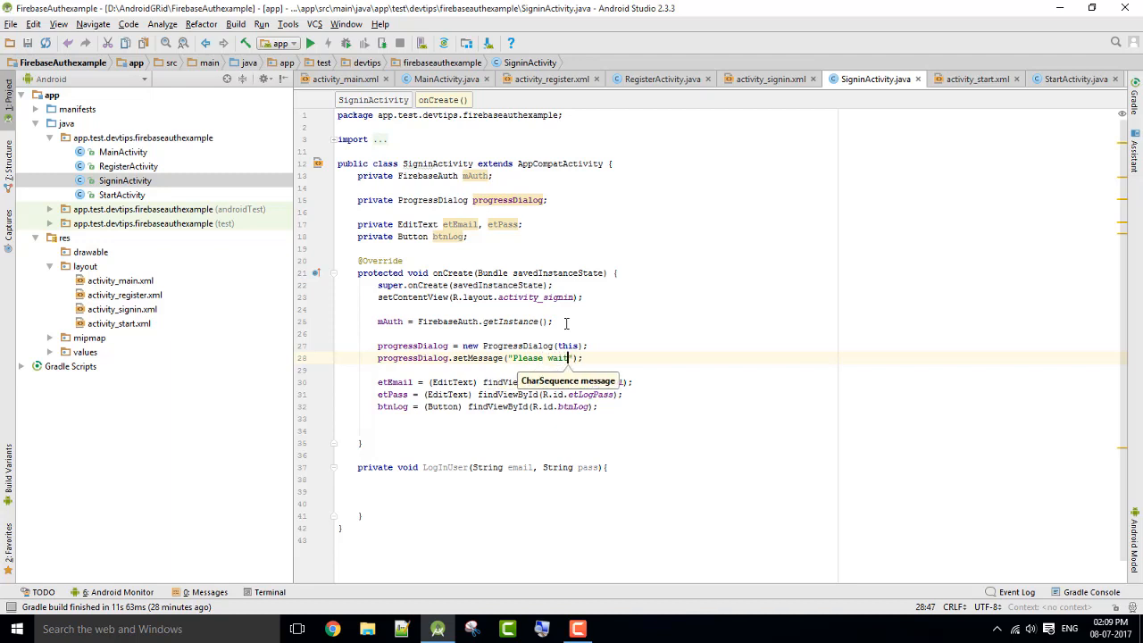
Finish the dialog message with ', singing in...' and set up btnLog's View.OnClickListener.
text(, singing in)
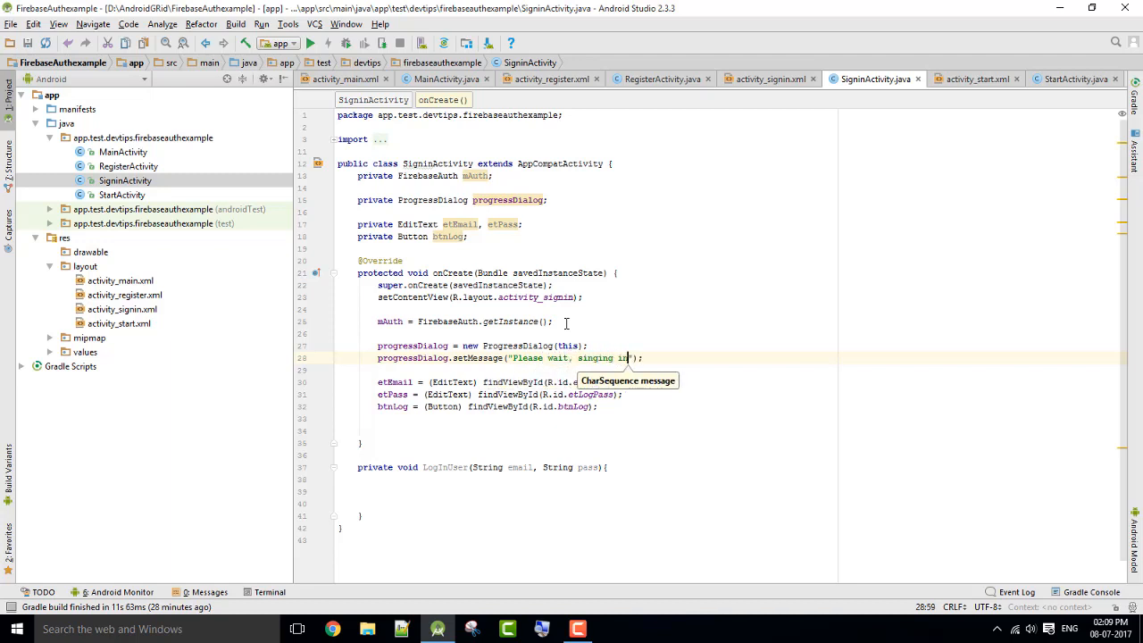
text(...)
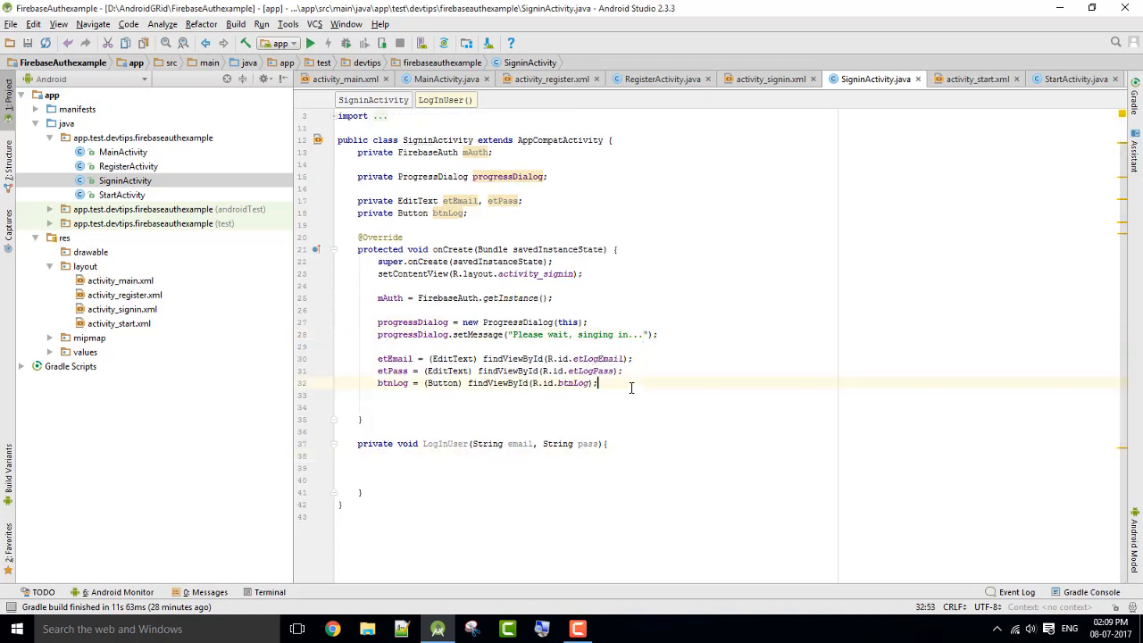
text(btn)
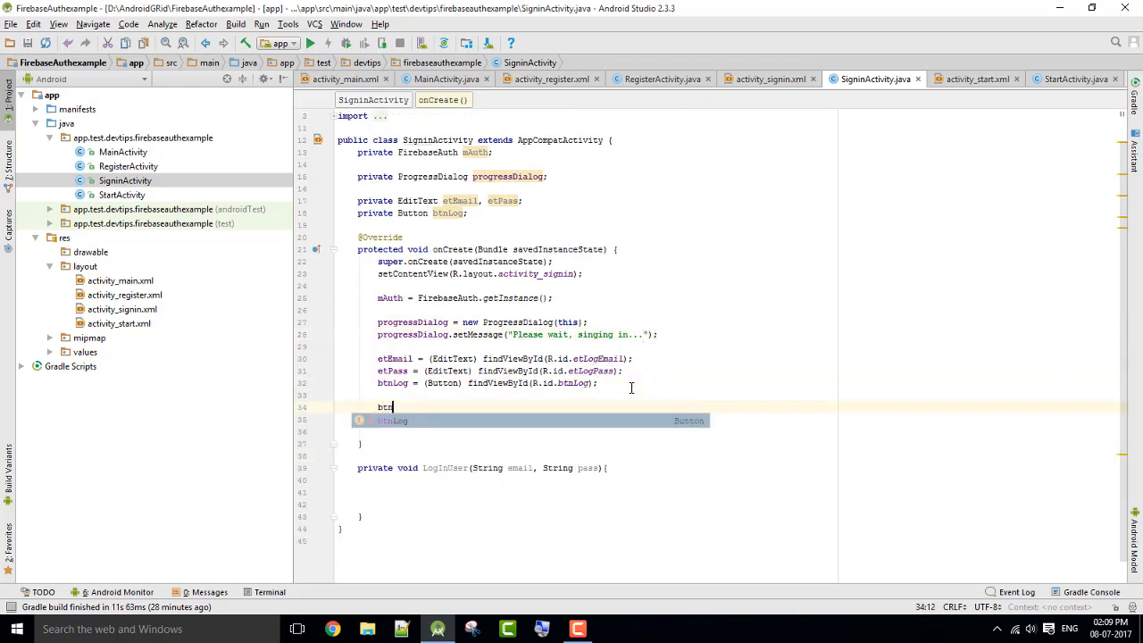
text(Log.setOnClickListener(new O);)
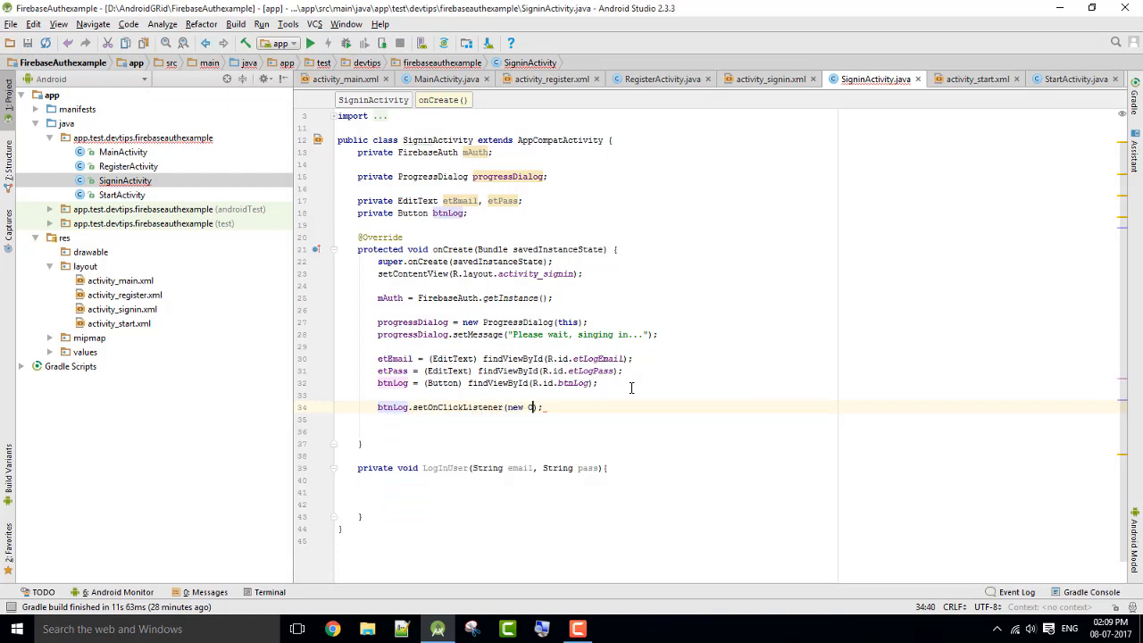
text(View.OnClickListener()
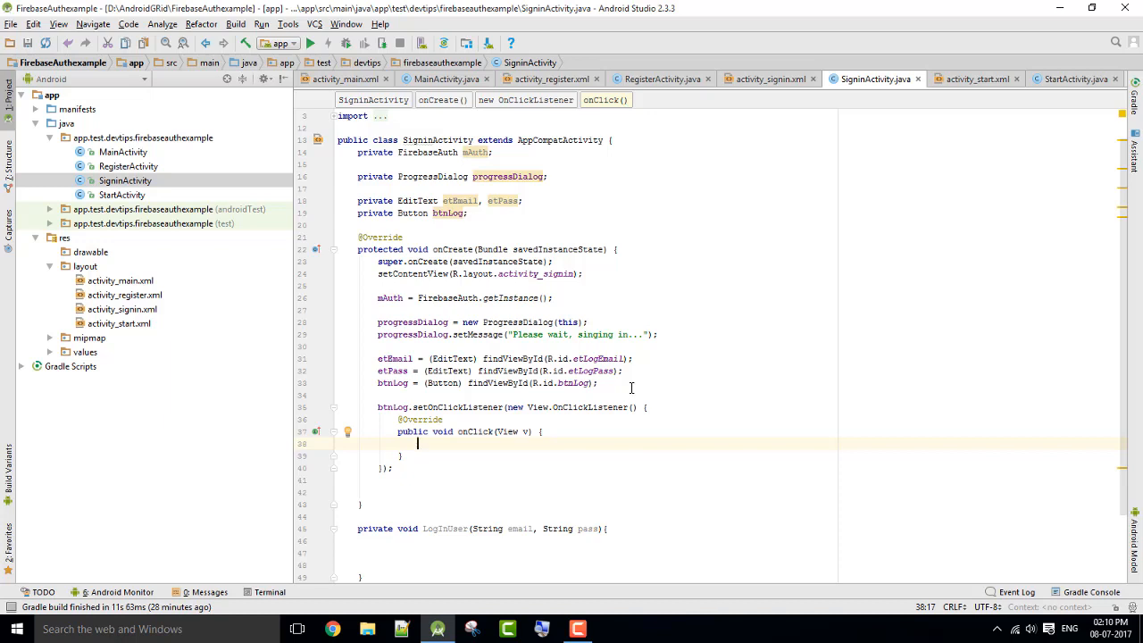
text(LogInUser();)
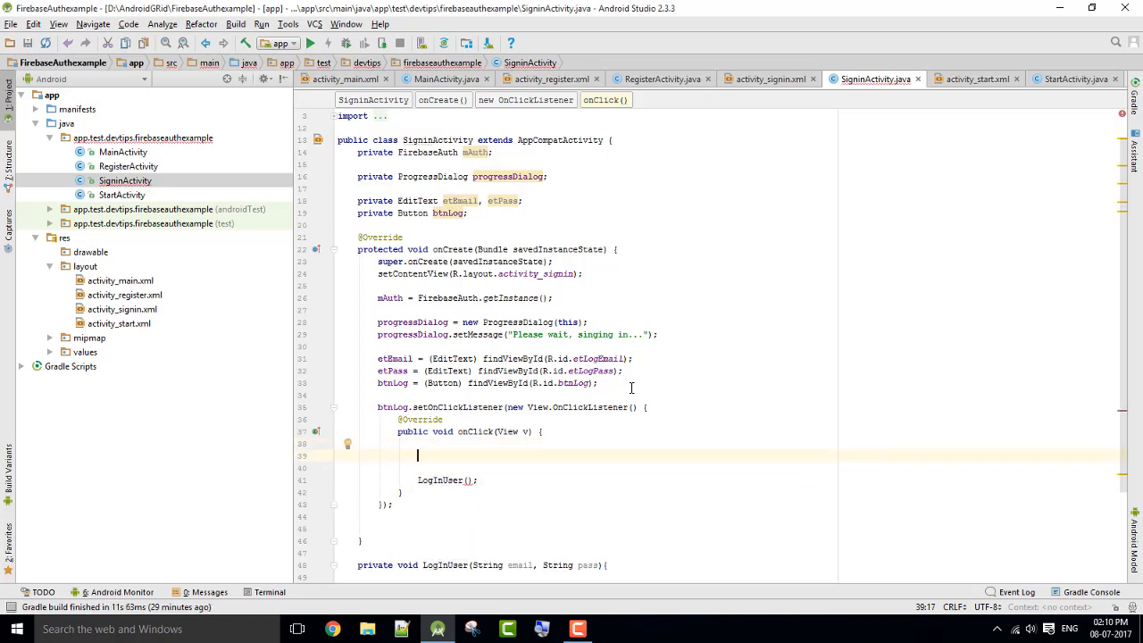
In onClick, read email and pass from etEmail and etPass, then call LogInUser(email, pass).
text(String)
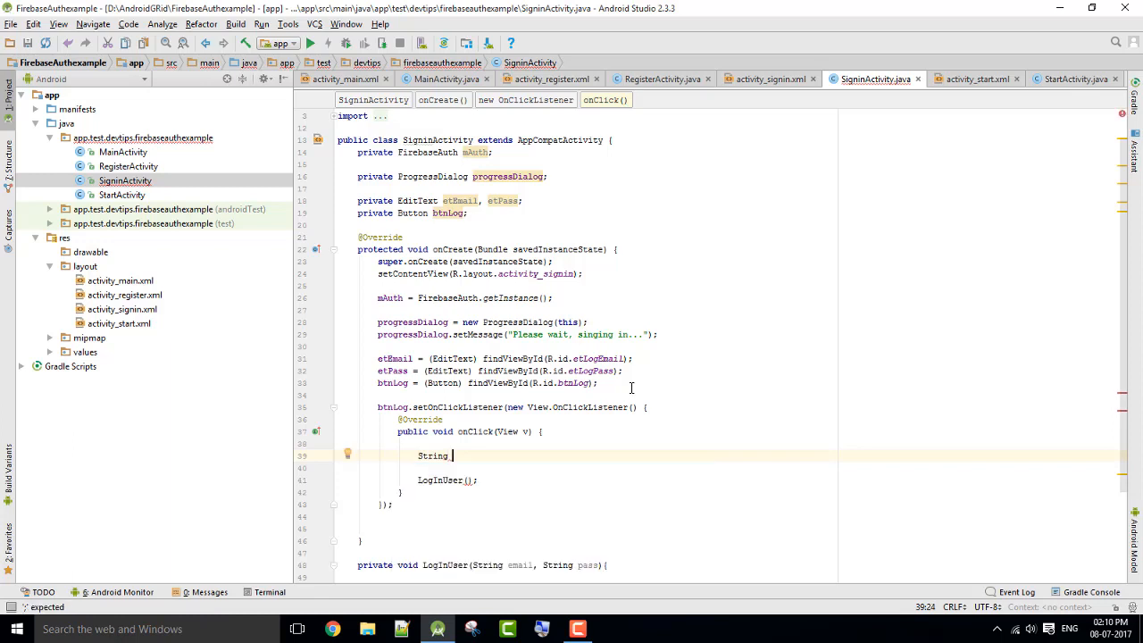
text(email =)
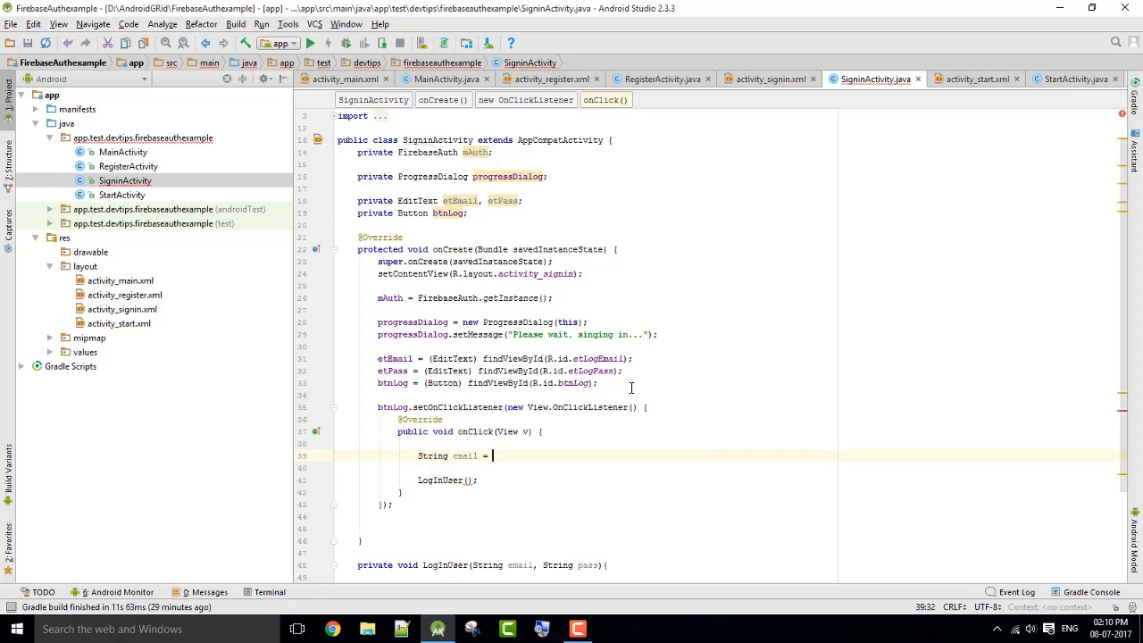
text(etEmail.)
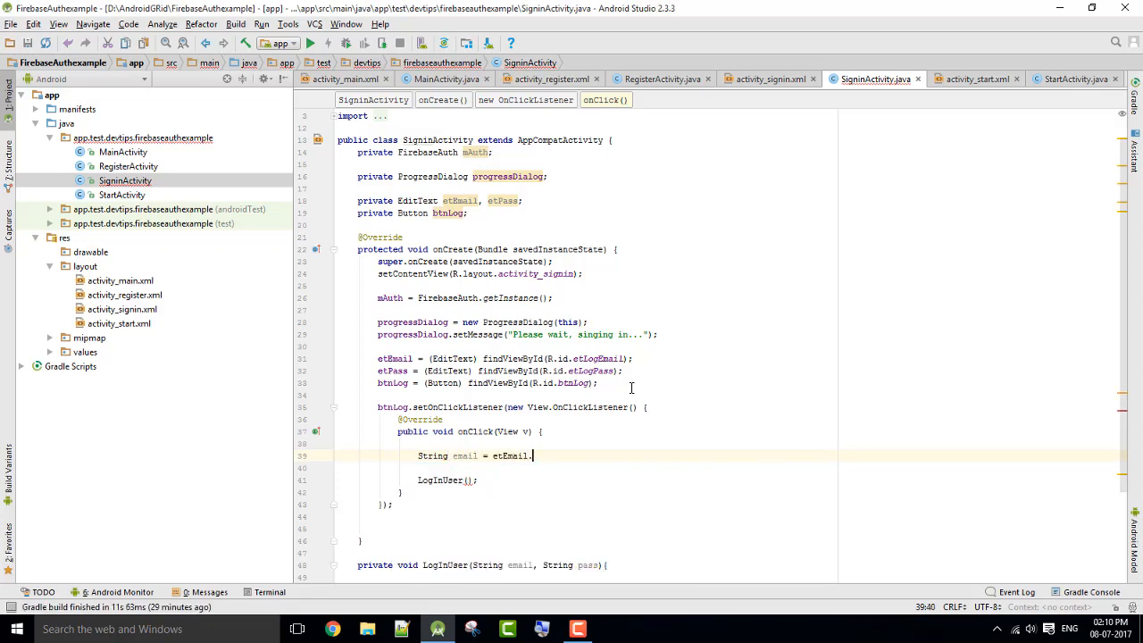
text(.getText().toString();)
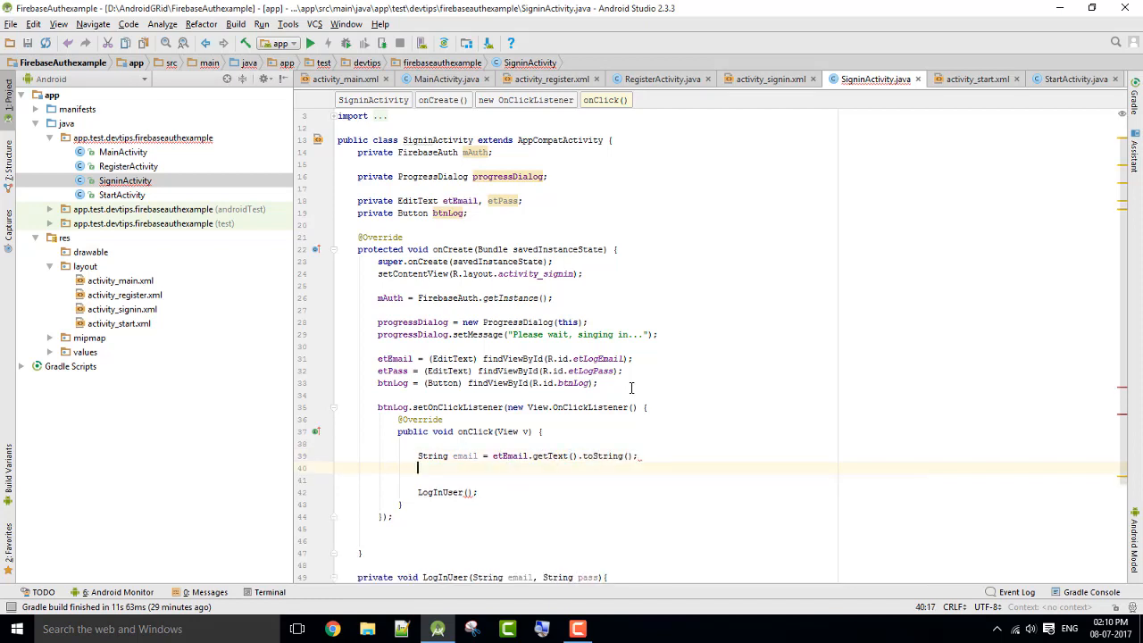
text(String)
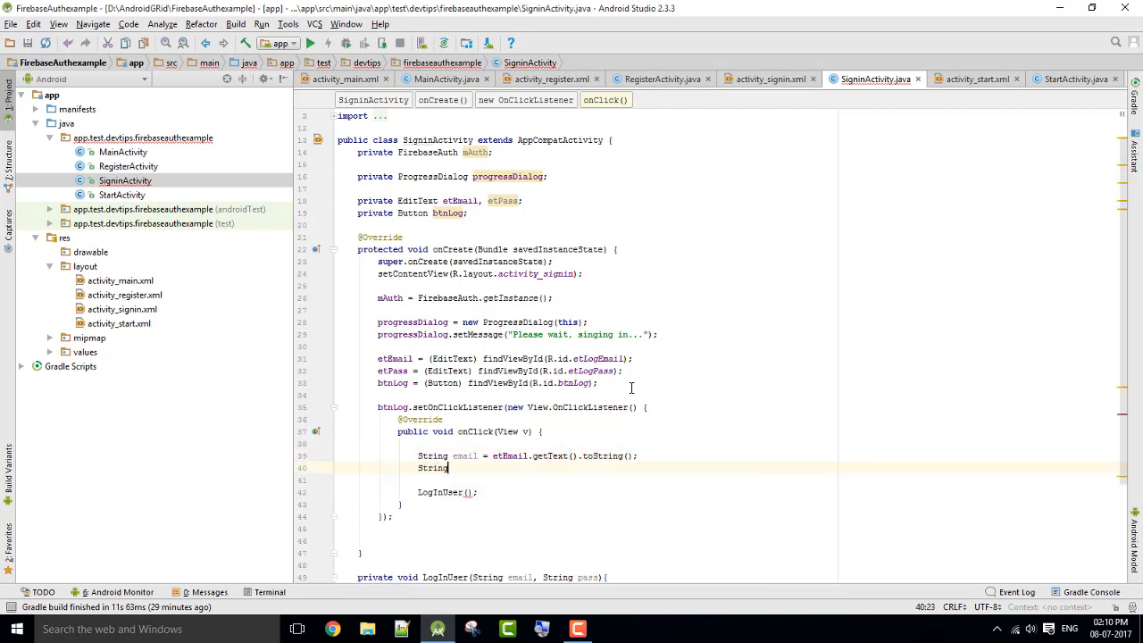
text(pass = etPass)
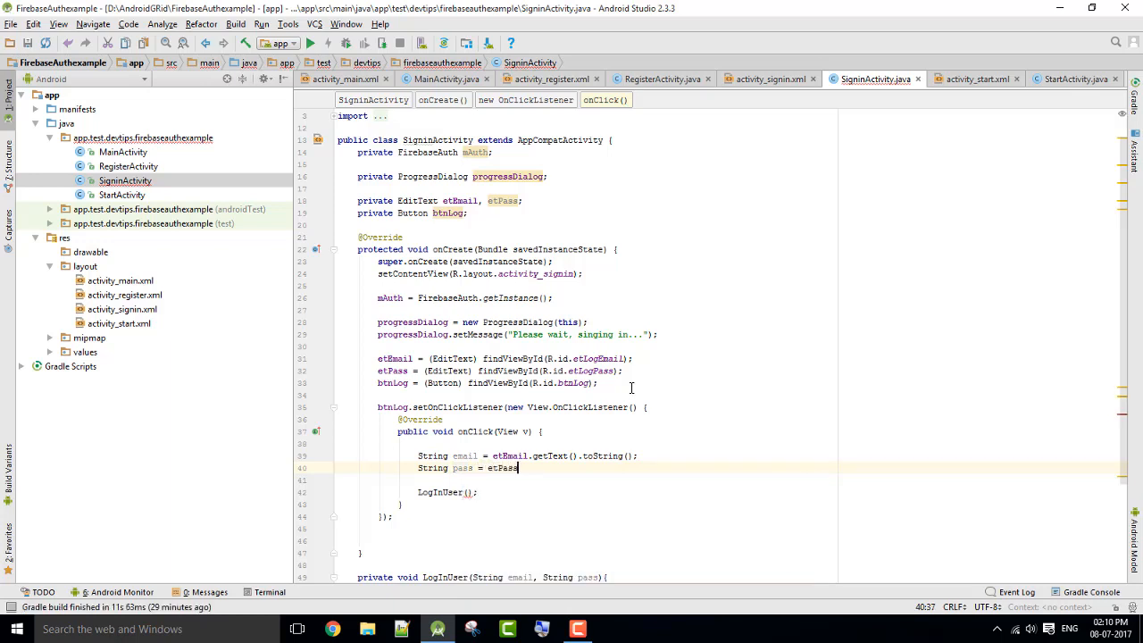
text(.getText().toString();)
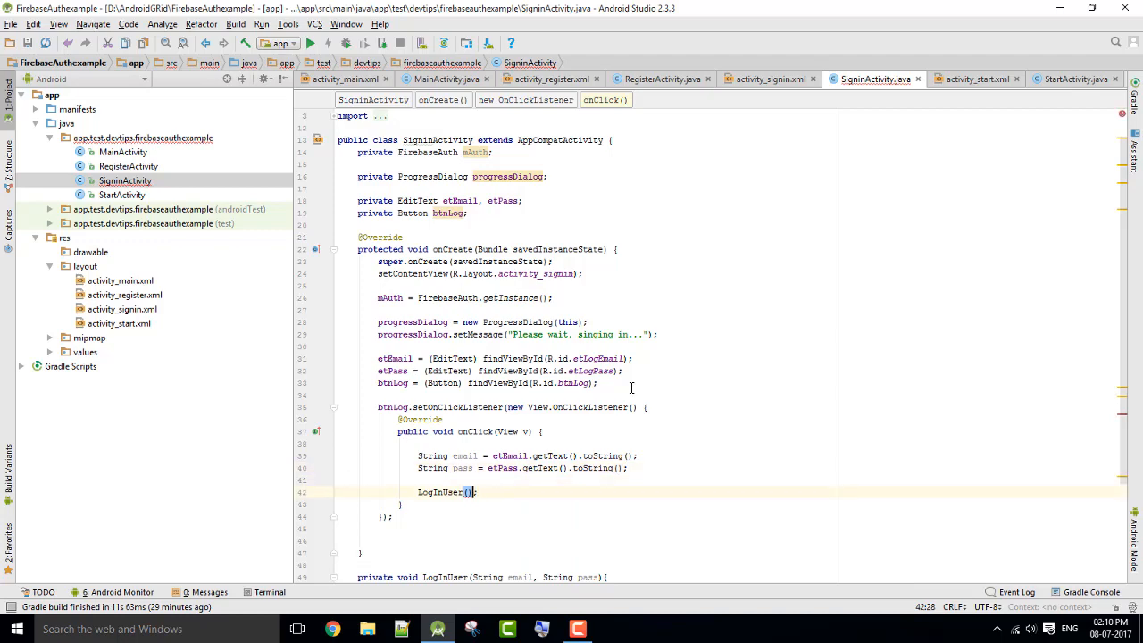
text(email,)
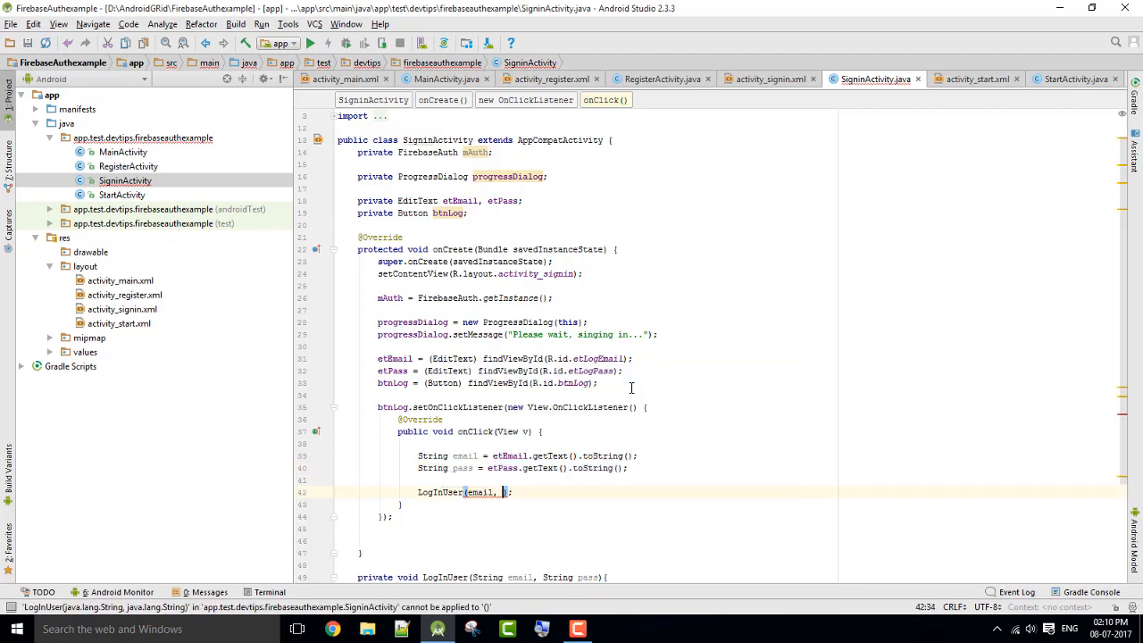
text(pass)
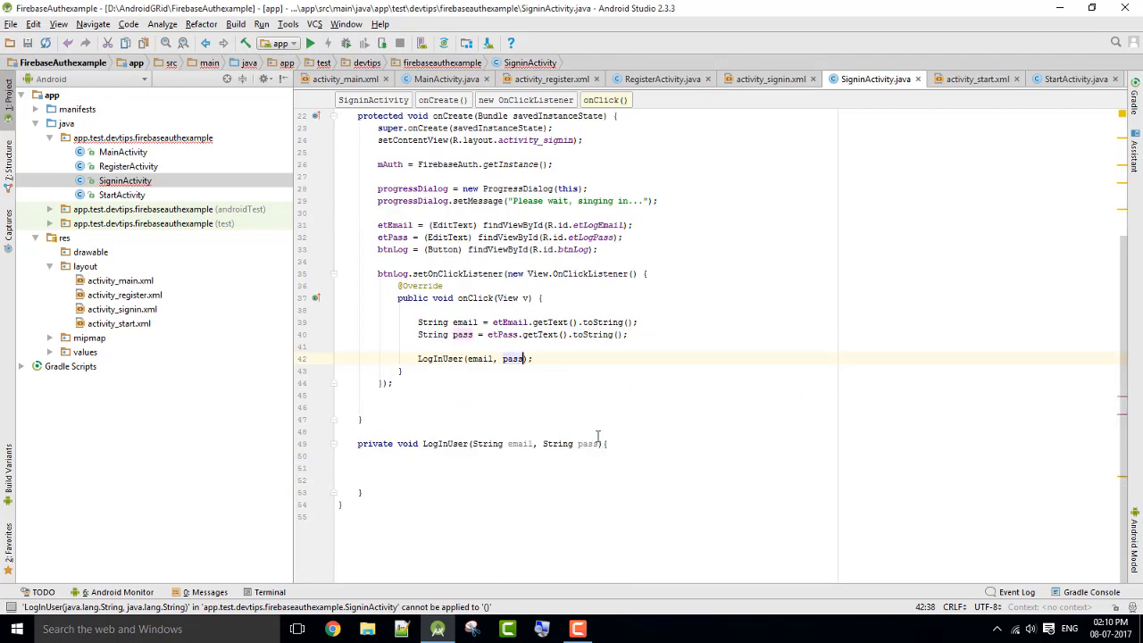
Make LogInUser call progressDialog.show() first.
click(655, 468)
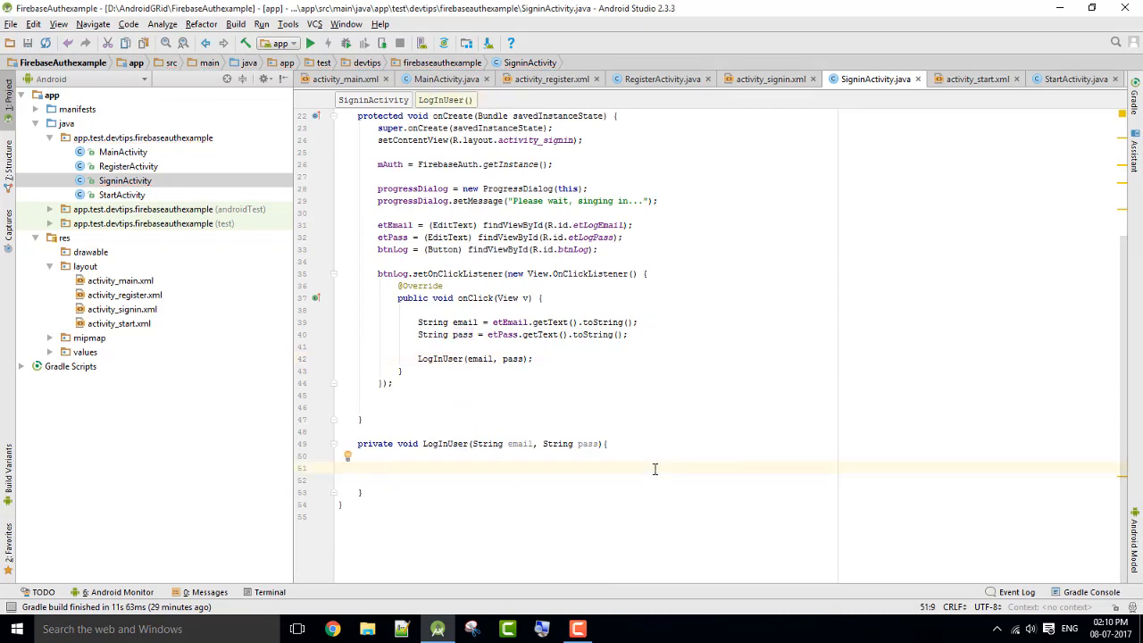
text(progressDialog.s)
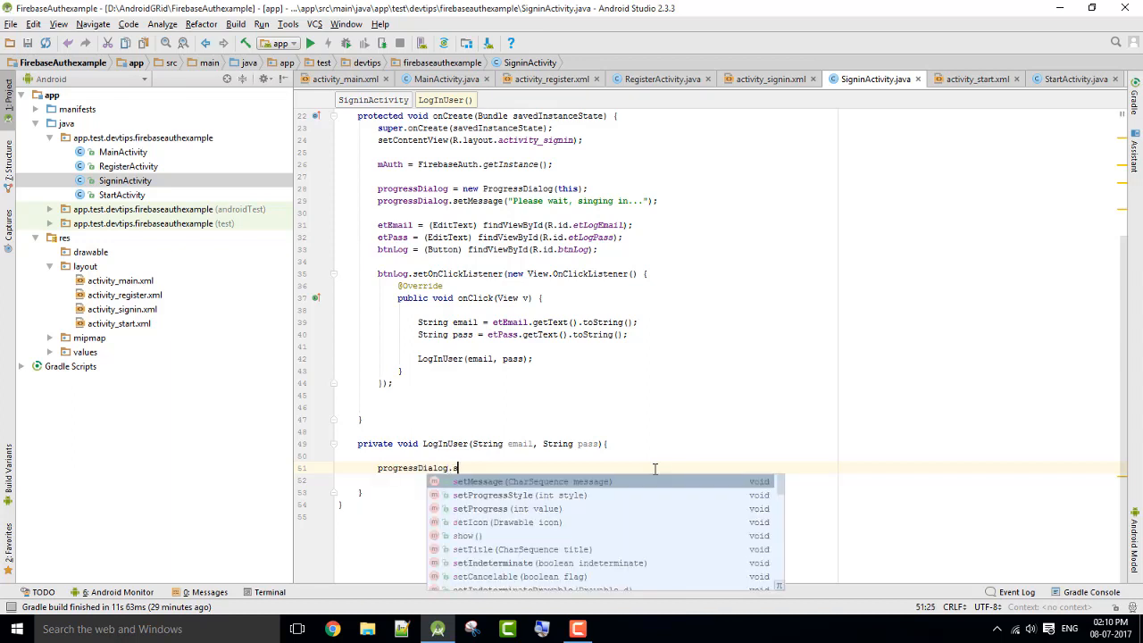
click(463, 535)
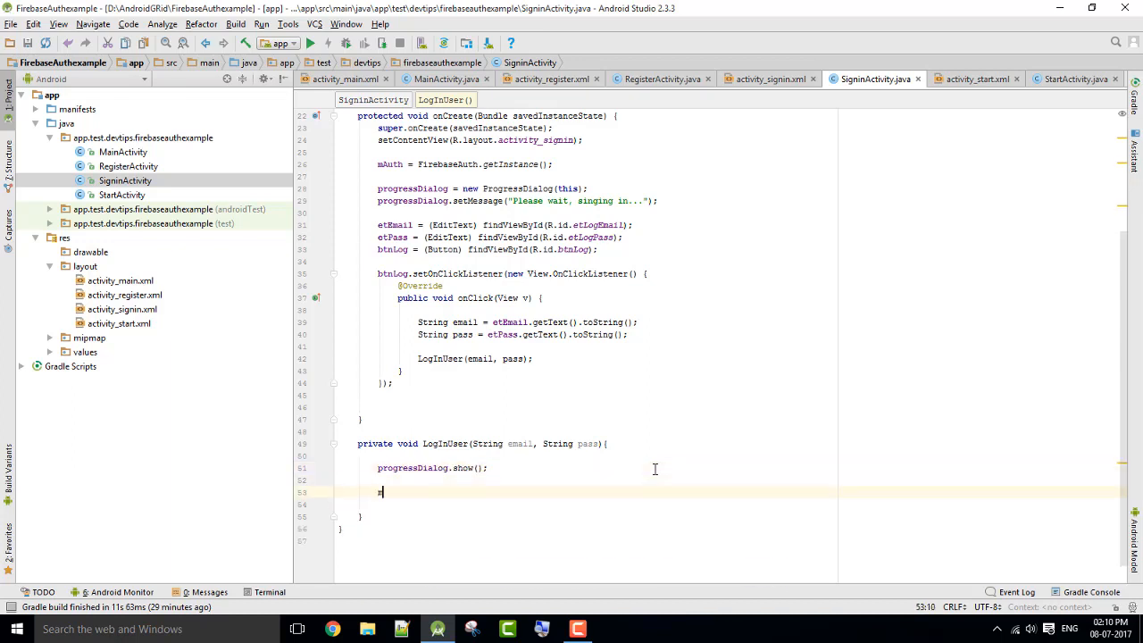
Call mAuth.signInWithEmailAndPassword(email, pass) with a new OnCompleteListener.
text(mAuth.)
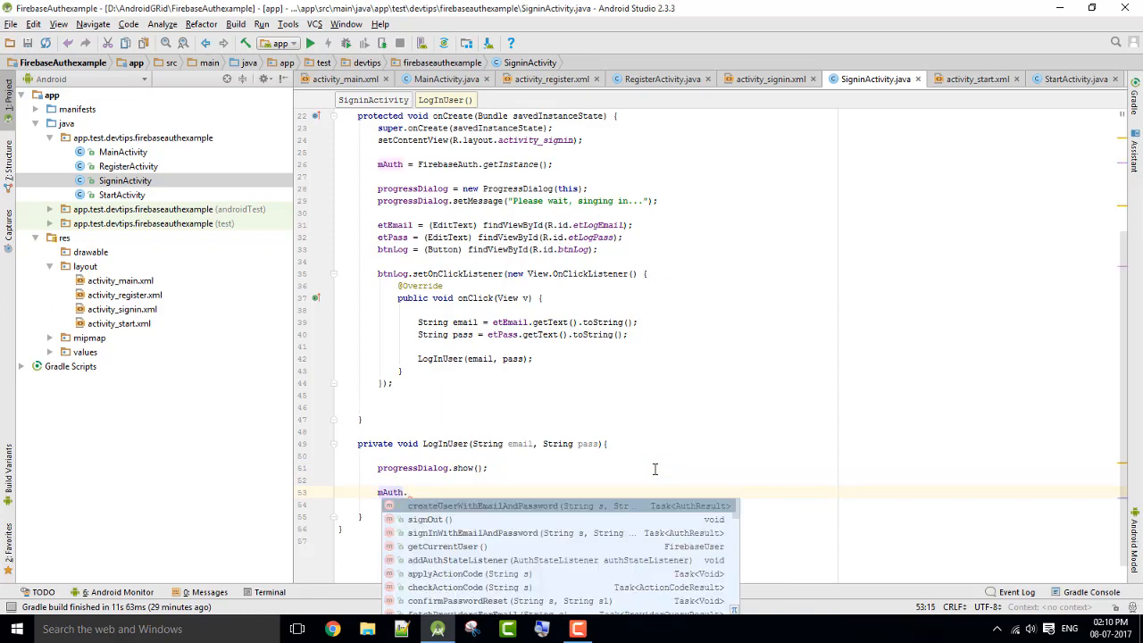
text(sig)
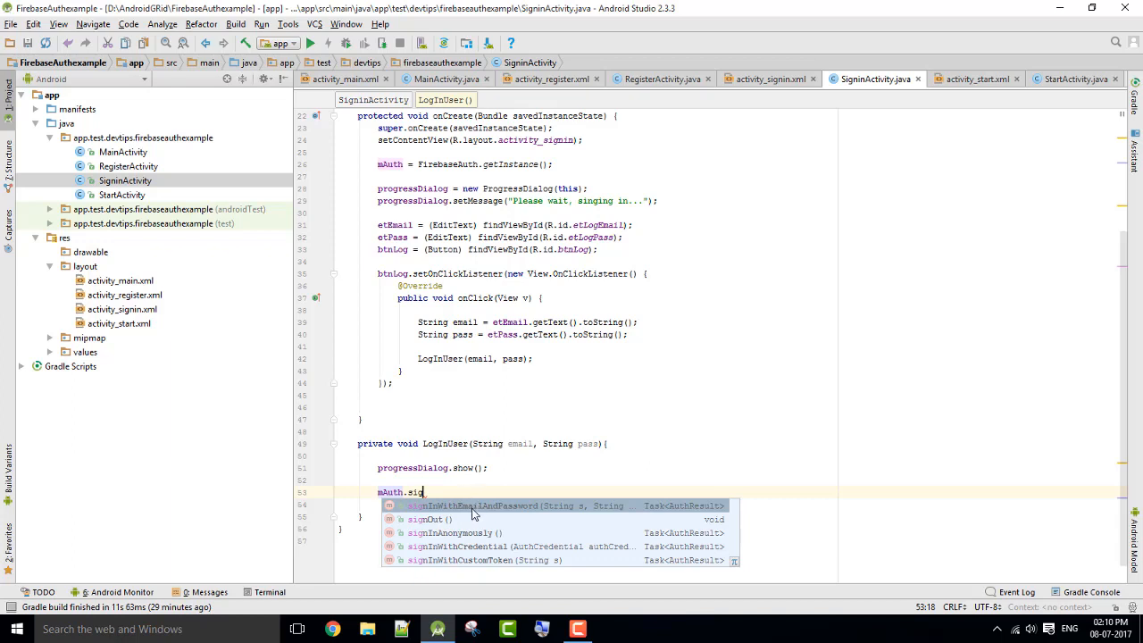
mouse_move(539, 529)
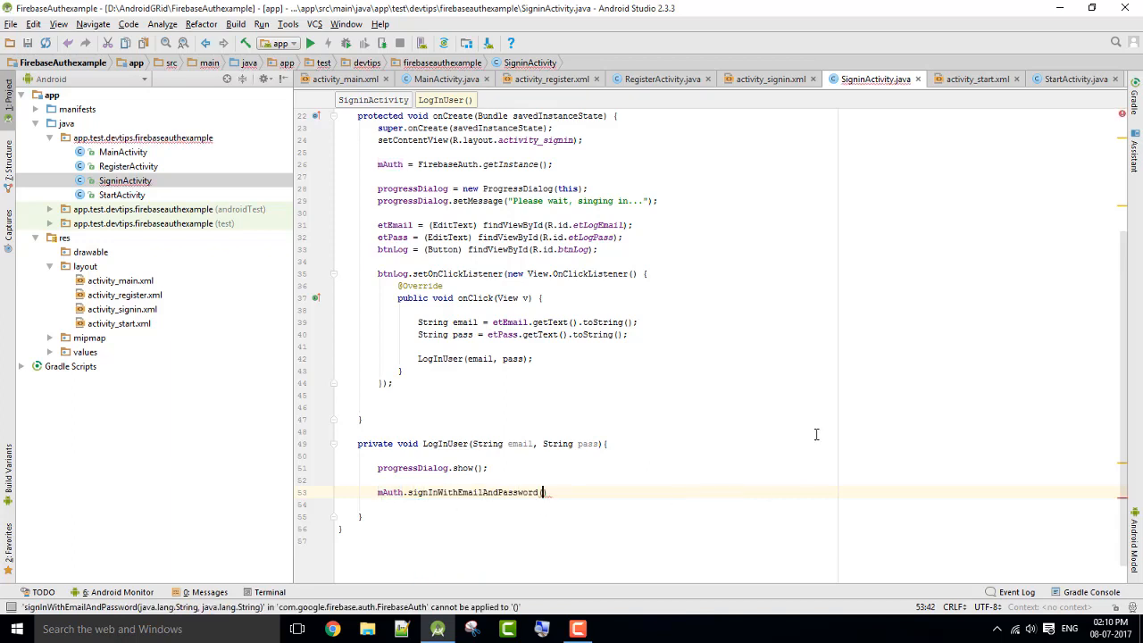
text(email,)
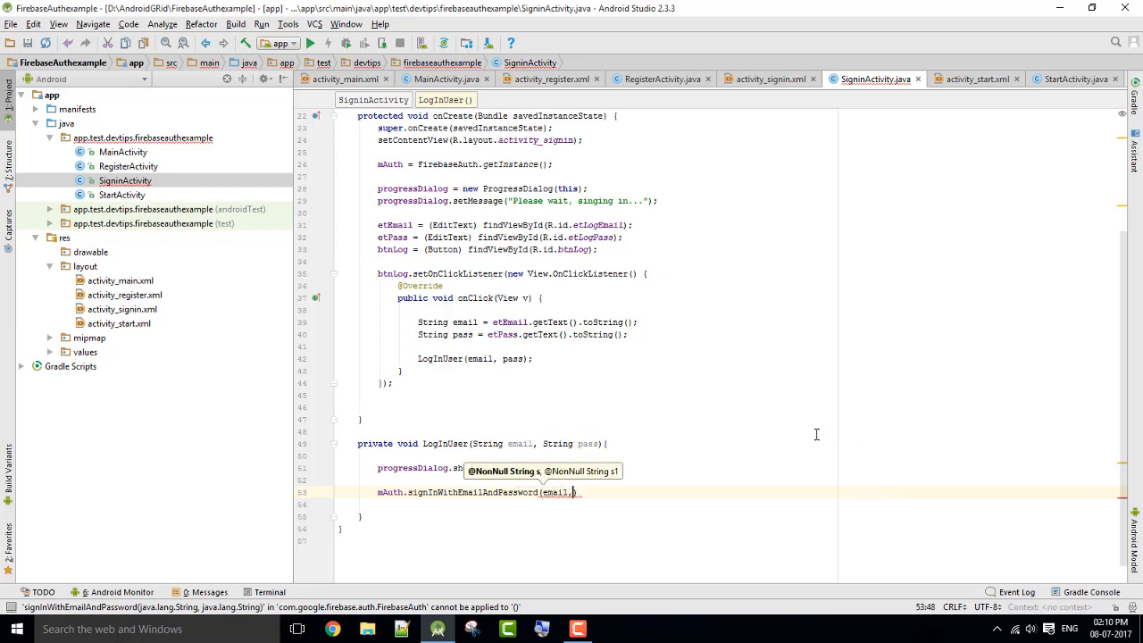
text(pass)
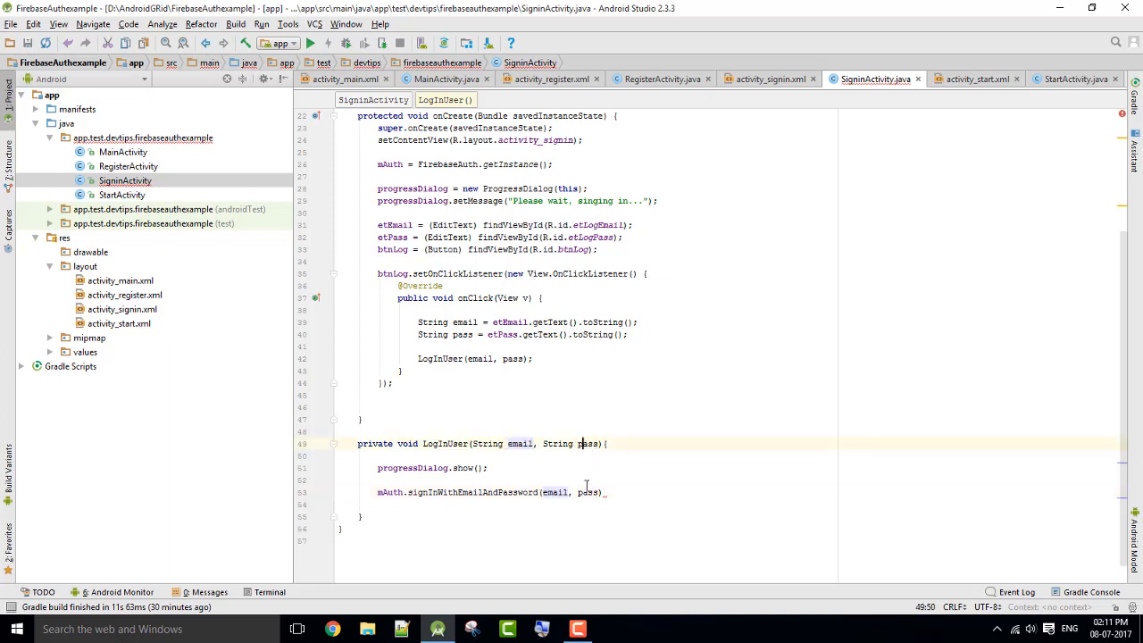
text(.addOnCompleteListener()
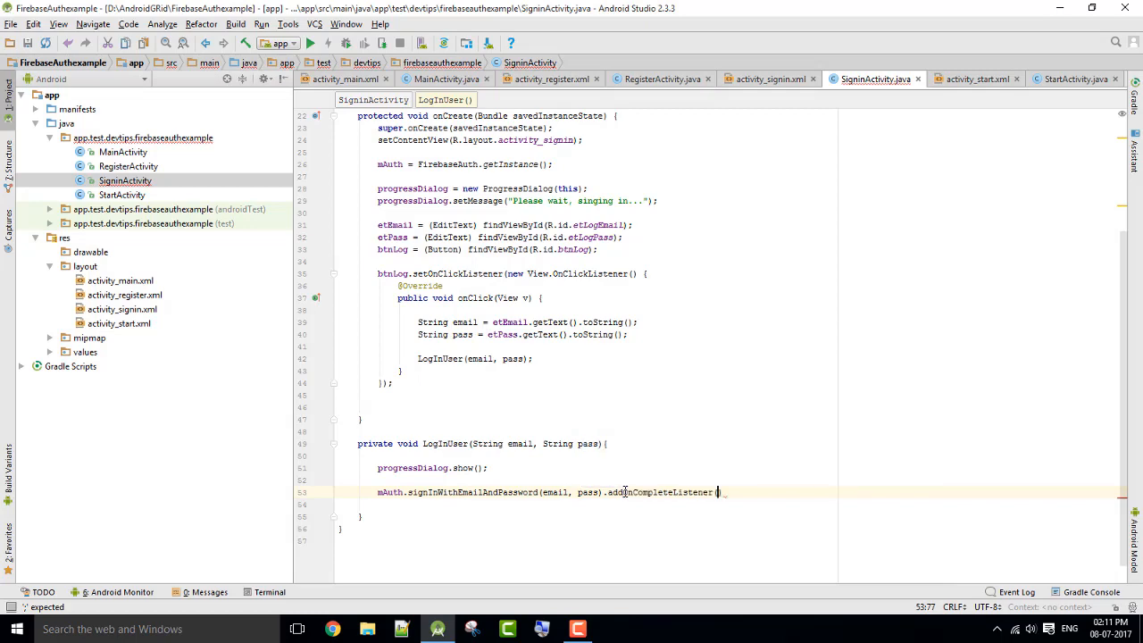
text(()
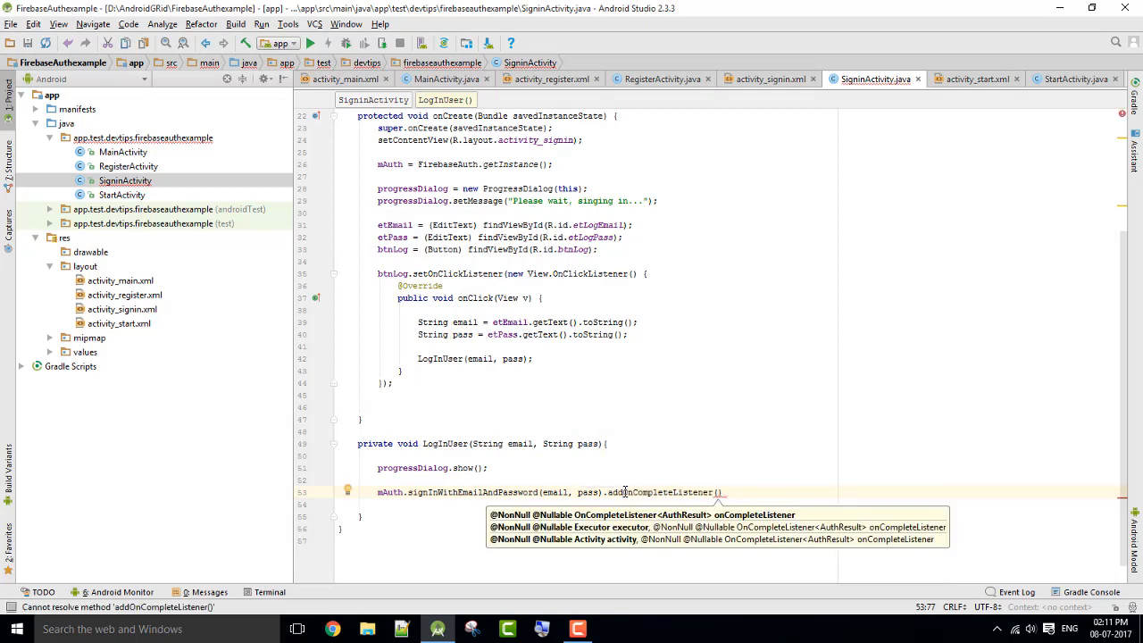
text(new)
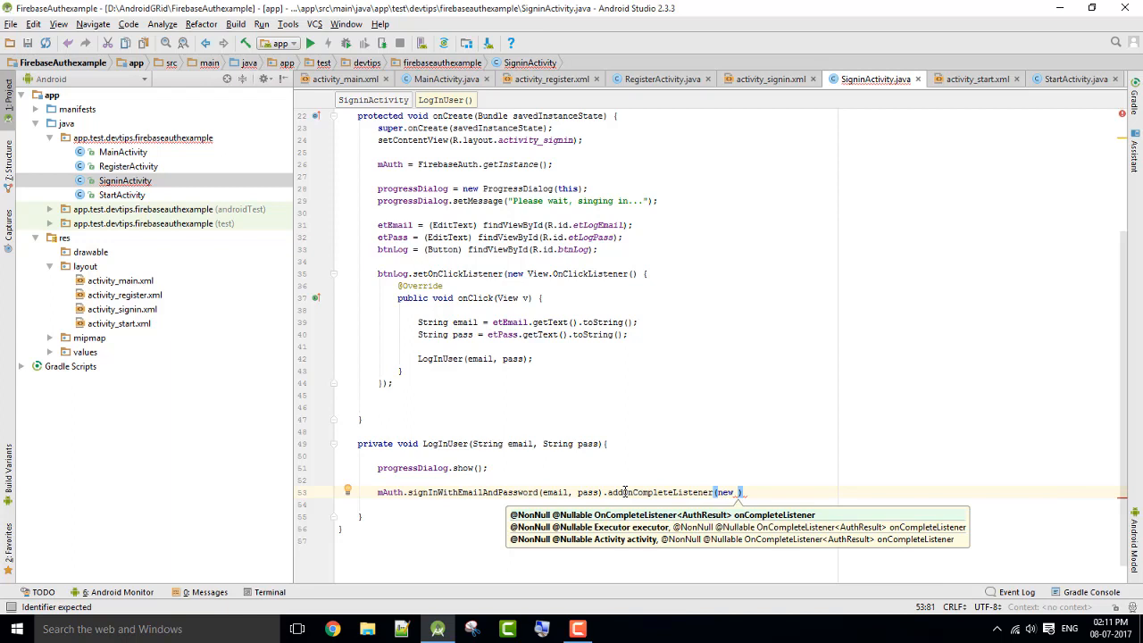
text(OnCompleteListener<AuthResult>()
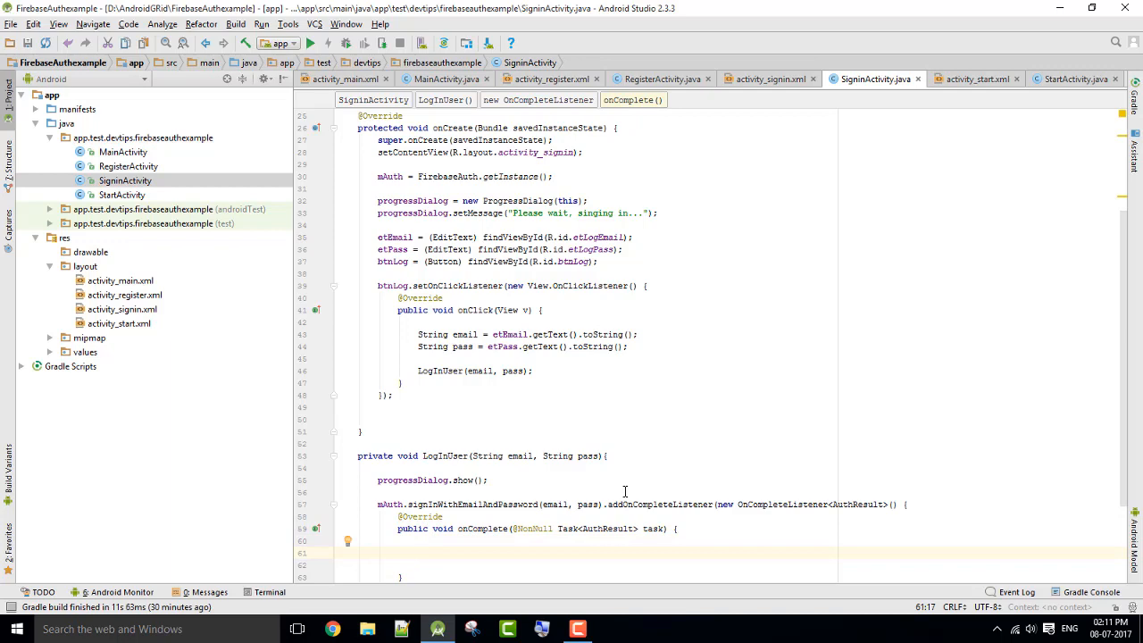
In onComplete, when task.isSuccessful(), start StartActivity with an Intent from SigninActivity.
text(if)
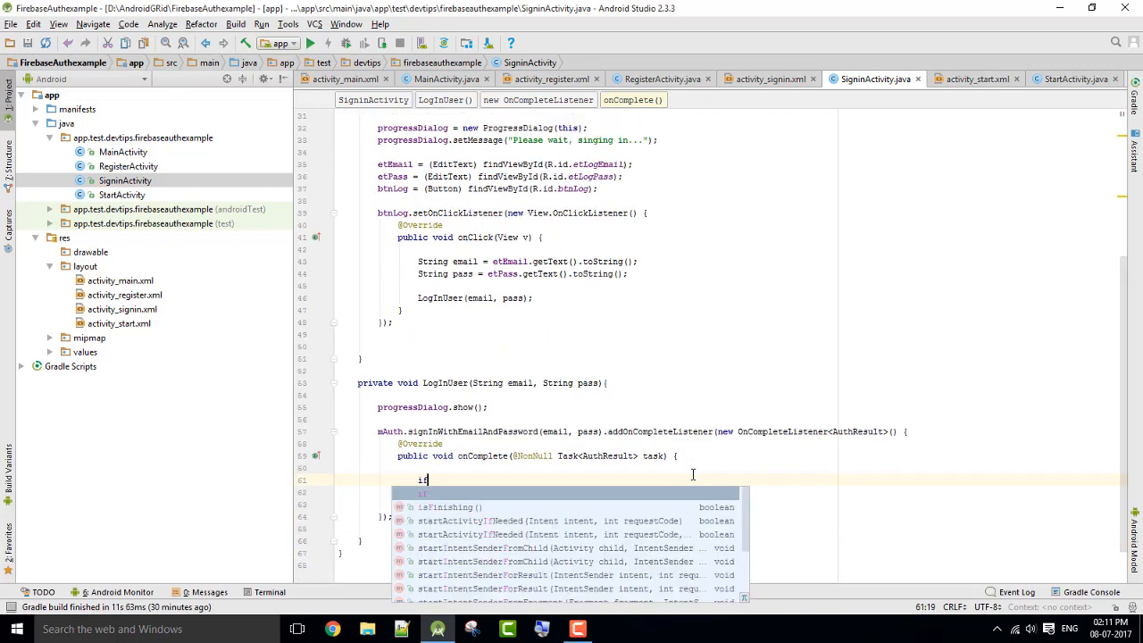
text((task.s)
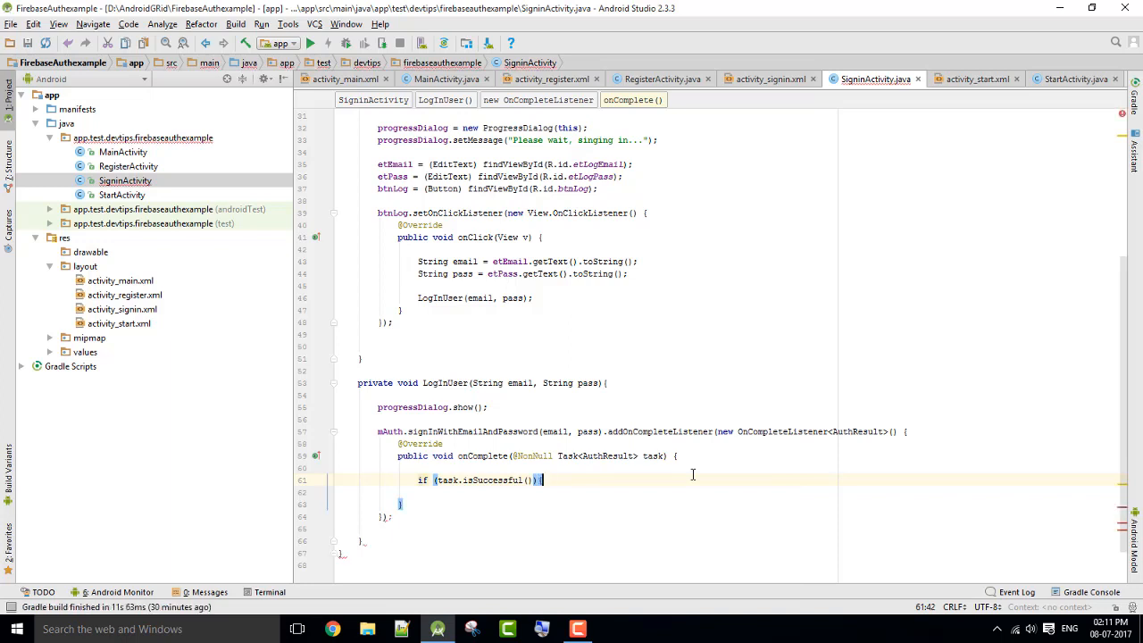
key(enter)
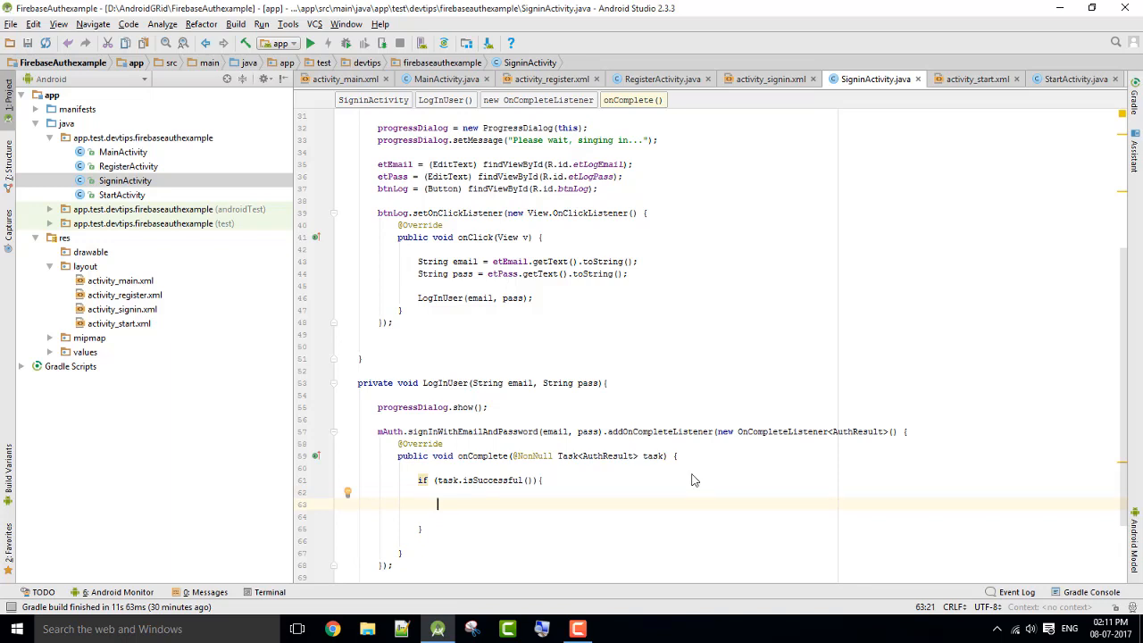
text(i)
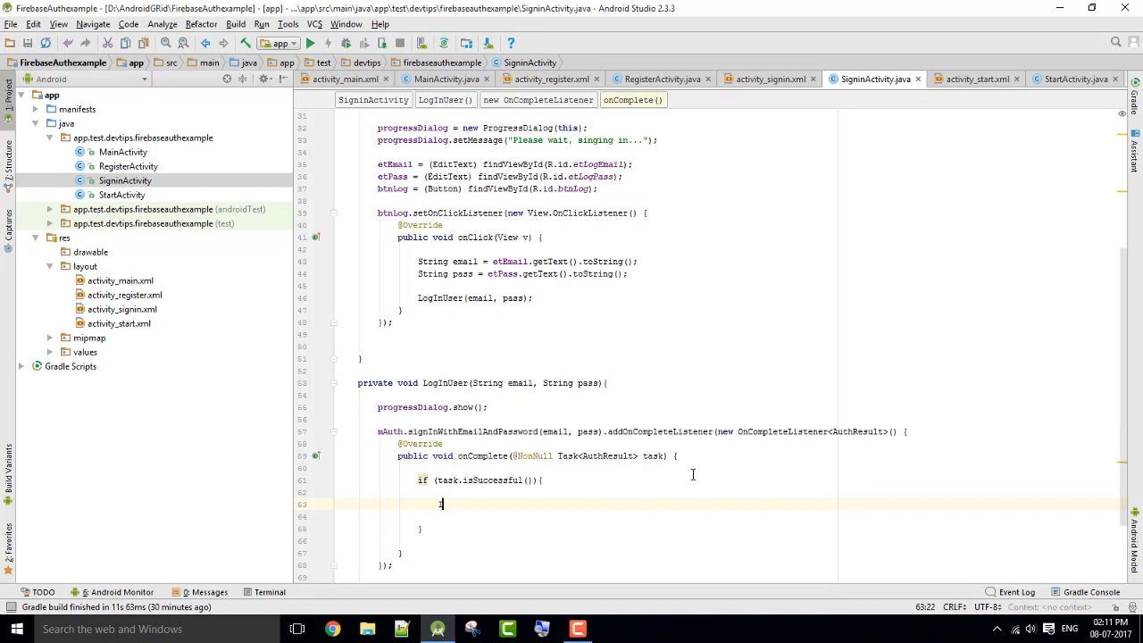
text(Intent intent)
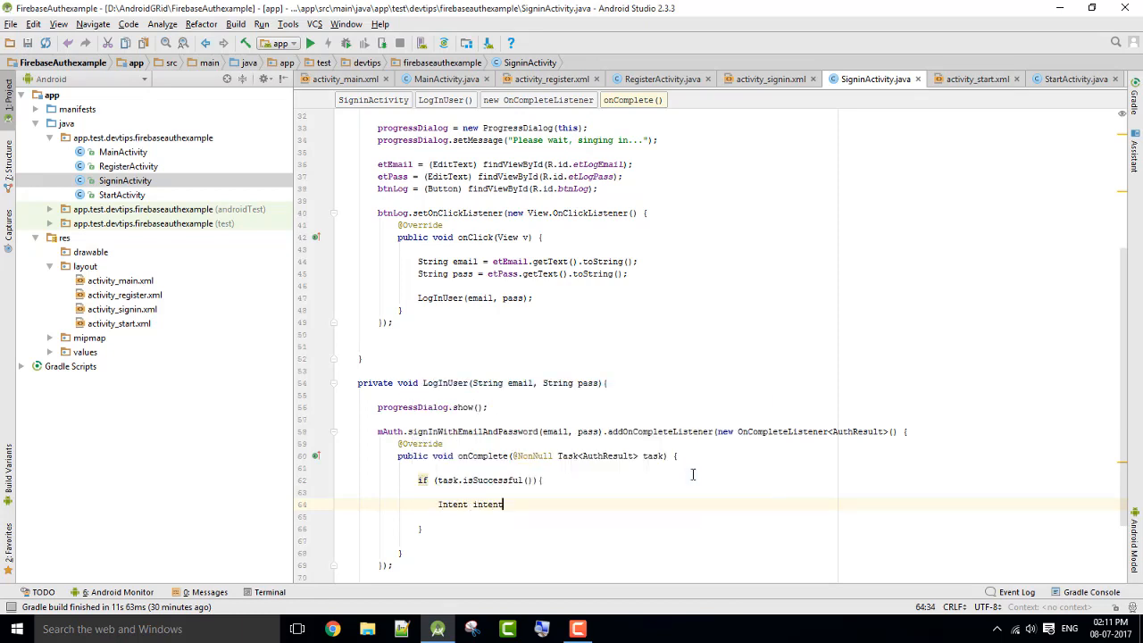
text(= new Intent())
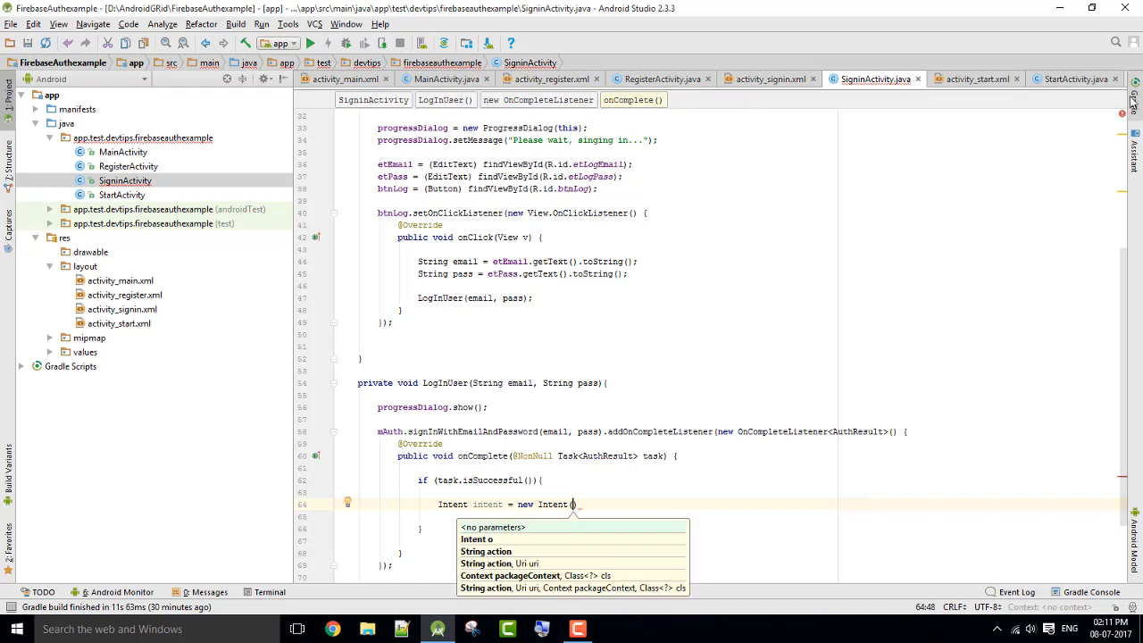
mouse_move(1062, 92)
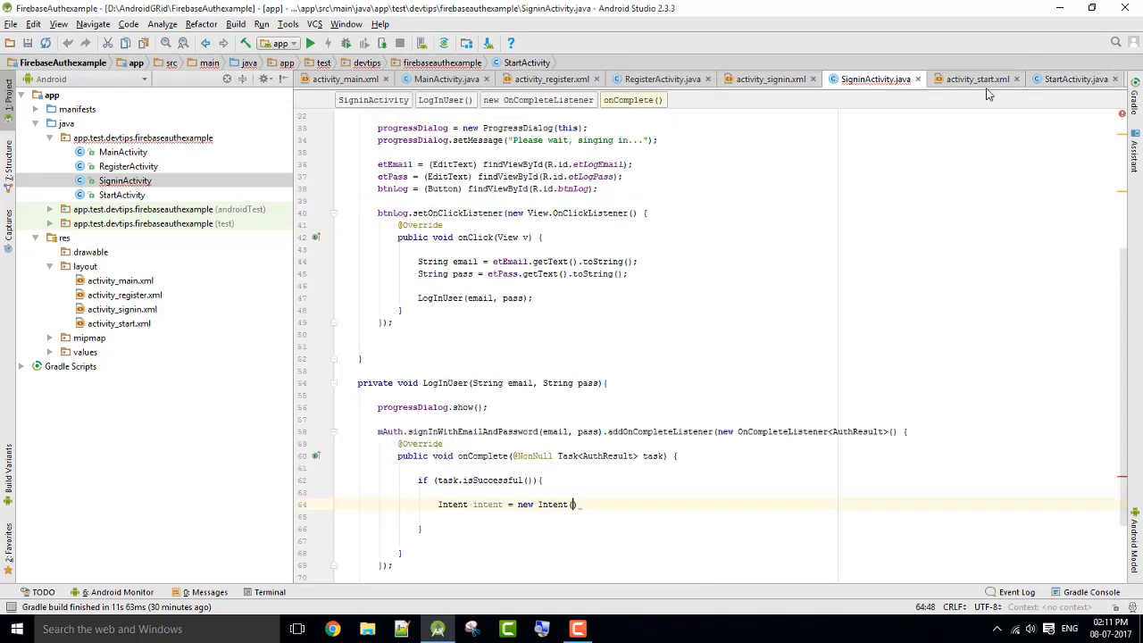
click(972, 78)
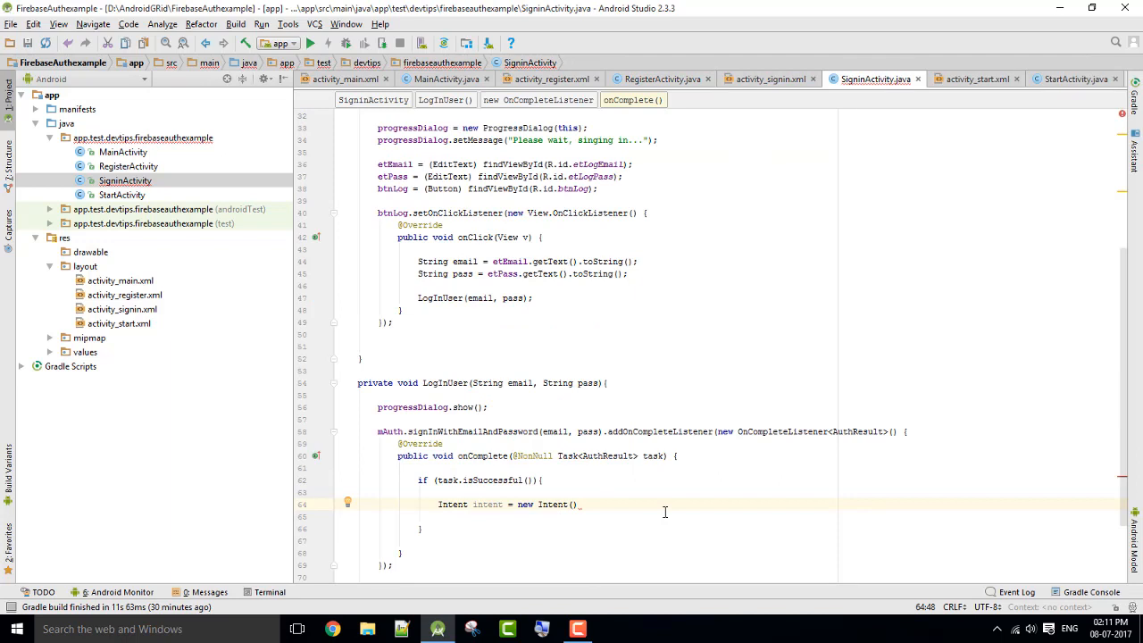
text(SigninActivity.this,)
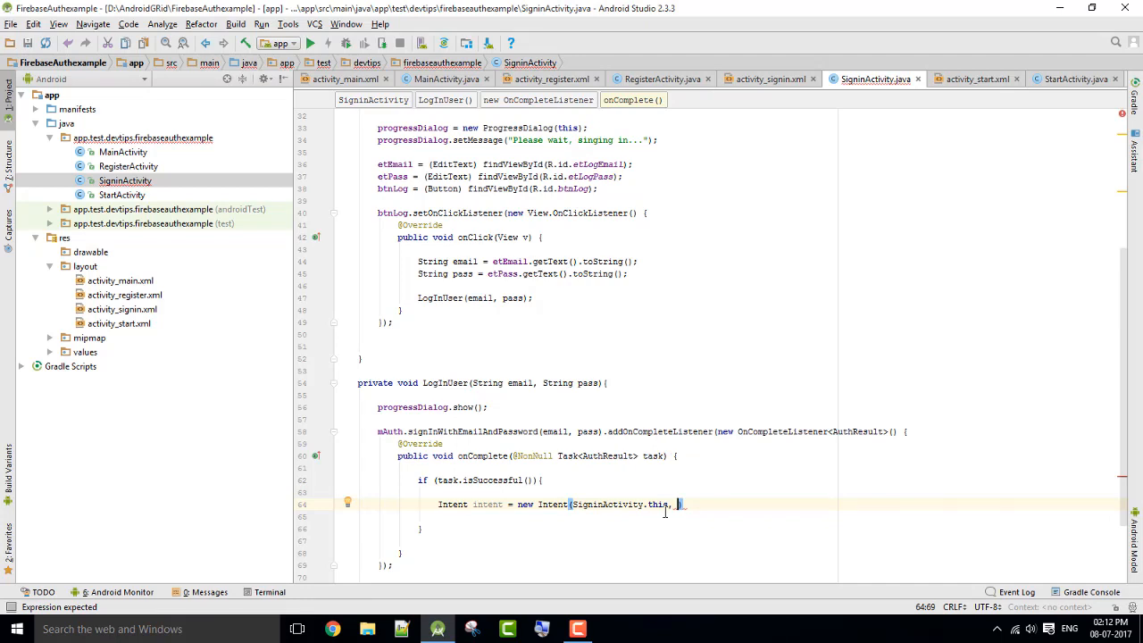
text(_start)
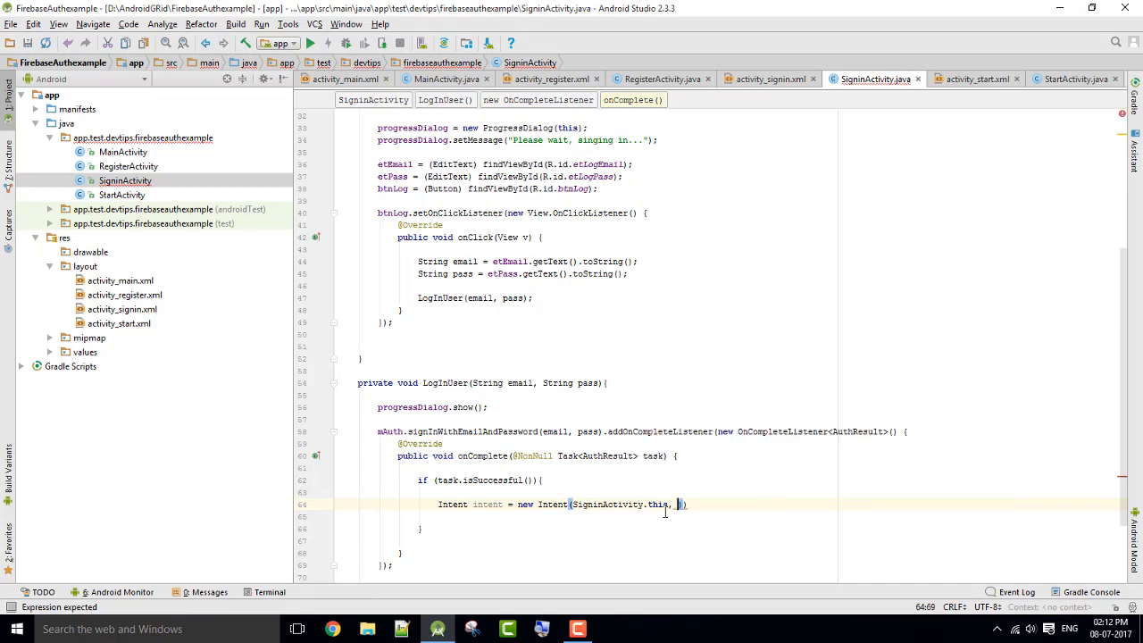
text(StartActivity)
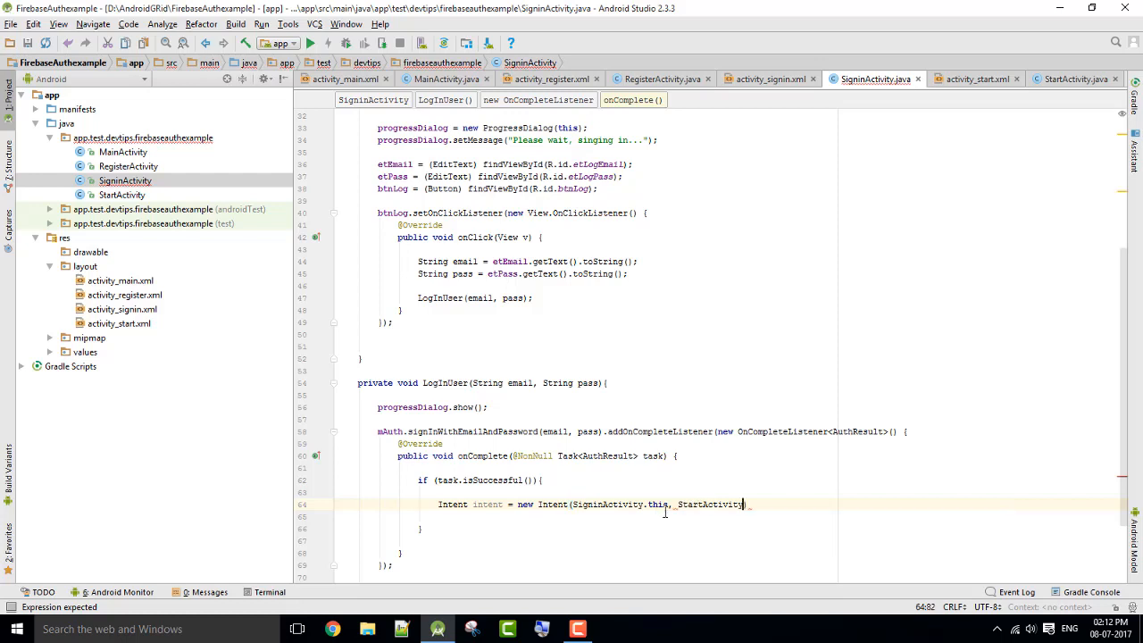
text(.class)
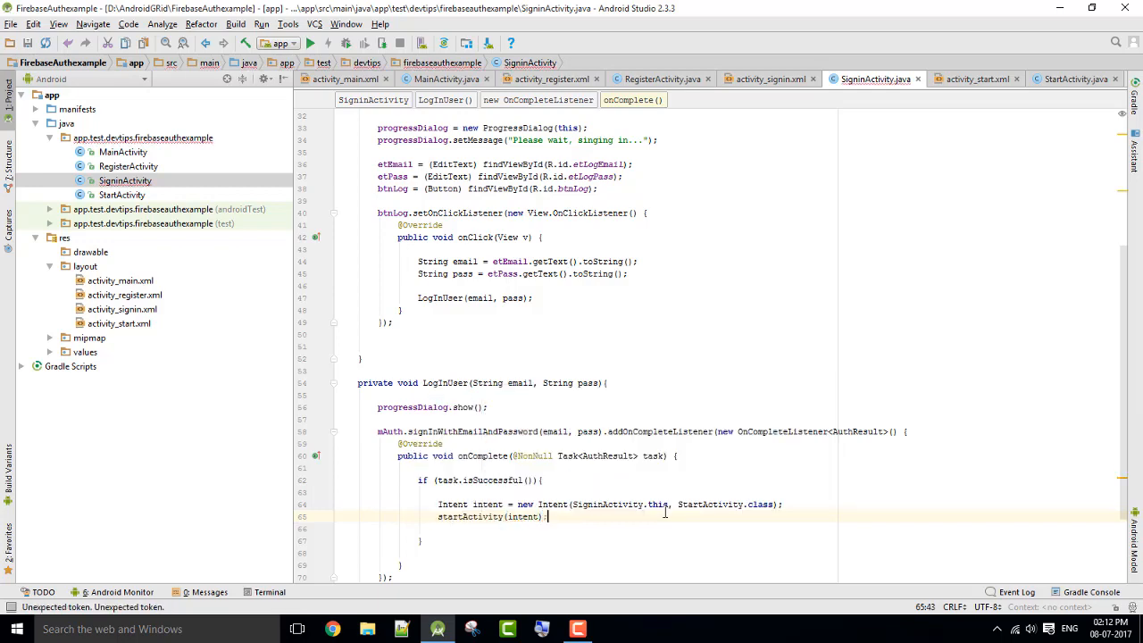
Add a success toast saying "You're signed in to our app".
text(Toas)
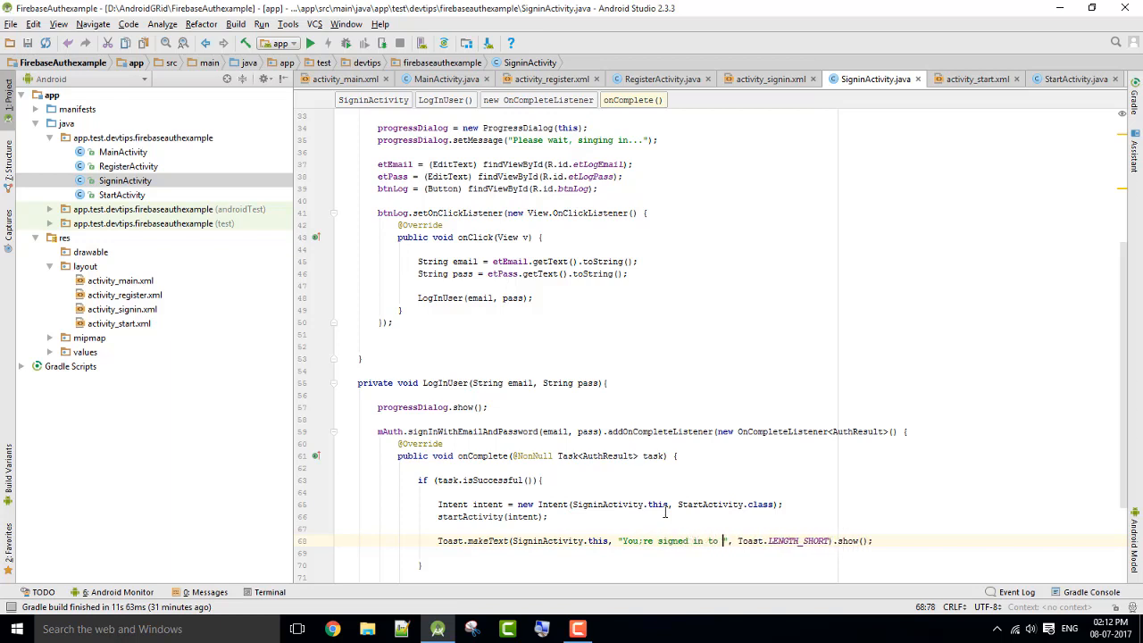
text(our)
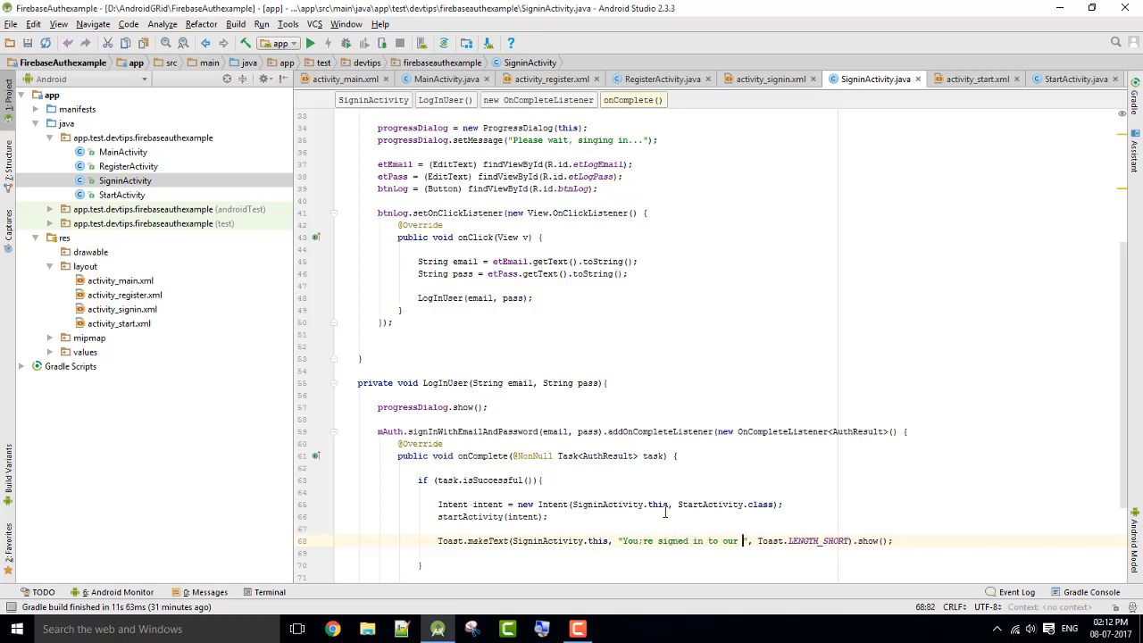
text(app)
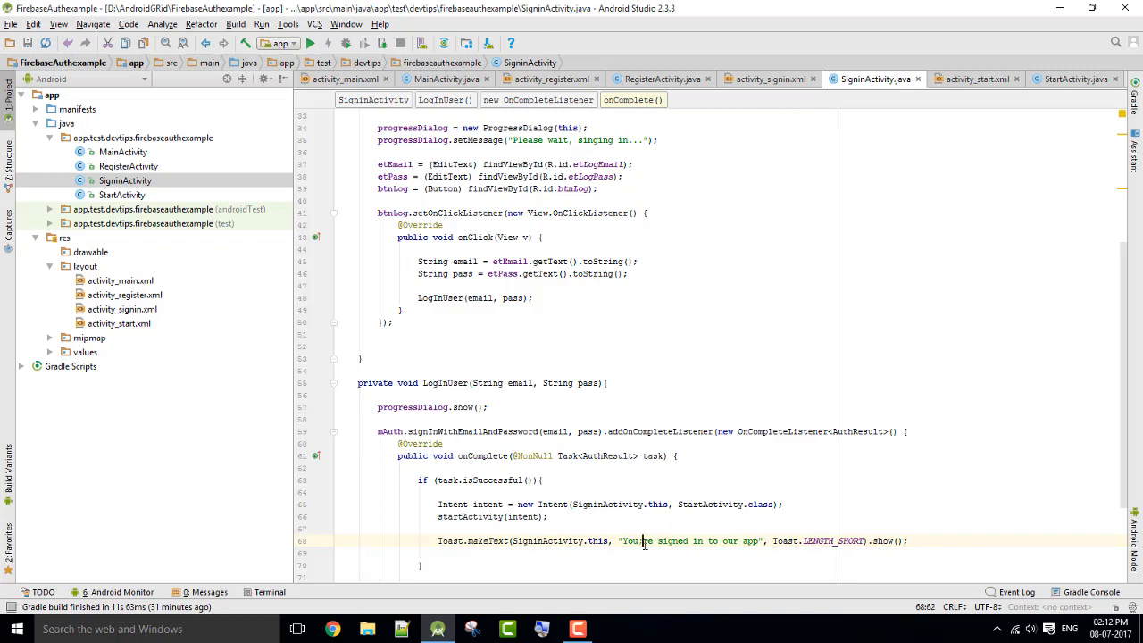
Add an else branch toasting task.getException().getMessage().
scroll(down, 3)
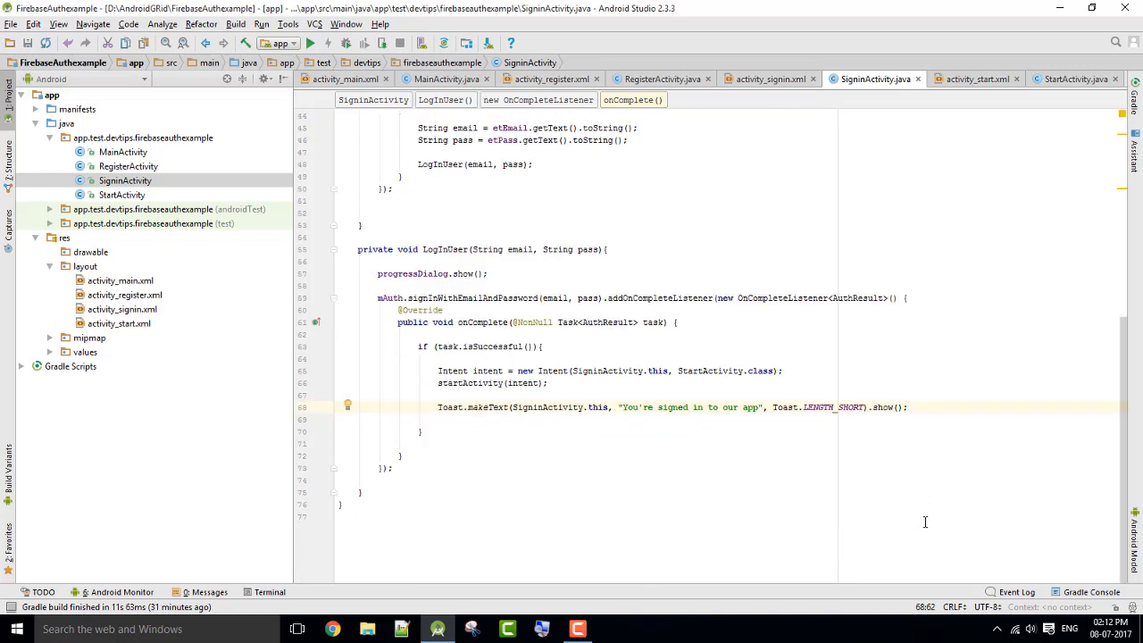
text(else {)
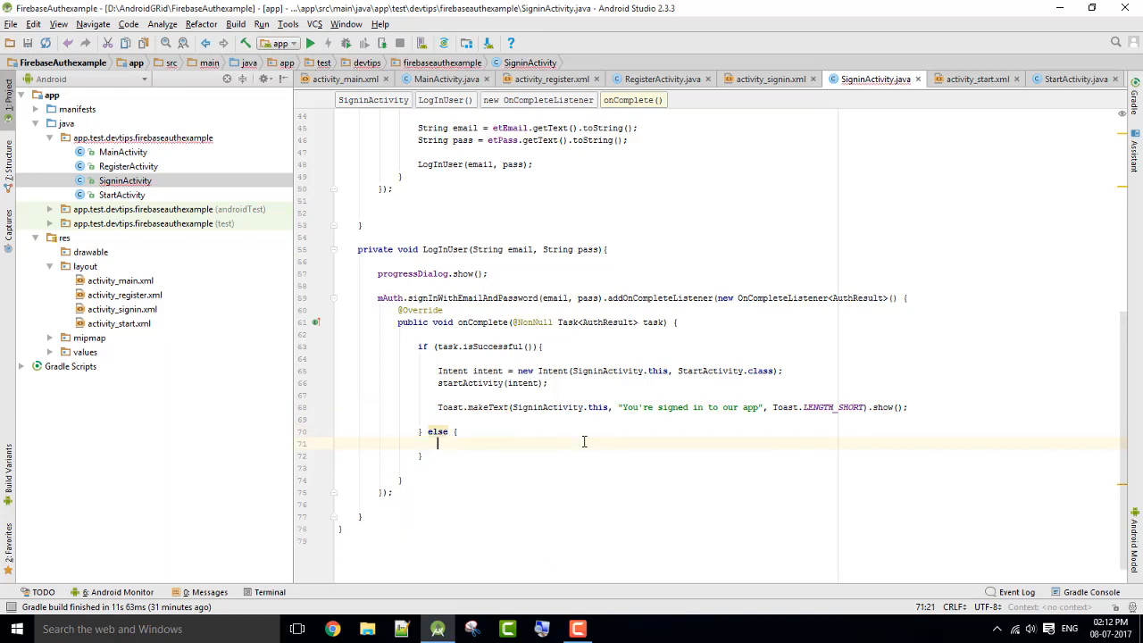
key(enter)
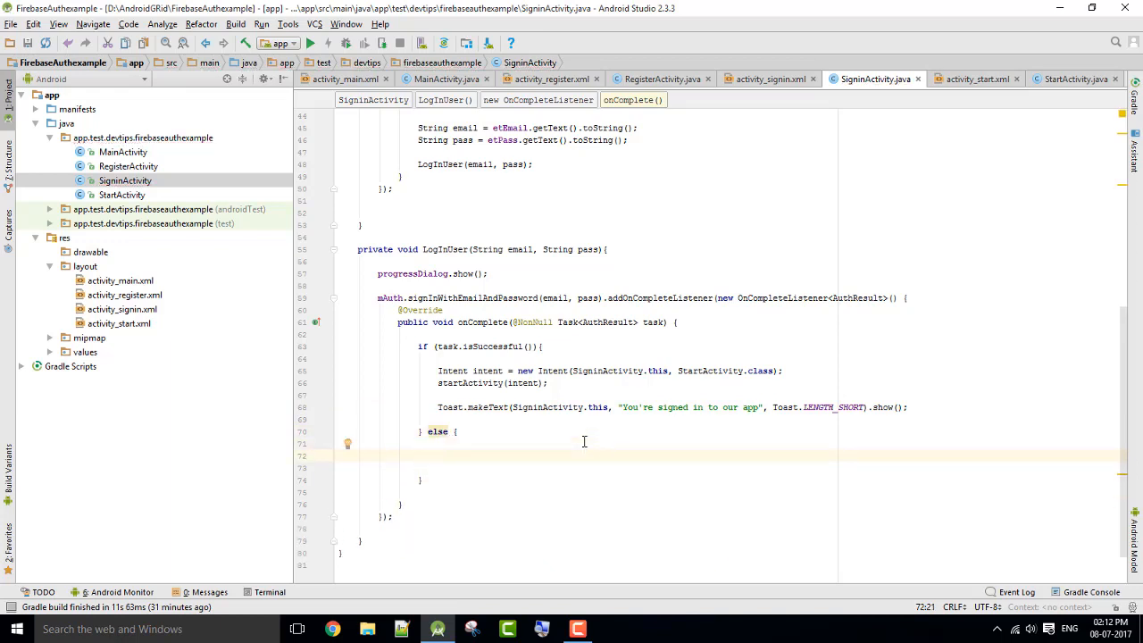
text(z)
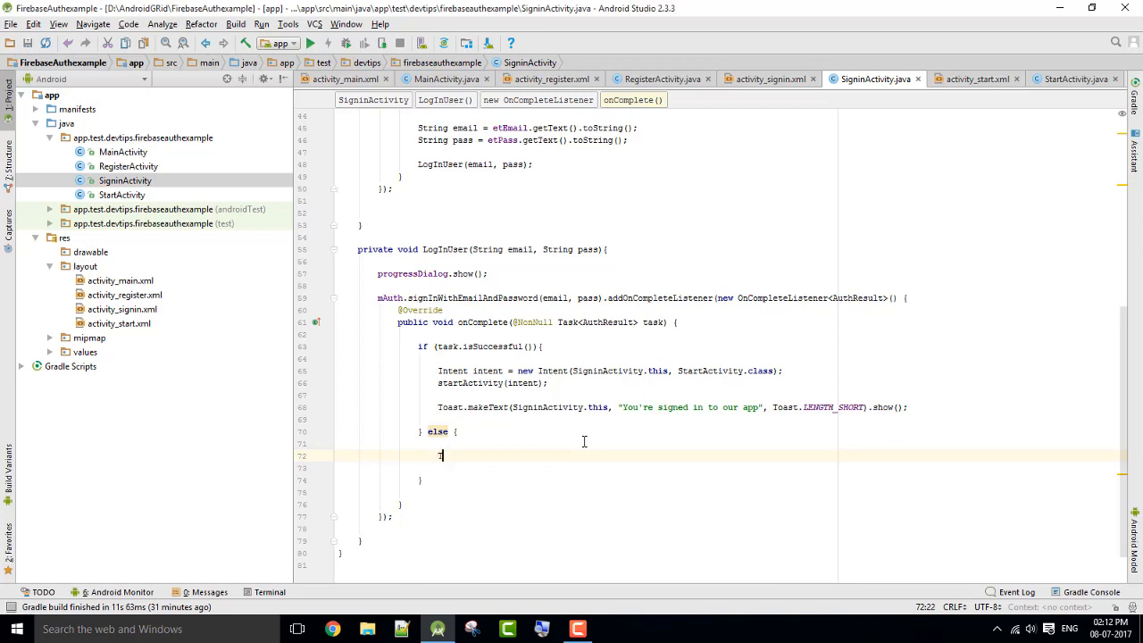
text(Toast.makeText(SigninActivity.this, "", Toast.LENGTH_SHORT).show();)
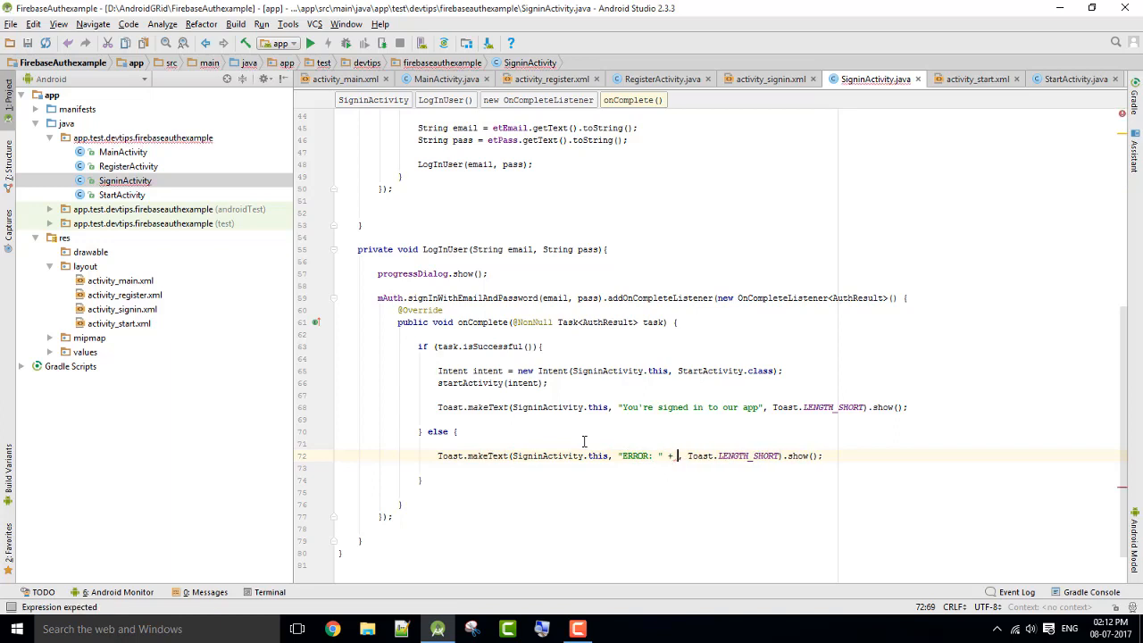
text(task.getException())
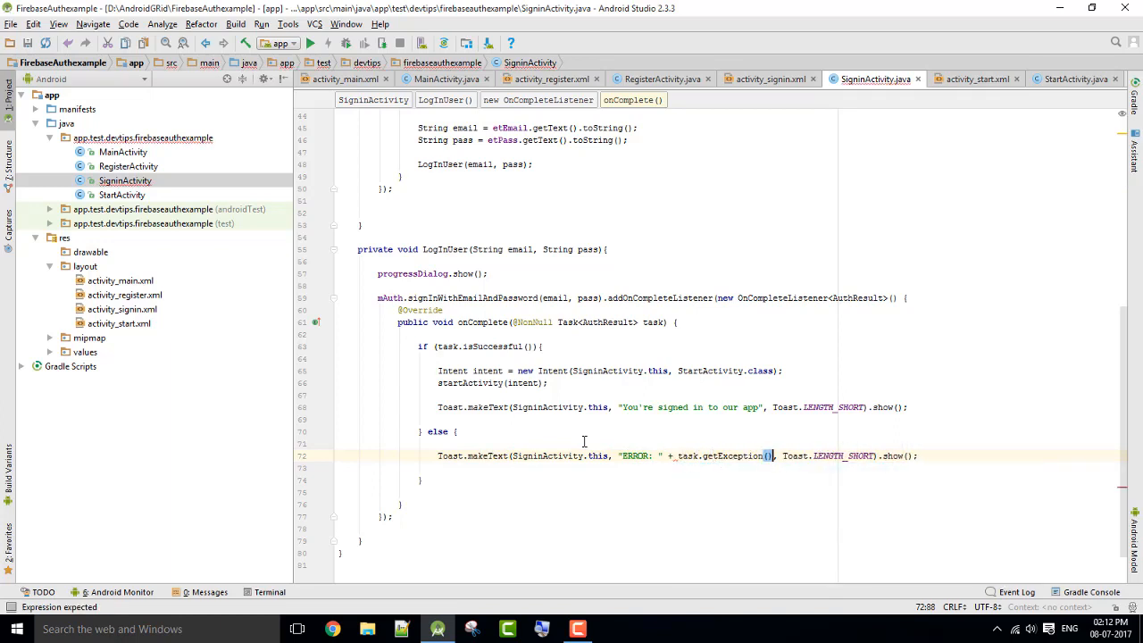
text(.getMessage())
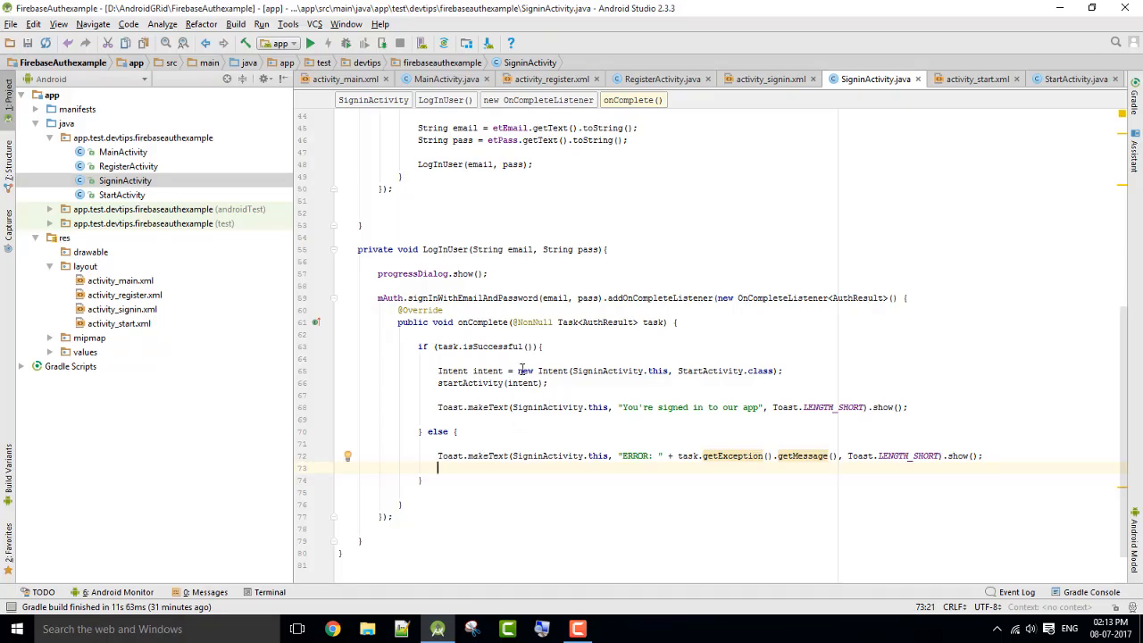
mouse_move(1000, 236)
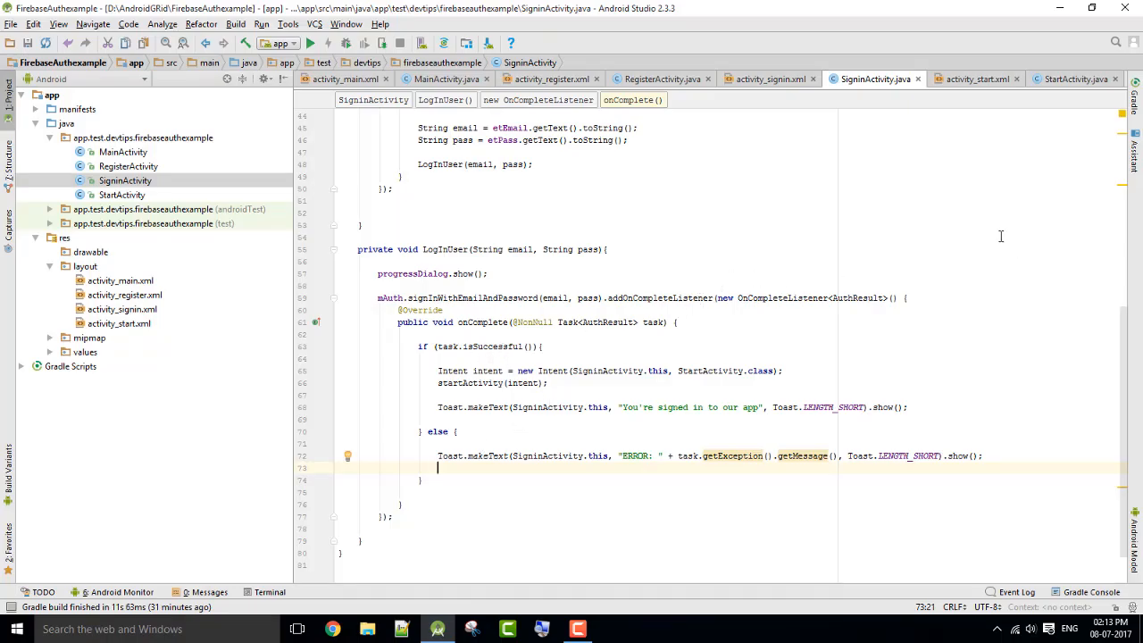
mouse_move(786, 74)
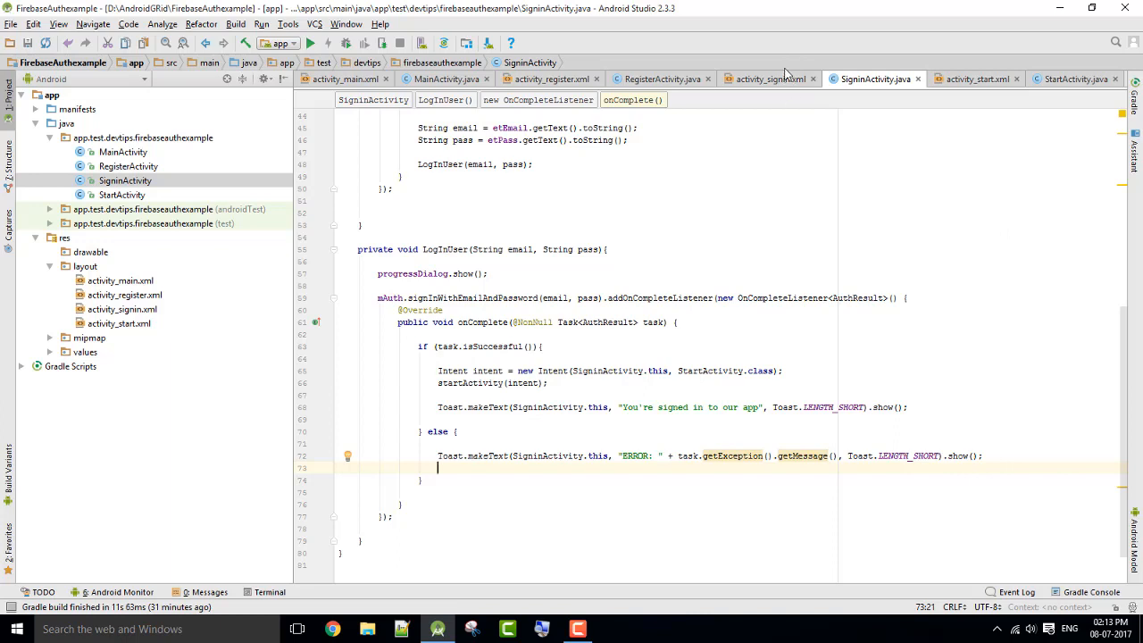
Change activity_signin's button text from 'Button' to 'Login' in the XML view.
click(763, 78)
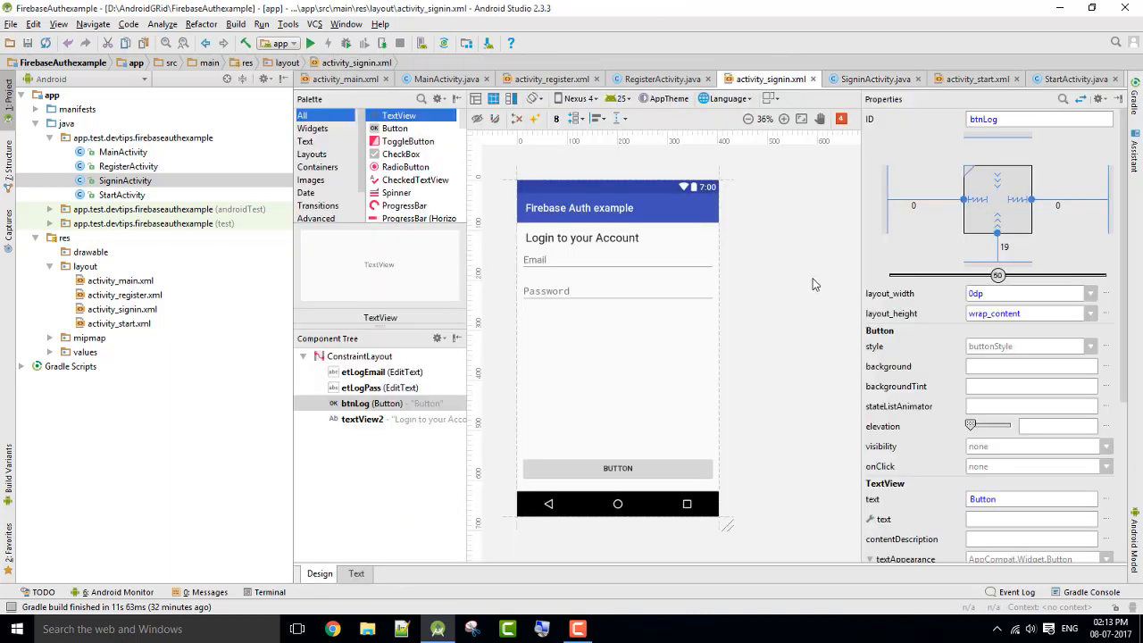
mouse_move(337, 564)
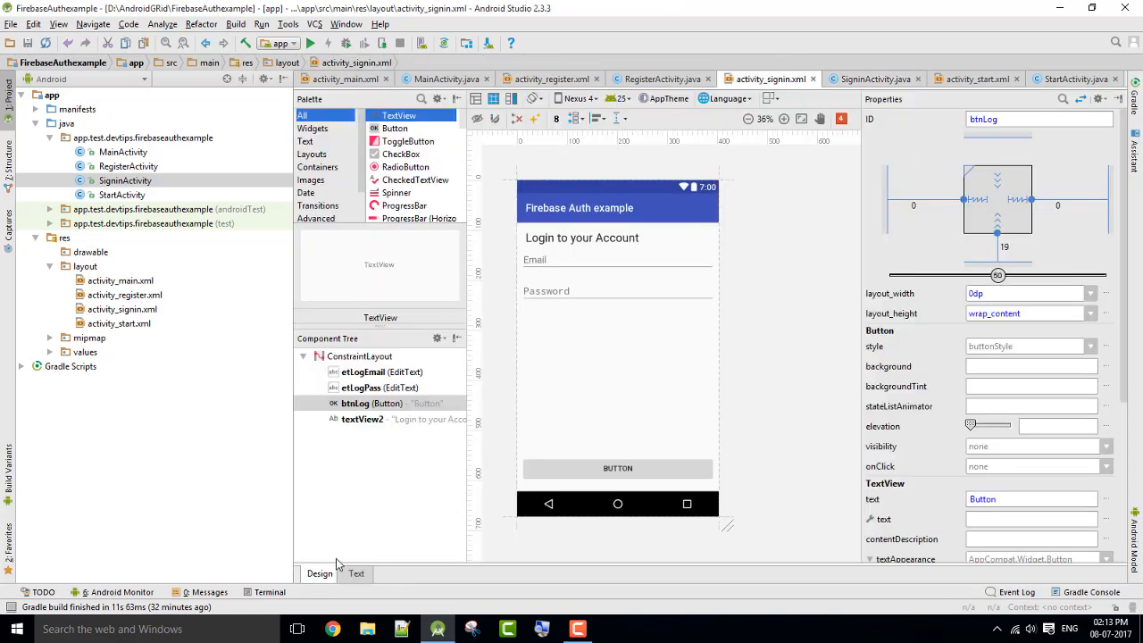
click(355, 573)
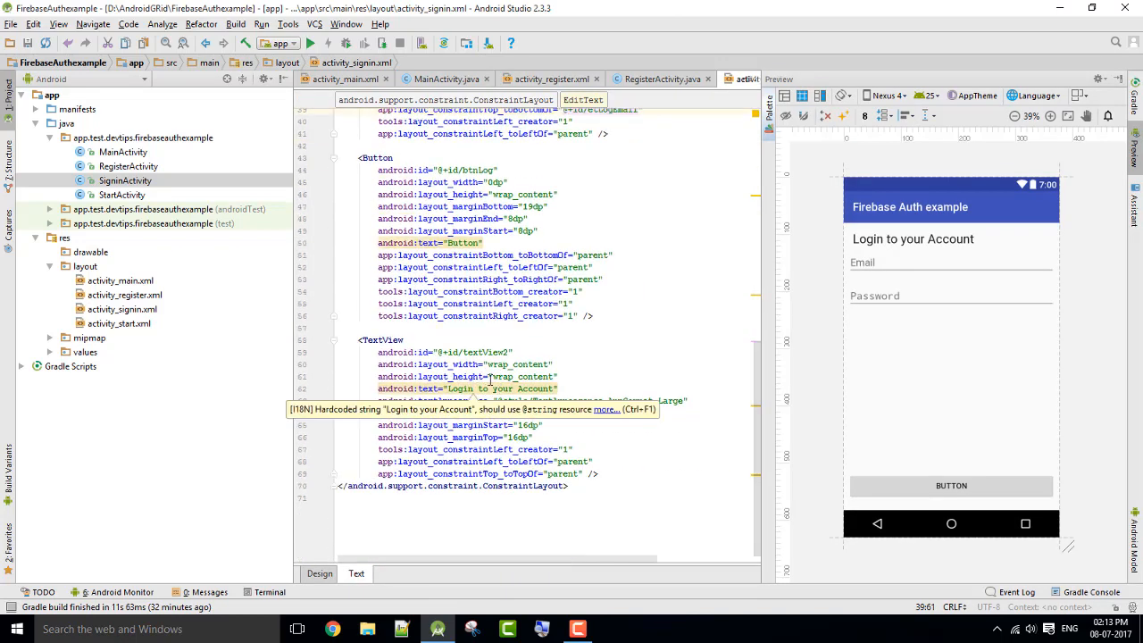
double_click(462, 242)
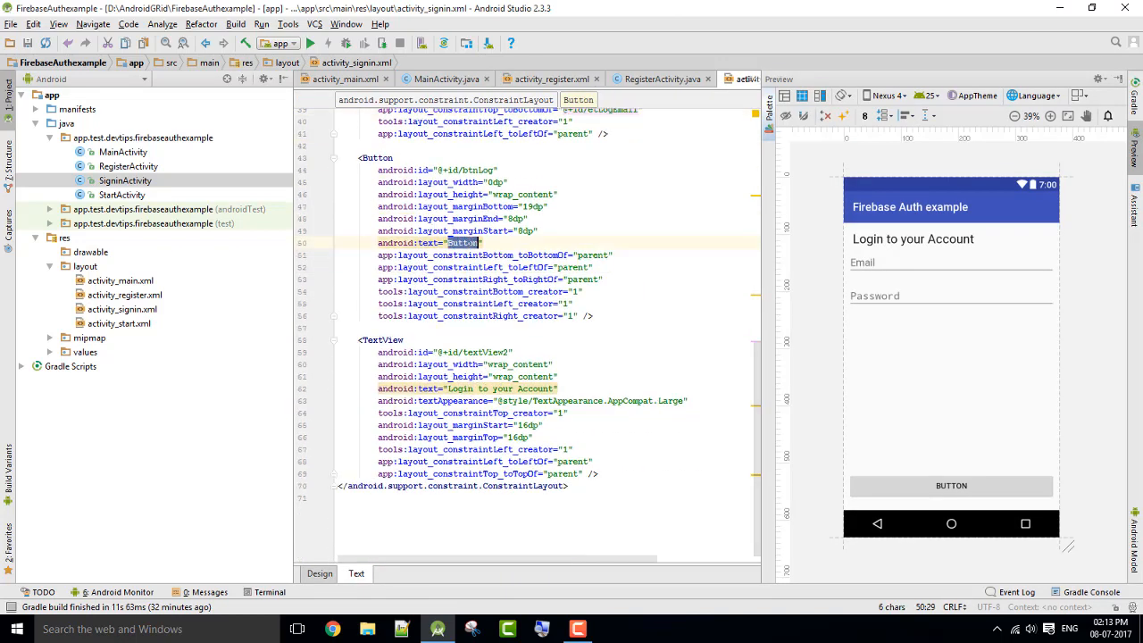
text(Logi)
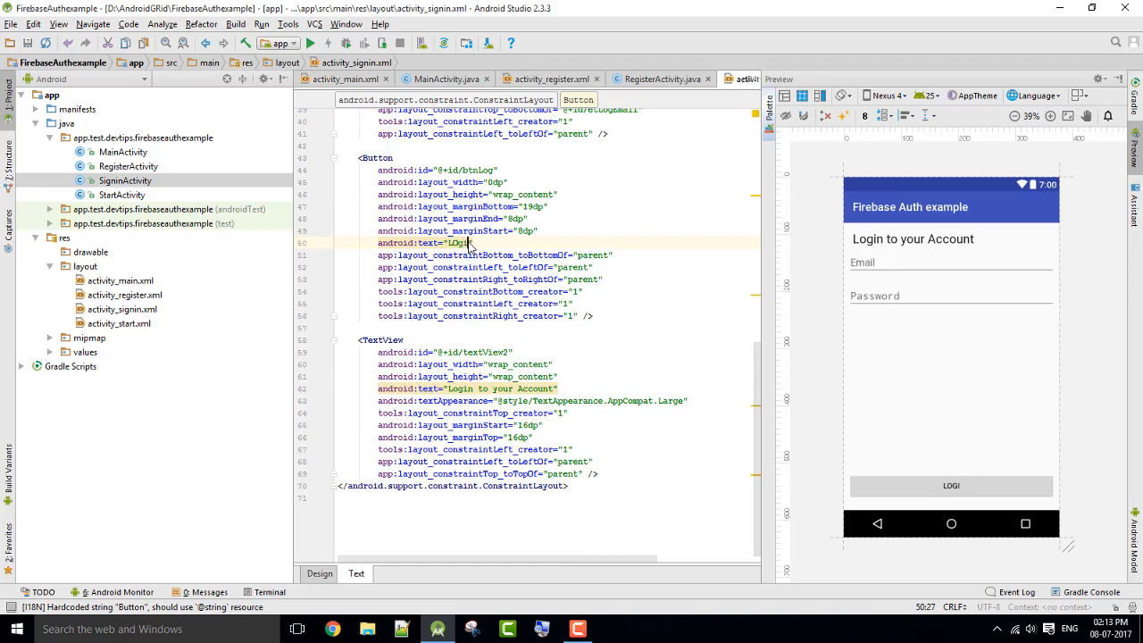
text(in)
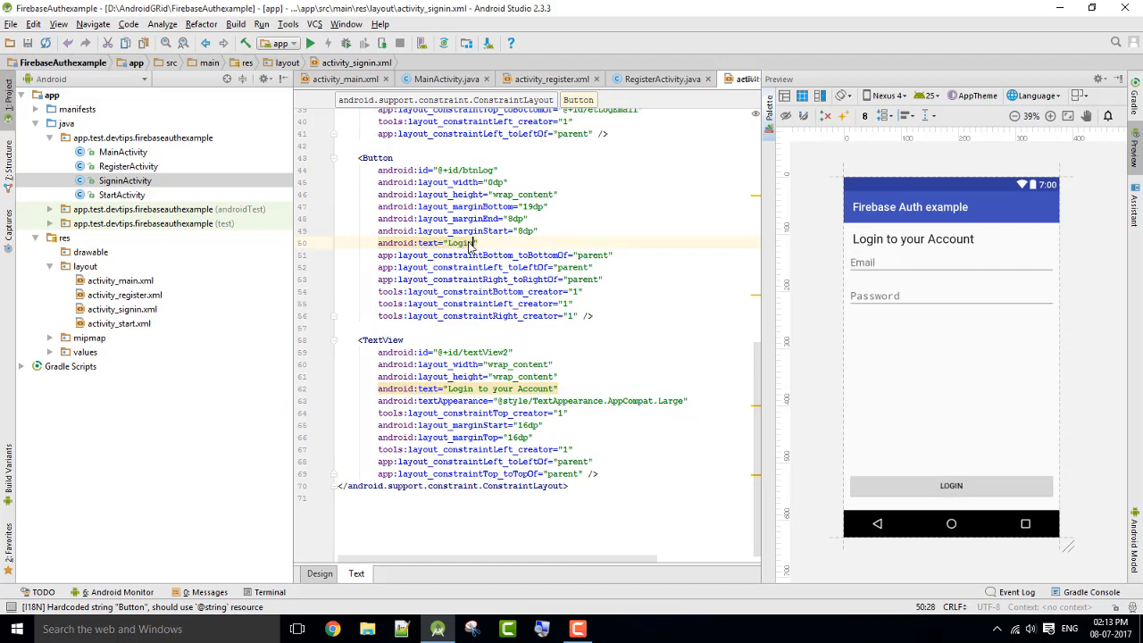
click(319, 573)
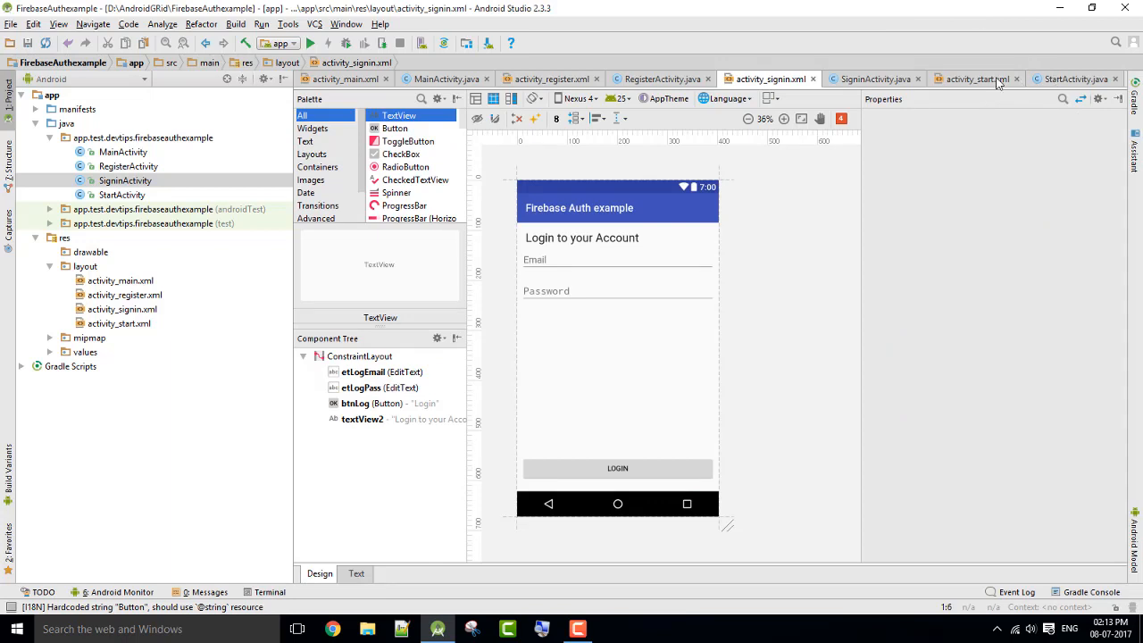
Add a TextView to activity_start reading "Welcome to Our App, You're signed in.".
click(972, 79)
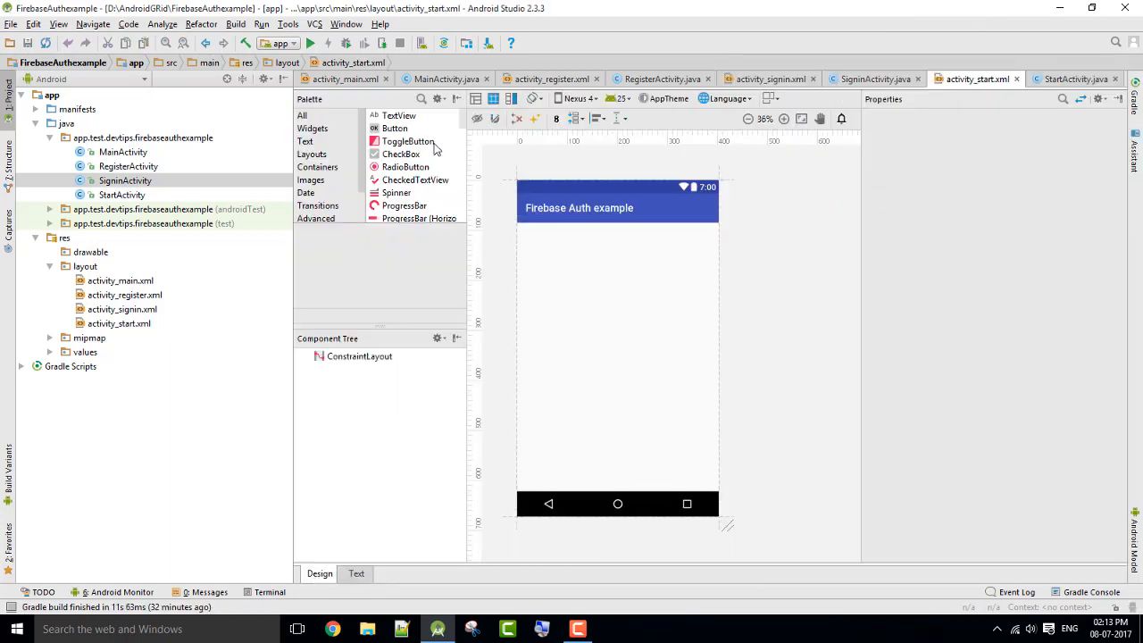
click(409, 141)
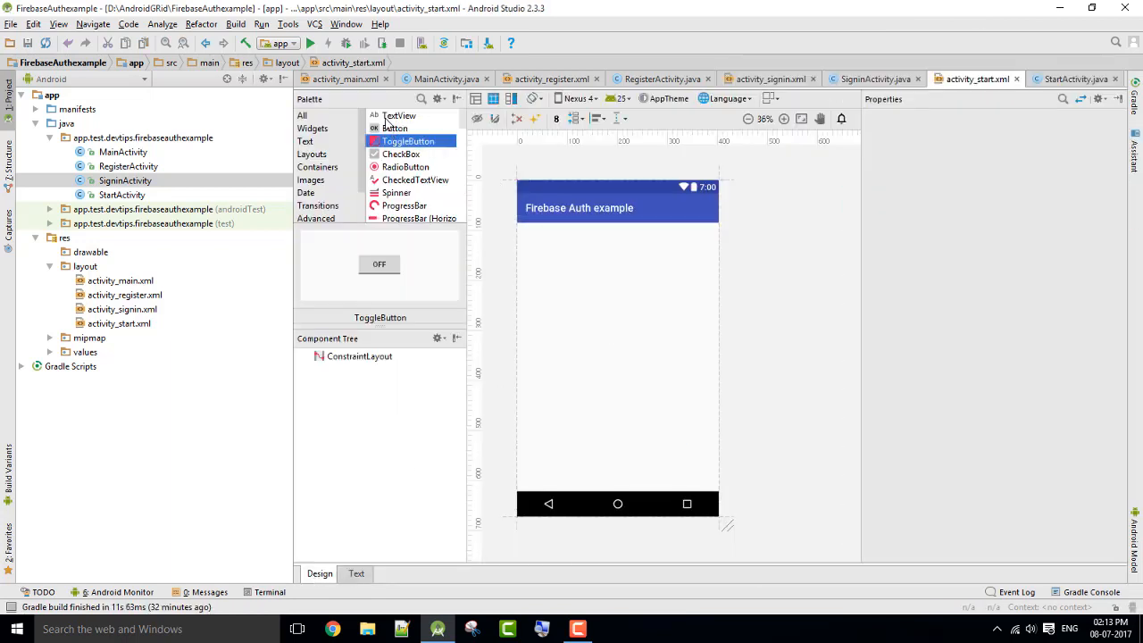
click(399, 115)
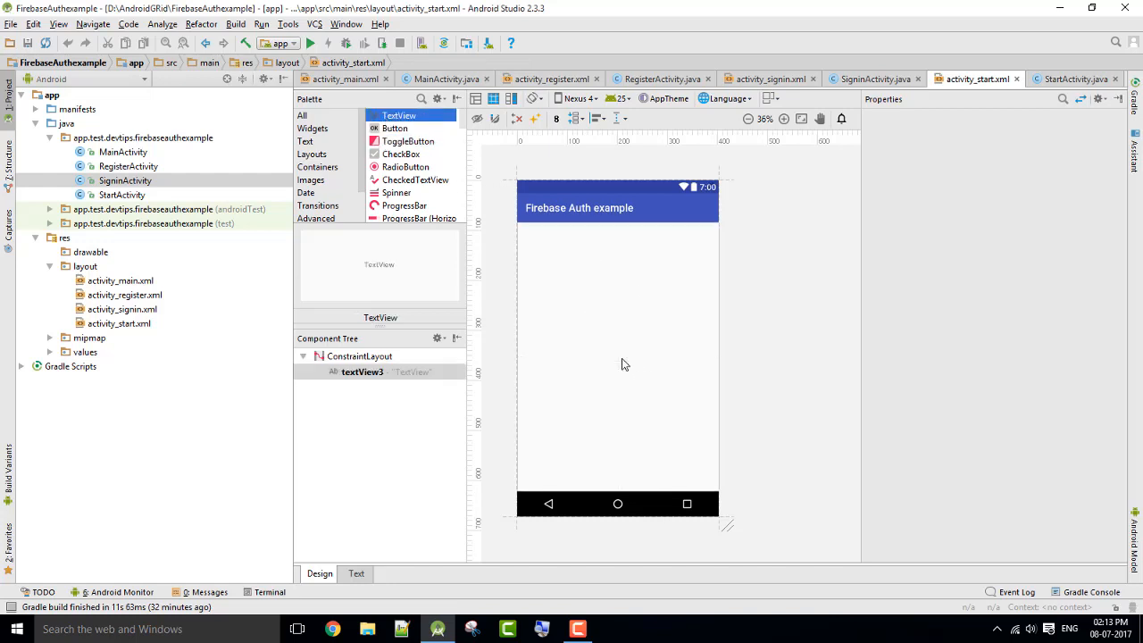
click(356, 573)
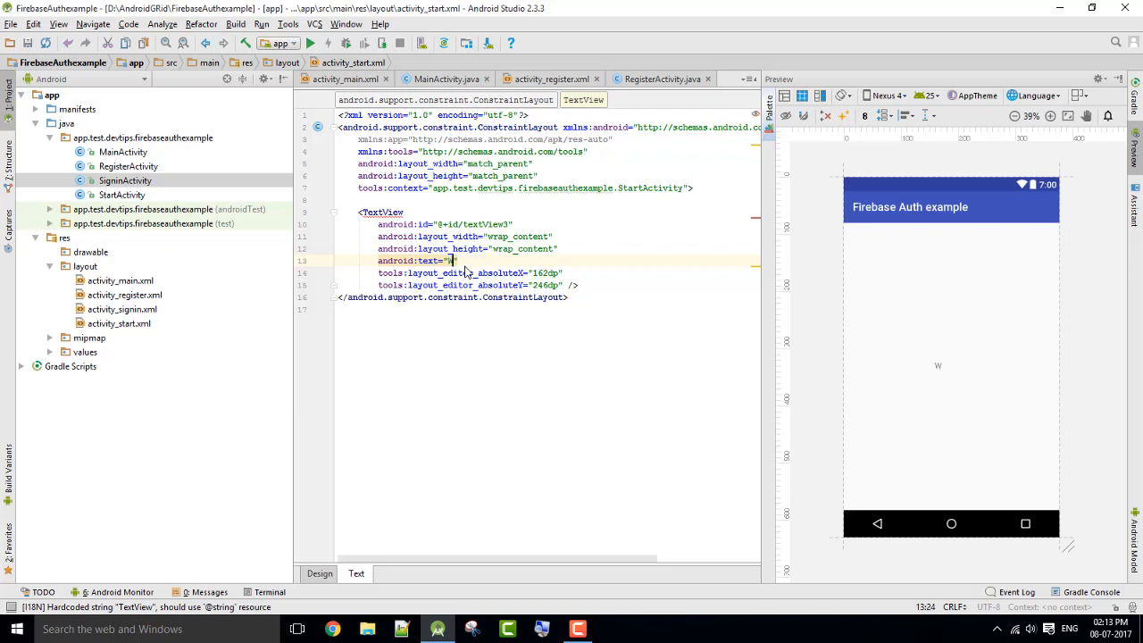
text(Welcome to)
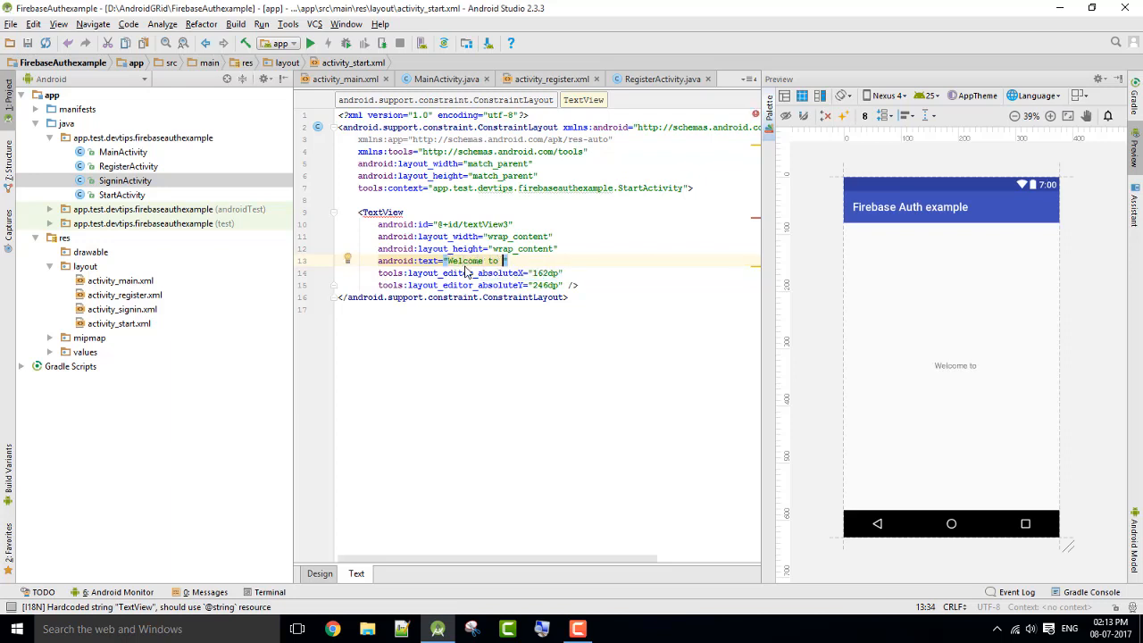
text(Our App)
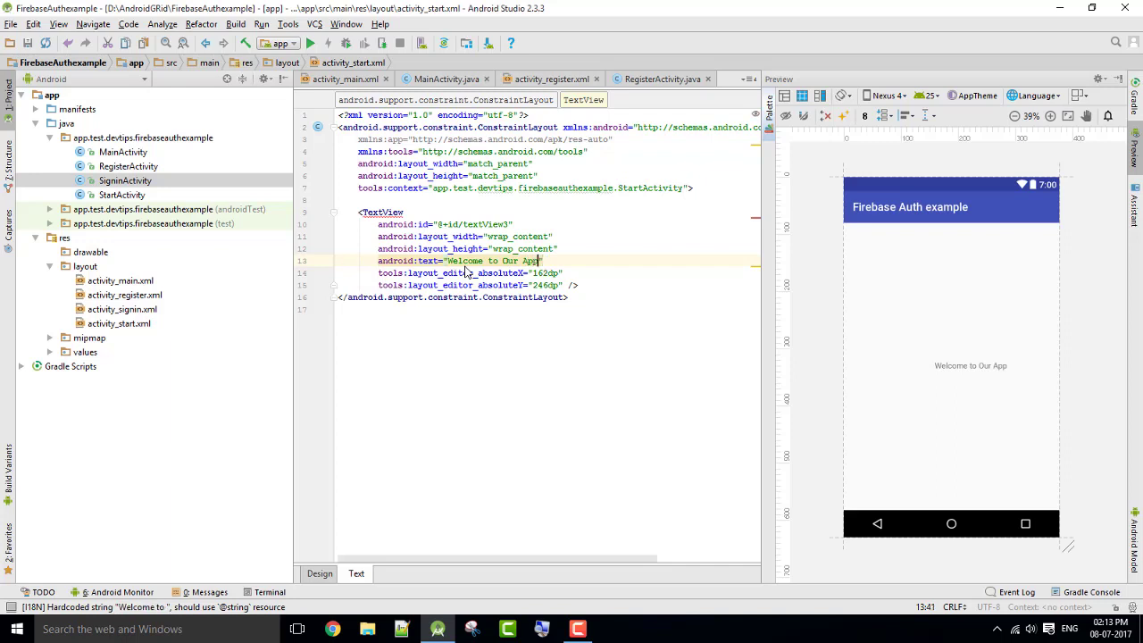
text(, You)
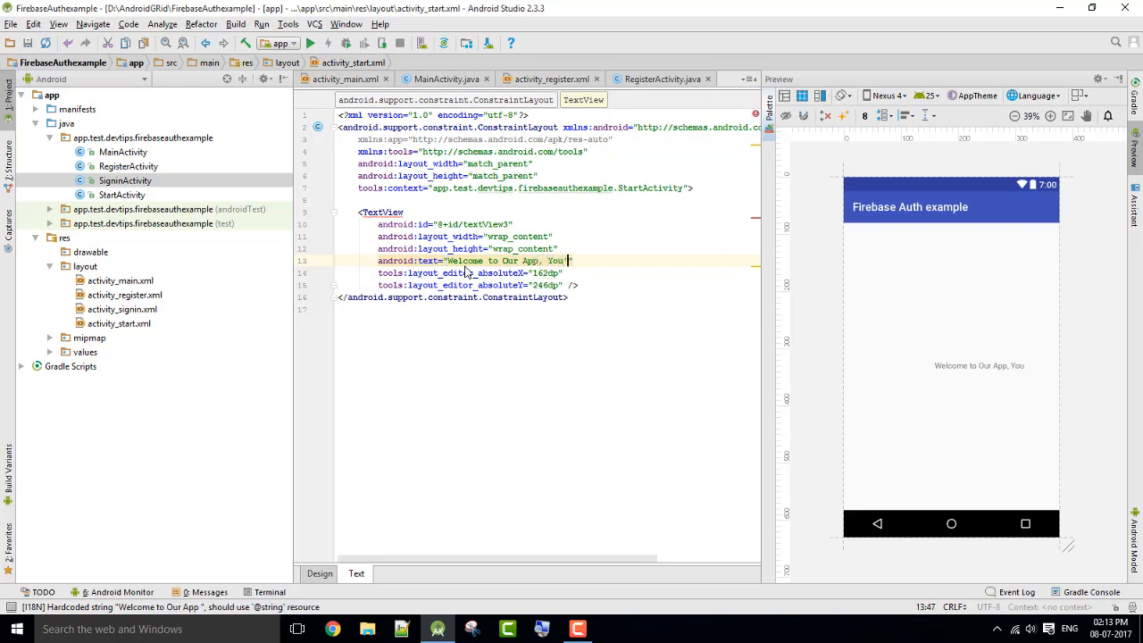
text('re signed)
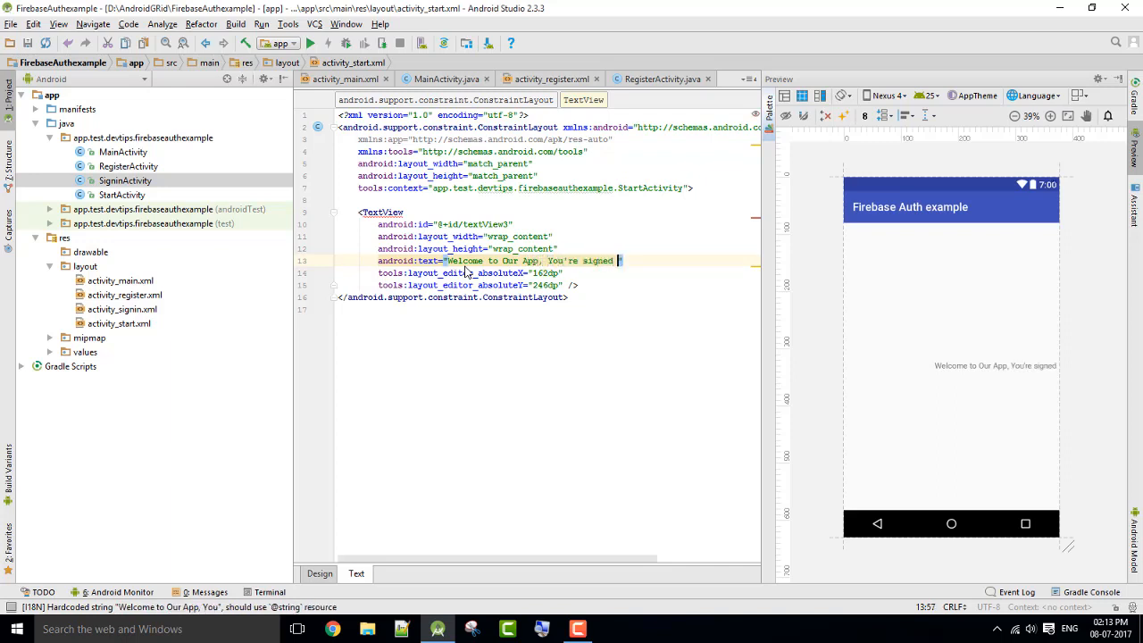
text(in.)
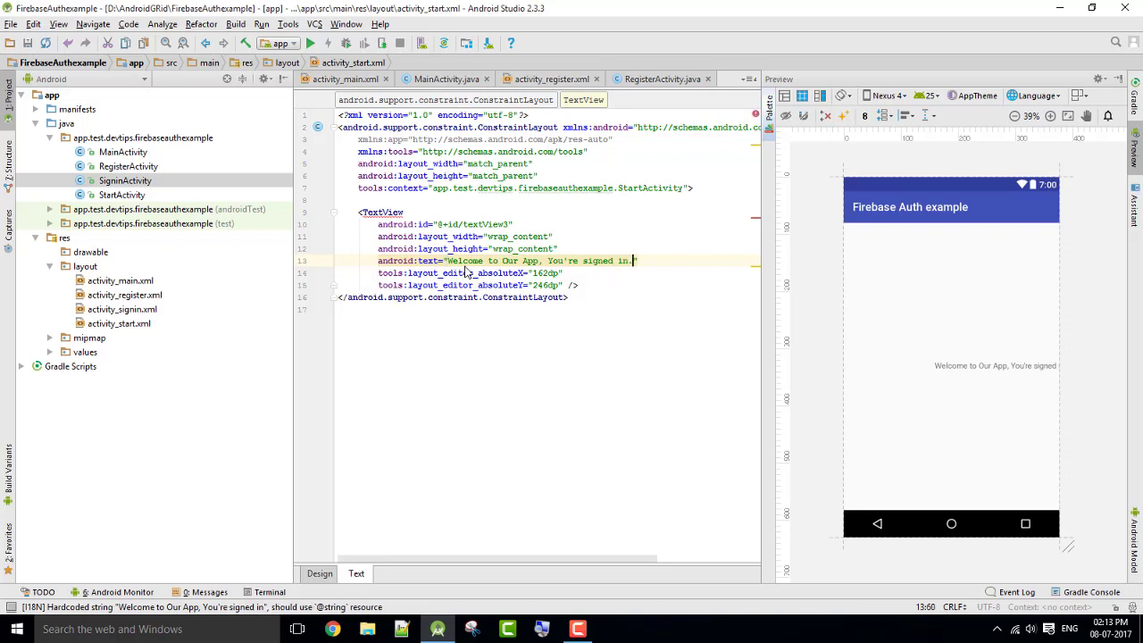
click(320, 573)
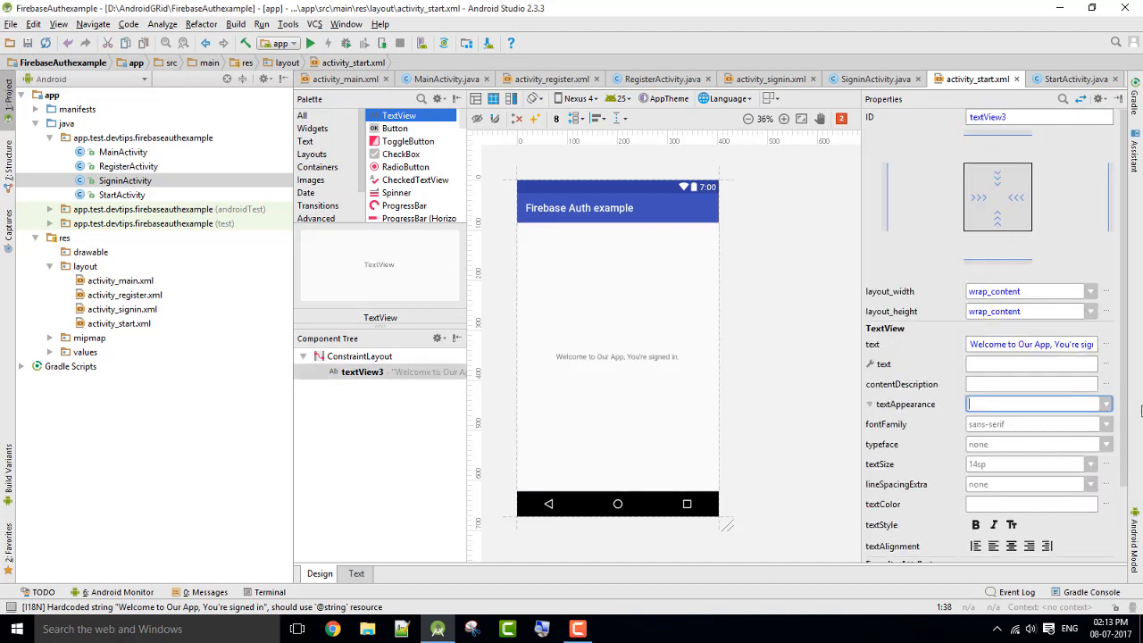
Apply a larger text appearance style to the welcome label.
click(1105, 403)
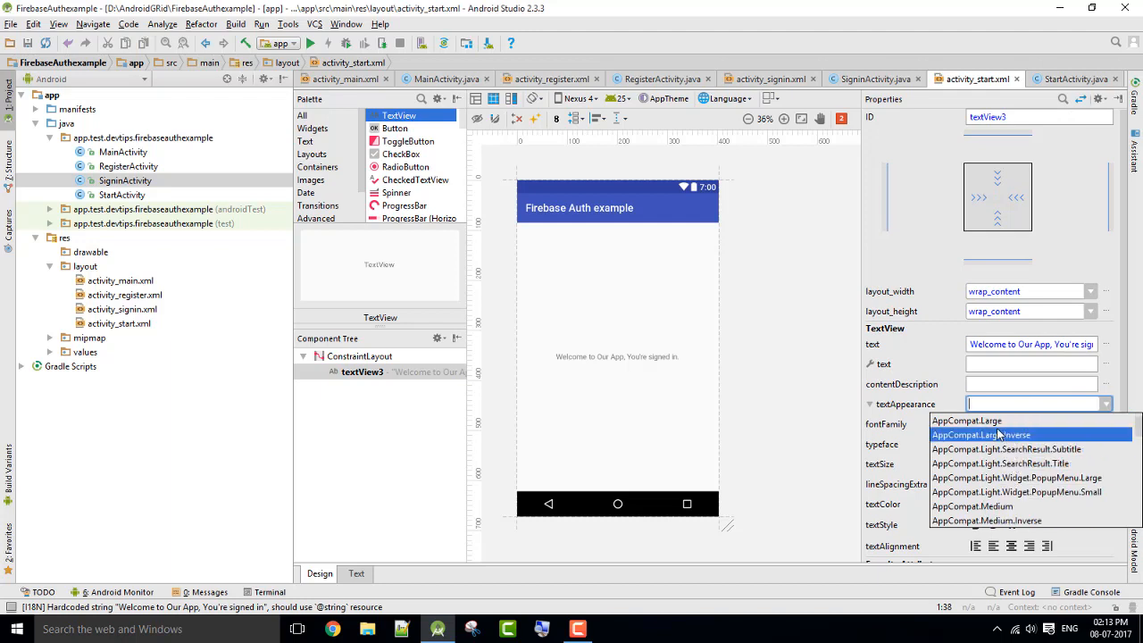
click(964, 420)
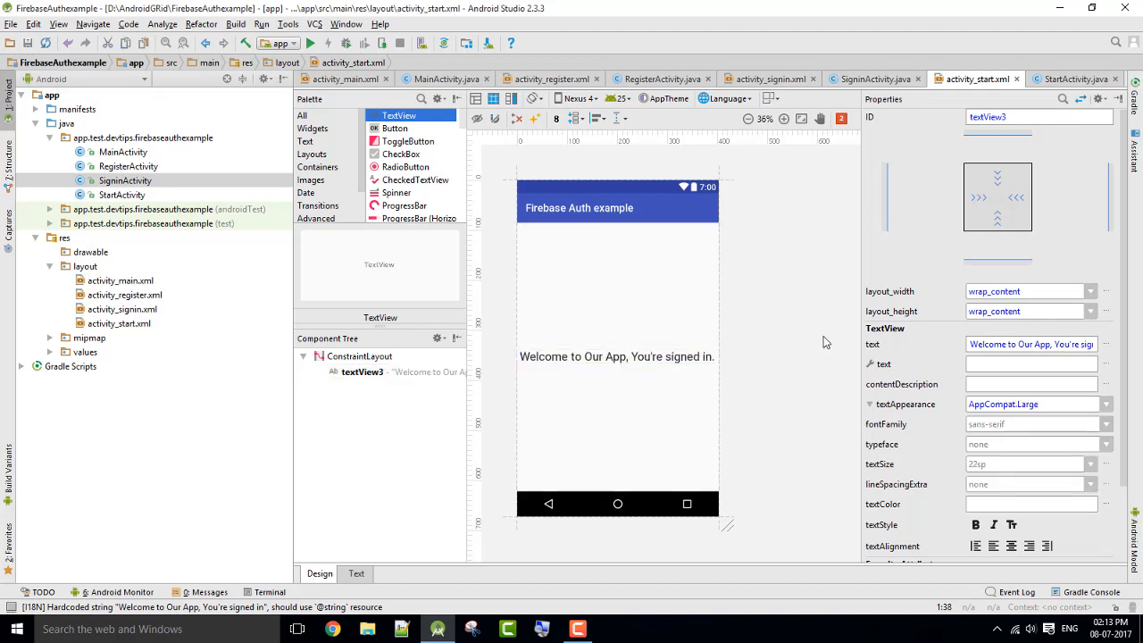
click(649, 408)
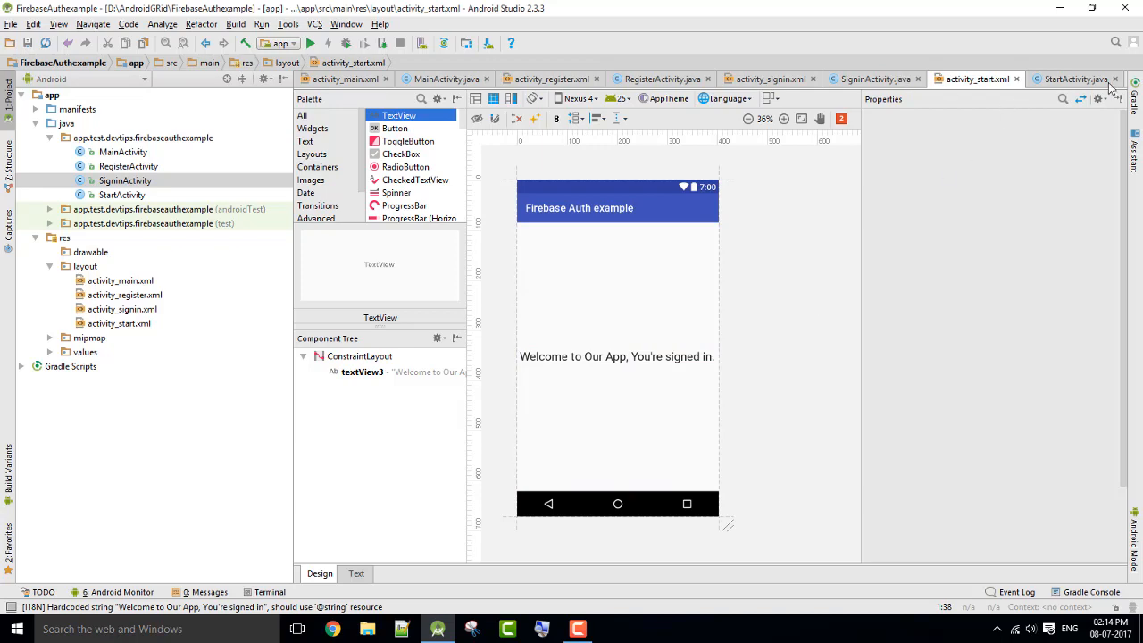
click(973, 79)
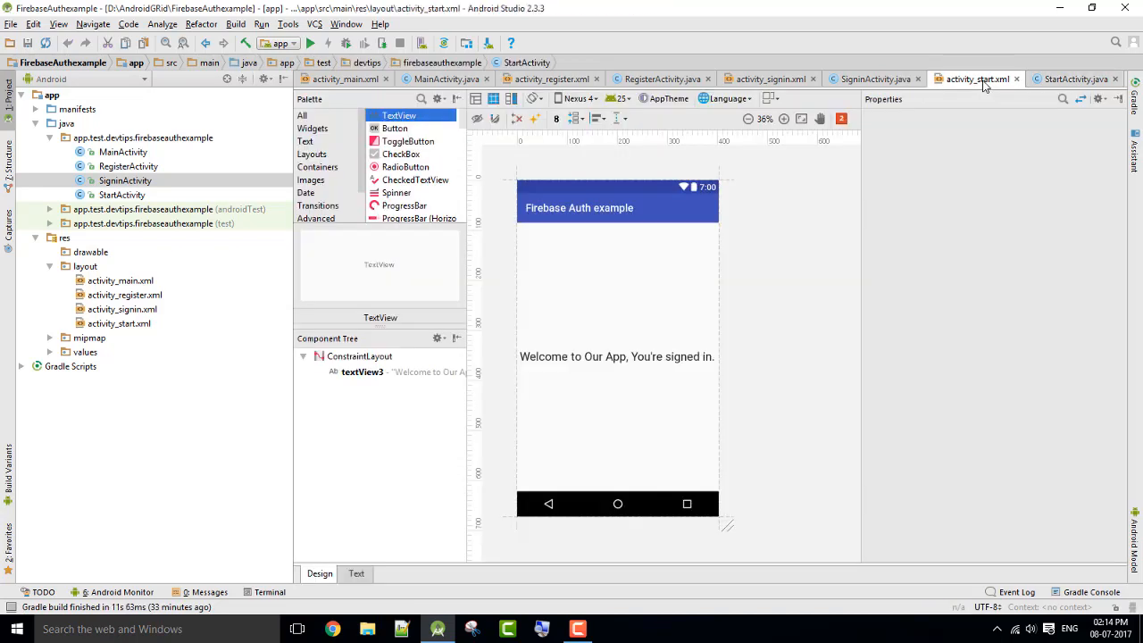
Review the SigninActivity and RegisterActivity code, then Run 'app'.
click(875, 78)
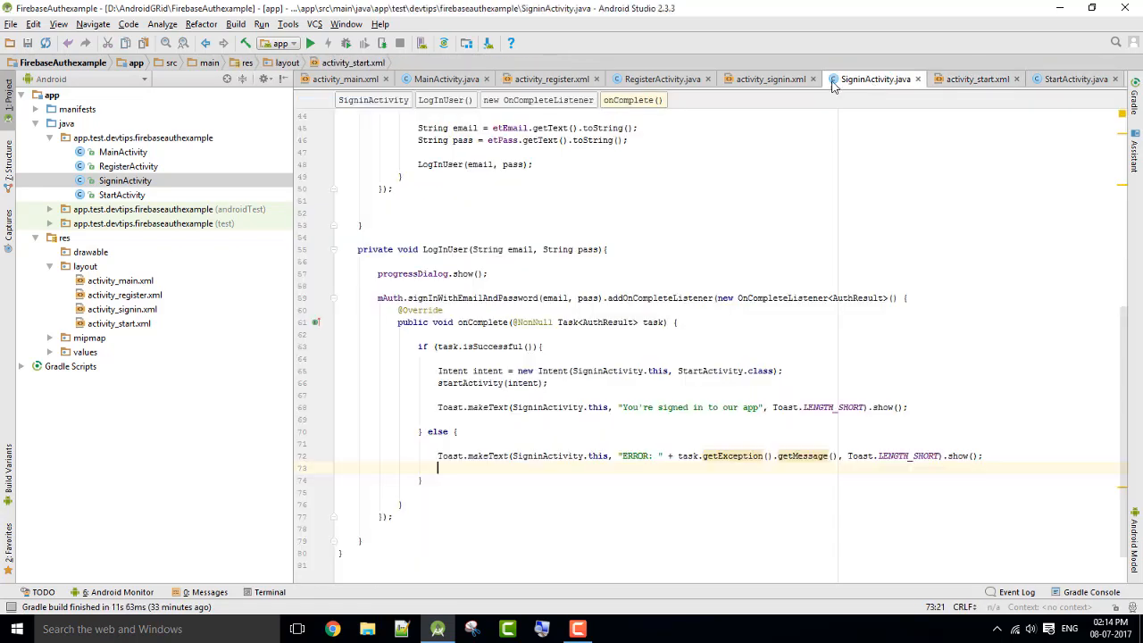
click(661, 79)
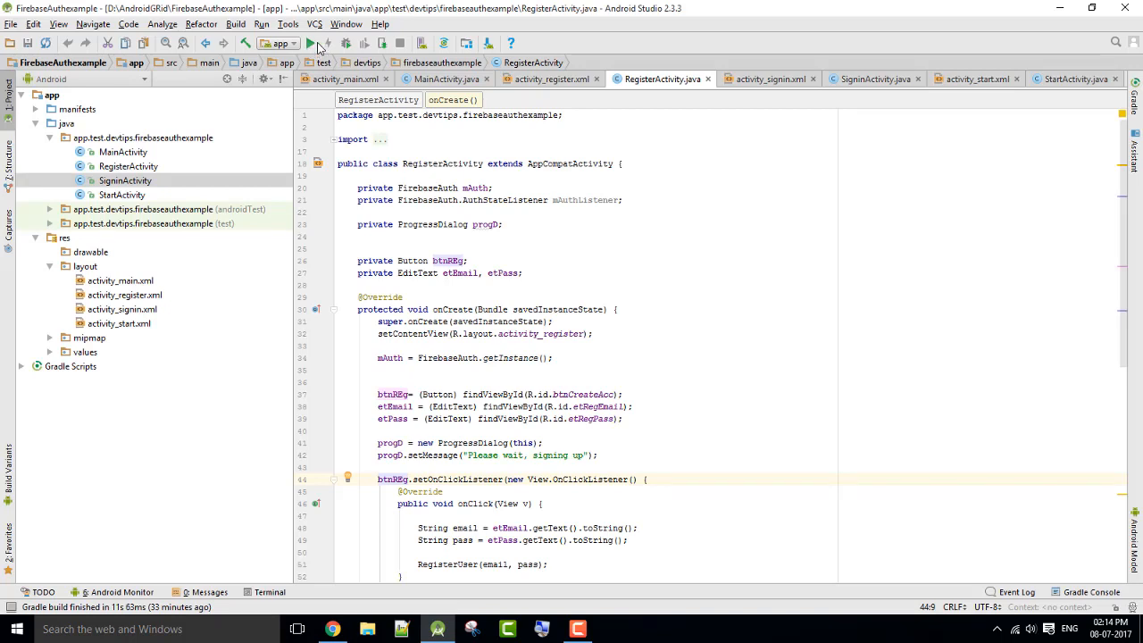
click(311, 43)
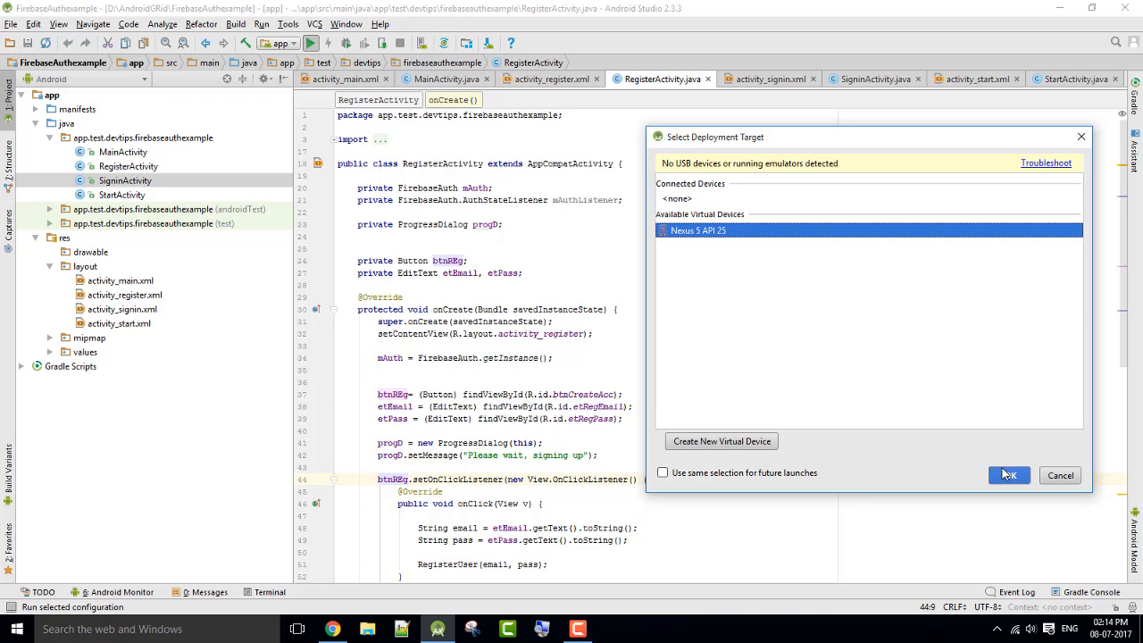
Confirm launching on the Nexus 5 emulator and begin entering console.firebase.google.com in Chrome.
click(332, 629)
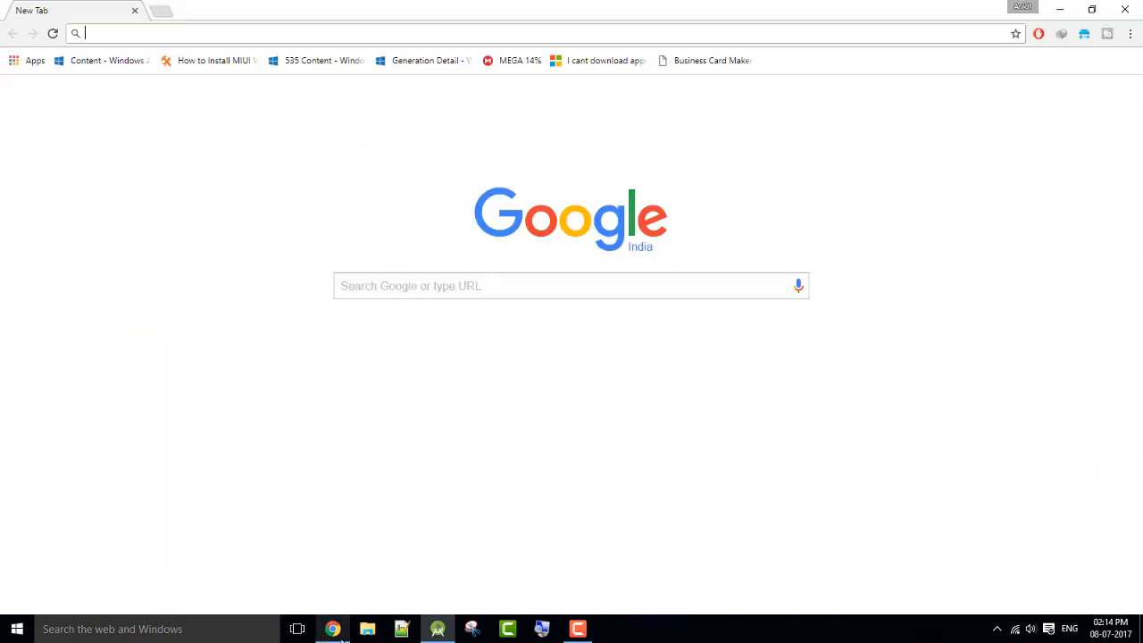
text(console.firebase.google.com)
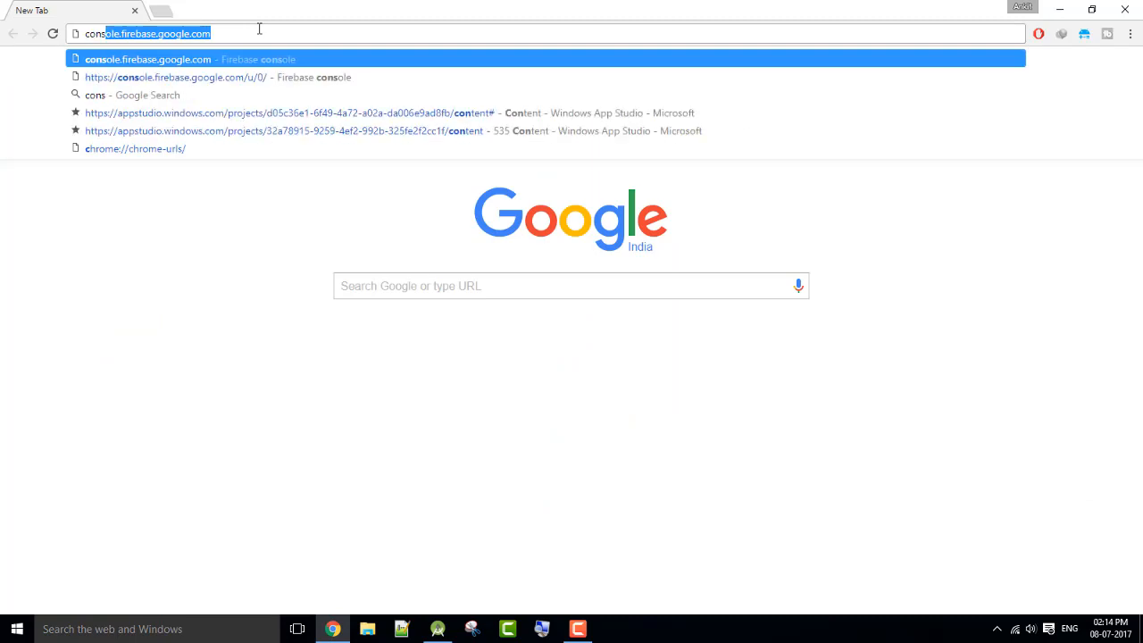
right_click(215, 60)
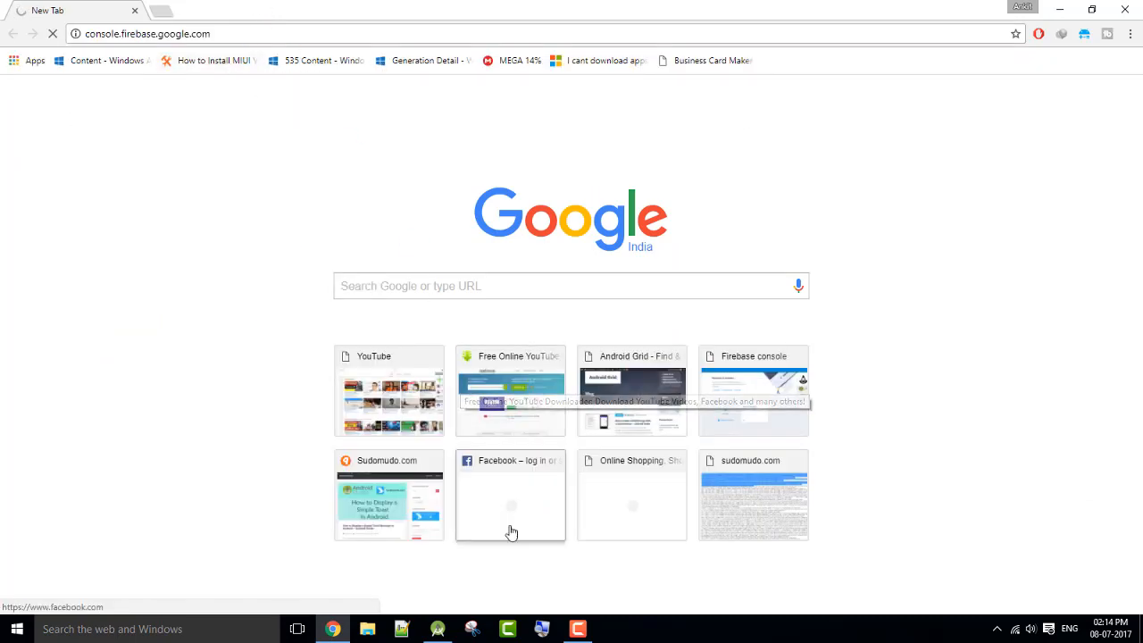
mouse_move(438, 628)
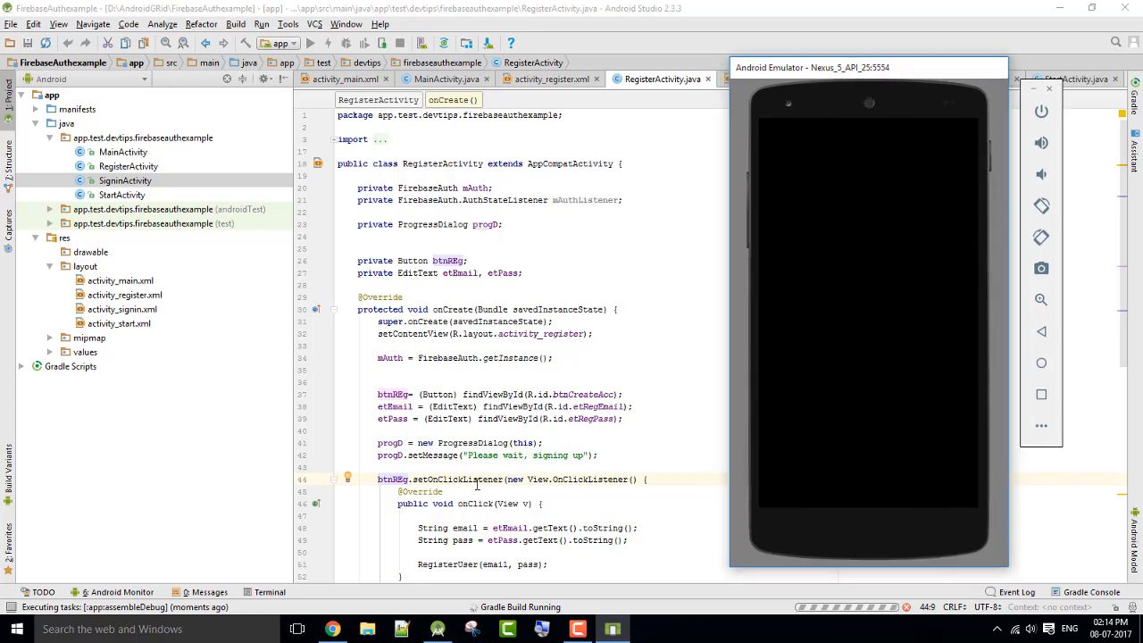
Bring the Nexus 5 emulator forward as the app launches and try its Login button.
click(332, 629)
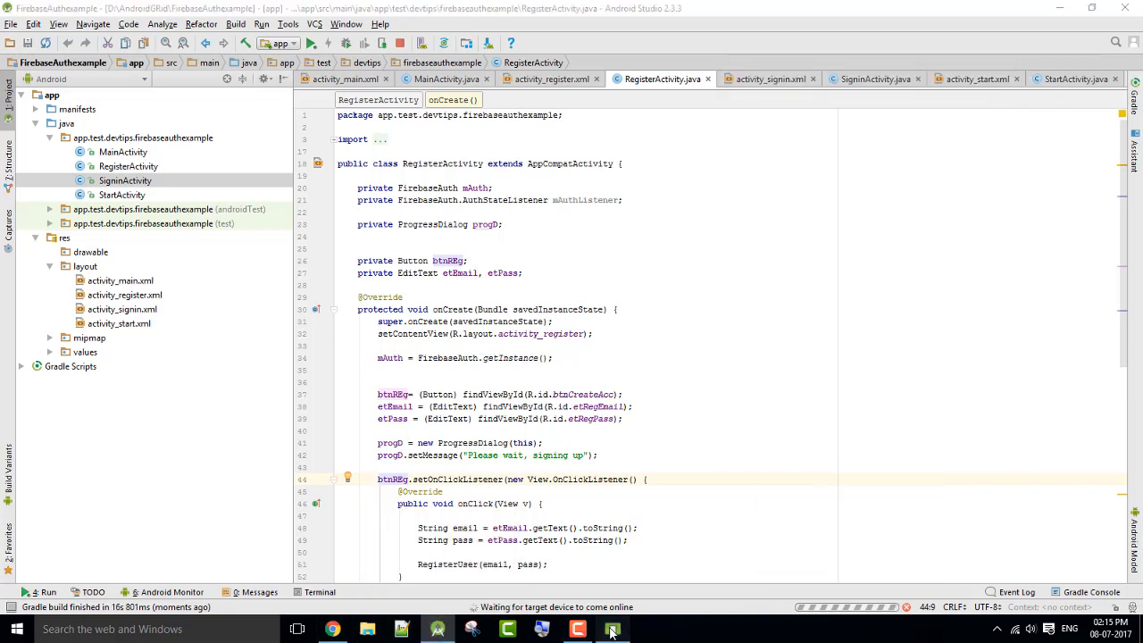
click(612, 629)
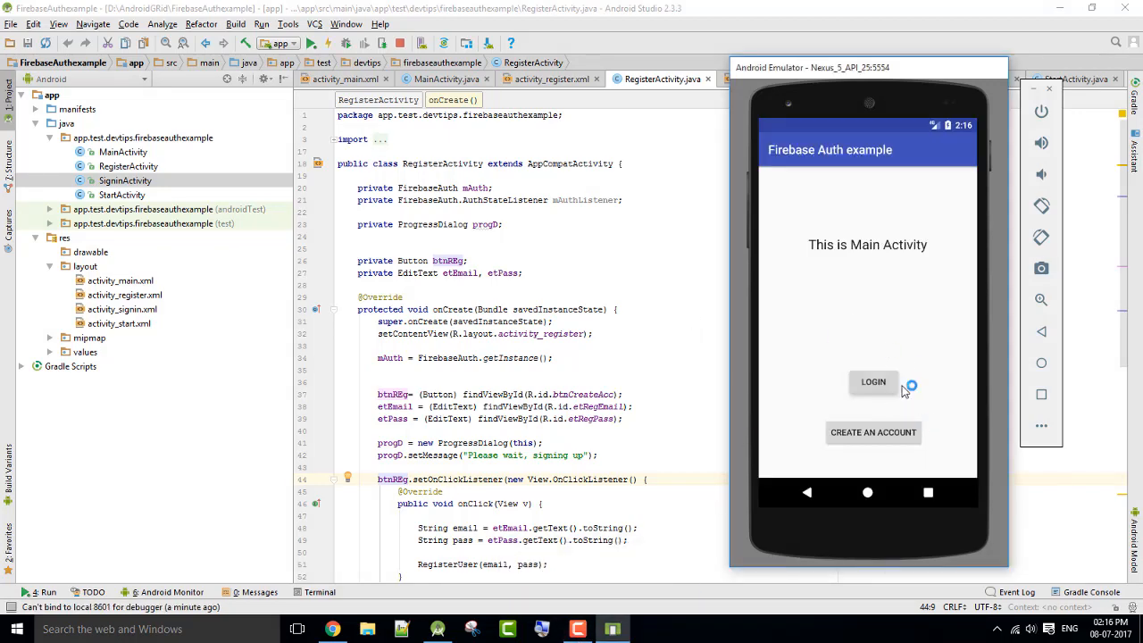
click(346, 78)
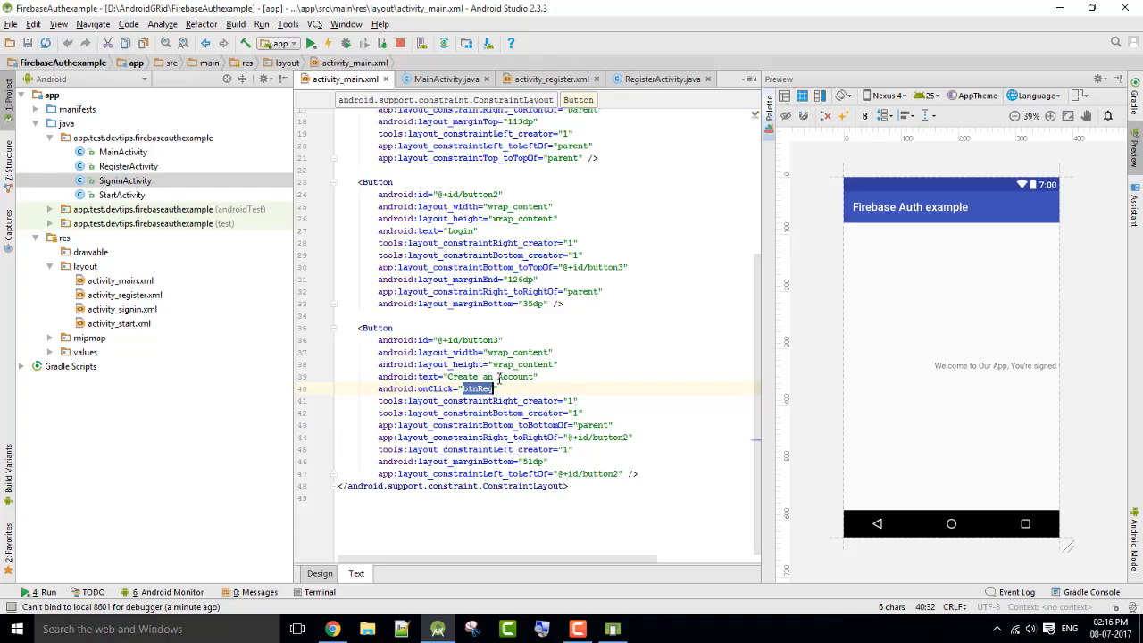
Add android:onClick="btnLog" below the Login button's text attribute in activity_main.xml.
click(478, 231)
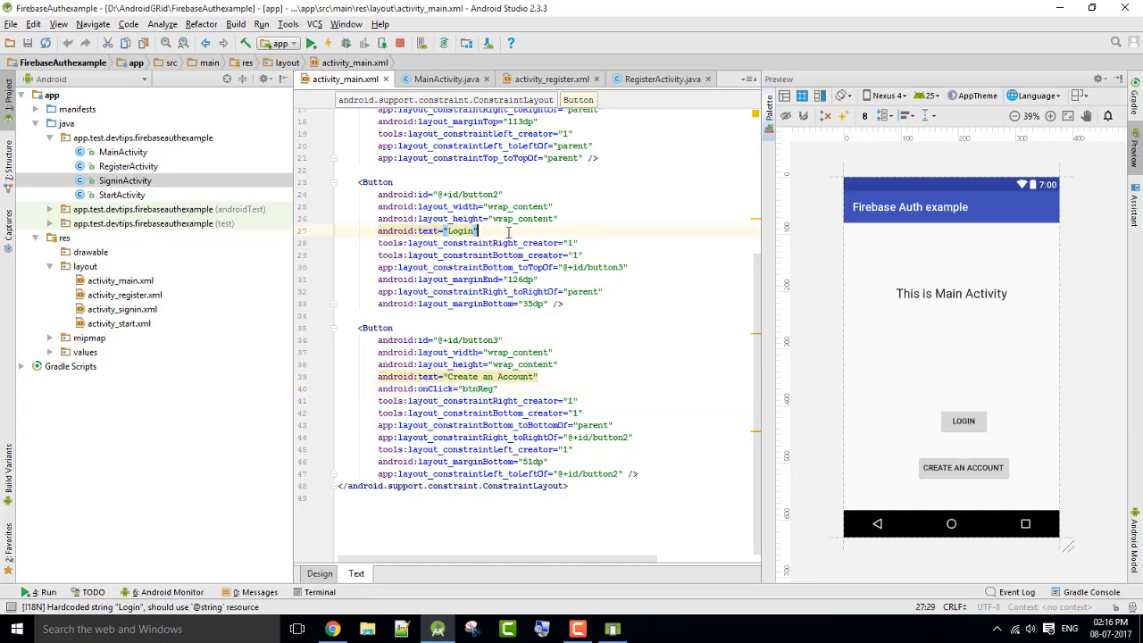
key(Return)
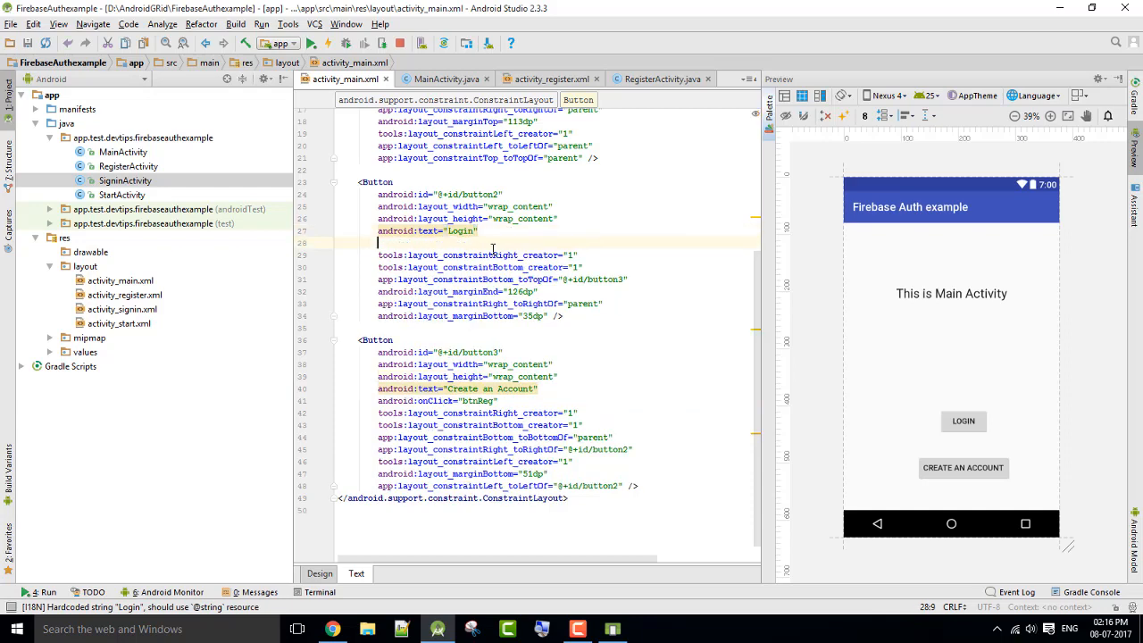
text(android:onClick="")
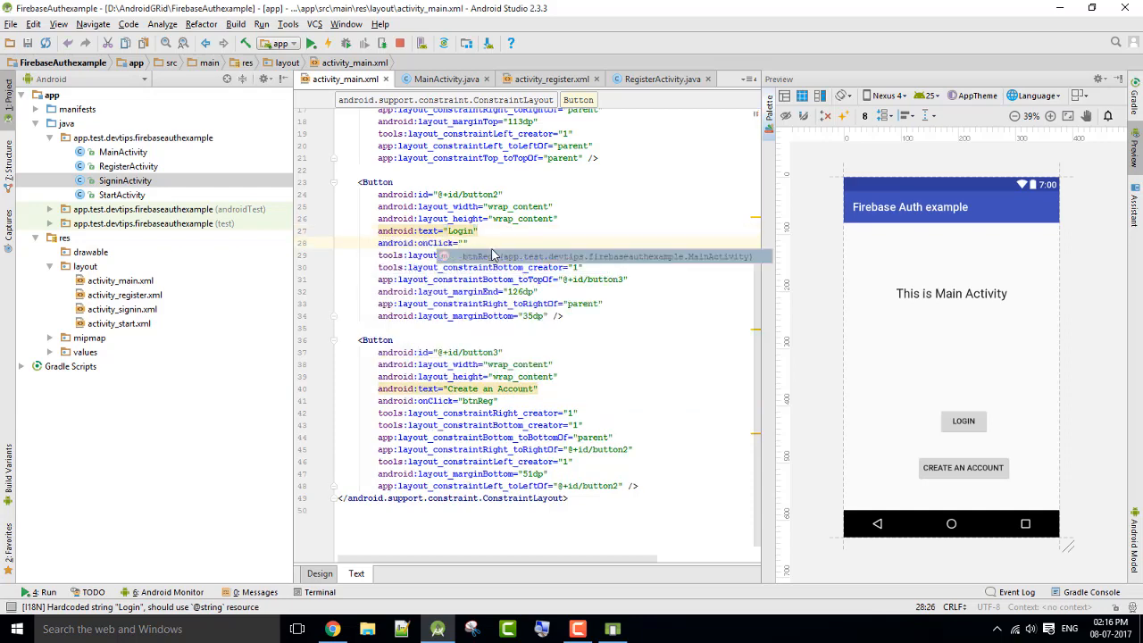
text(btnLog)
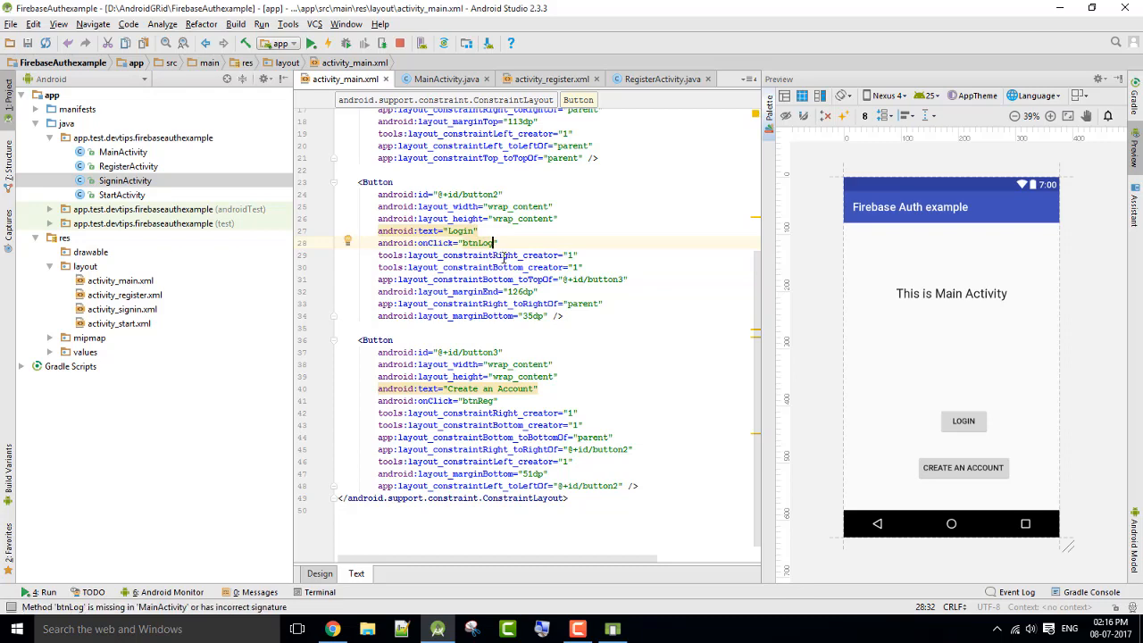
Start a public void btnLog(View view) method in MainActivity that begins a new Intent.
click(445, 79)
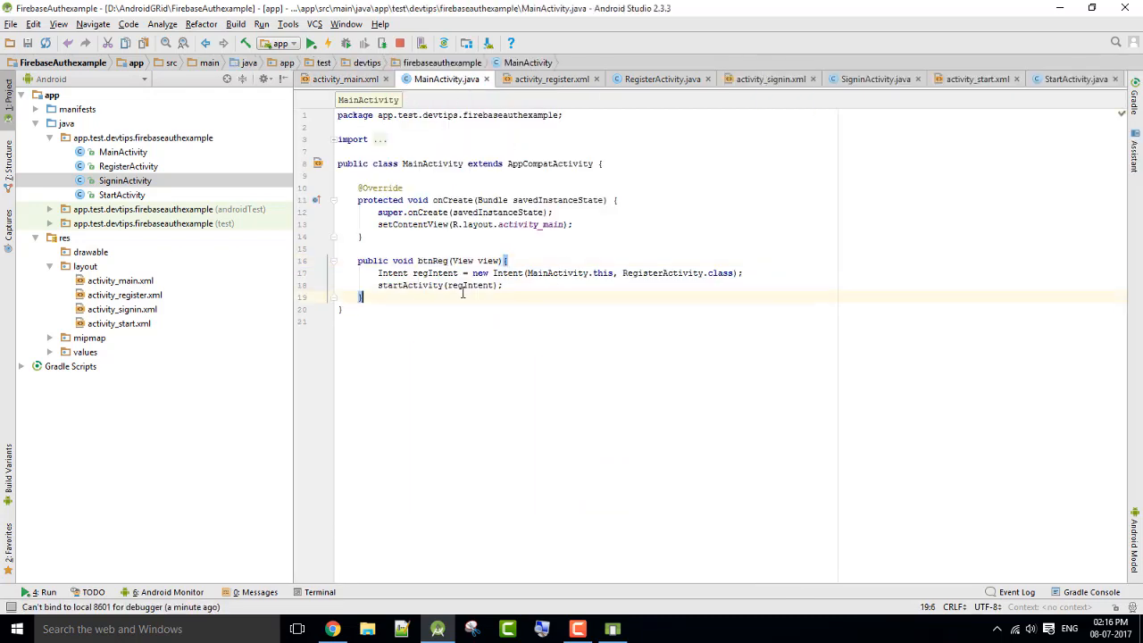
text(public vo)
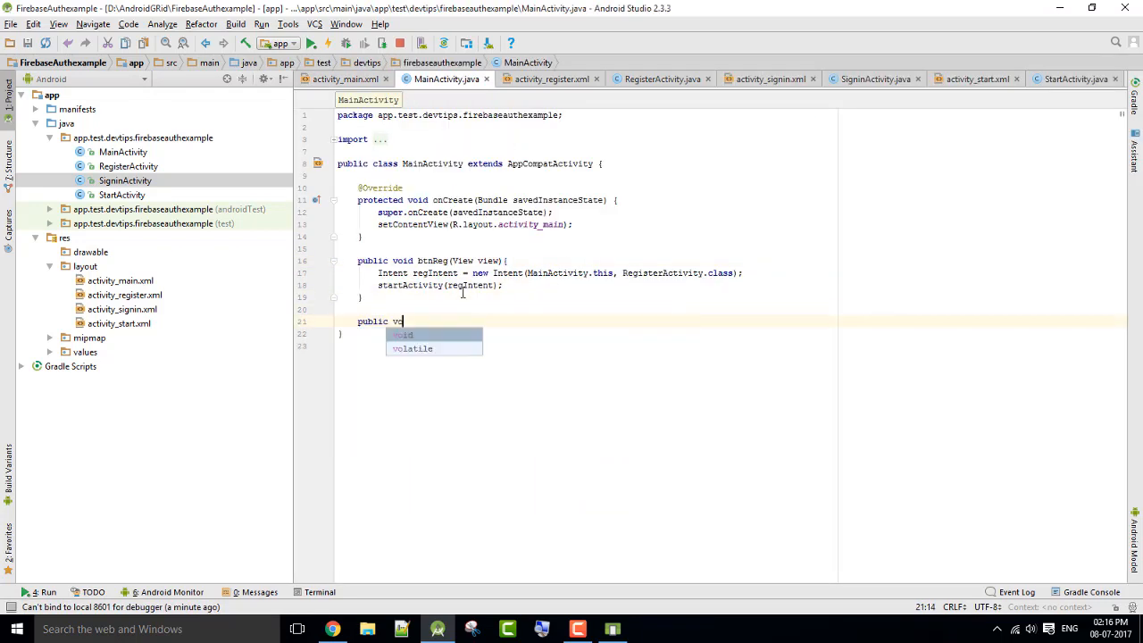
text(btnLog())
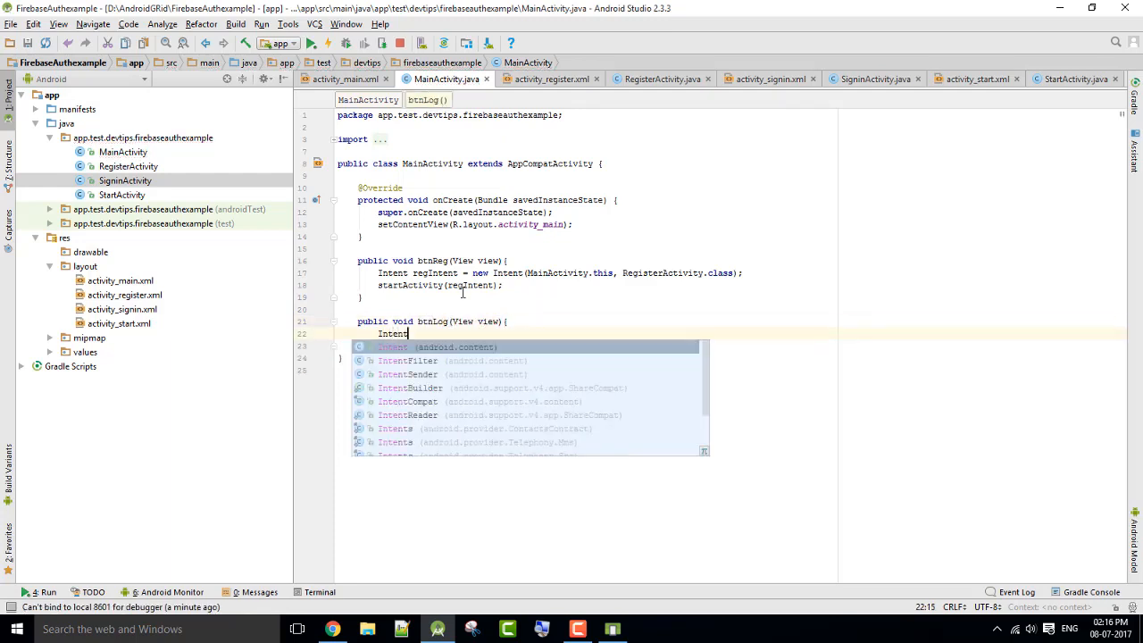
text(it)
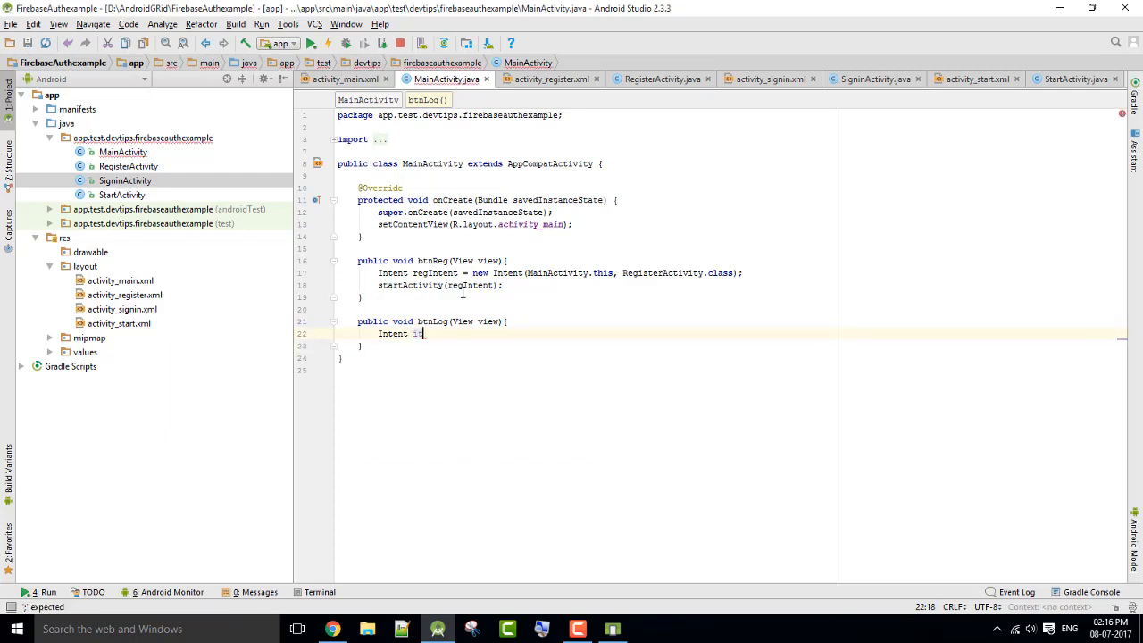
text(inActivity.this))
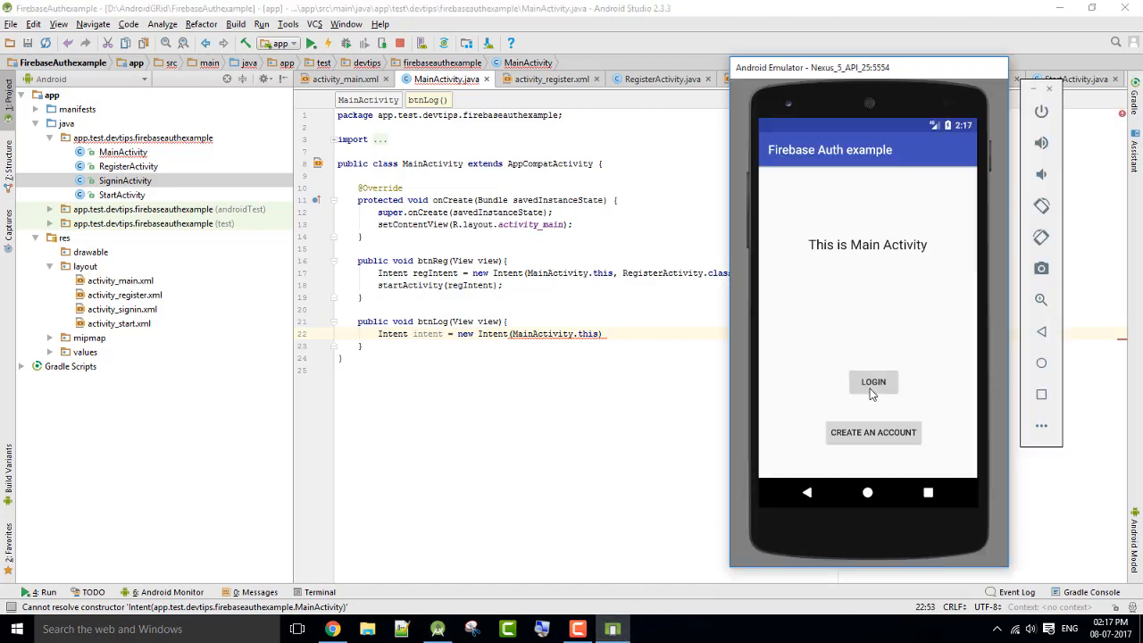
Check the btnReg handler in activity_main.xml, then complete btnLog's Intent to SigninActivity.
click(346, 79)
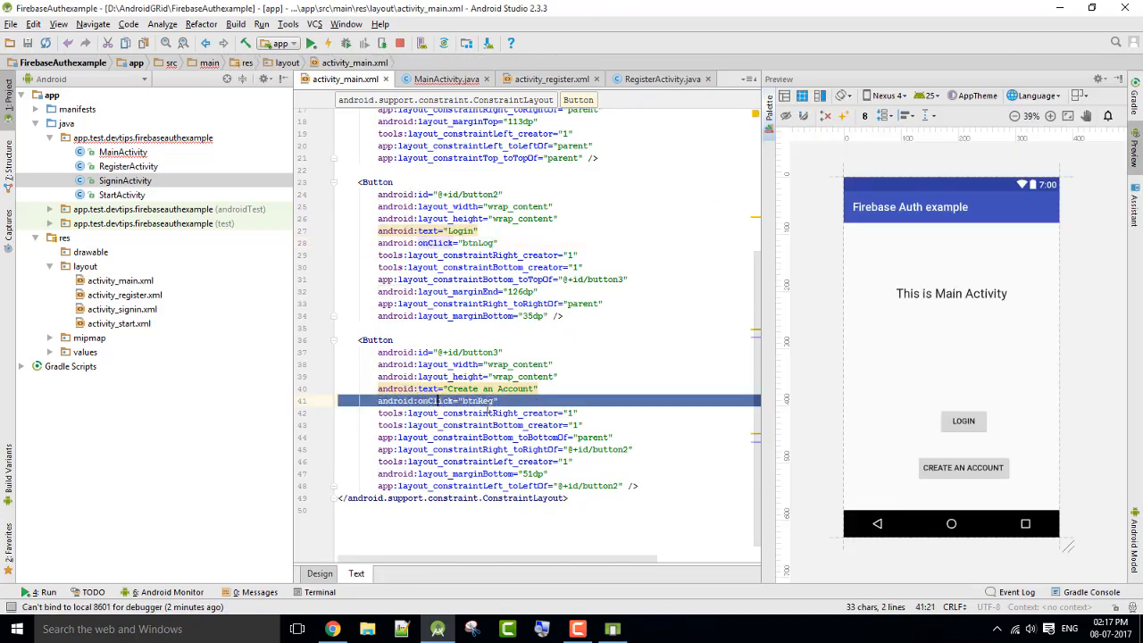
click(361, 340)
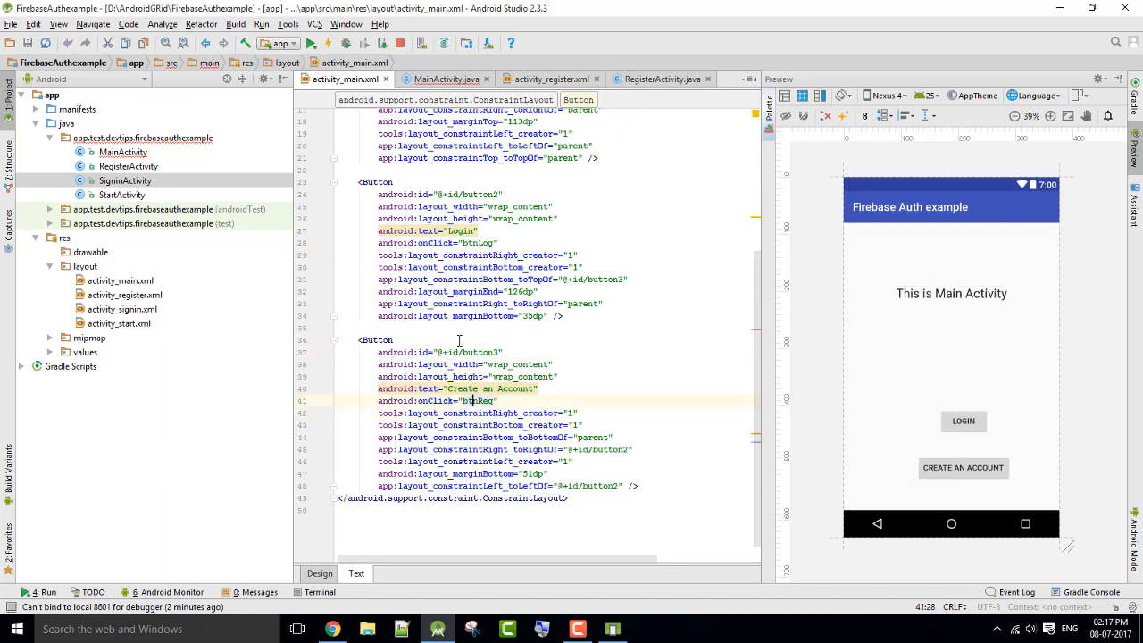
click(963, 421)
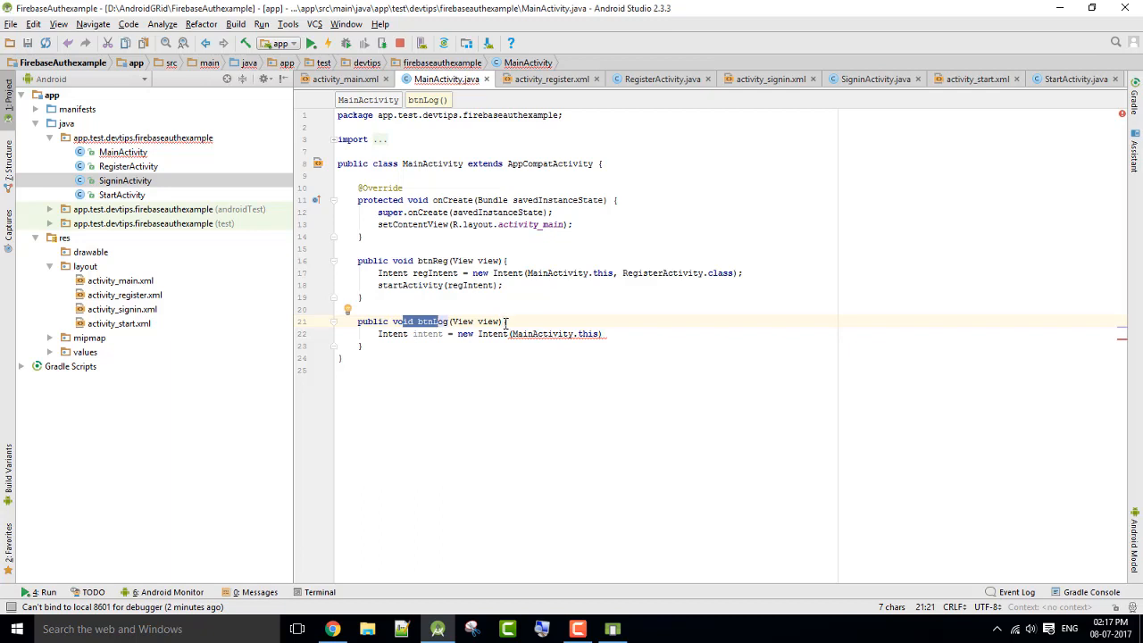
mouse_move(426, 333)
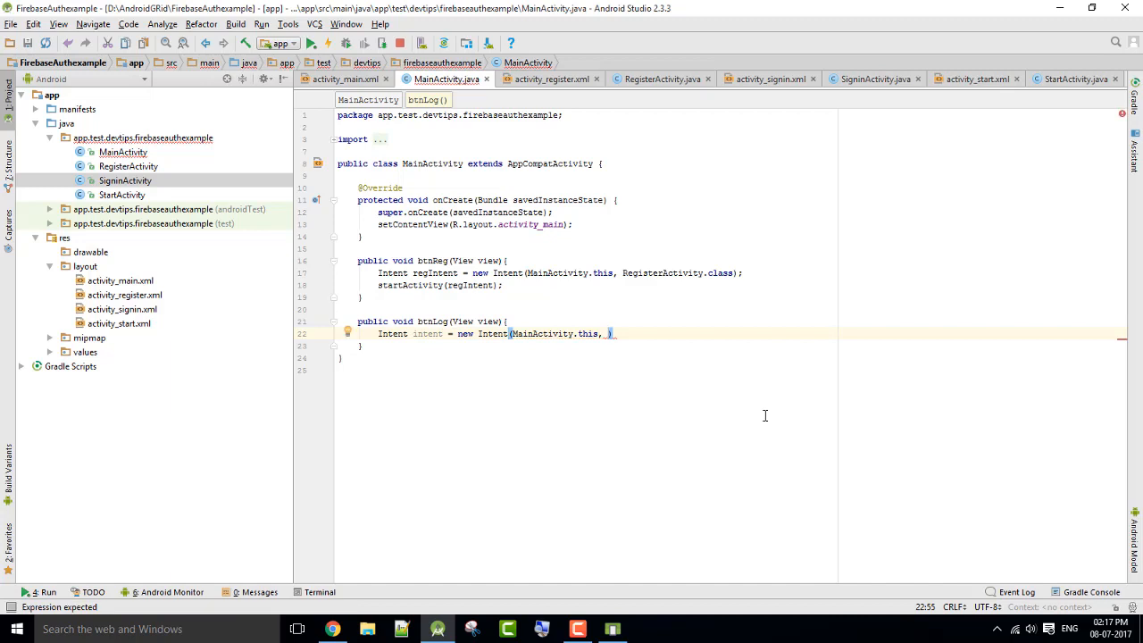
text(_SigninActivity.clas)
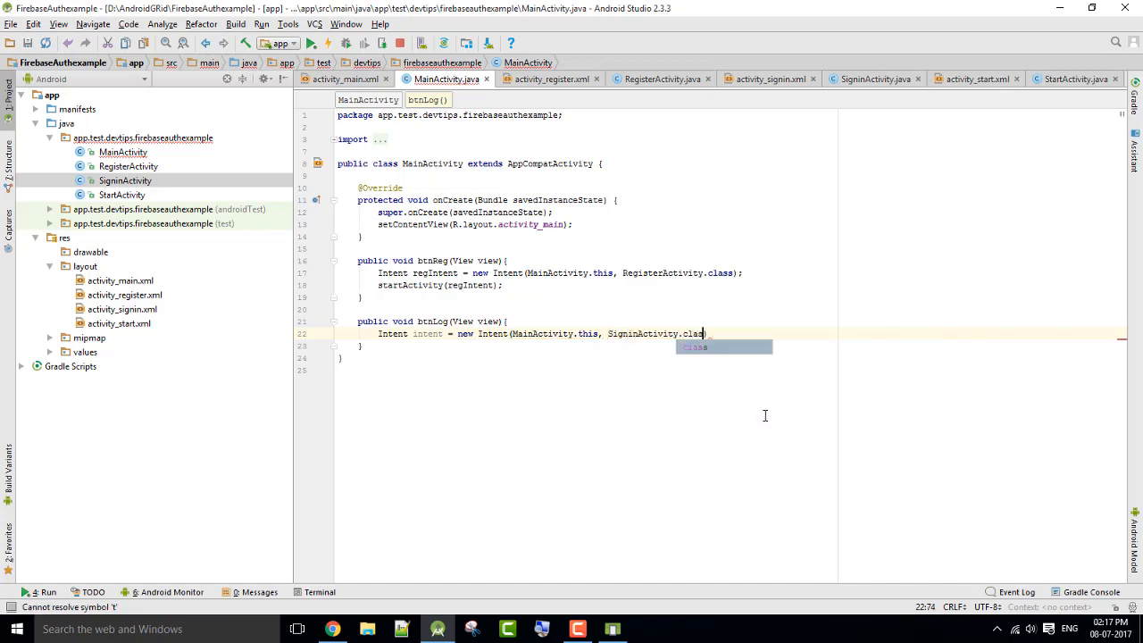
text(;)
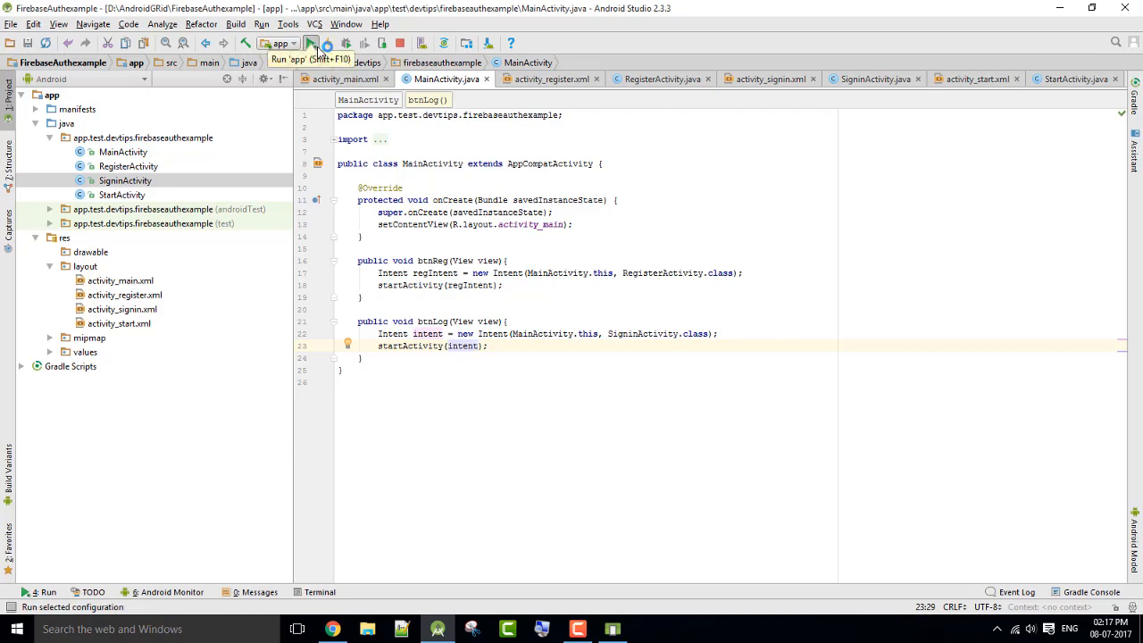
Run the updated app on the Android Emulator.
click(332, 629)
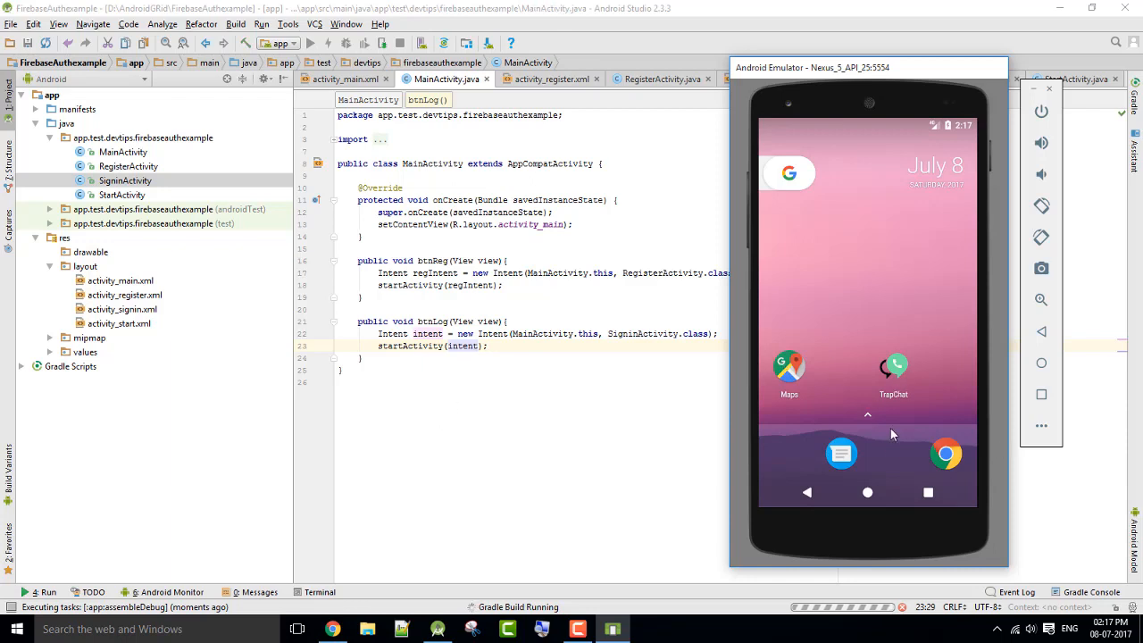
click(867, 413)
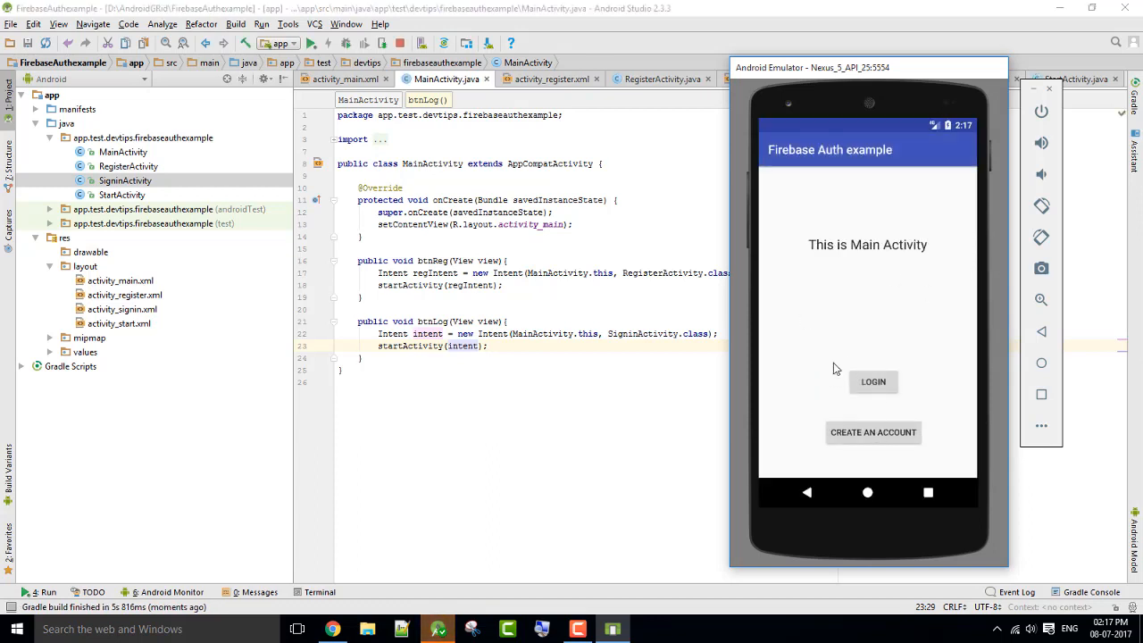
click(332, 628)
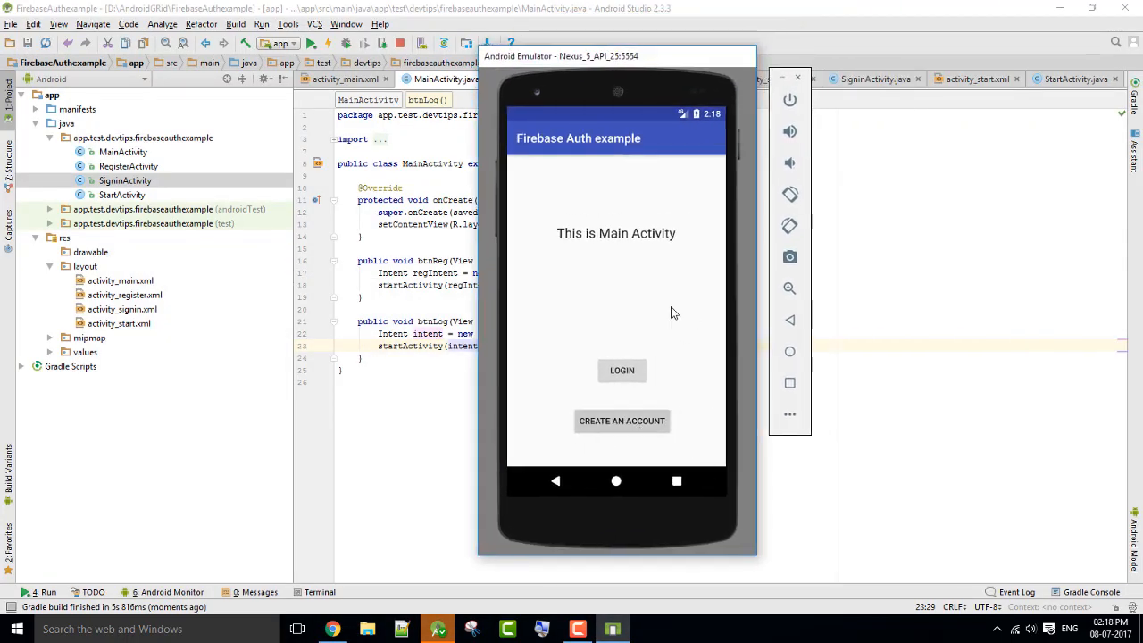
click(621, 370)
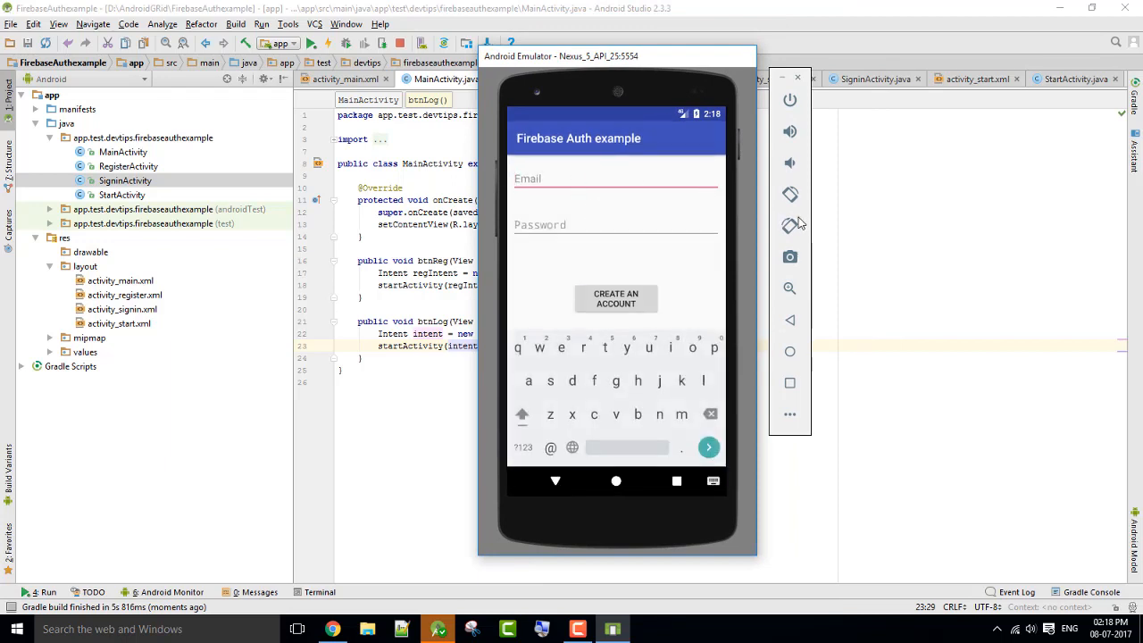
text(test@)
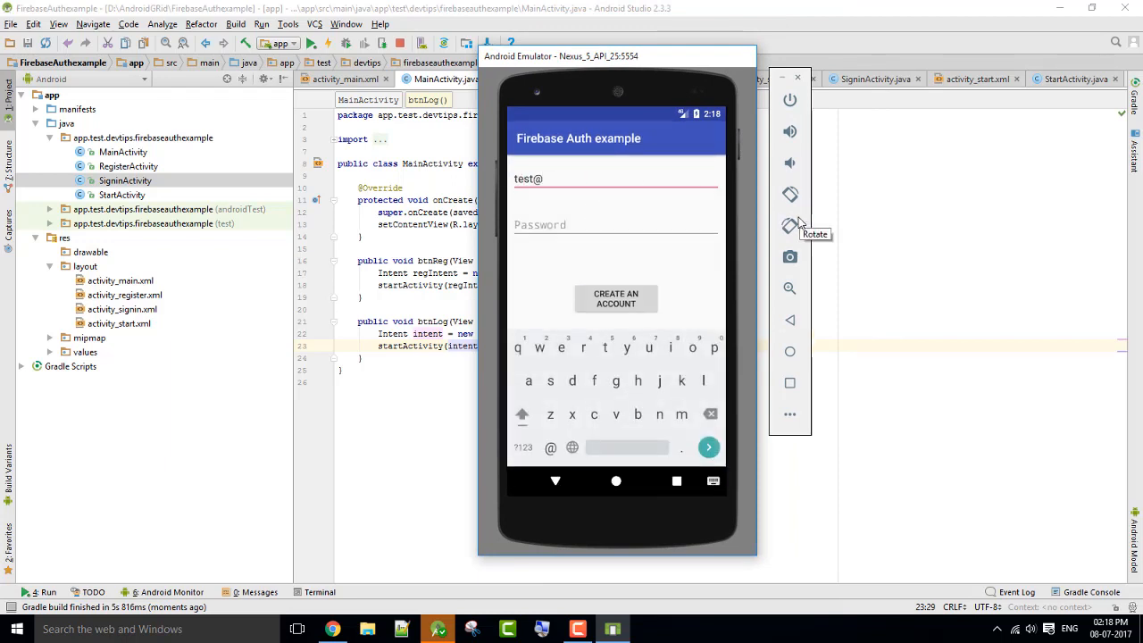
text(te)
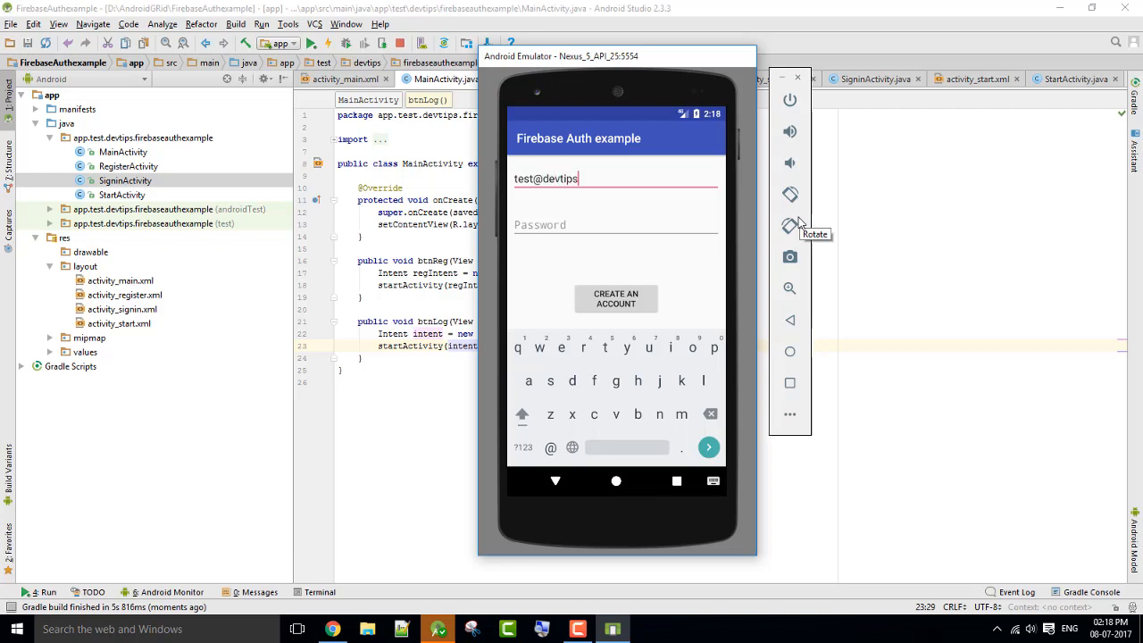
text(.app)
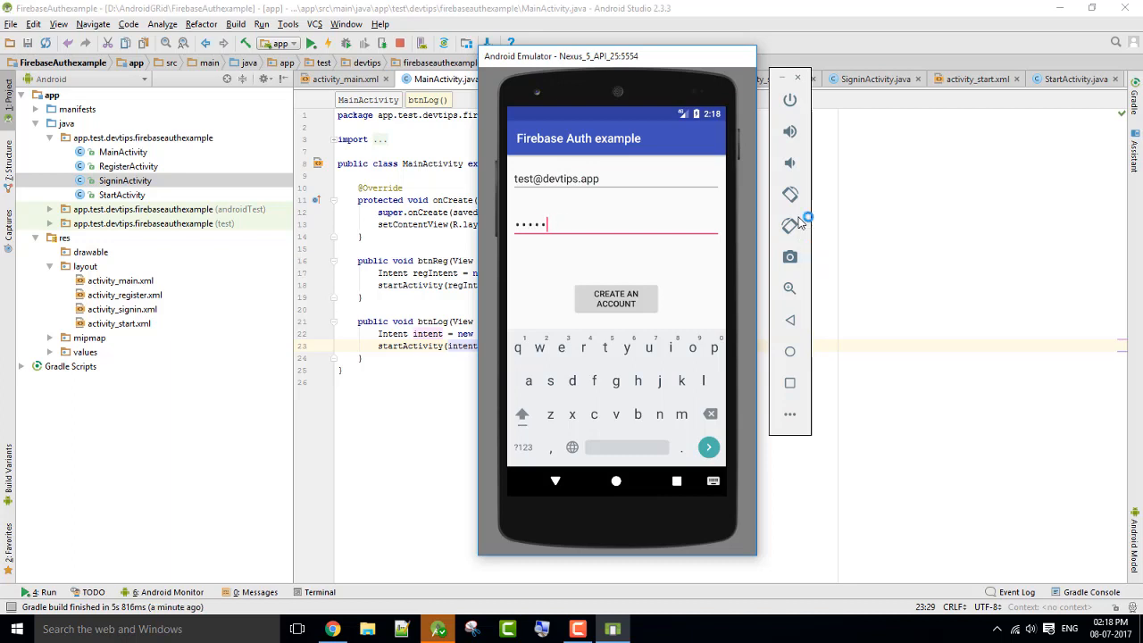
text(s)
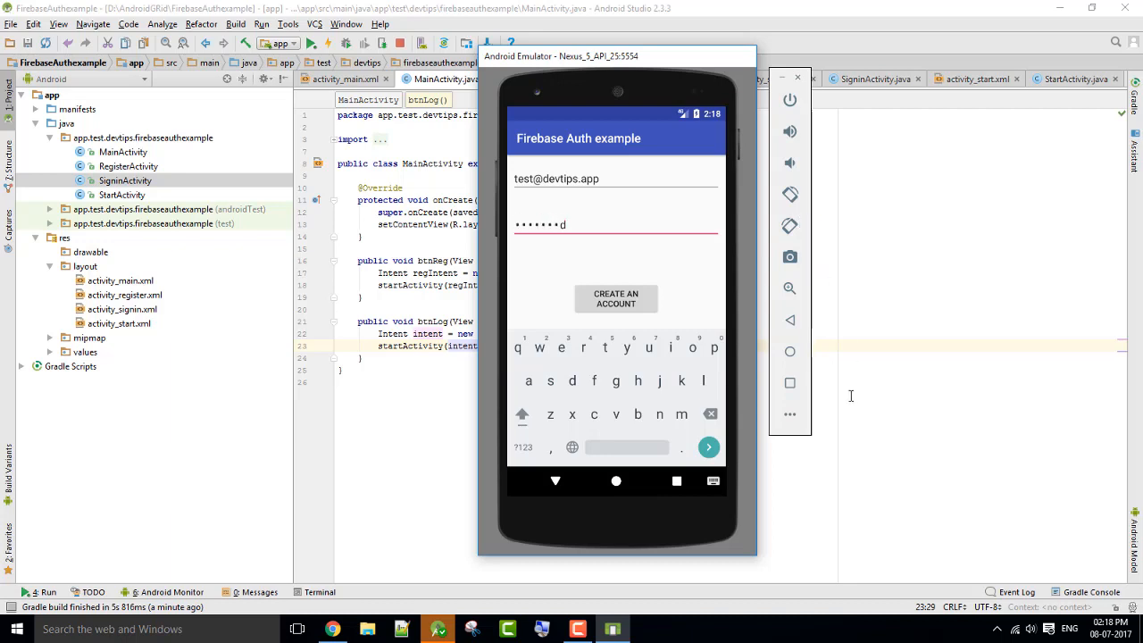
click(615, 298)
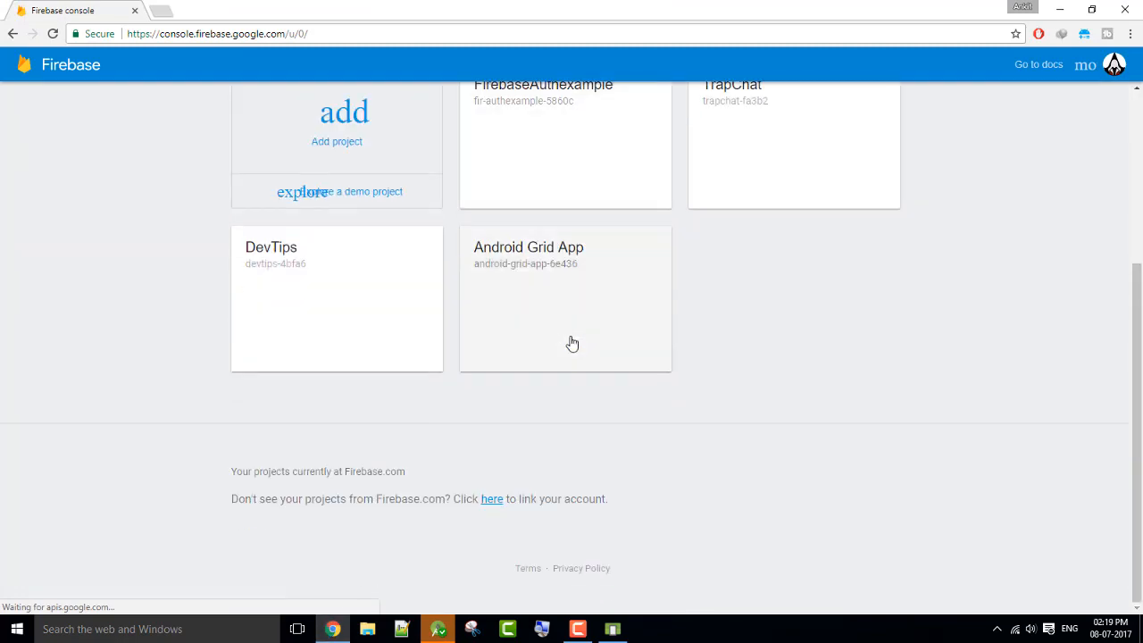
Open the FirebaseAuthexample project from the Firebase console's recent projects.
scroll(up, 3)
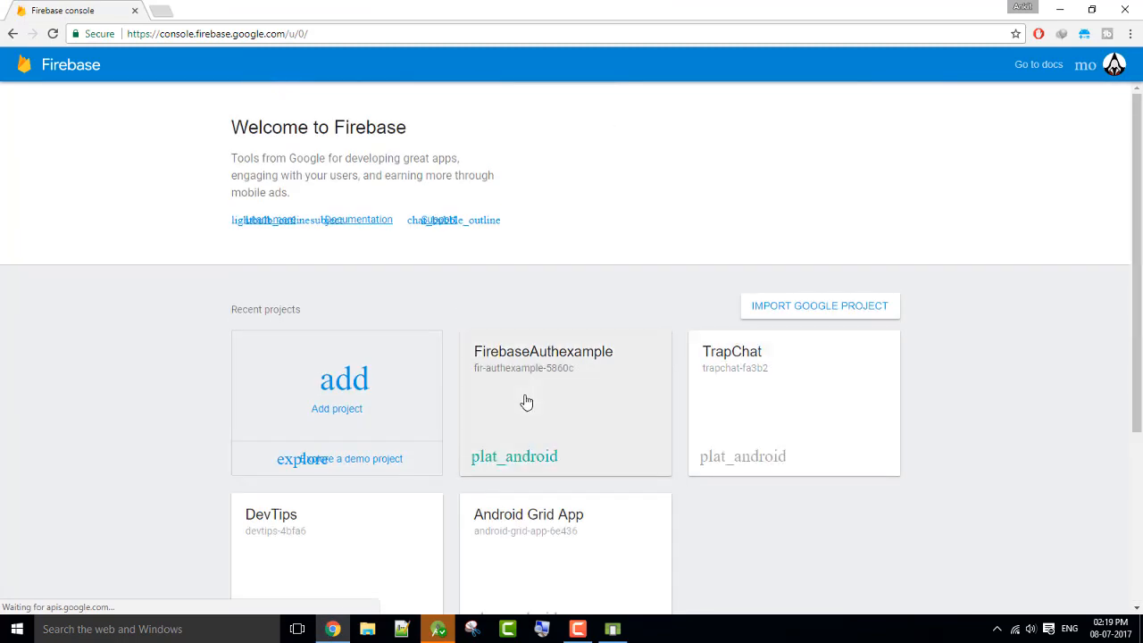
click(543, 401)
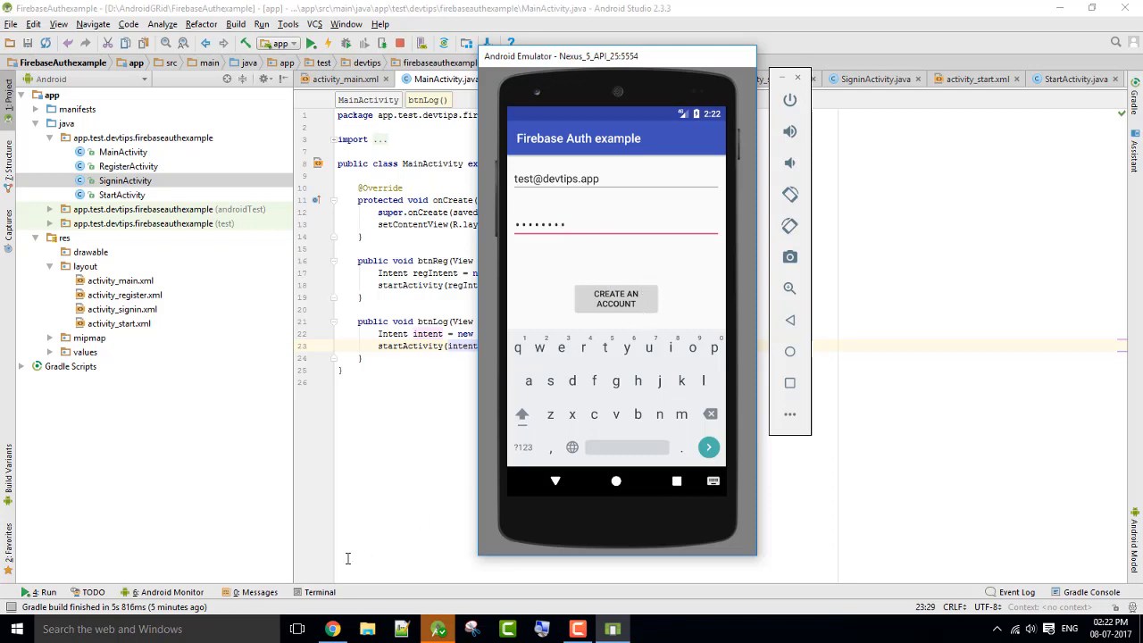
Show Firebase Authentication users, then submit CREATE AN ACCOUNT in the emulator app.
click(331, 628)
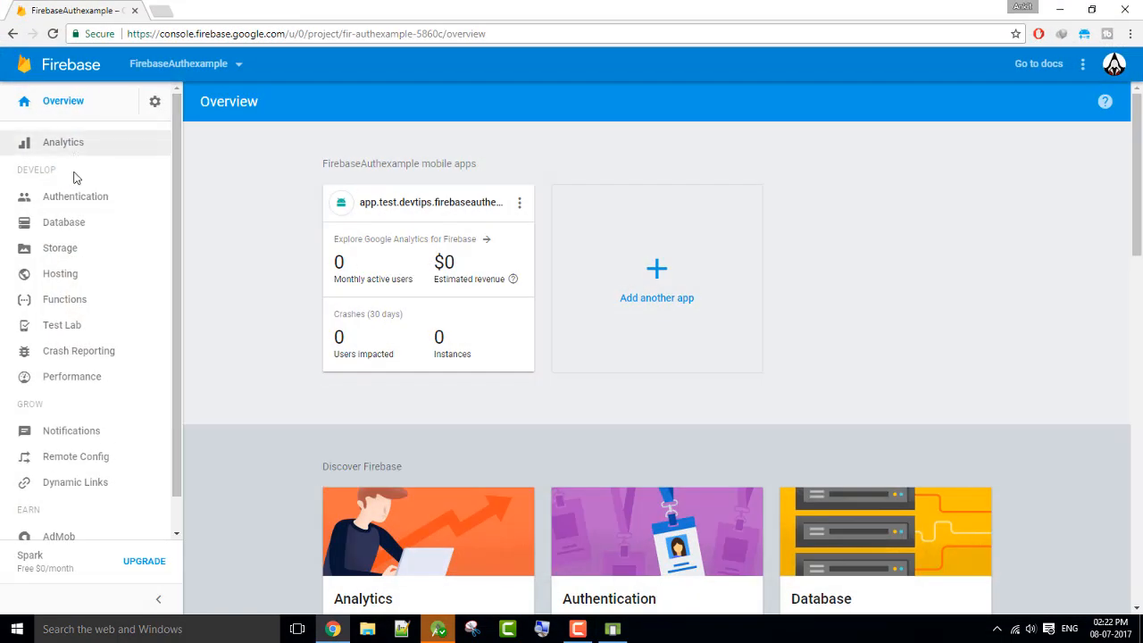
click(75, 196)
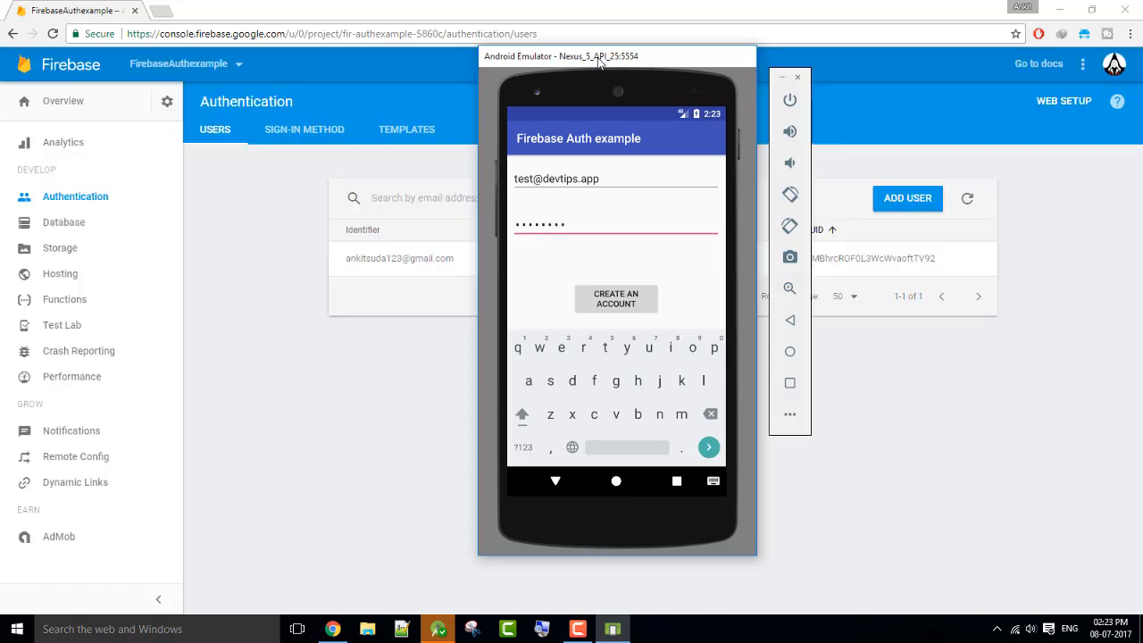
scroll(down, 3)
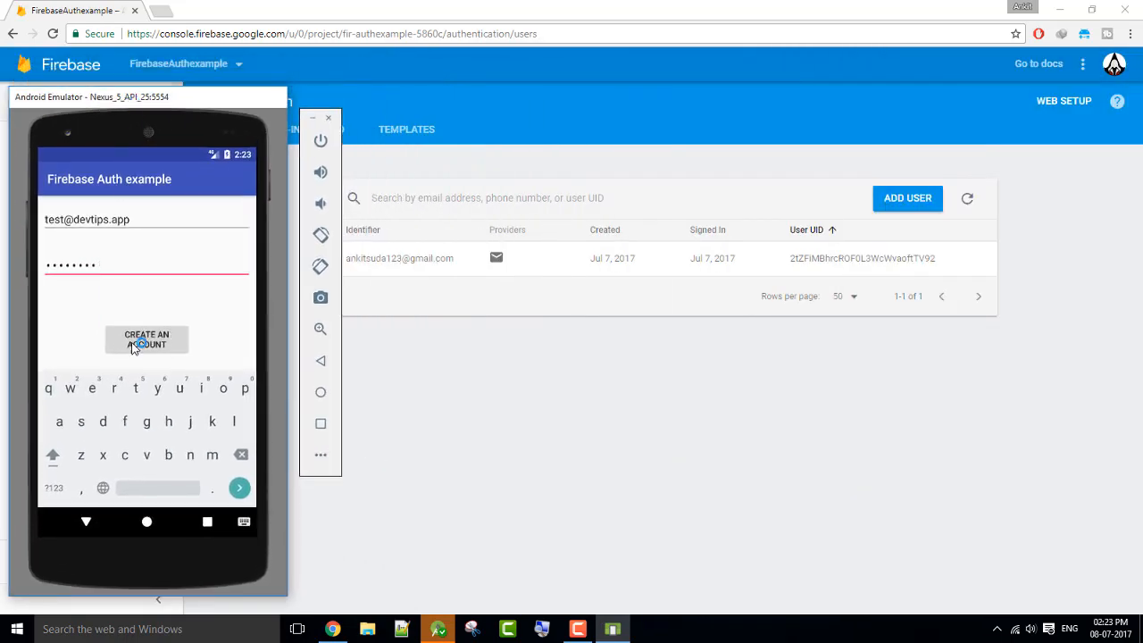
click(146, 339)
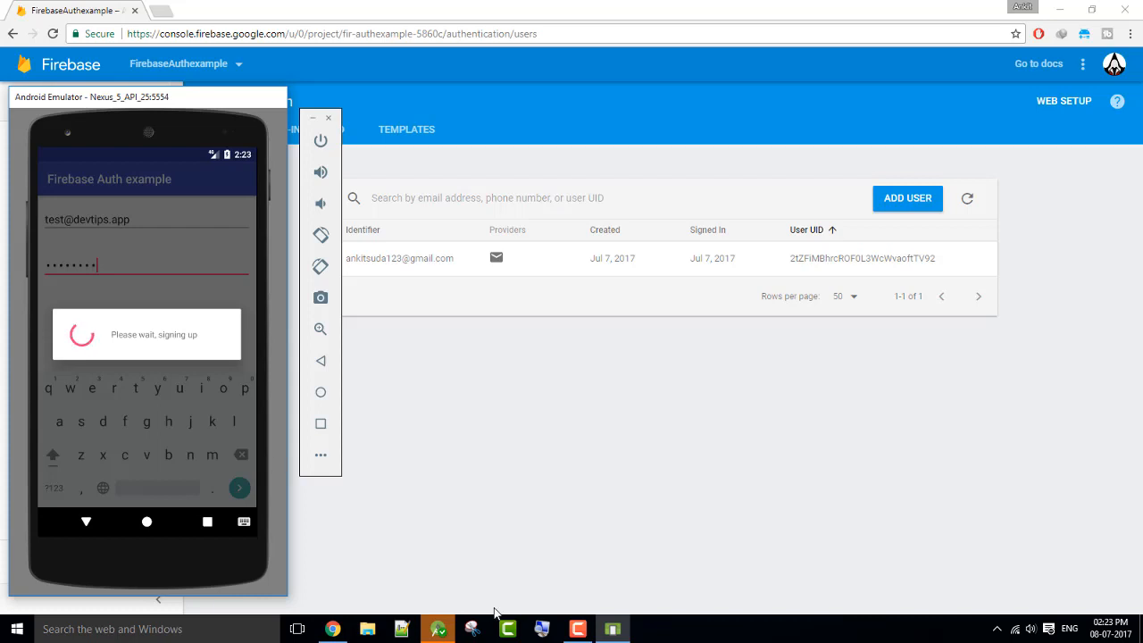
click(577, 628)
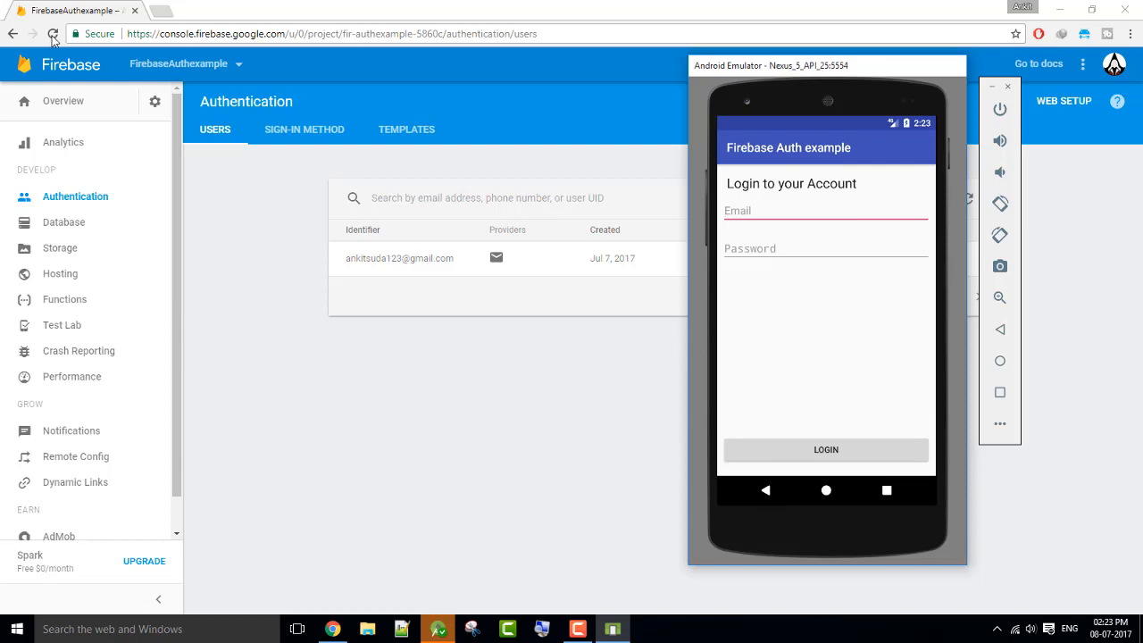
click(52, 33)
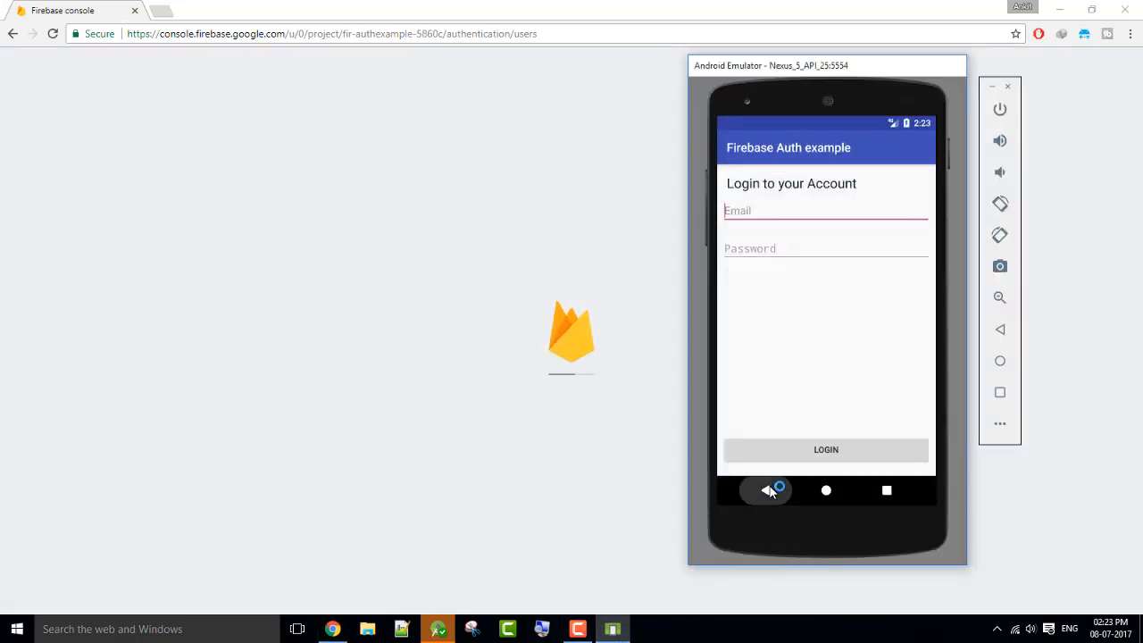
click(765, 491)
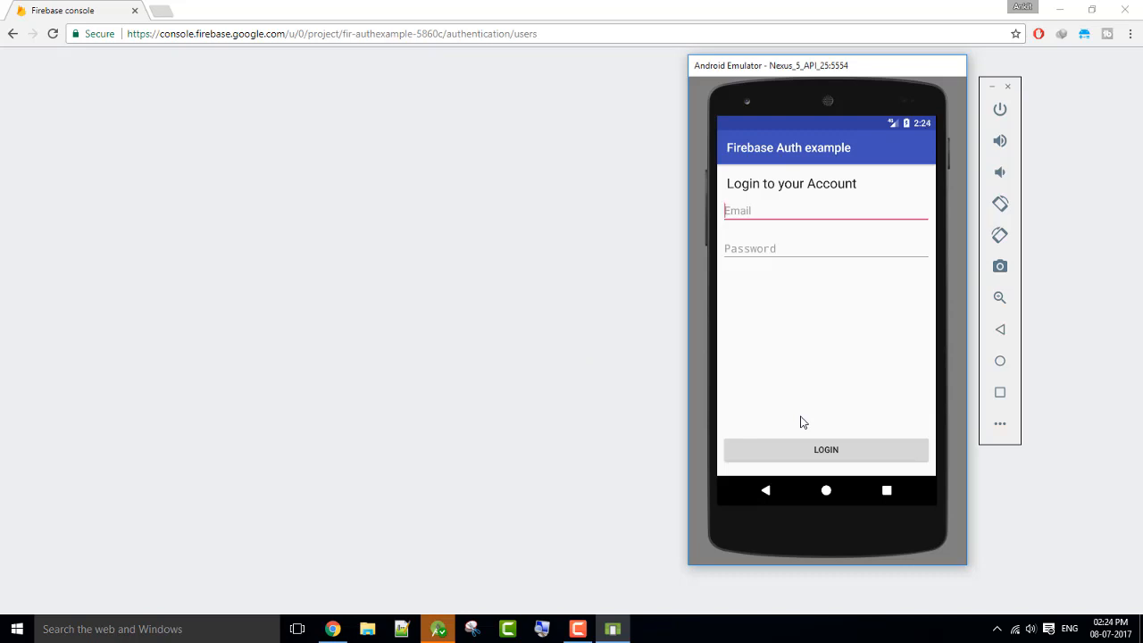
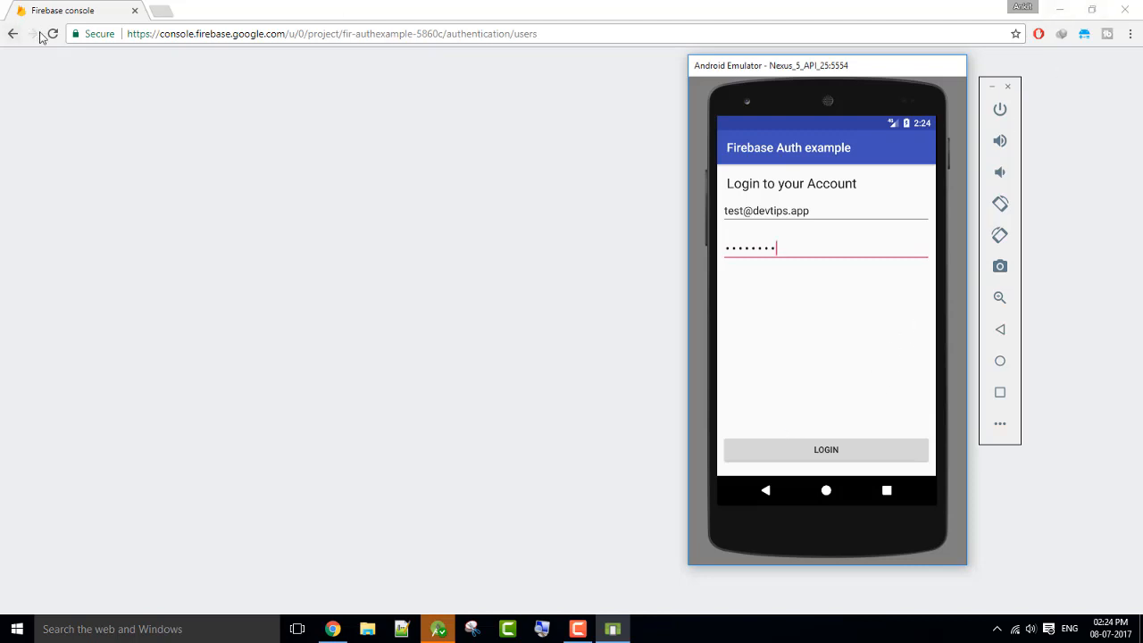
Tap LOGIN to reach the "Welcome to Our App, You're signed in" screen.
click(825, 449)
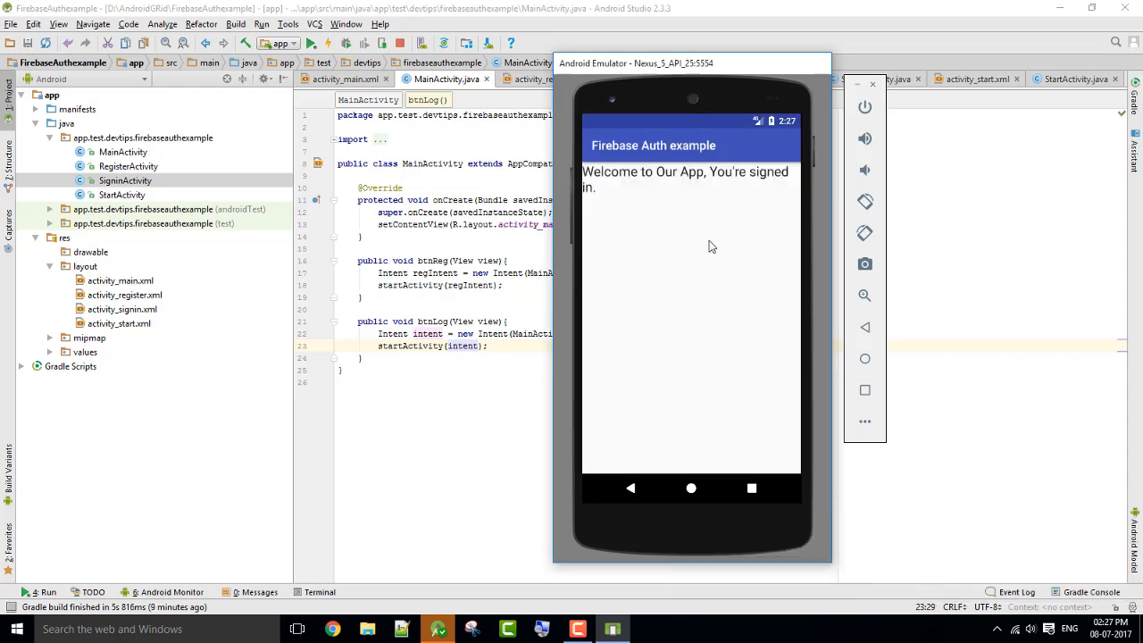
mouse_move(576, 188)
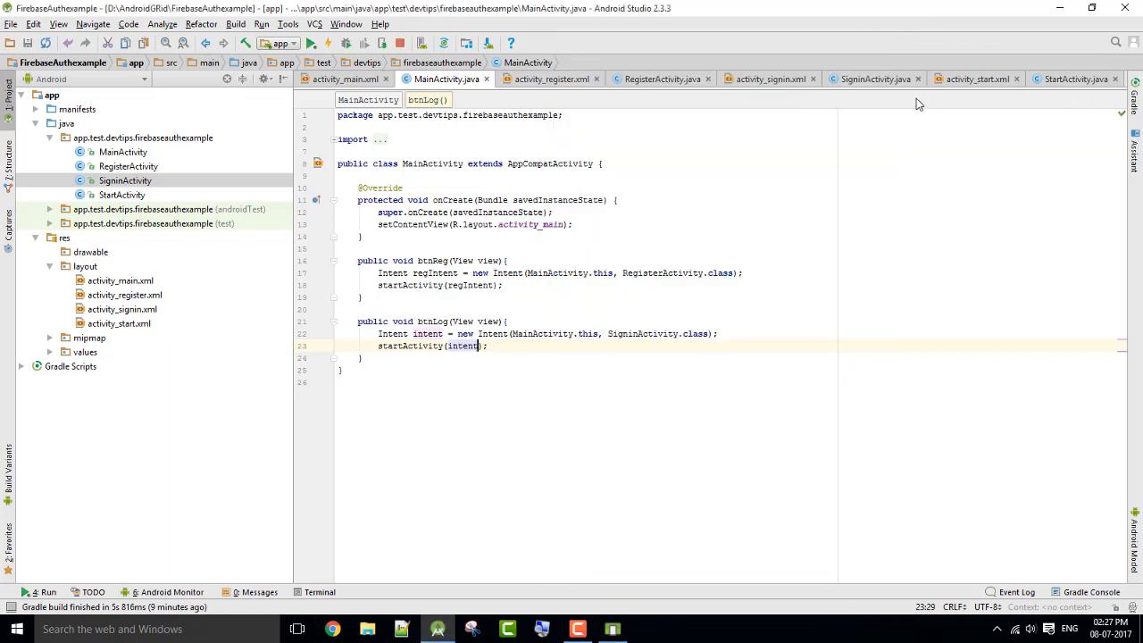
View the activity_start layout and compare it with the emulator's welcome screen.
click(975, 79)
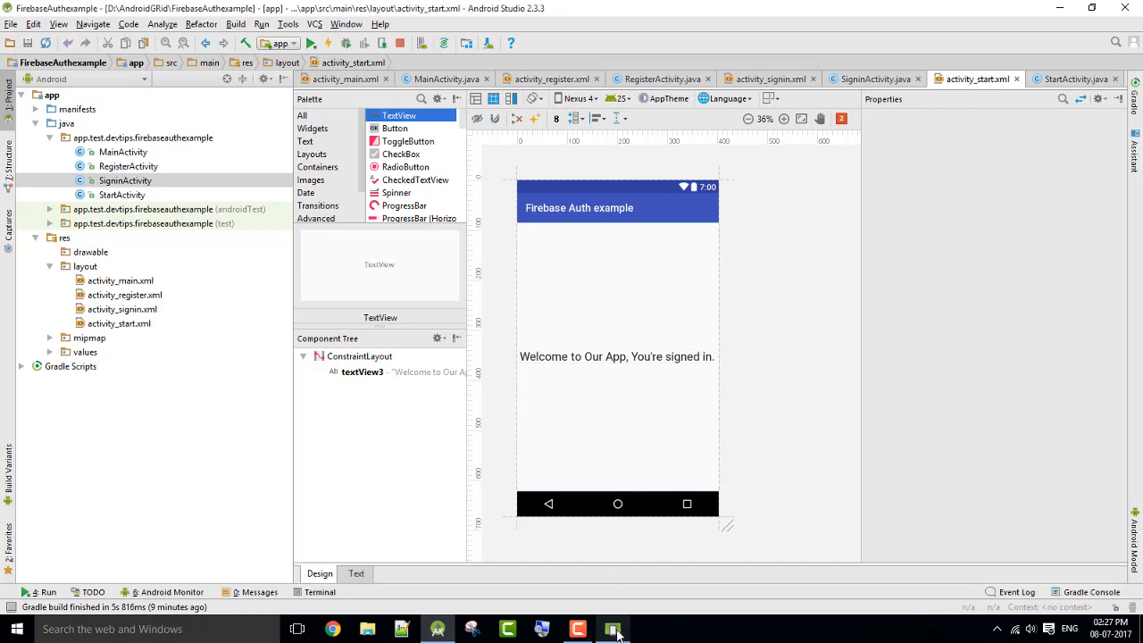
click(612, 629)
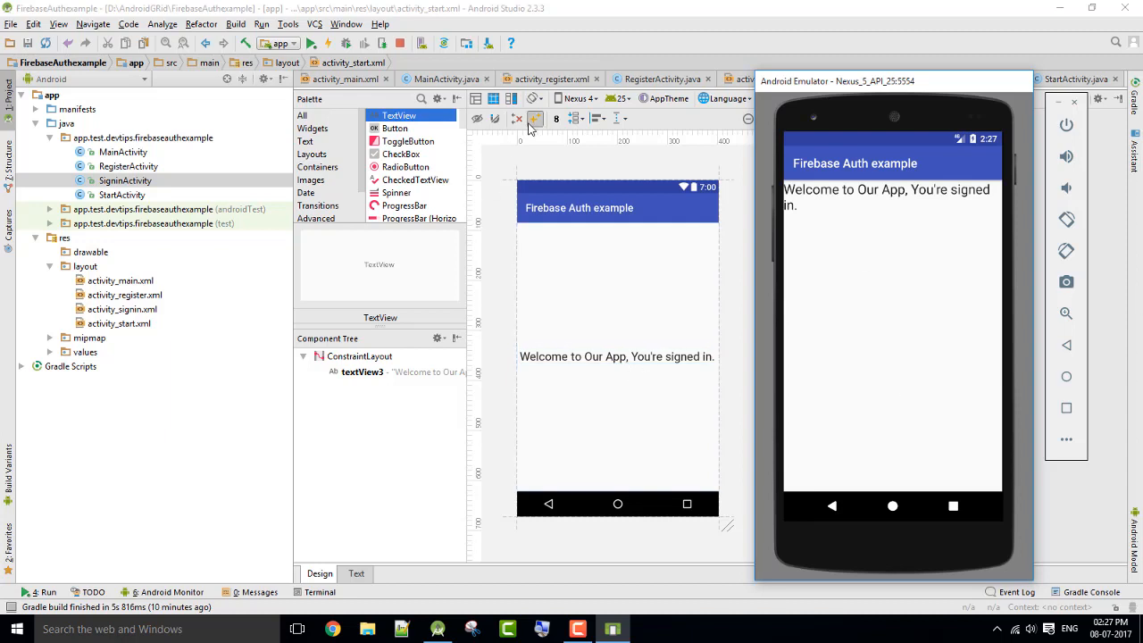
mouse_move(535, 119)
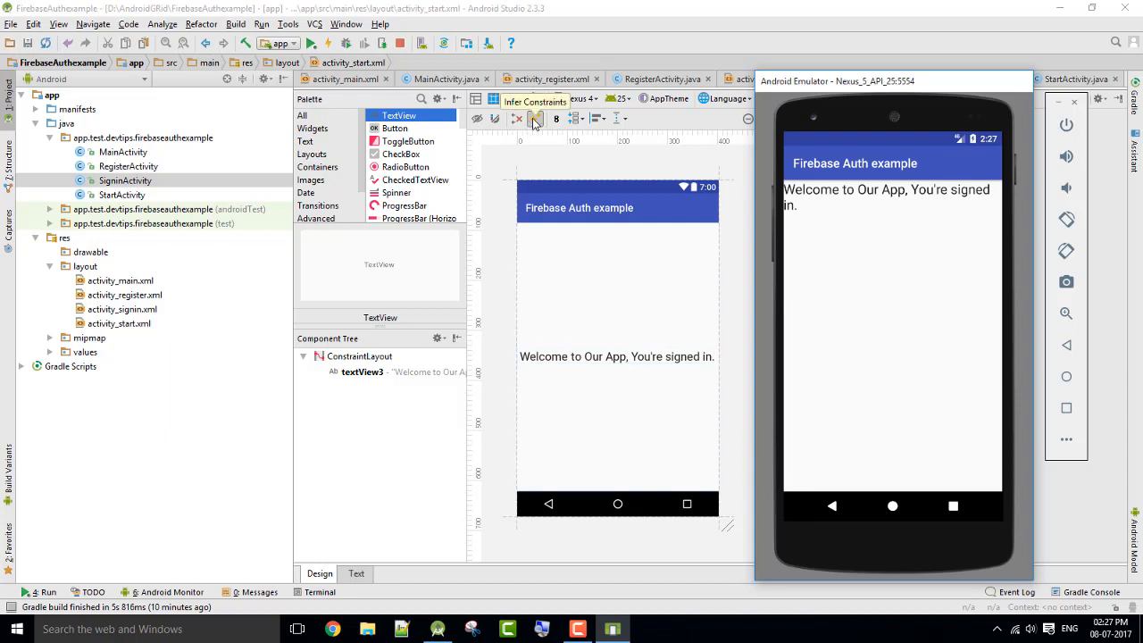
mouse_move(795, 69)
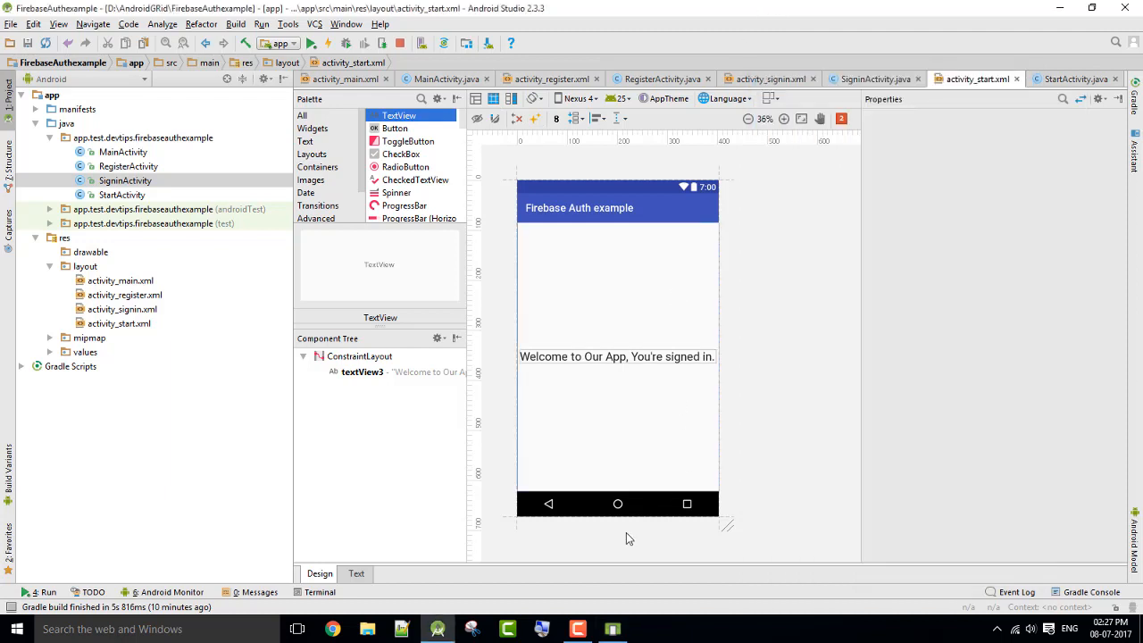
click(577, 628)
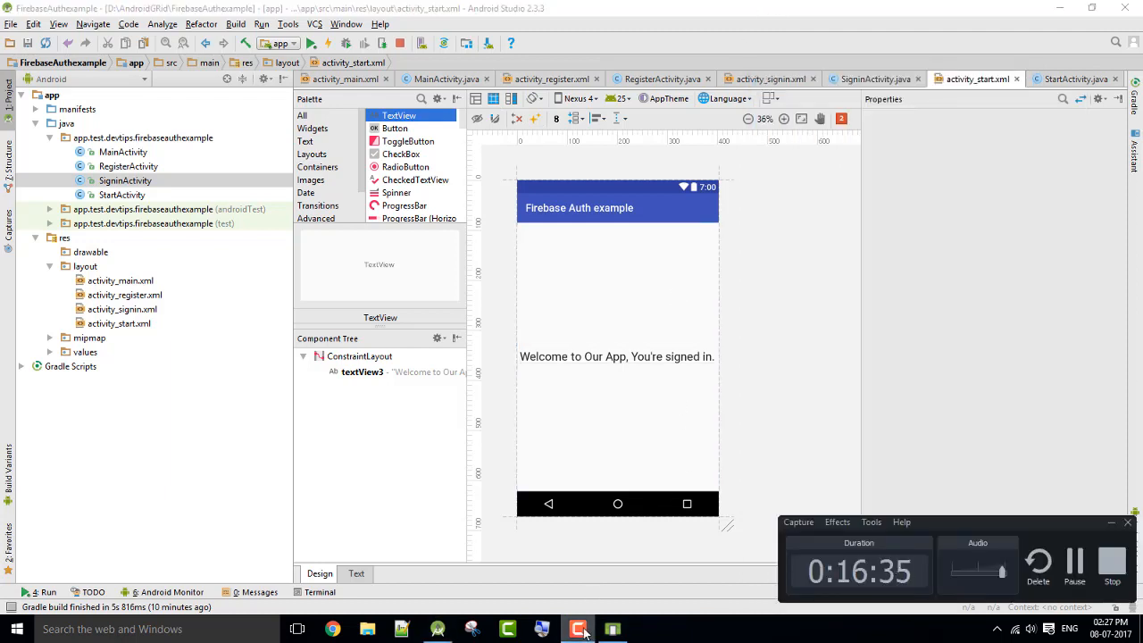
mouse_move(906, 422)
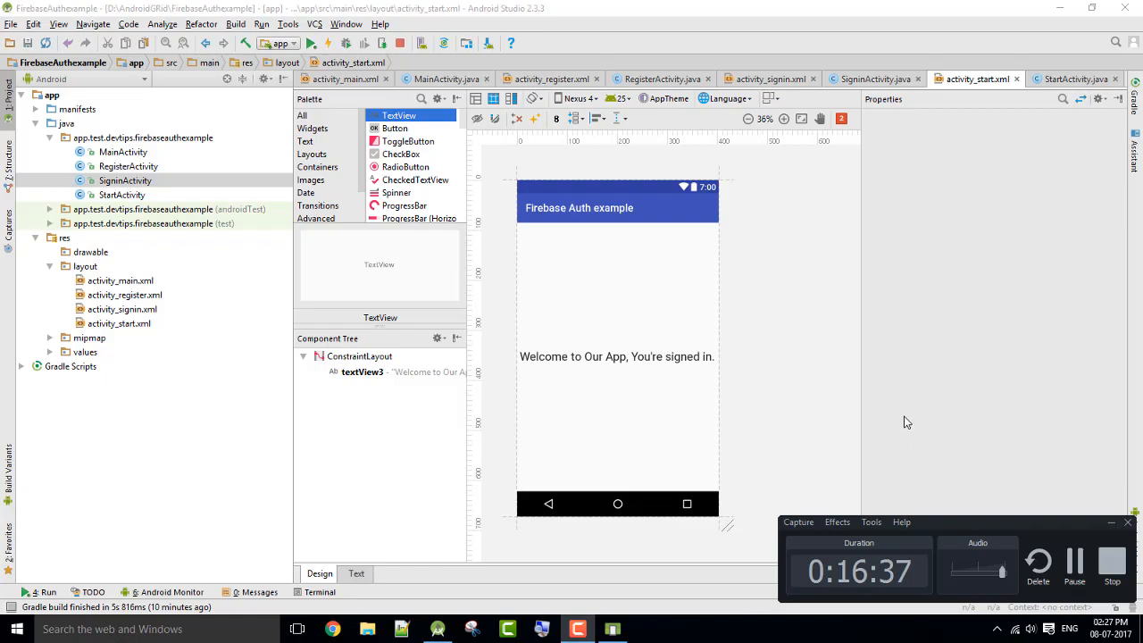